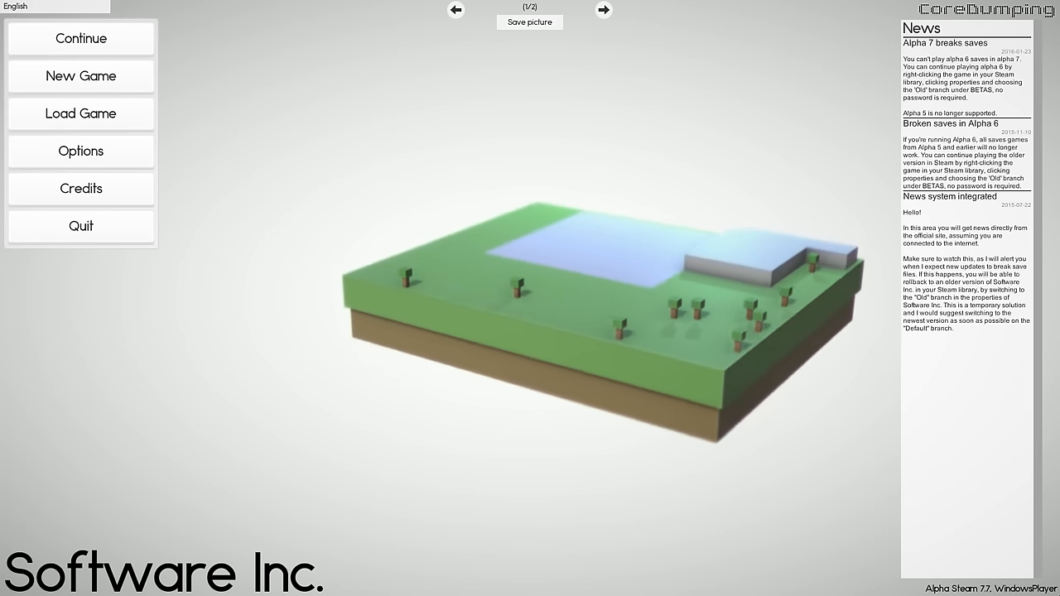
Start a new game with the company named 'Generic Software Company'
click(80, 76)
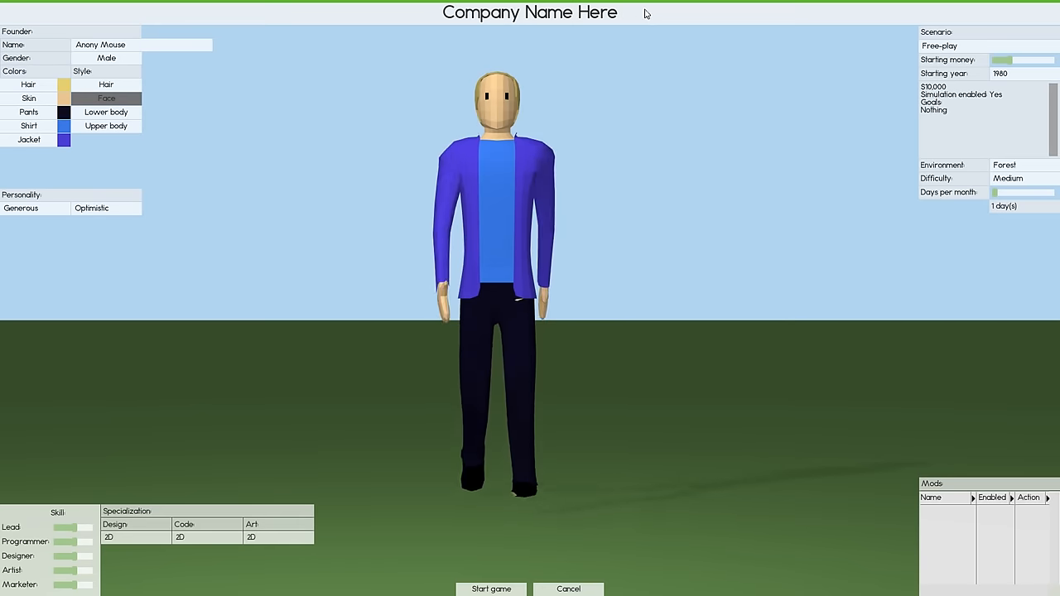
text(G)
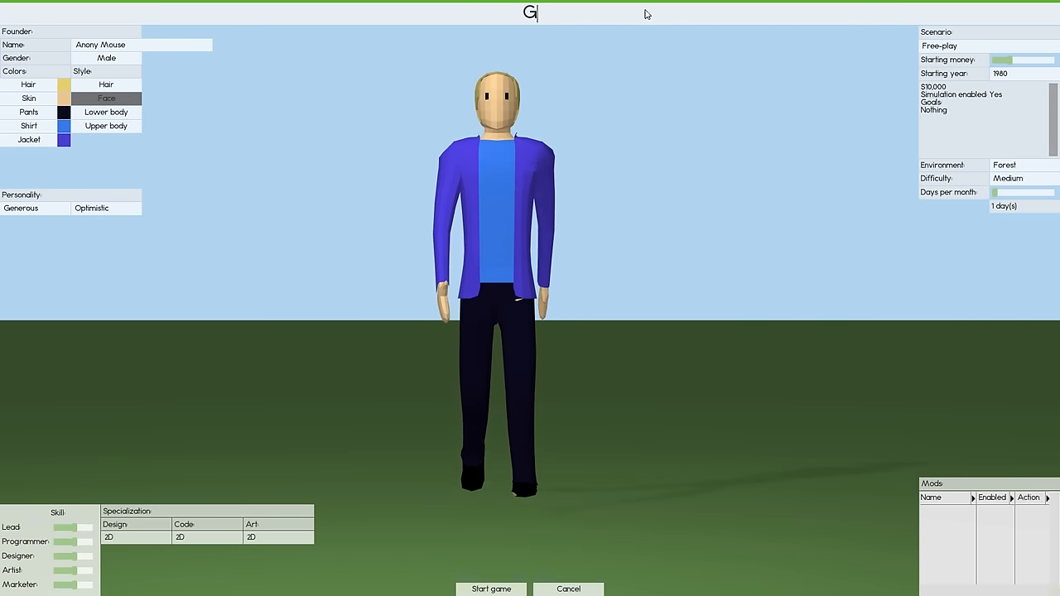
text(eneric Softwar)
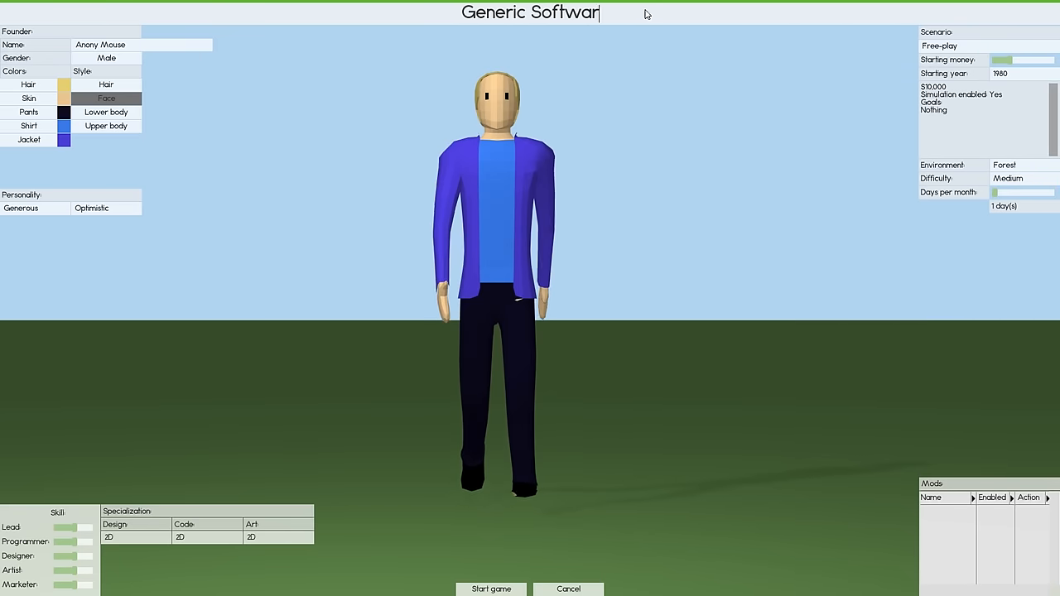
text(e Company)
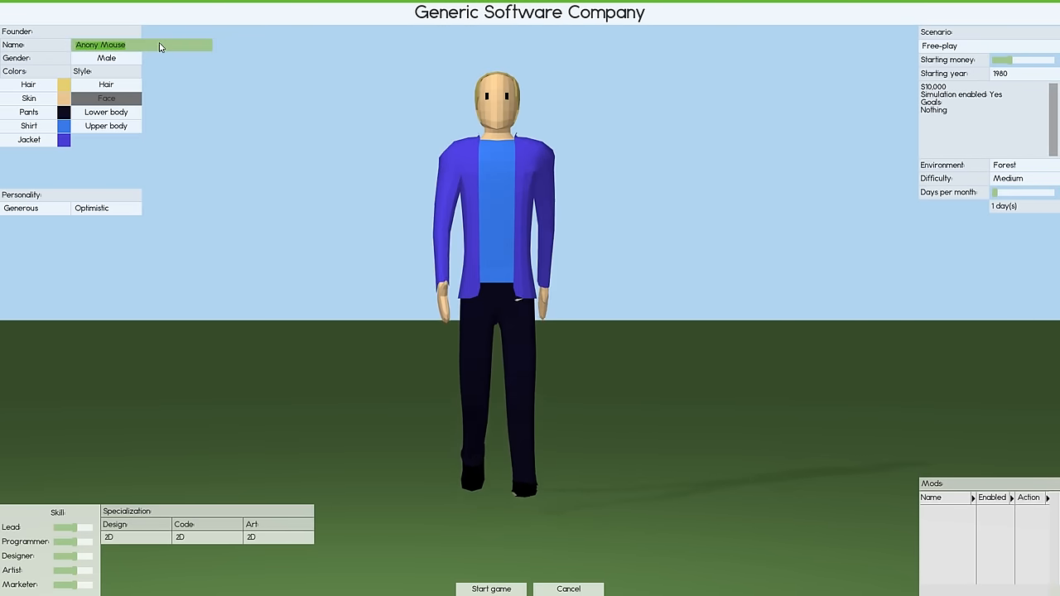
Name the founder 'Cody McCodington'
text(Cody)
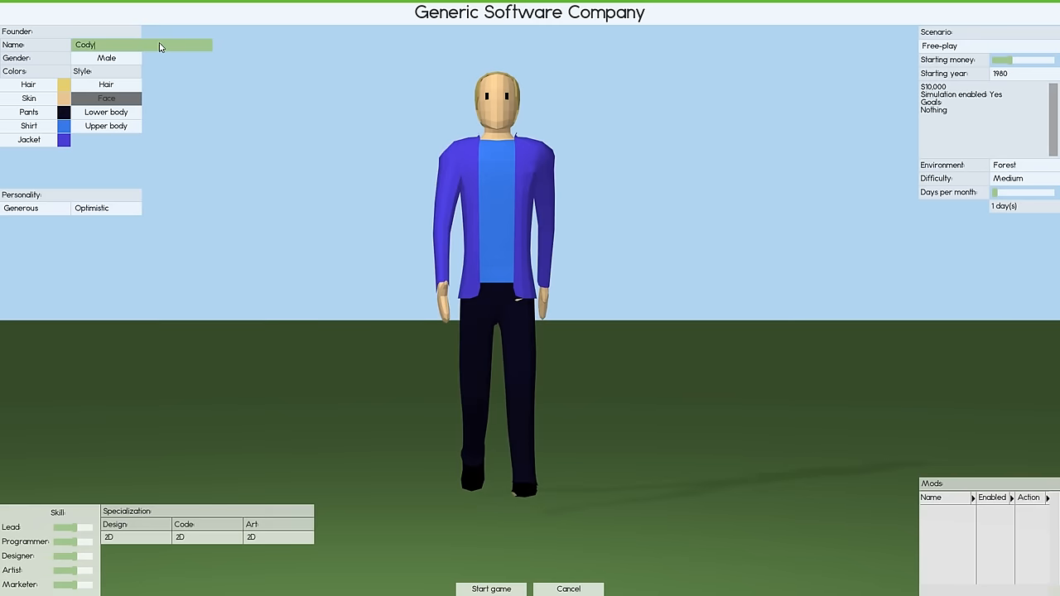
text(M)
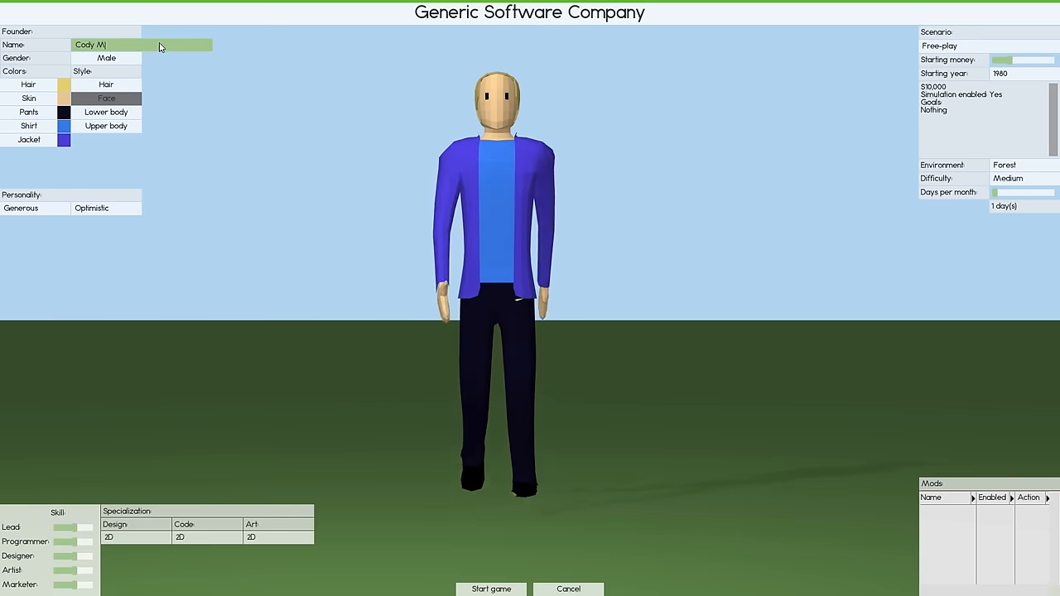
text(cCo)
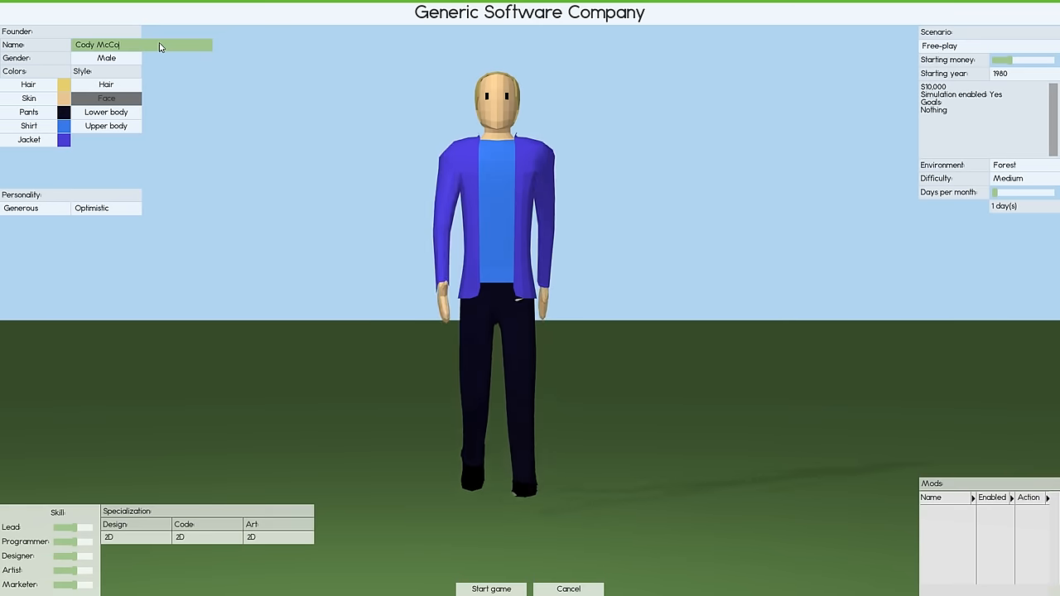
text(dington)
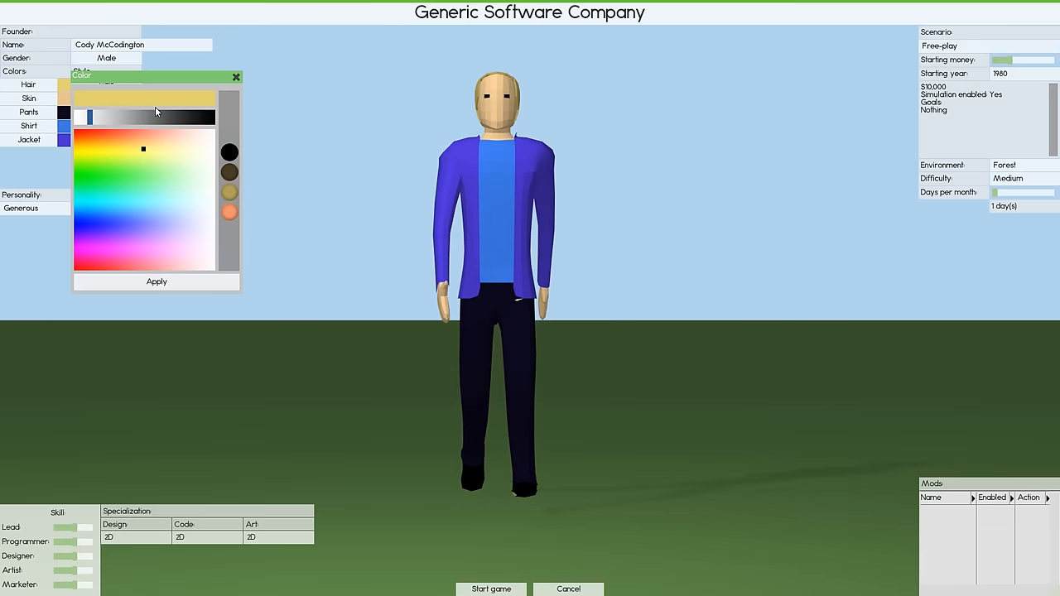
Give the bald founder a hairstyle with blond hair colour
click(235, 76)
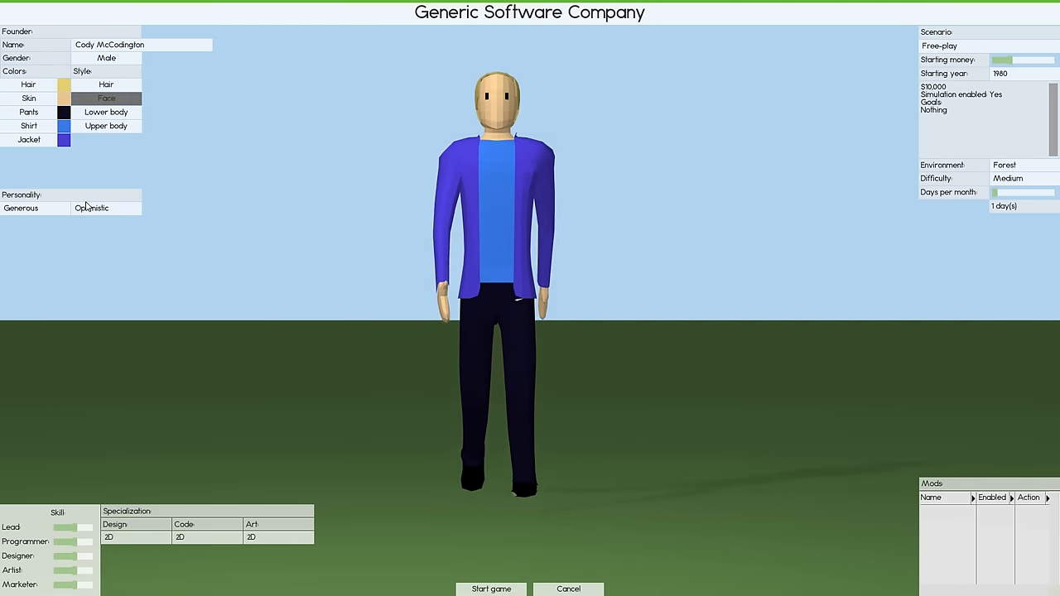
click(63, 98)
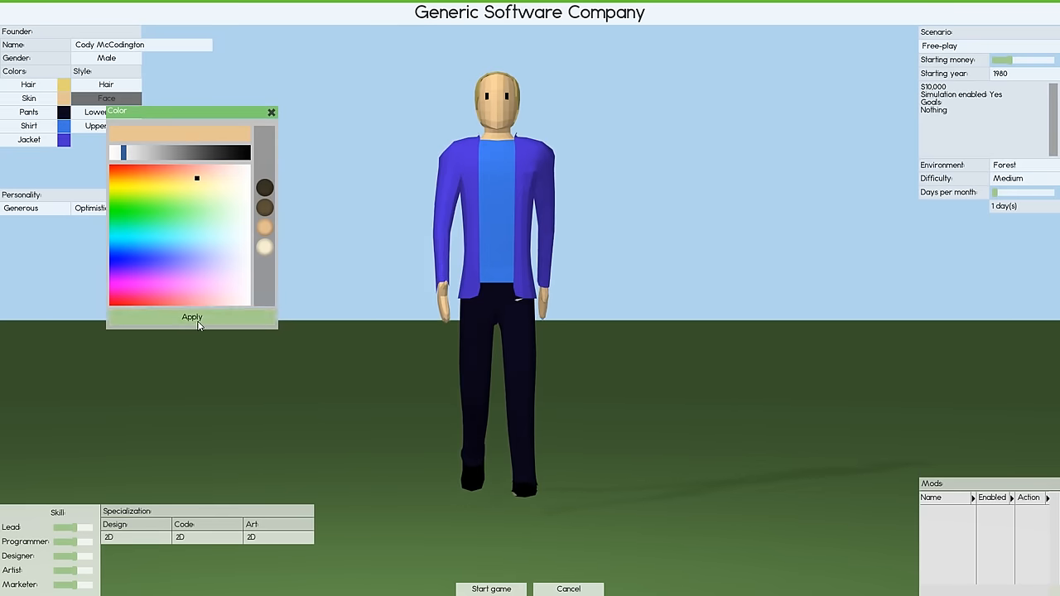
click(192, 318)
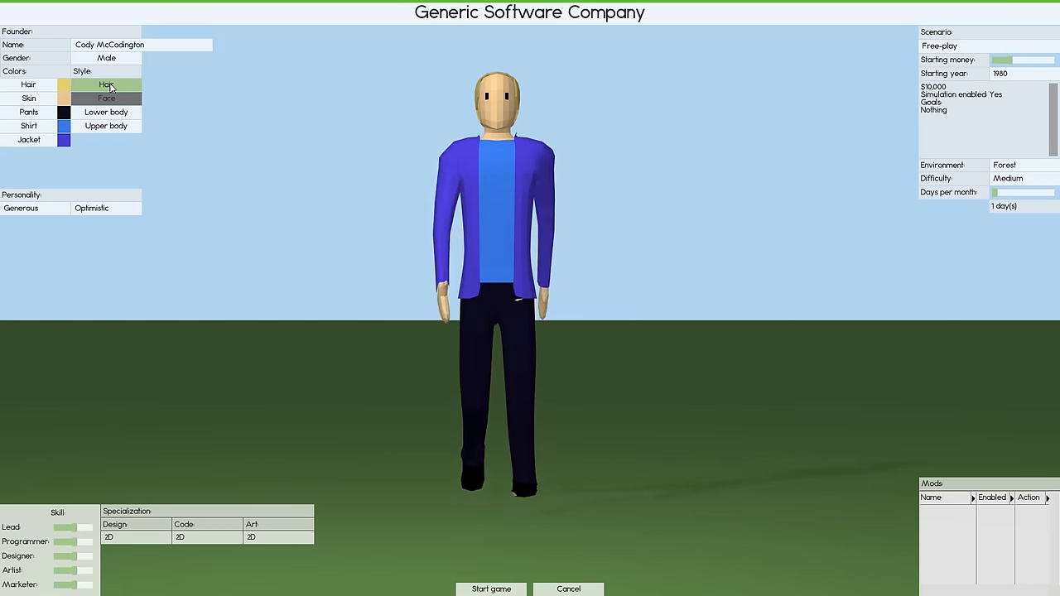
click(106, 98)
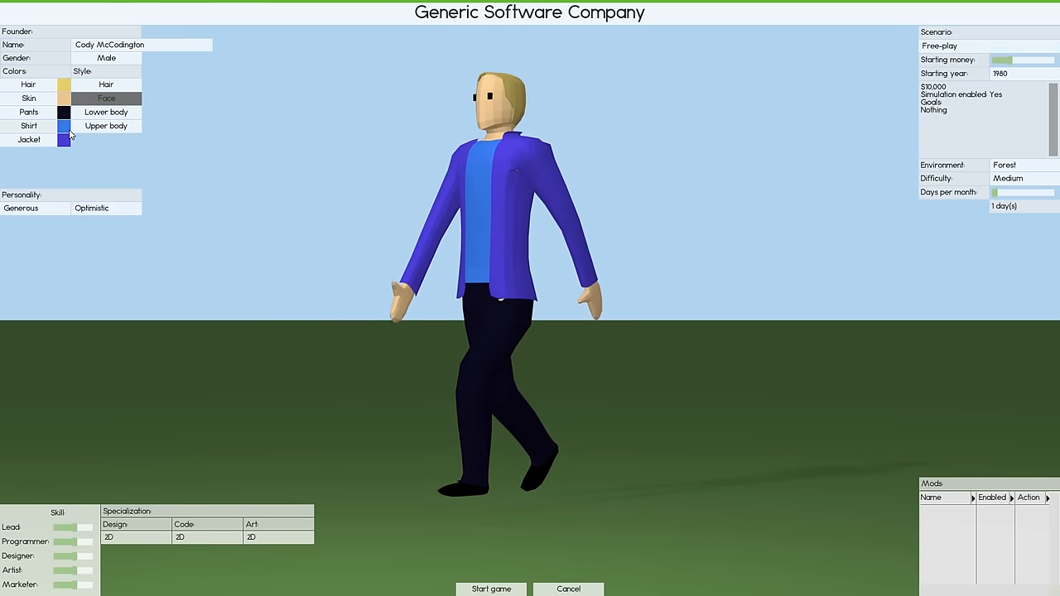
Leave the jacket colour unchanged and make the founder's shirt white
click(65, 139)
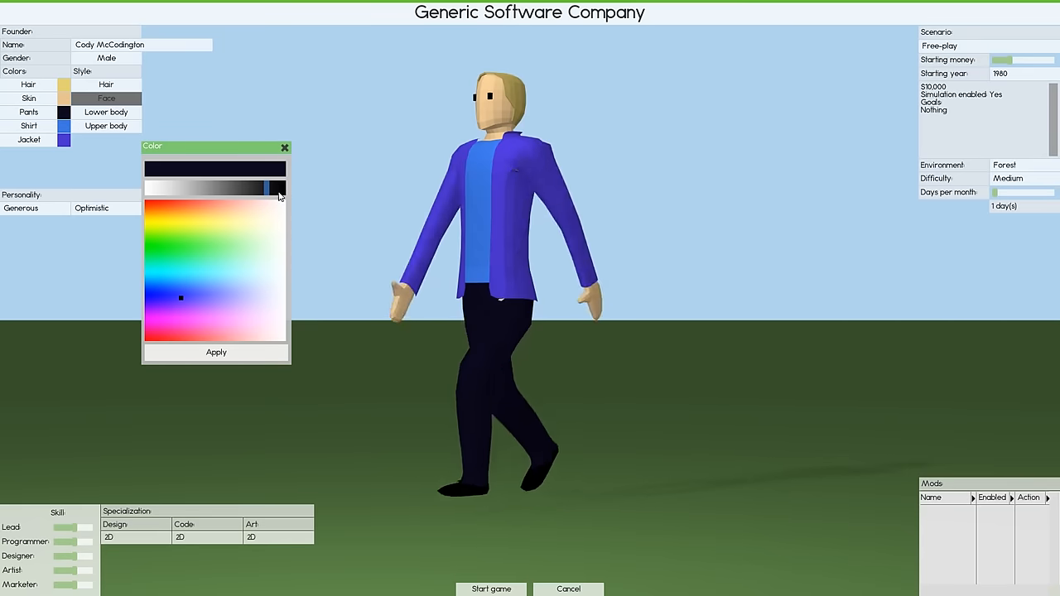
click(215, 351)
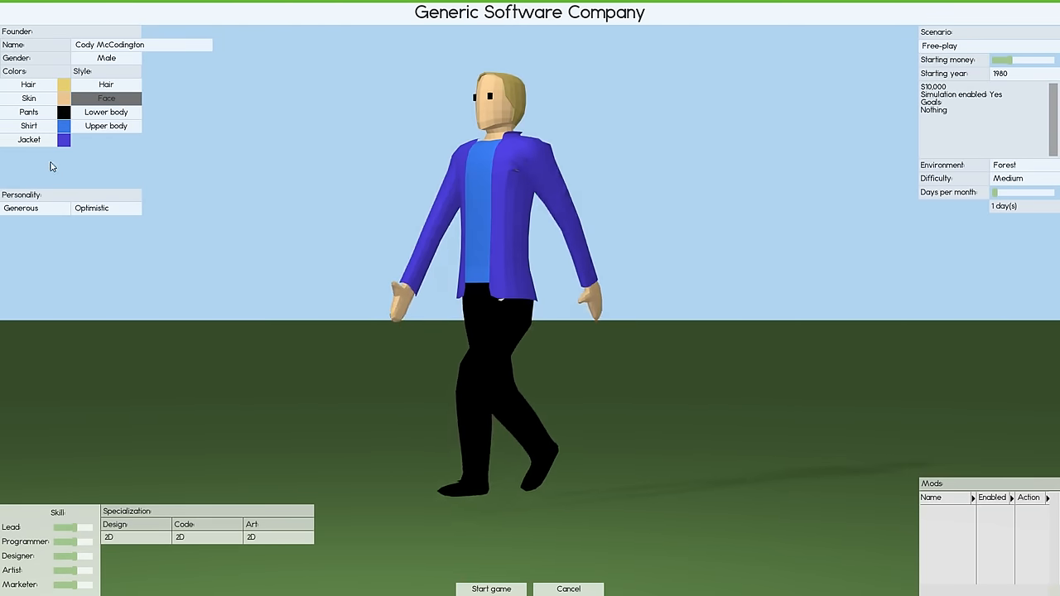
click(63, 126)
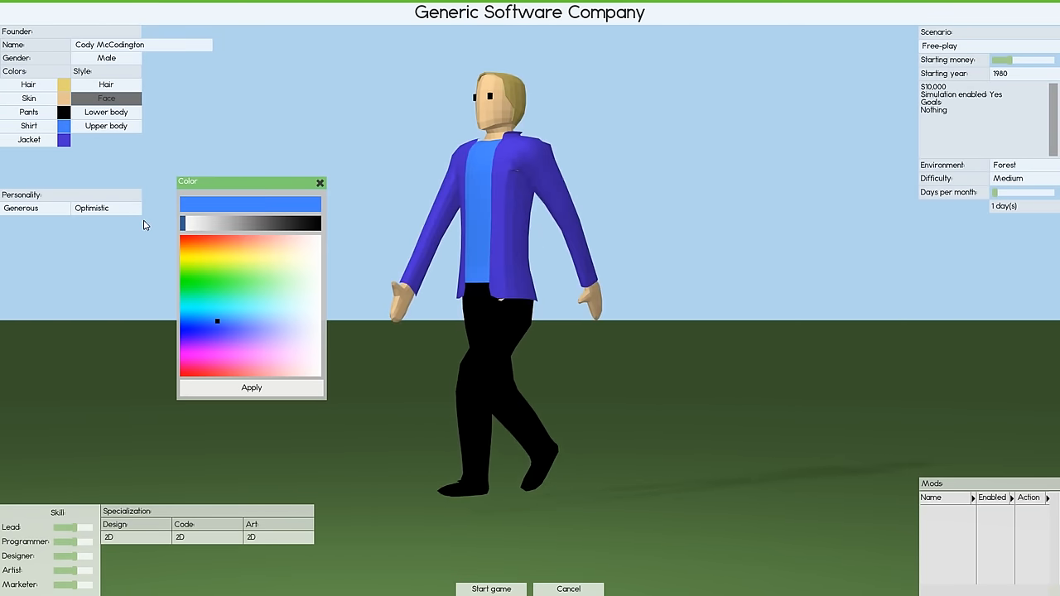
click(252, 387)
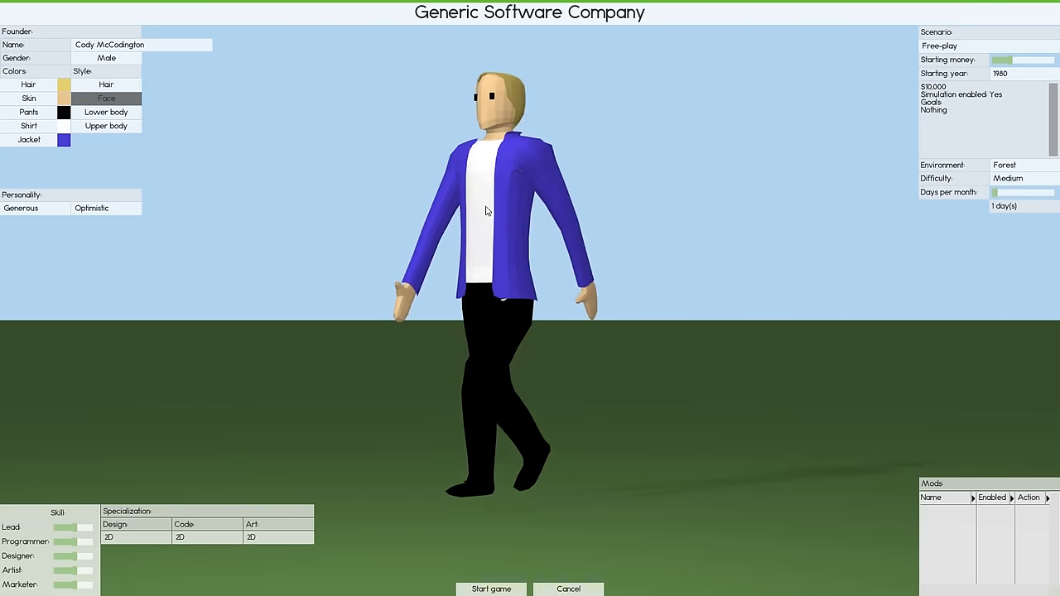
Cycle upper-body styles and settle on the plain white shirt without a jacket
click(28, 112)
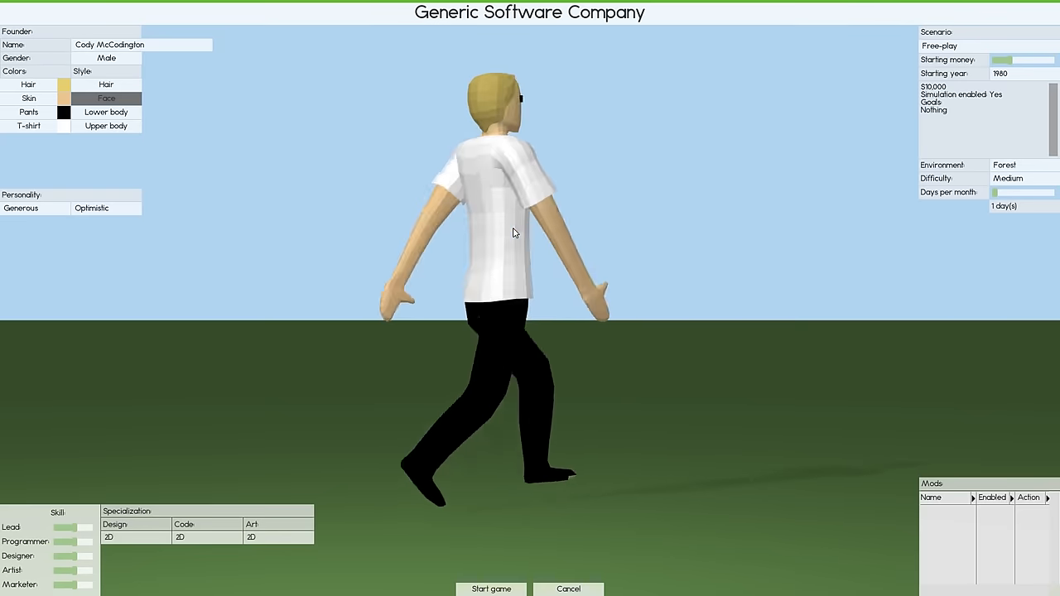
click(106, 126)
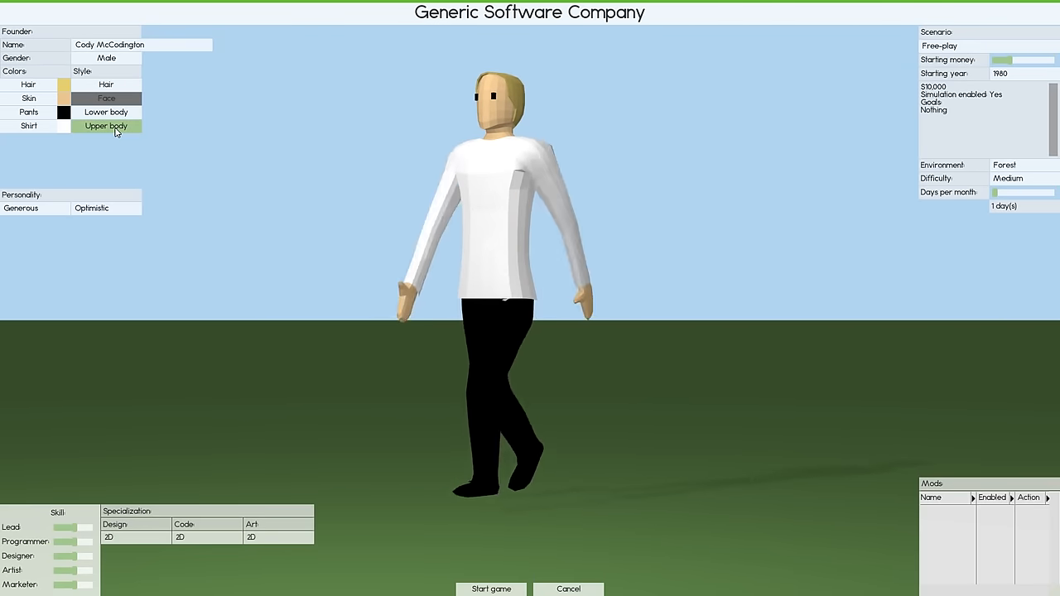
click(106, 126)
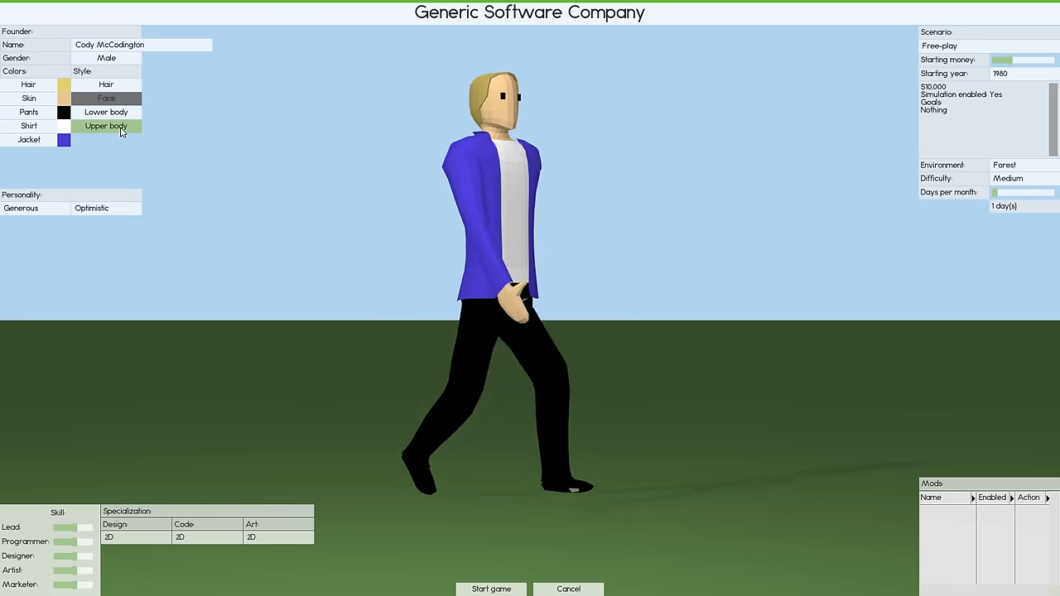
click(106, 126)
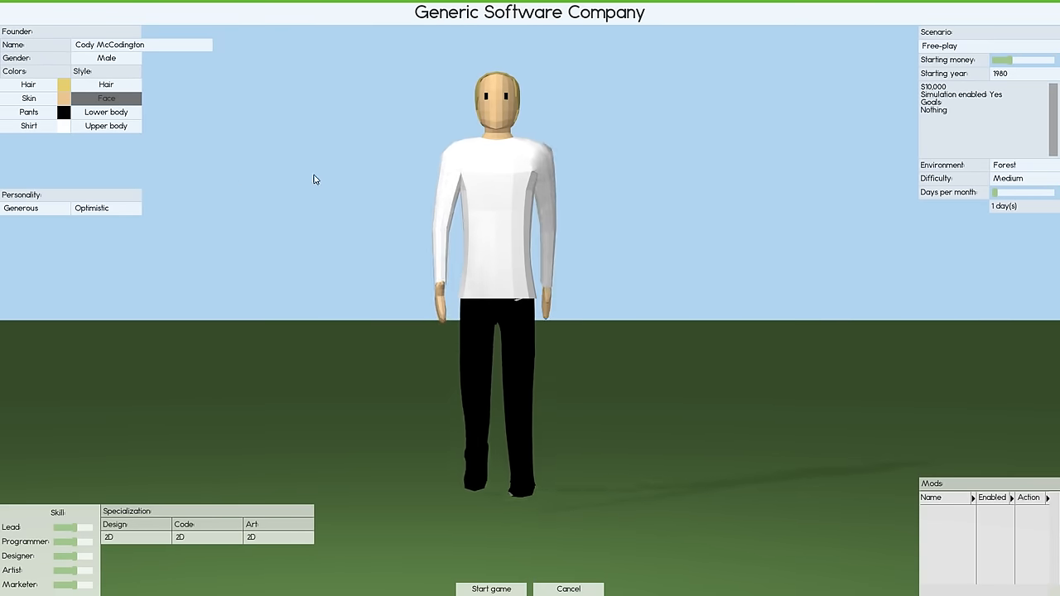
click(105, 208)
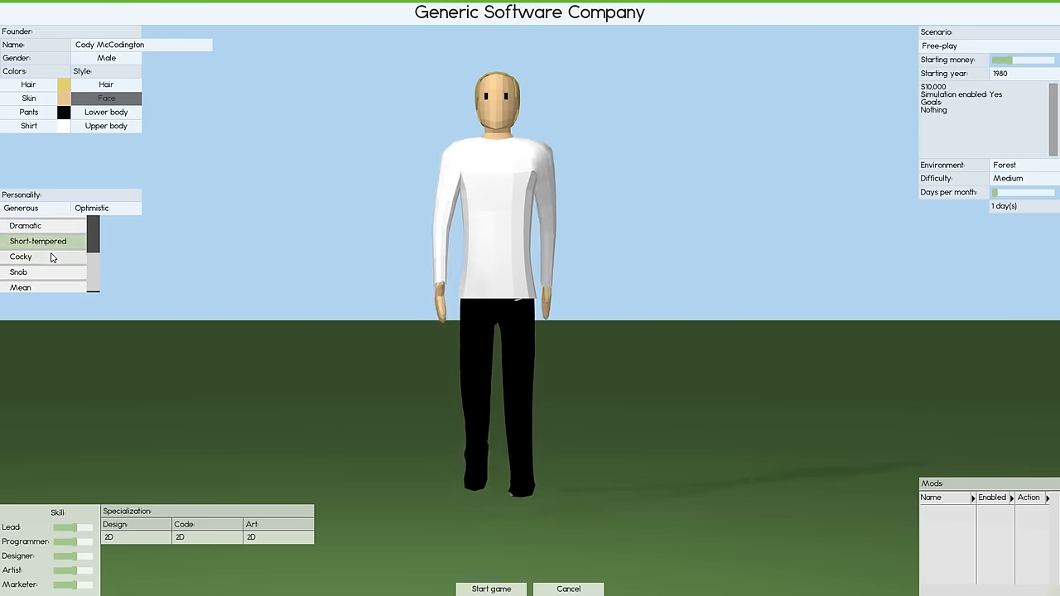
scroll(down, 3)
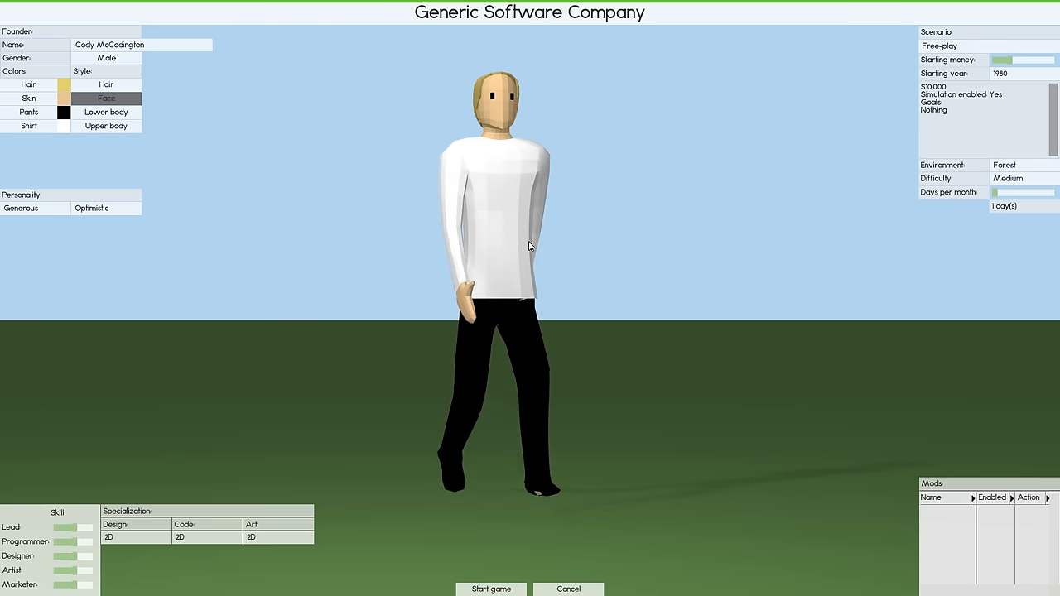
mouse_move(68, 489)
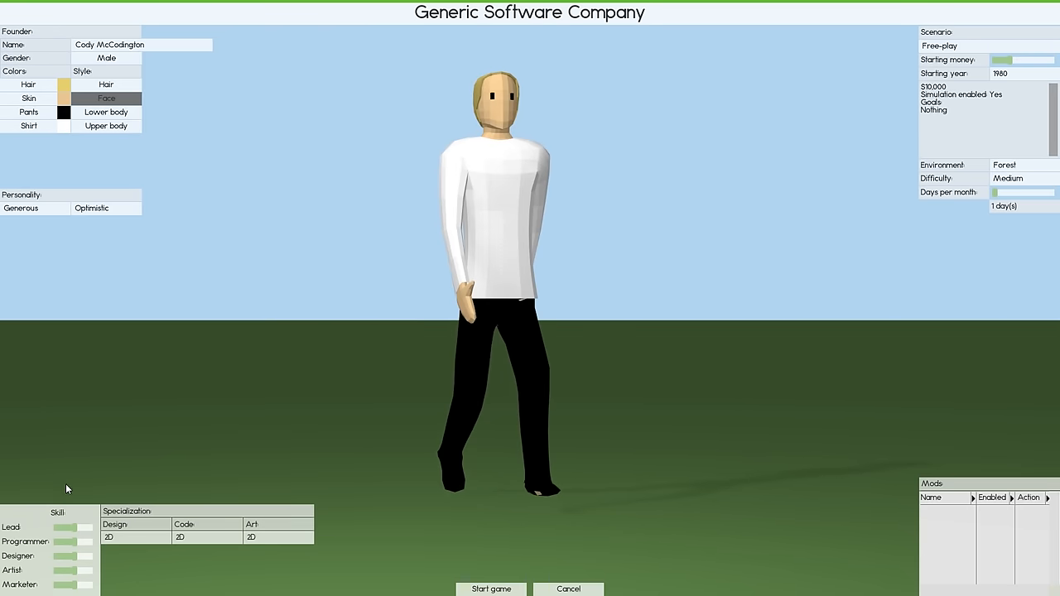
mouse_move(20, 583)
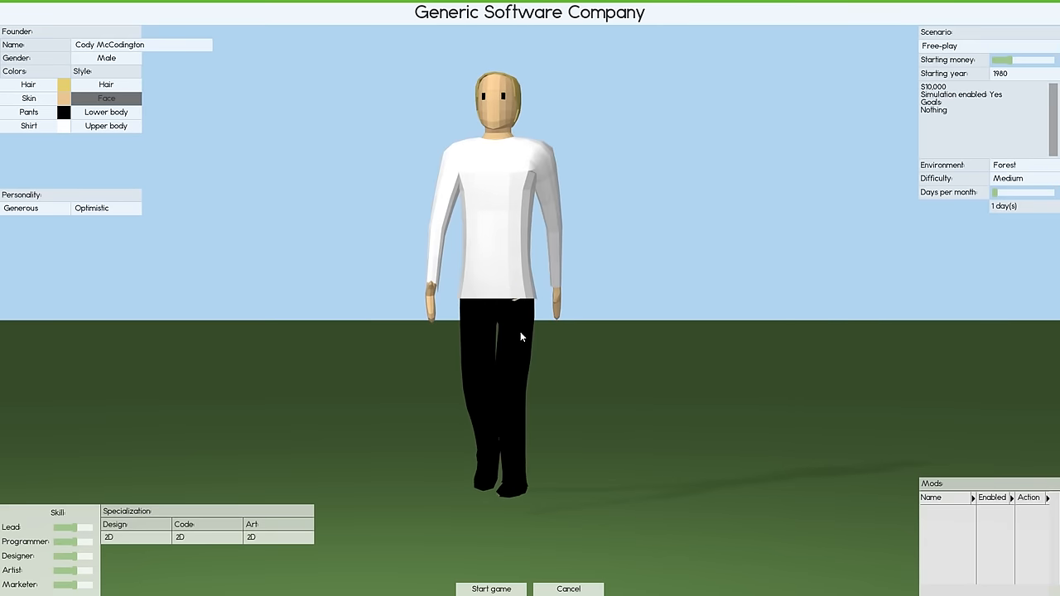
mouse_move(77, 530)
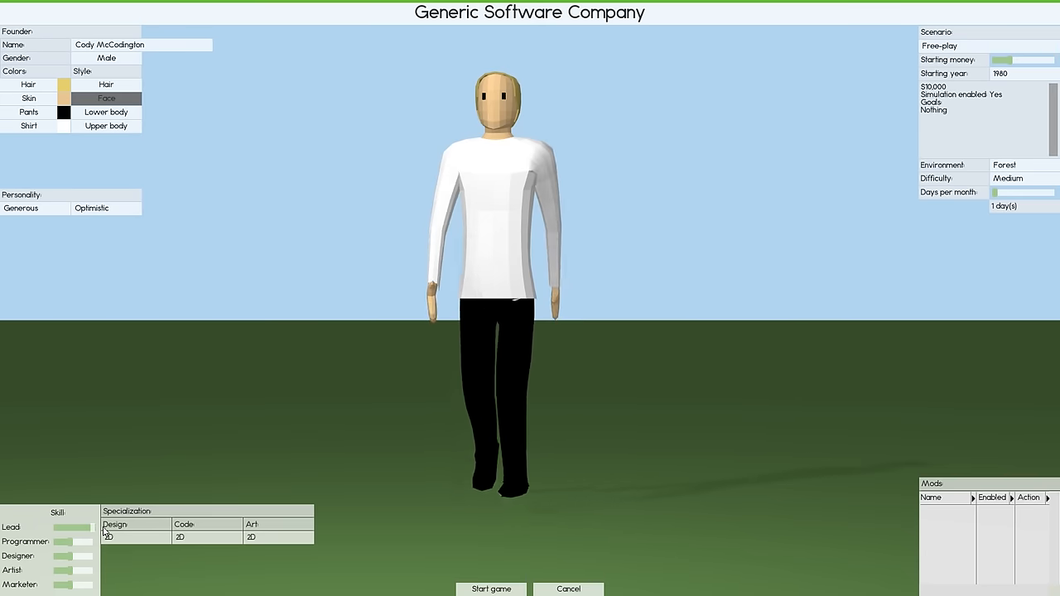
mouse_move(277, 437)
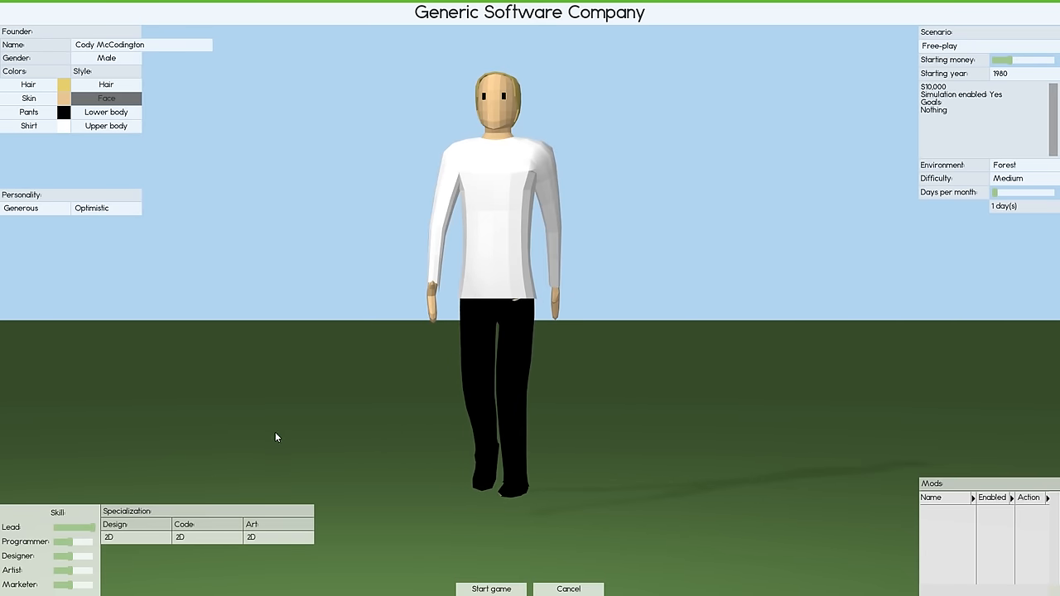
mouse_move(315, 464)
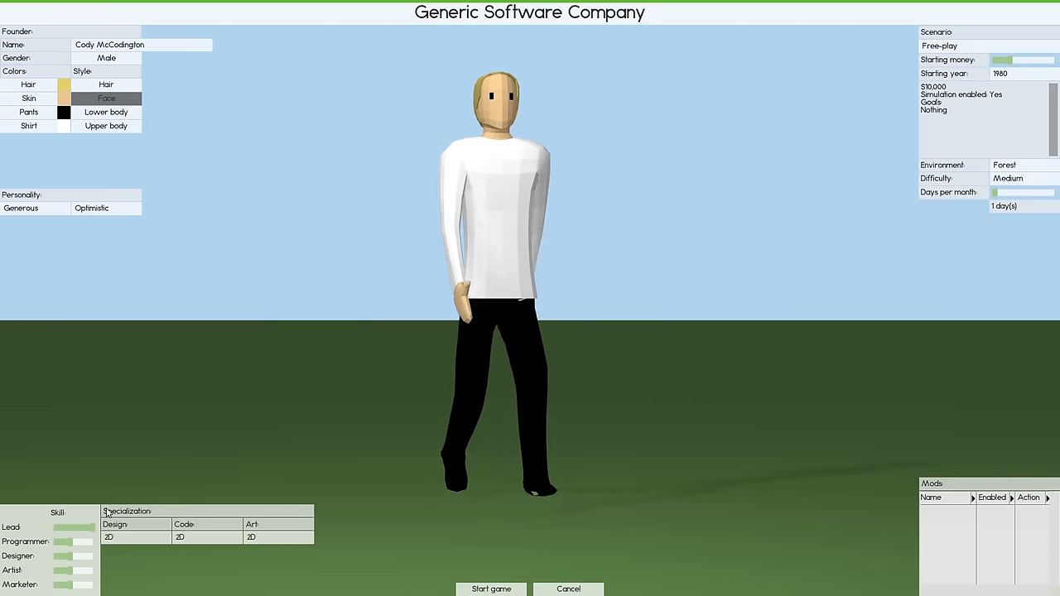
click(207, 536)
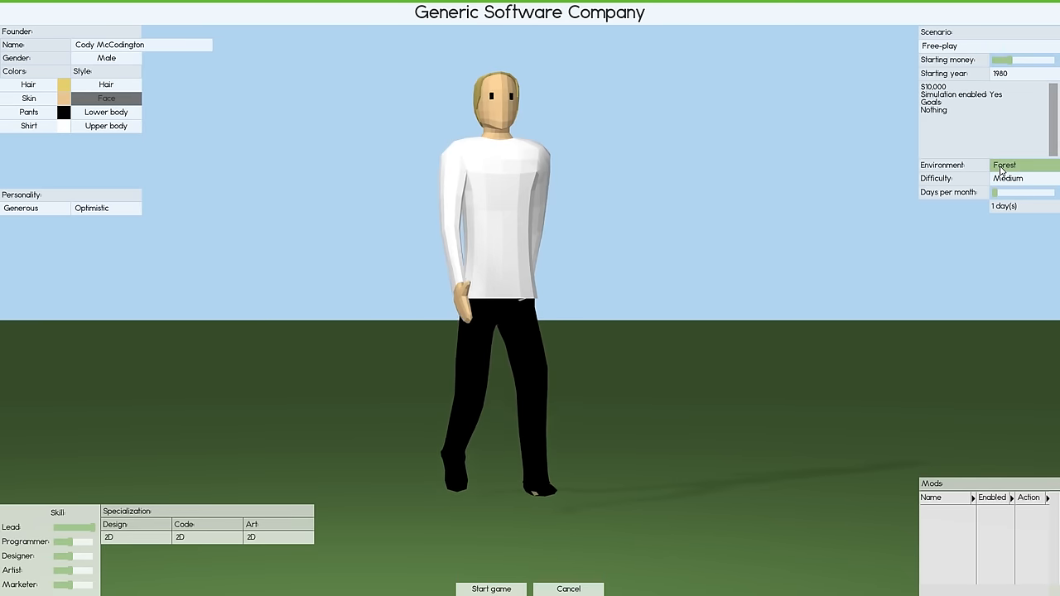
Keep the forest map, Medium difficulty and 4 days per month, then start the game
click(1023, 164)
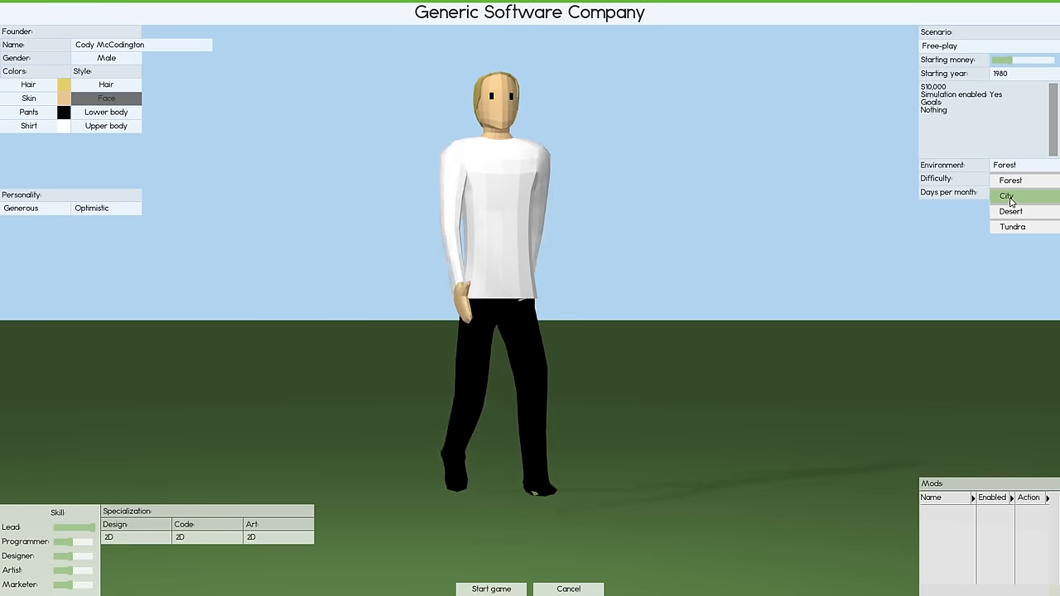
mouse_move(1010, 180)
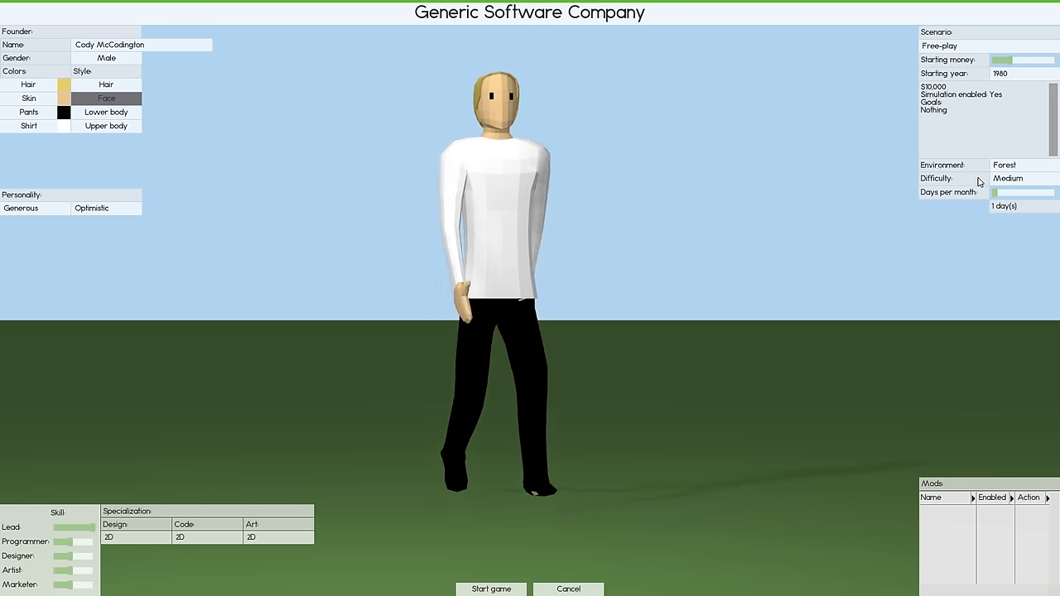
mouse_move(826, 214)
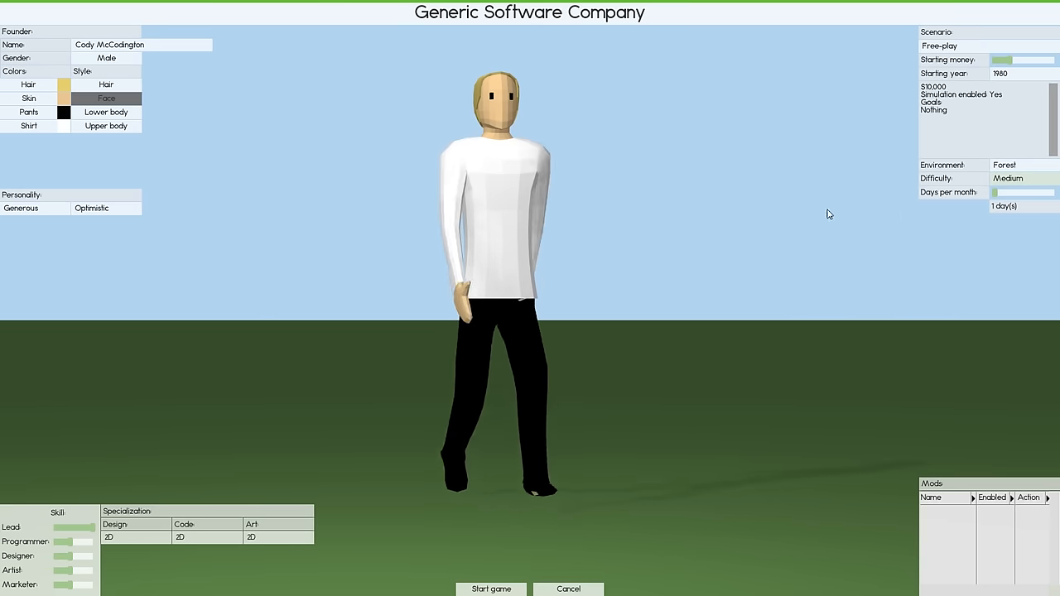
mouse_move(725, 228)
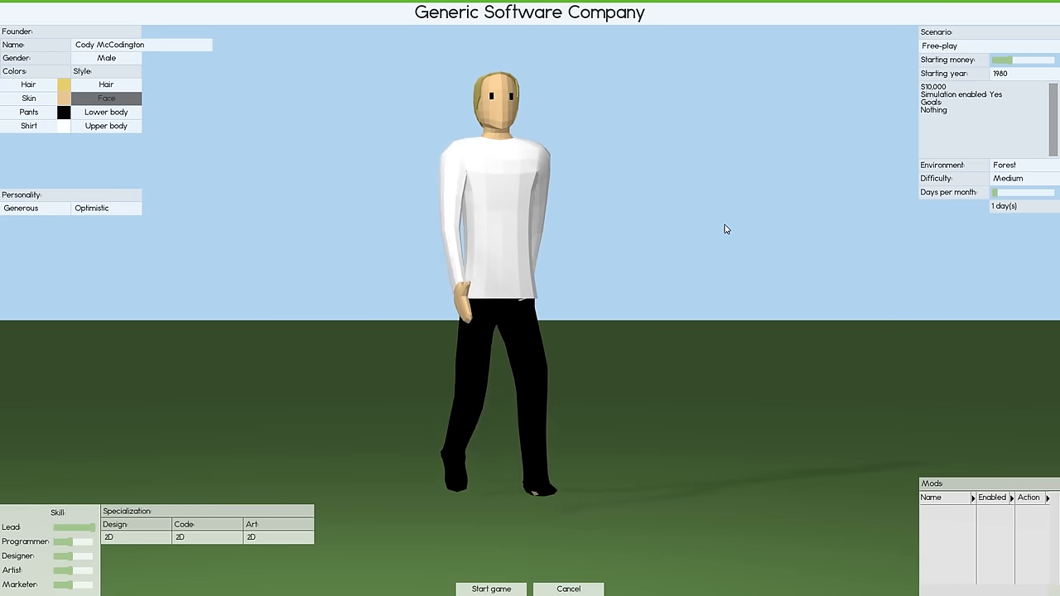
click(1007, 179)
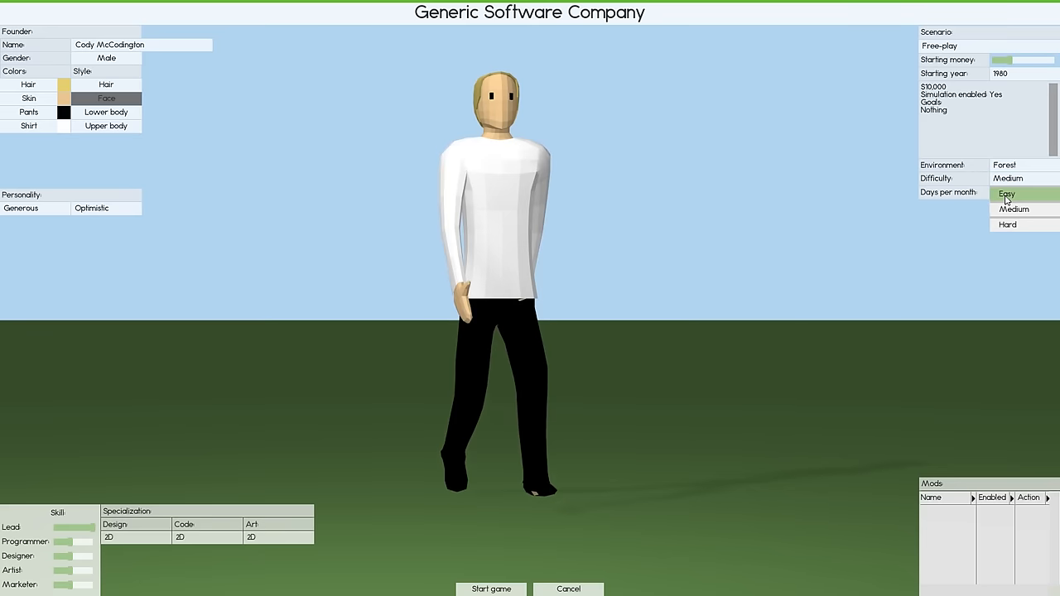
click(1005, 193)
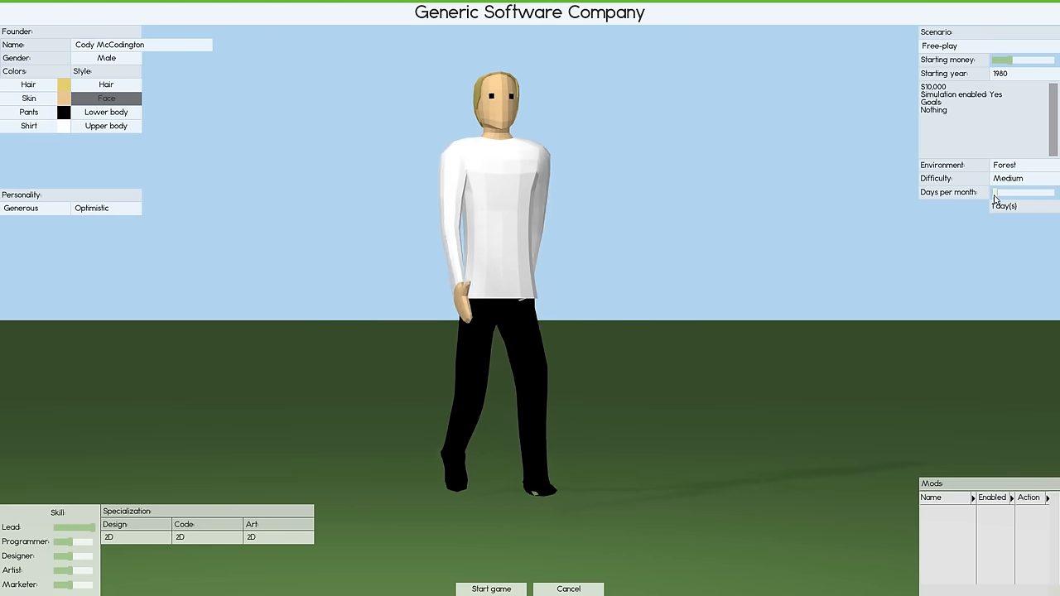
drag(997, 192, 1014, 192)
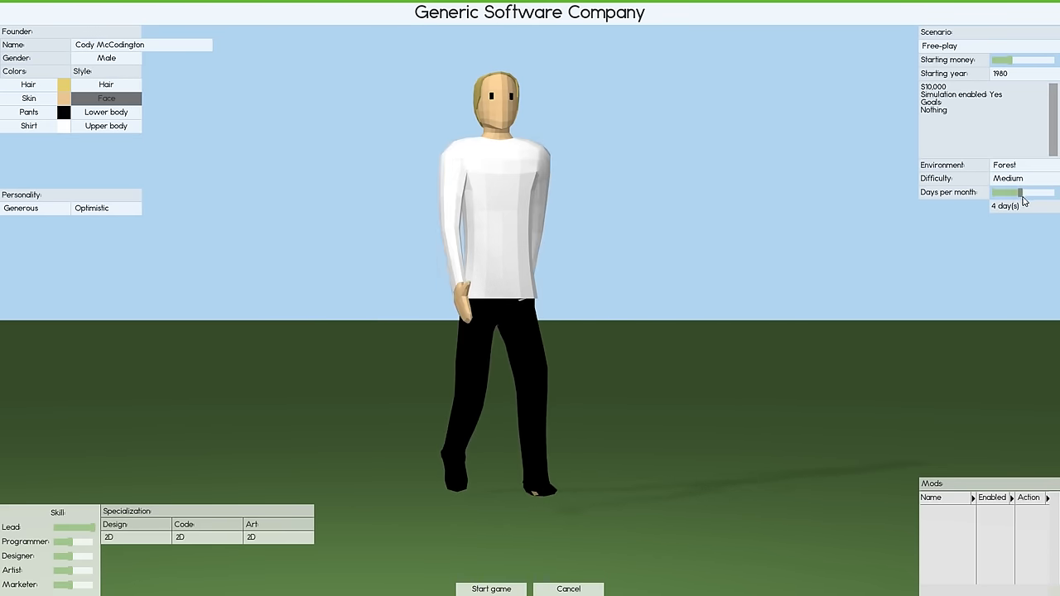
click(1017, 192)
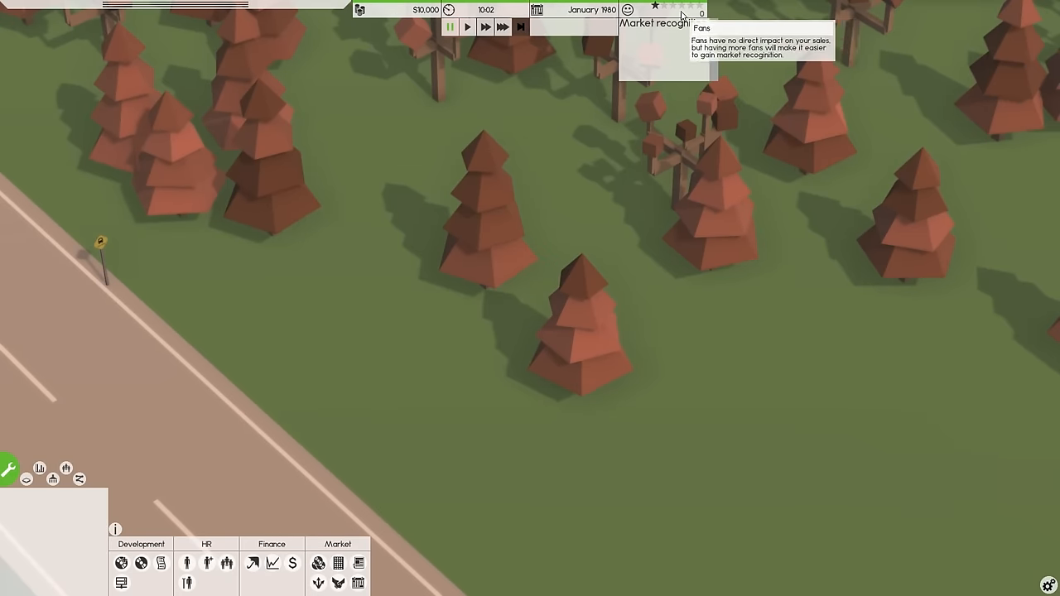
mouse_move(678, 18)
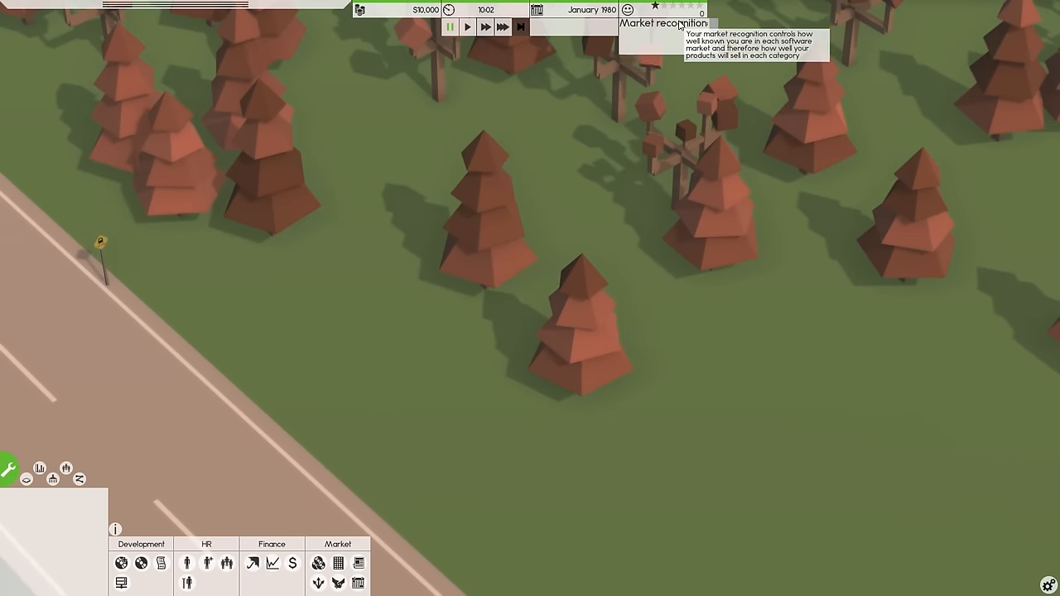
mouse_move(678, 10)
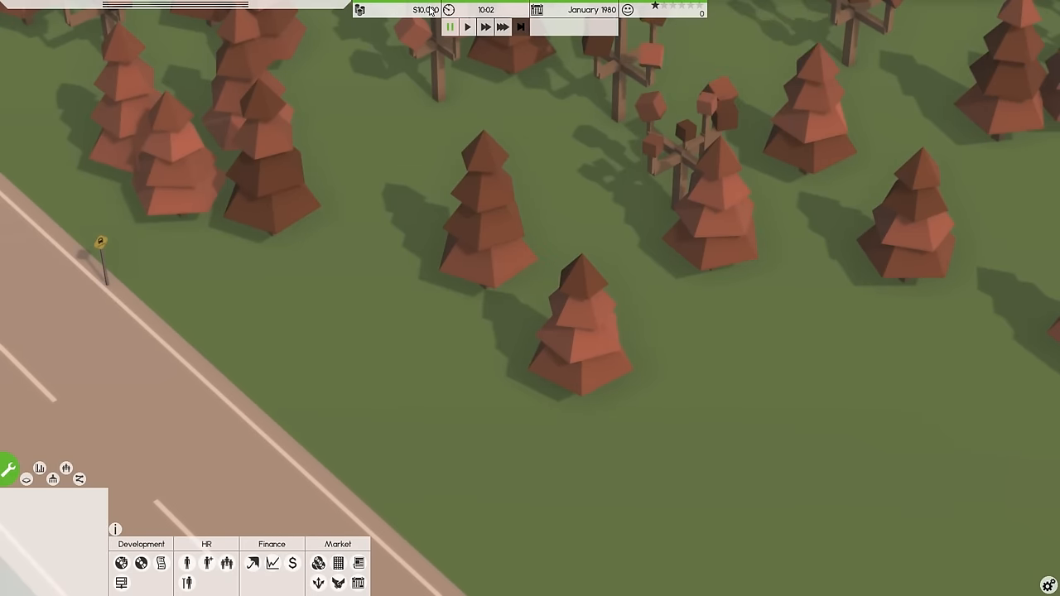
mouse_move(567, 30)
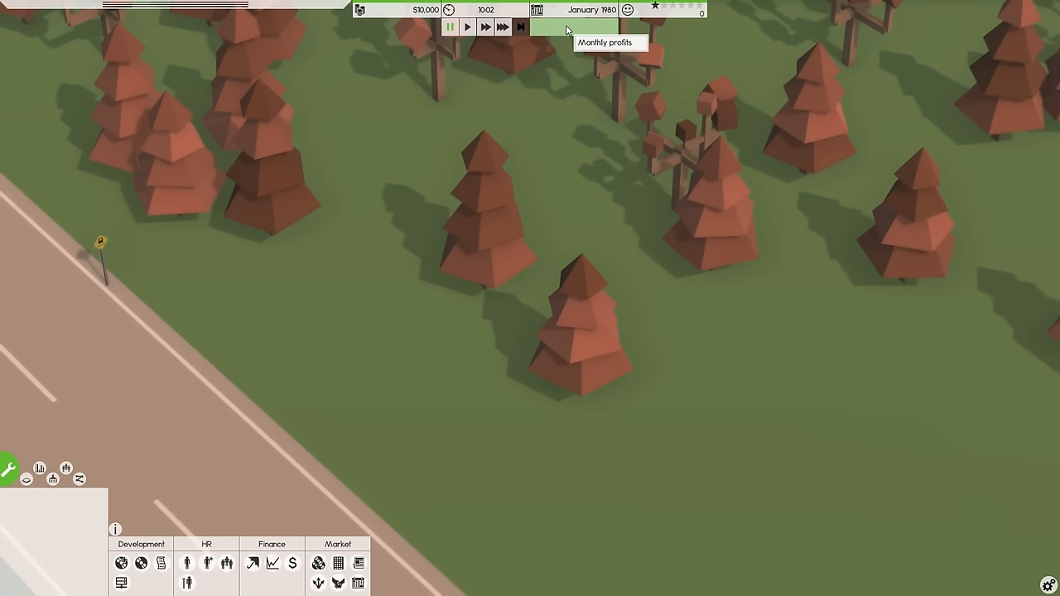
mouse_move(460, 74)
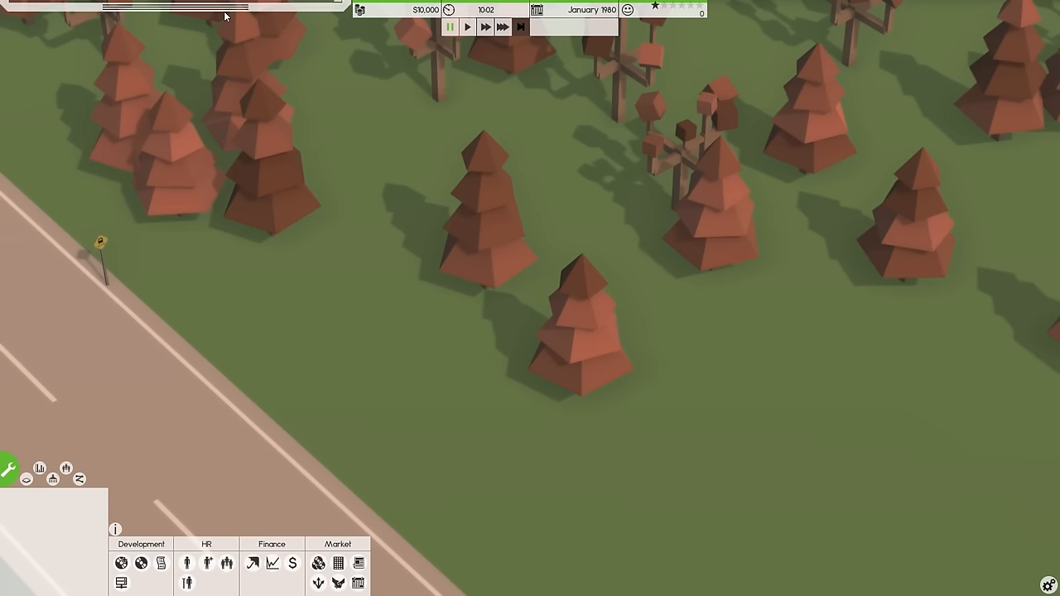
mouse_move(188, 563)
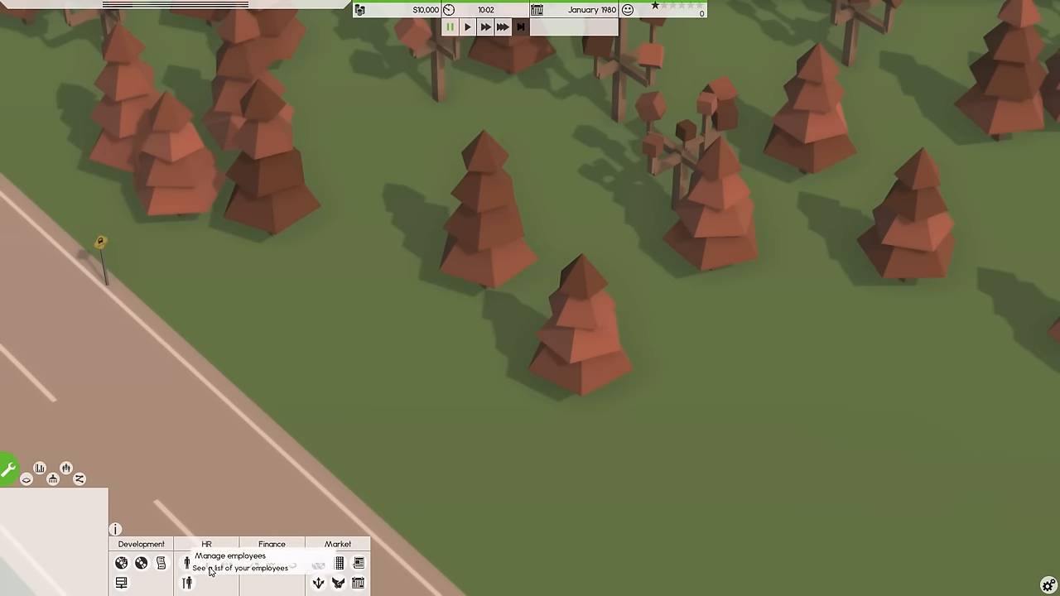
mouse_move(98, 475)
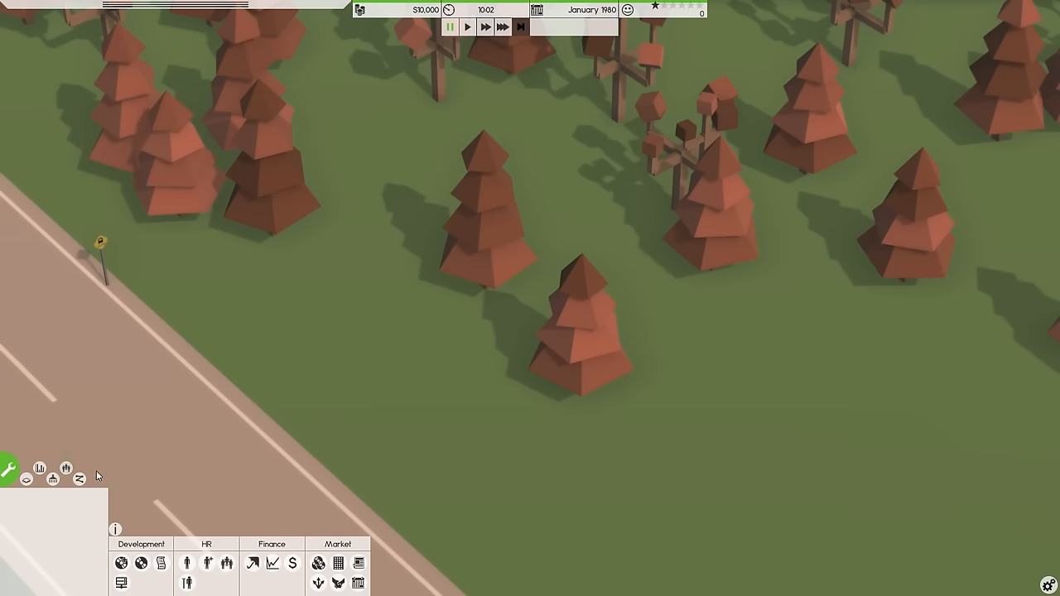
mouse_move(121, 563)
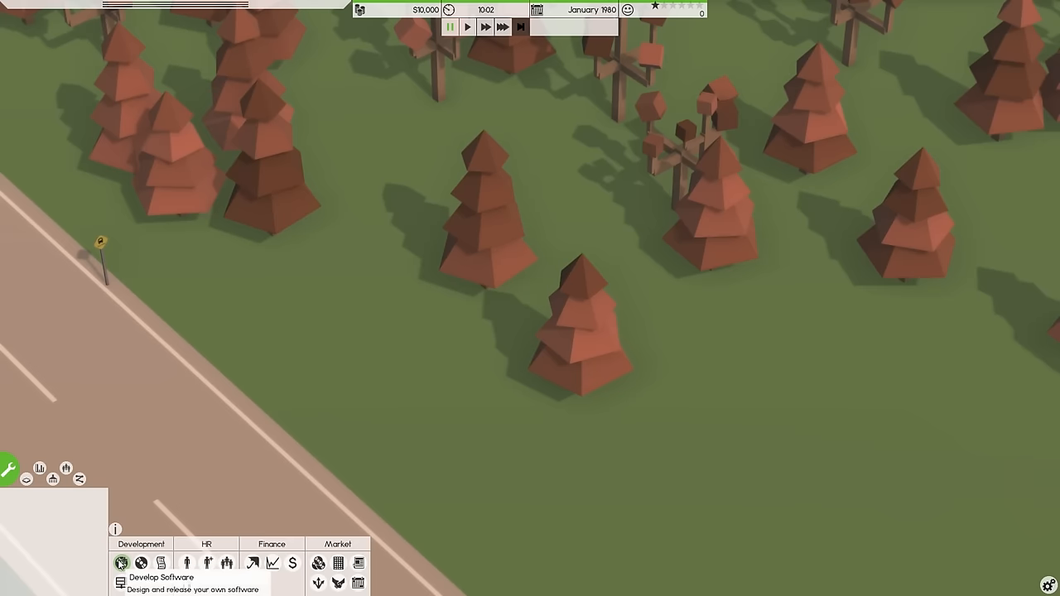
mouse_move(440, 398)
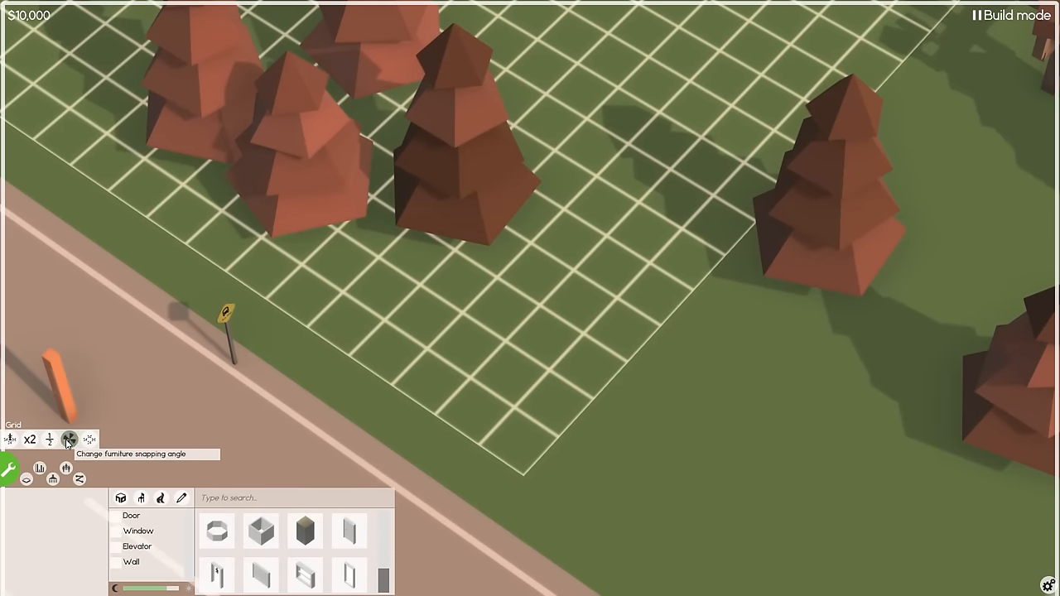
Build a small square room with a sliding glass door beside the road
click(70, 439)
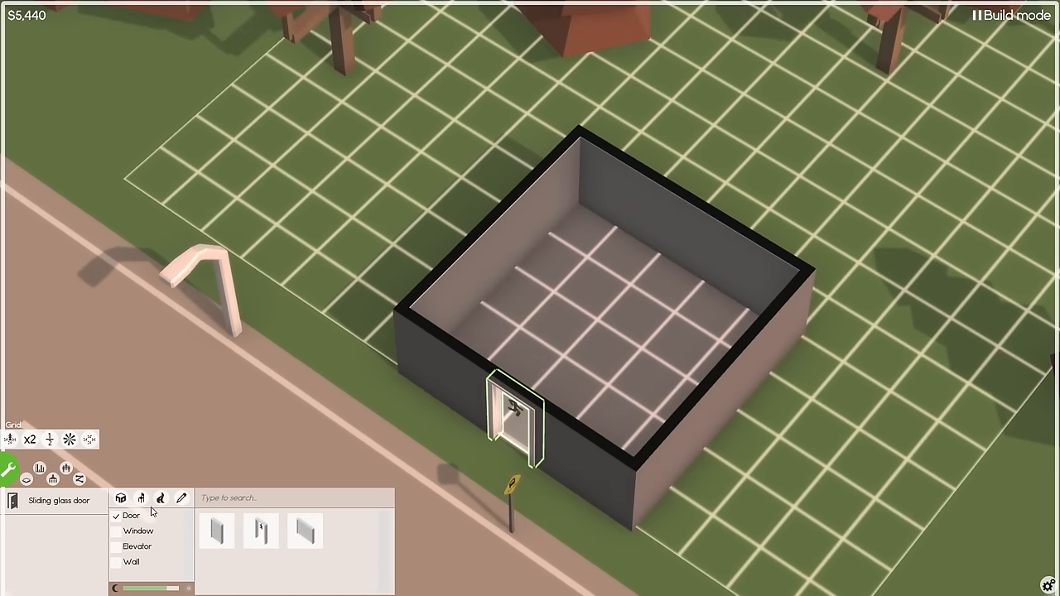
Place large windows on both sides of the door, confirming the wall dismantle prompts
click(139, 530)
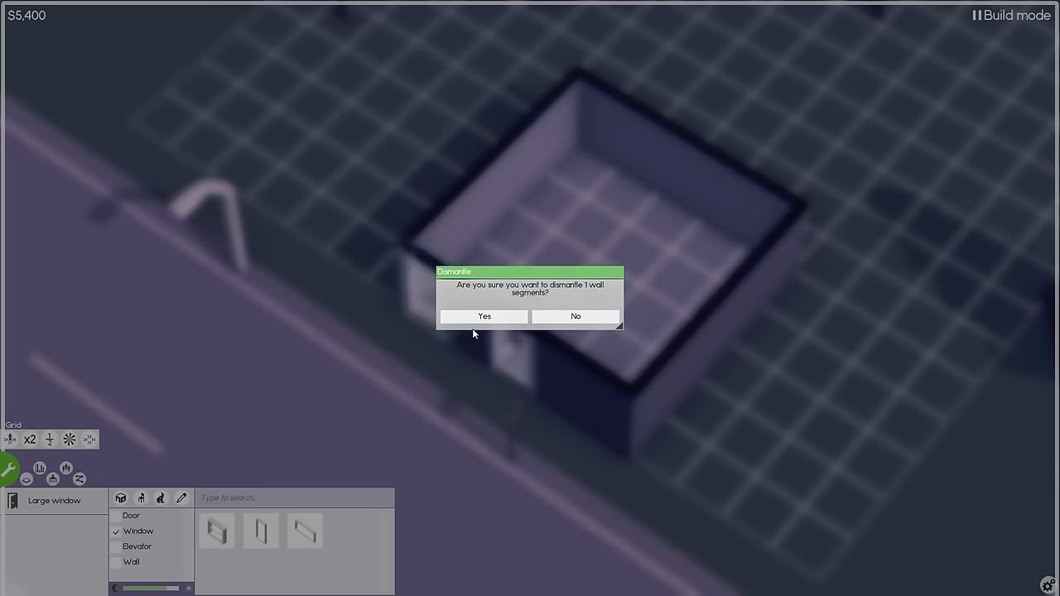
click(484, 316)
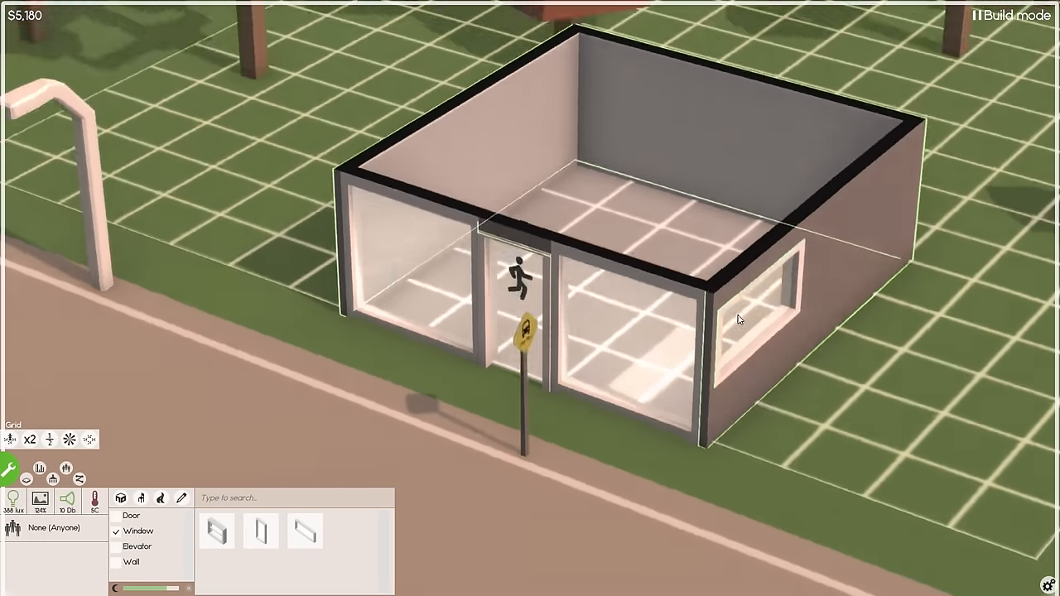
drag(738, 319, 860, 230)
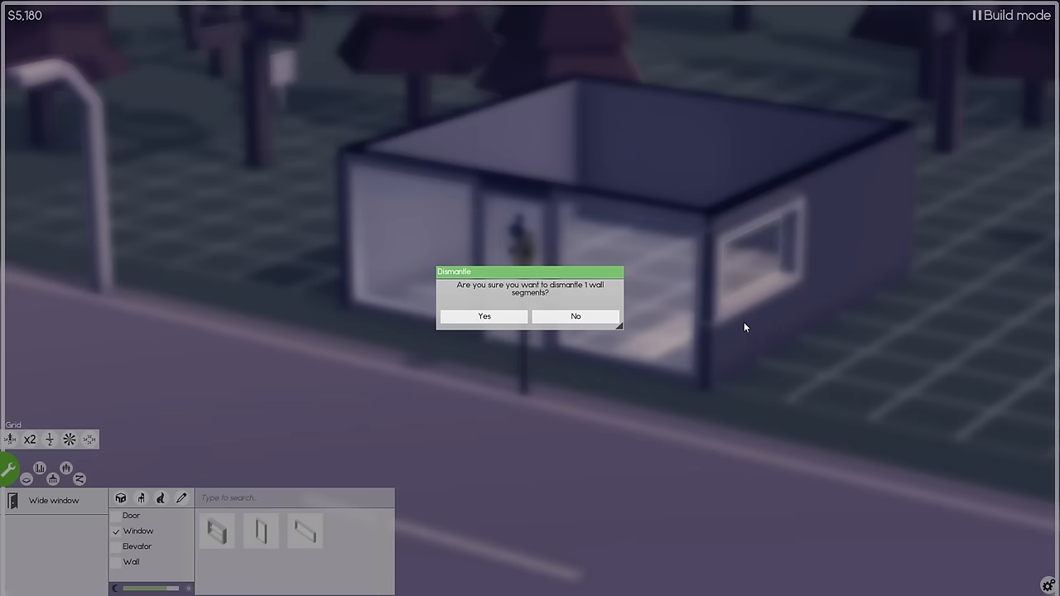
click(484, 317)
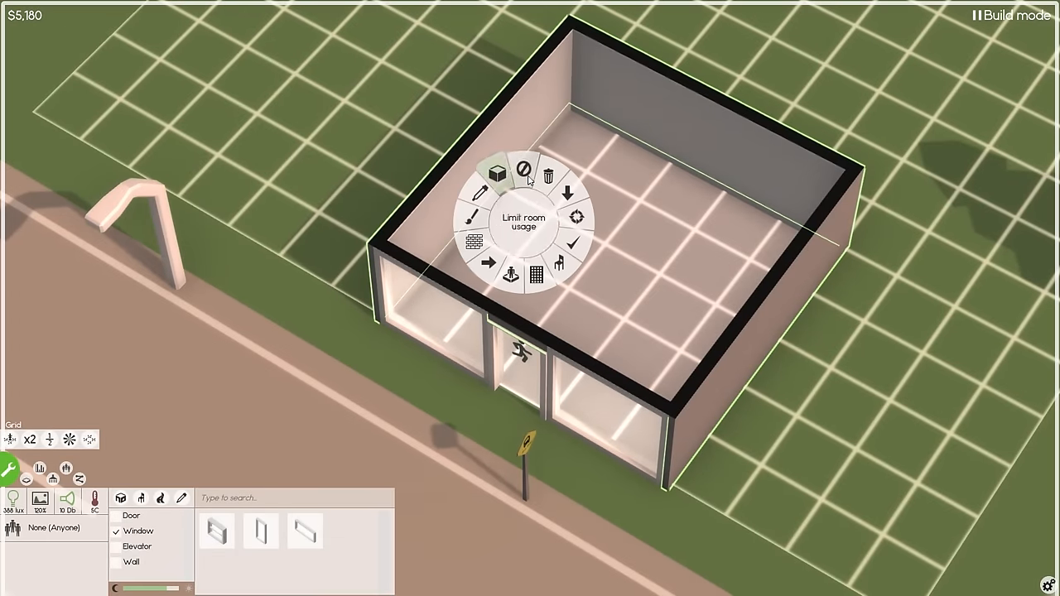
mouse_move(566, 217)
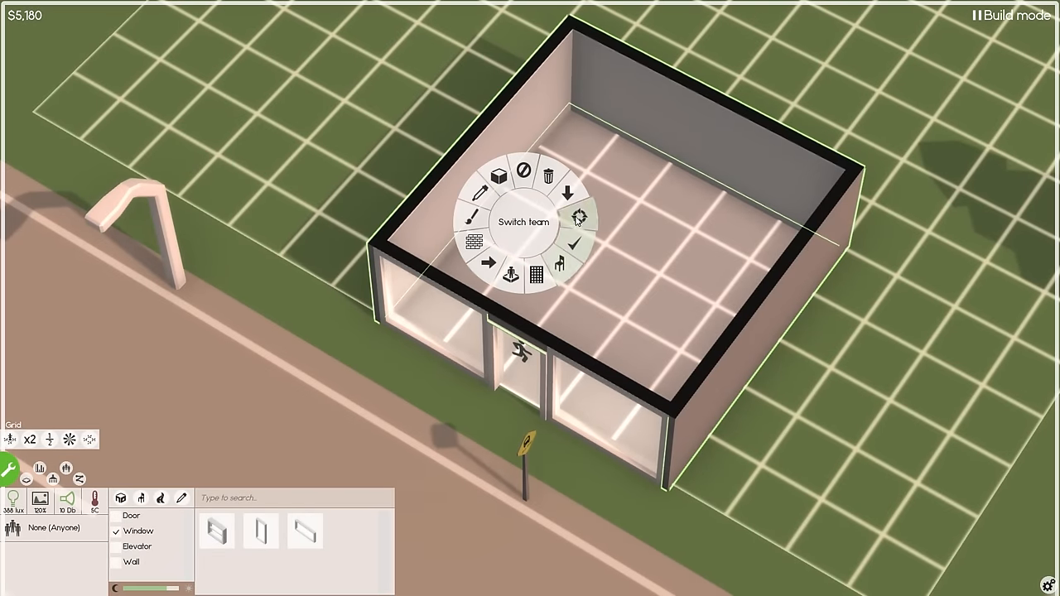
mouse_move(561, 157)
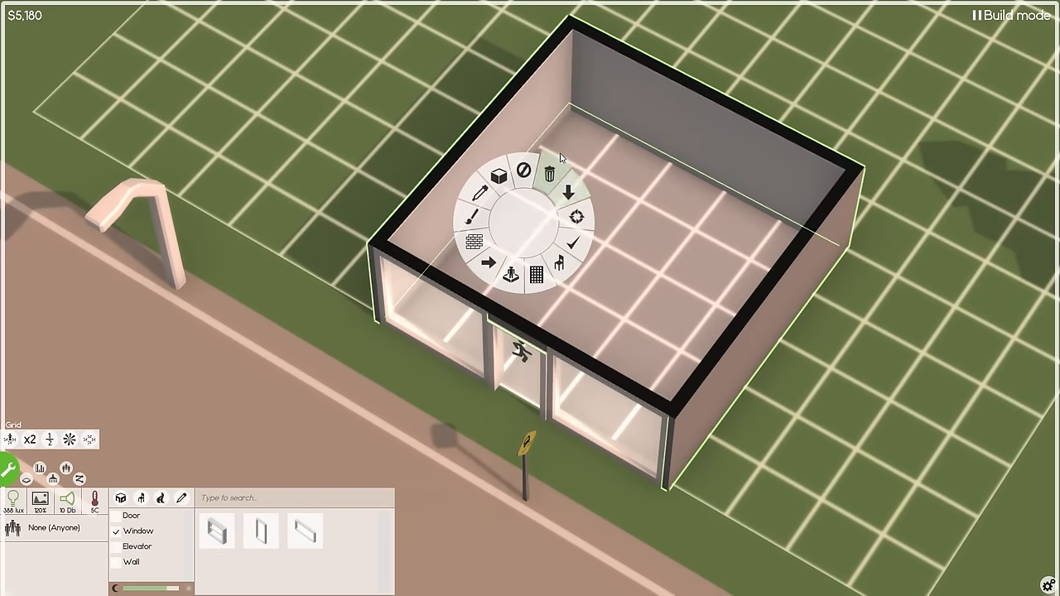
mouse_move(532, 207)
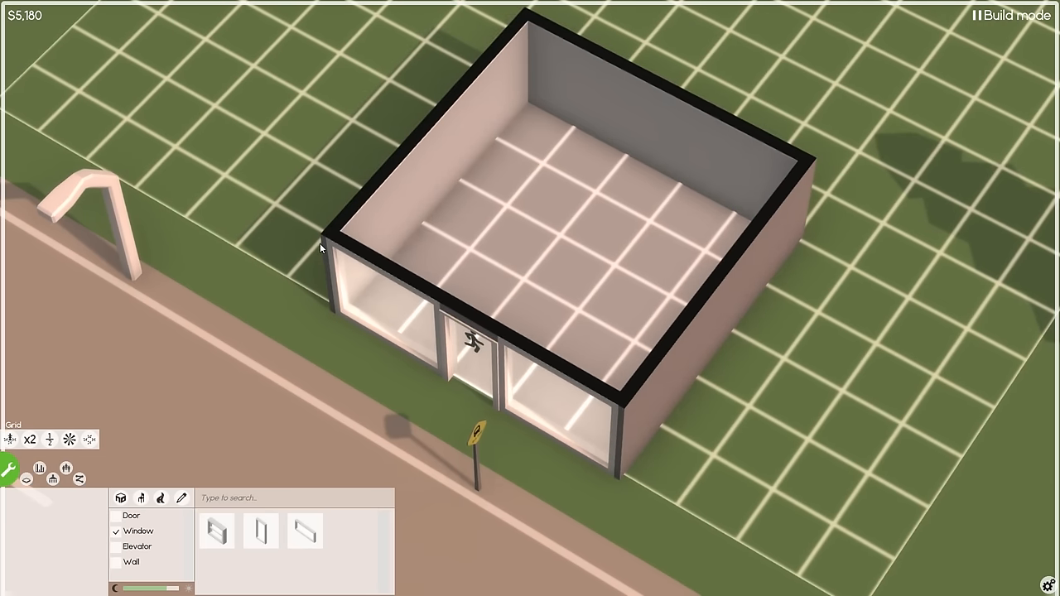
mouse_move(140, 497)
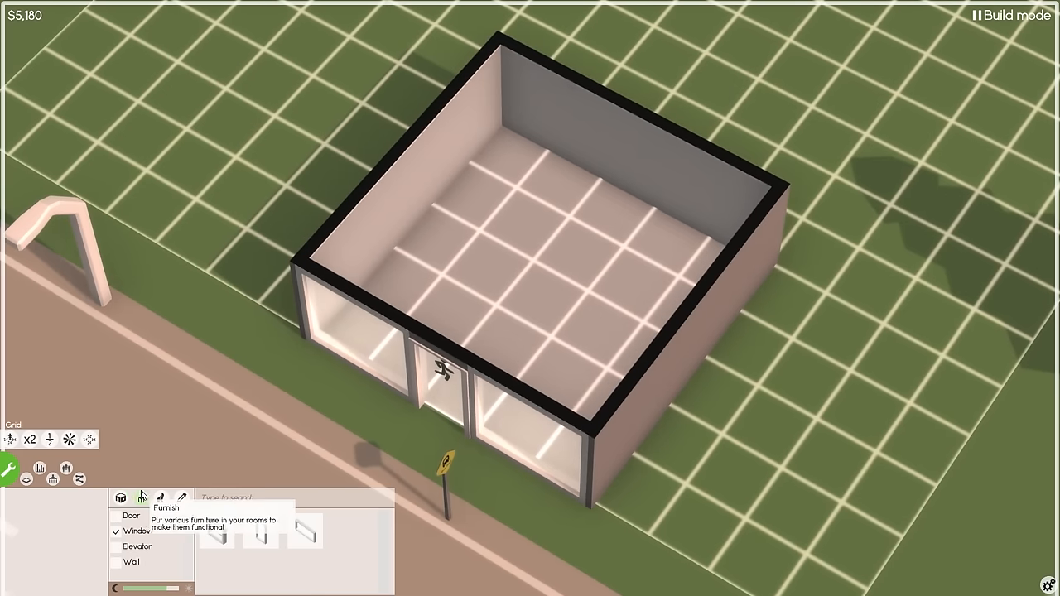
Furnish the room with a desk and chair, computer, black appliance and ceiling light
click(139, 497)
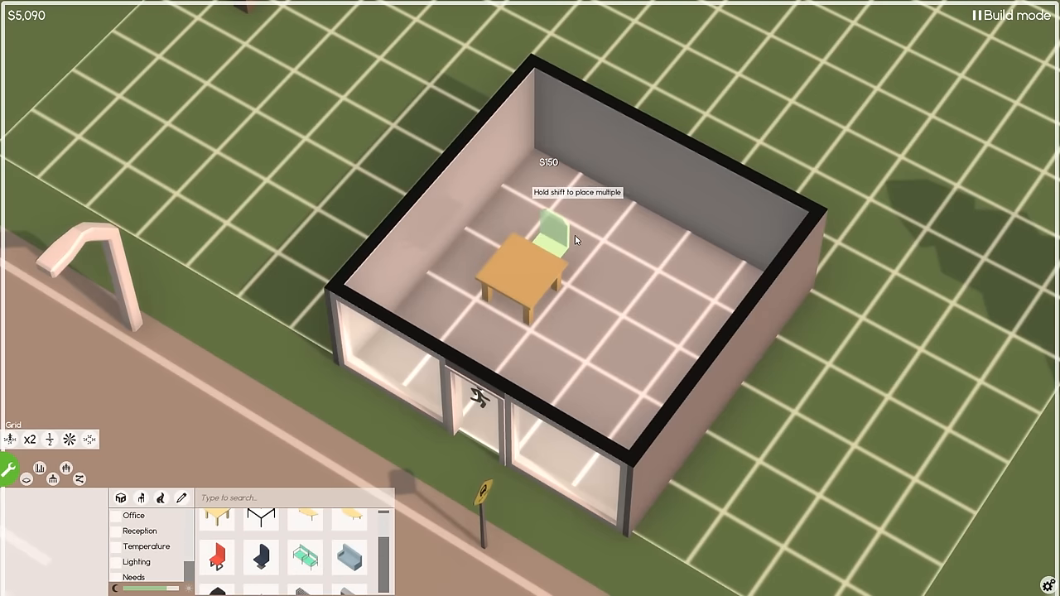
click(553, 230)
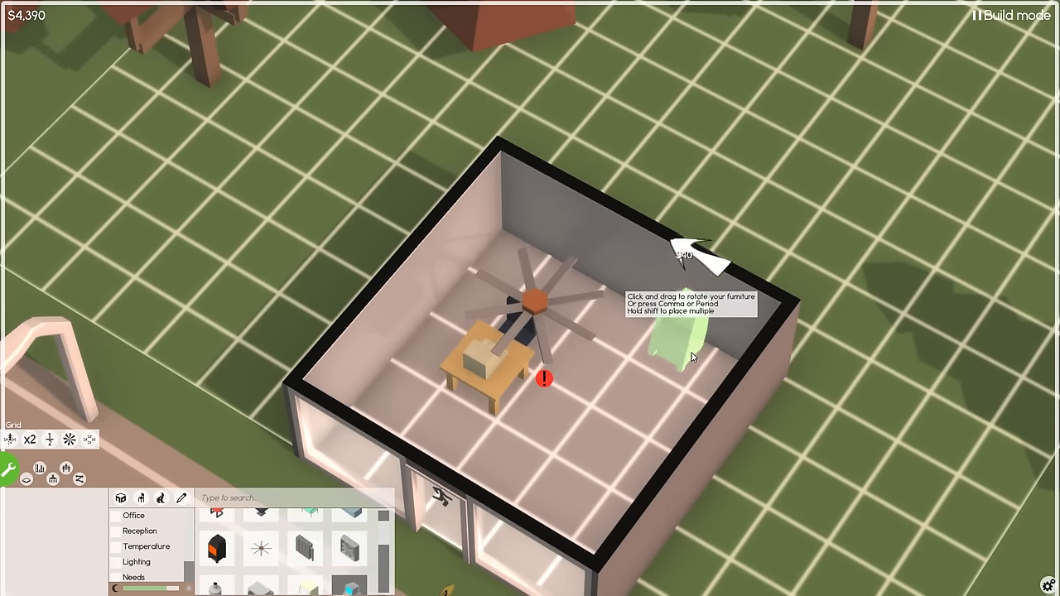
click(679, 339)
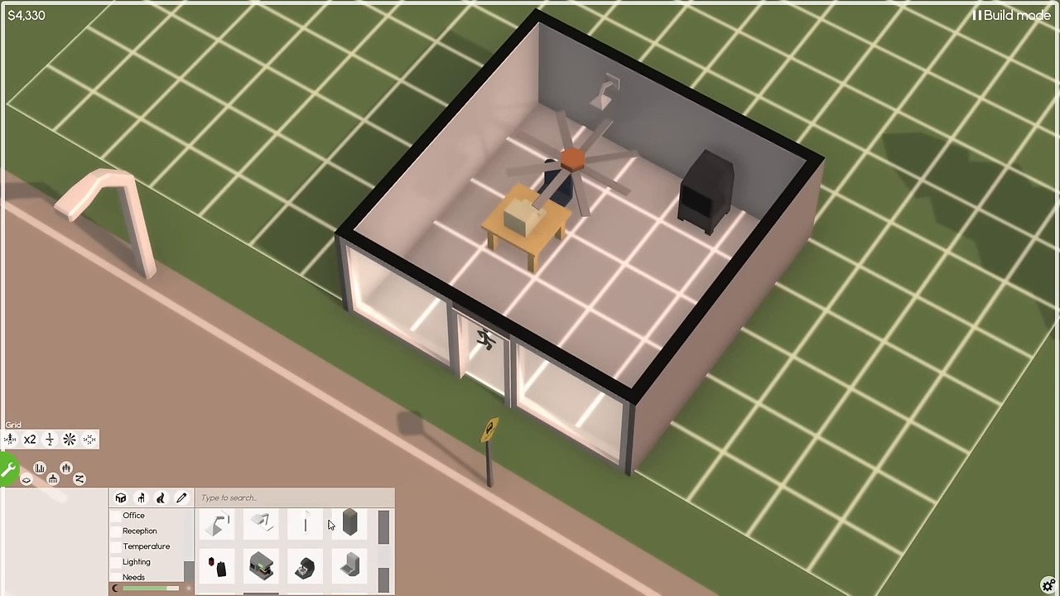
mouse_move(199, 486)
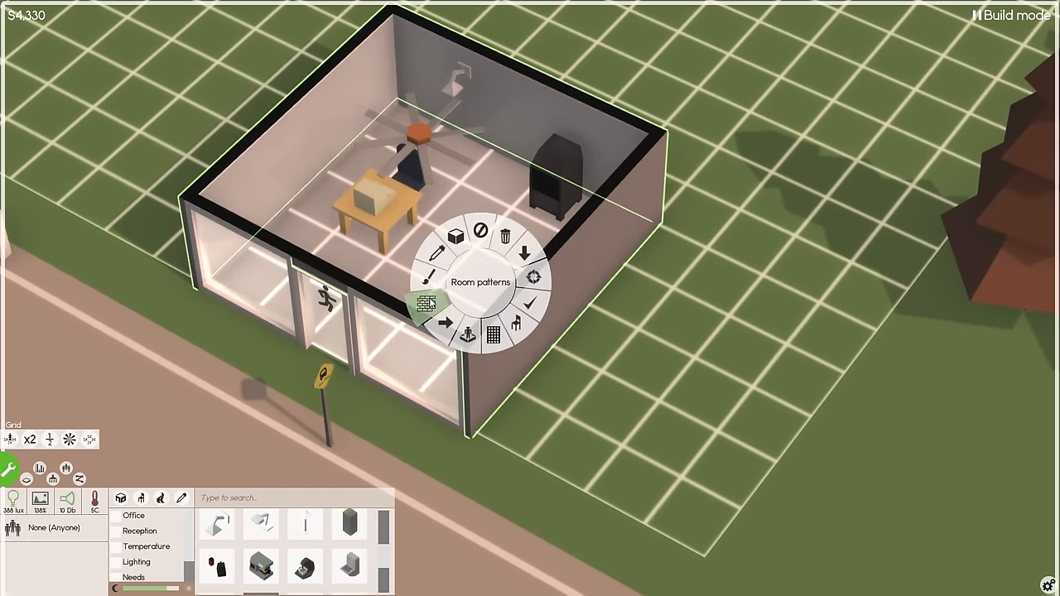
Browse the room's exterior, interior wall and floor material options
click(430, 301)
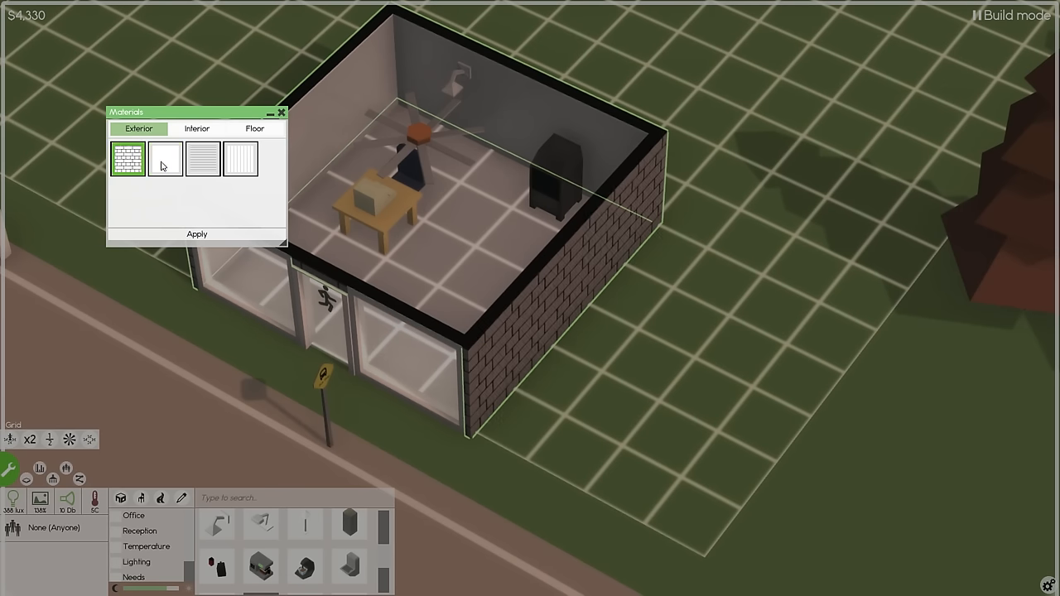
click(202, 159)
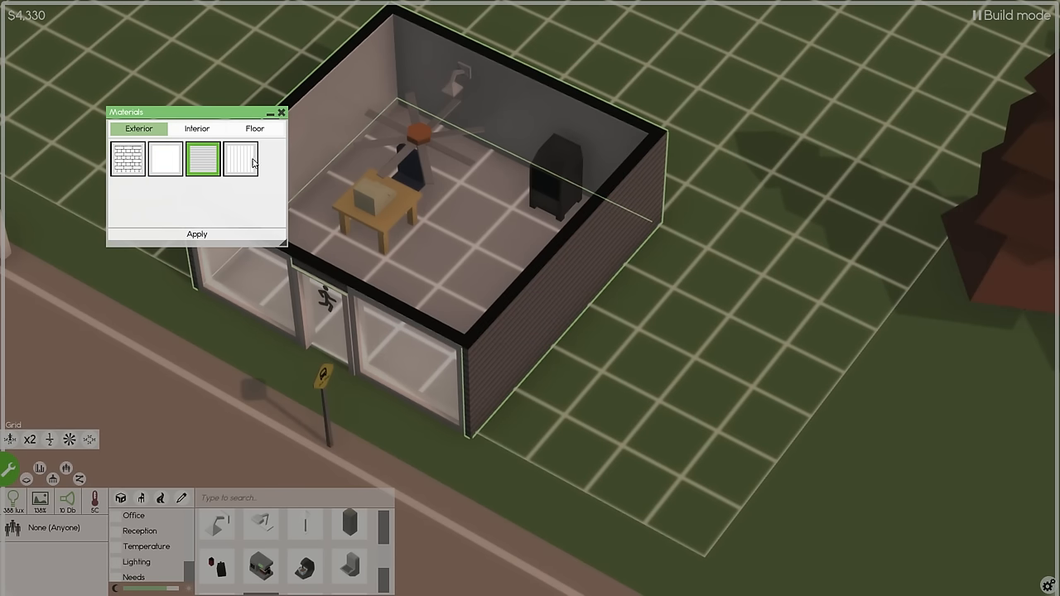
click(197, 130)
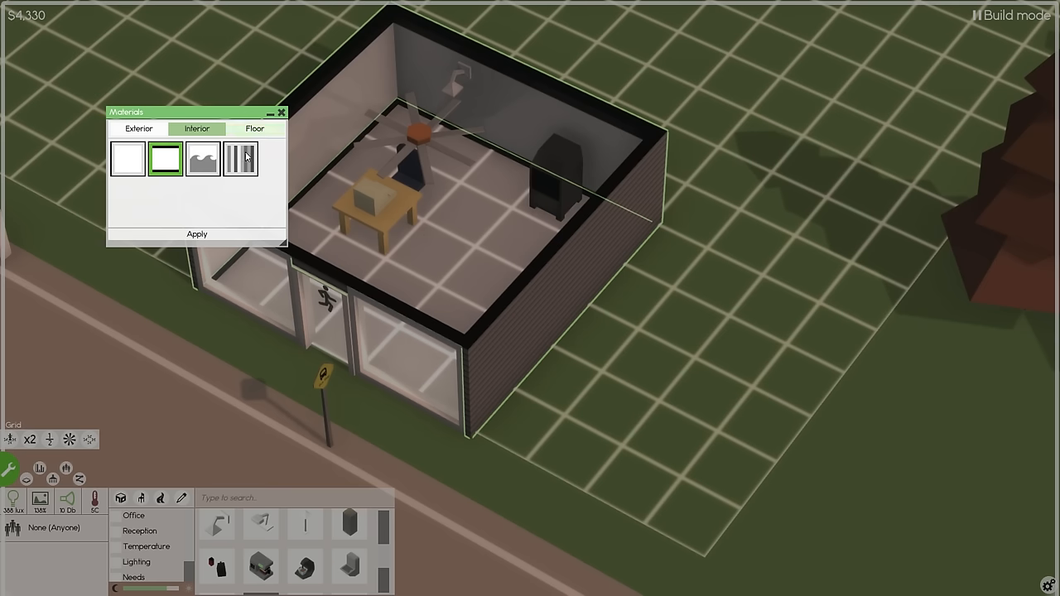
click(255, 129)
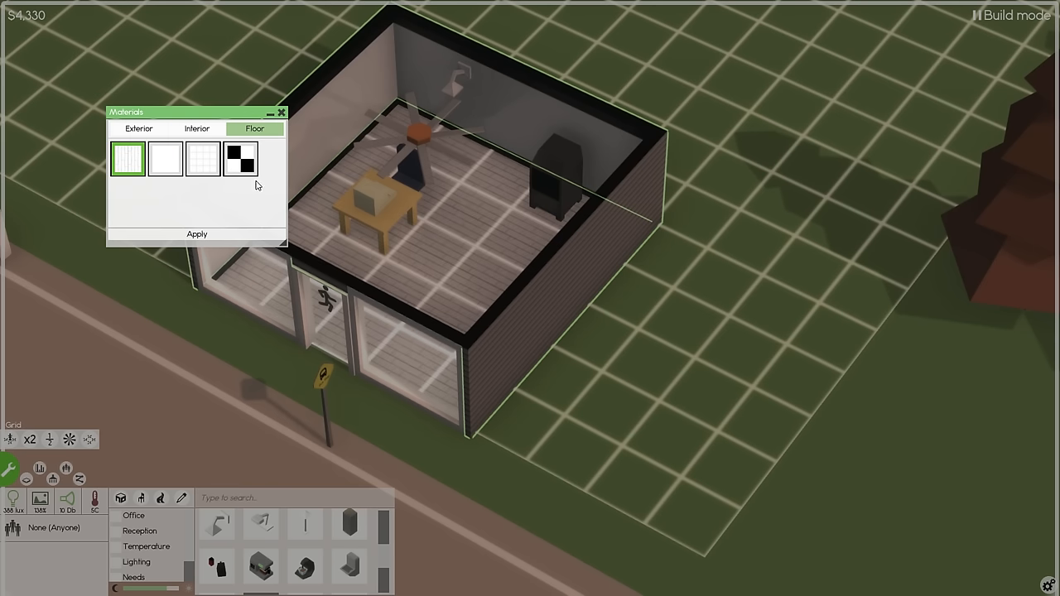
Recolour the interior walls orange, then green instead
right_click(497, 240)
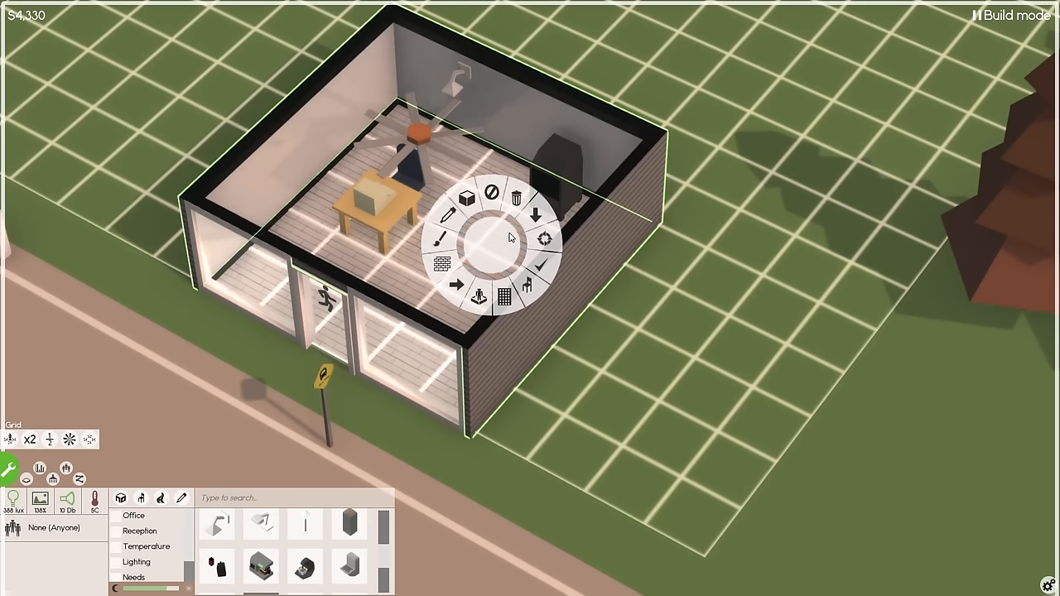
click(454, 238)
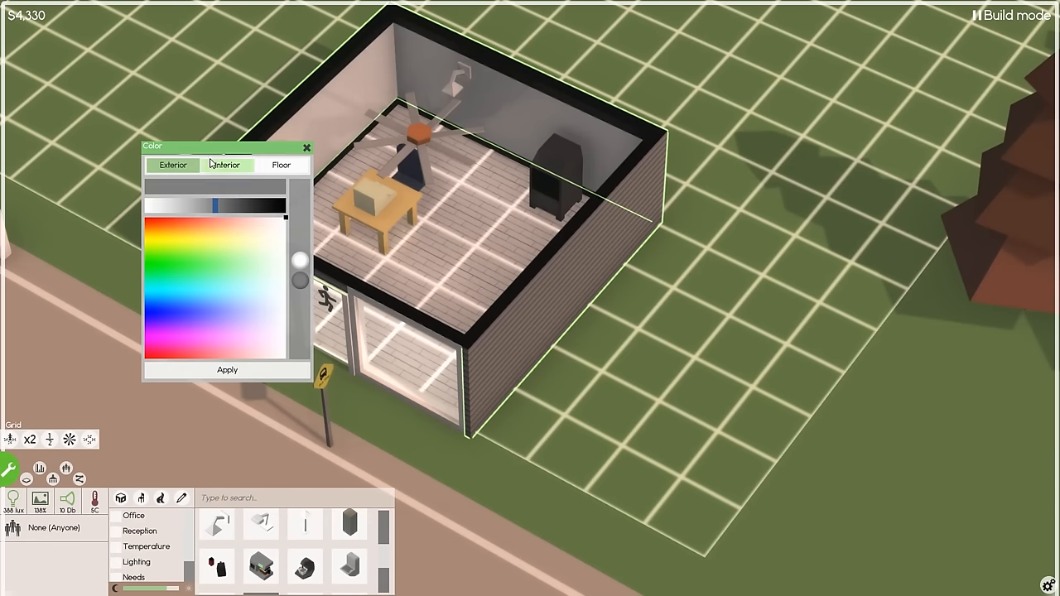
click(225, 166)
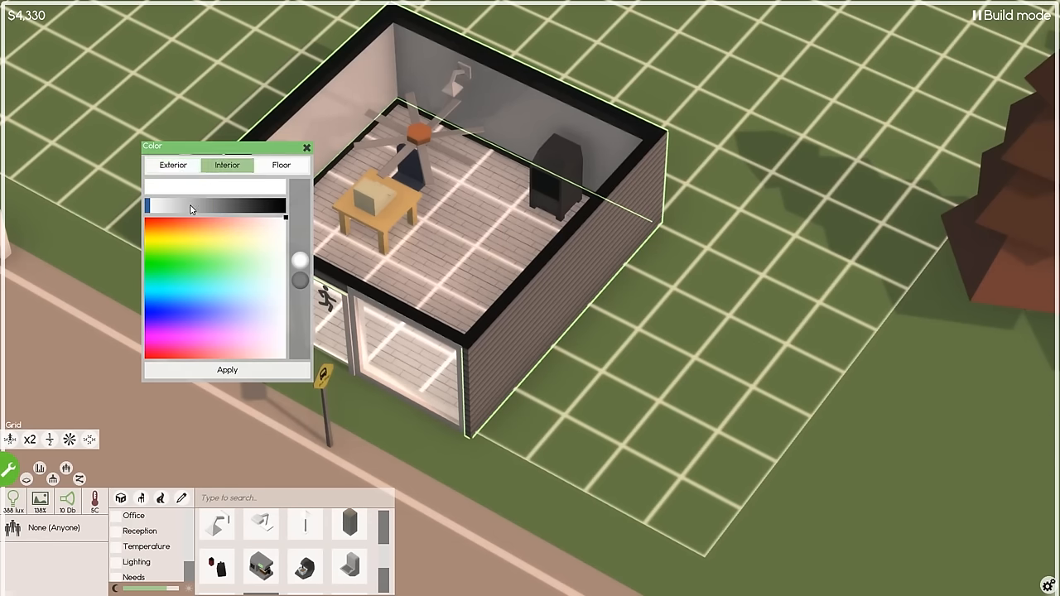
click(157, 225)
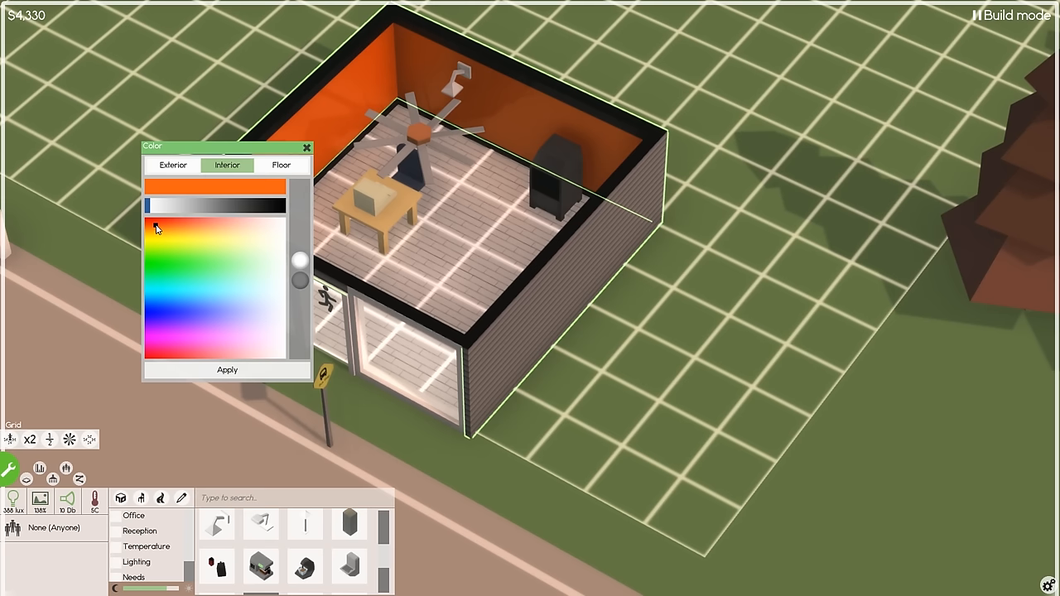
click(156, 229)
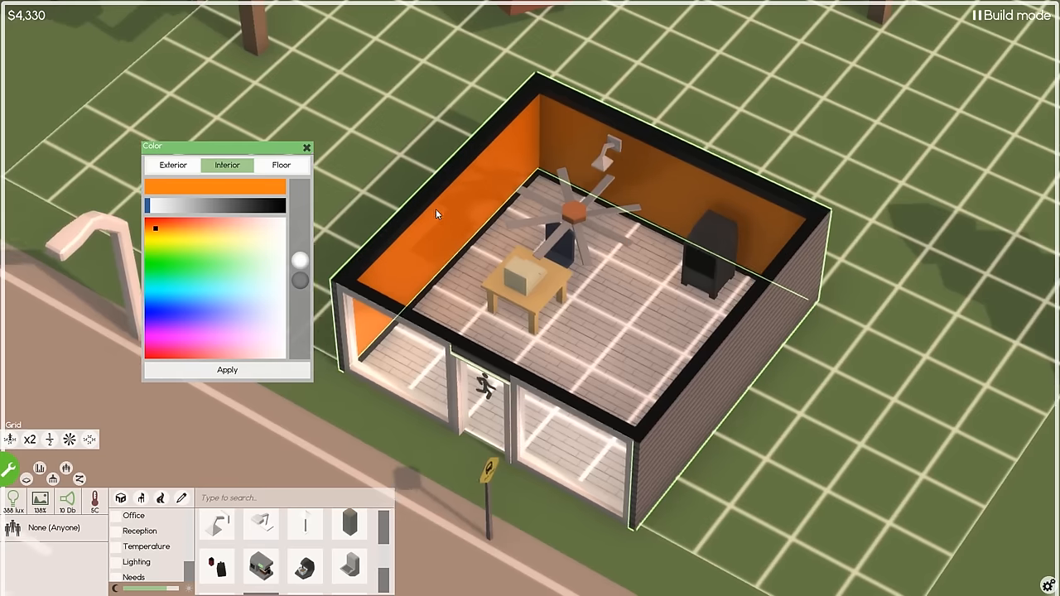
mouse_move(538, 190)
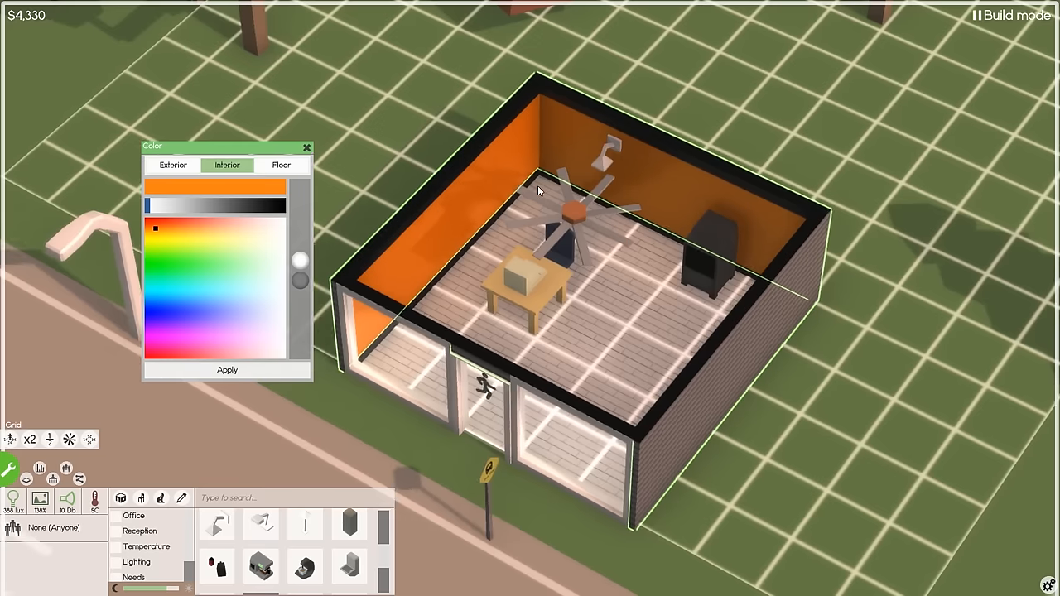
click(192, 262)
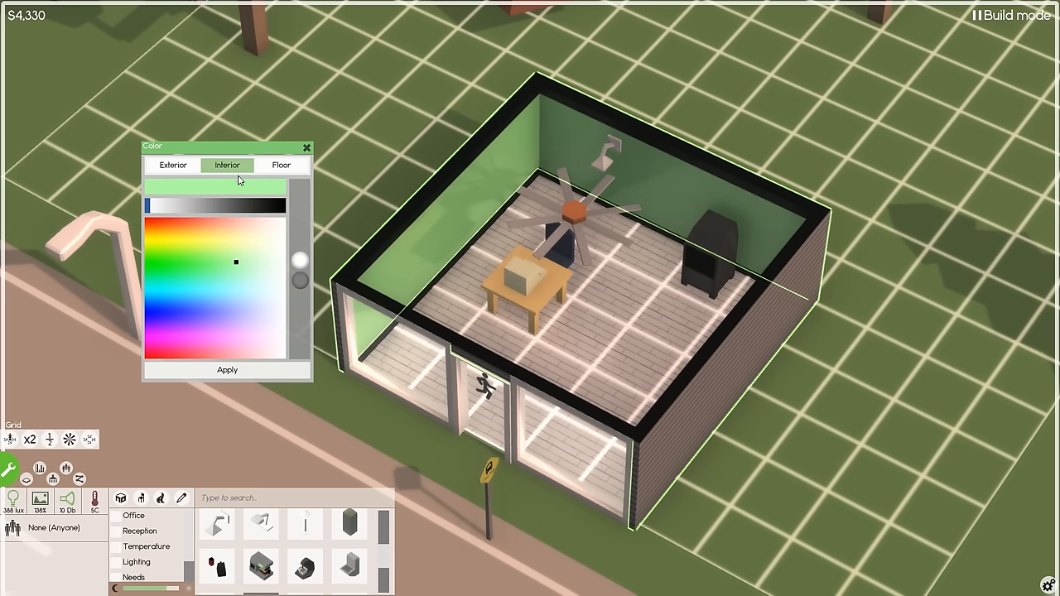
mouse_move(579, 249)
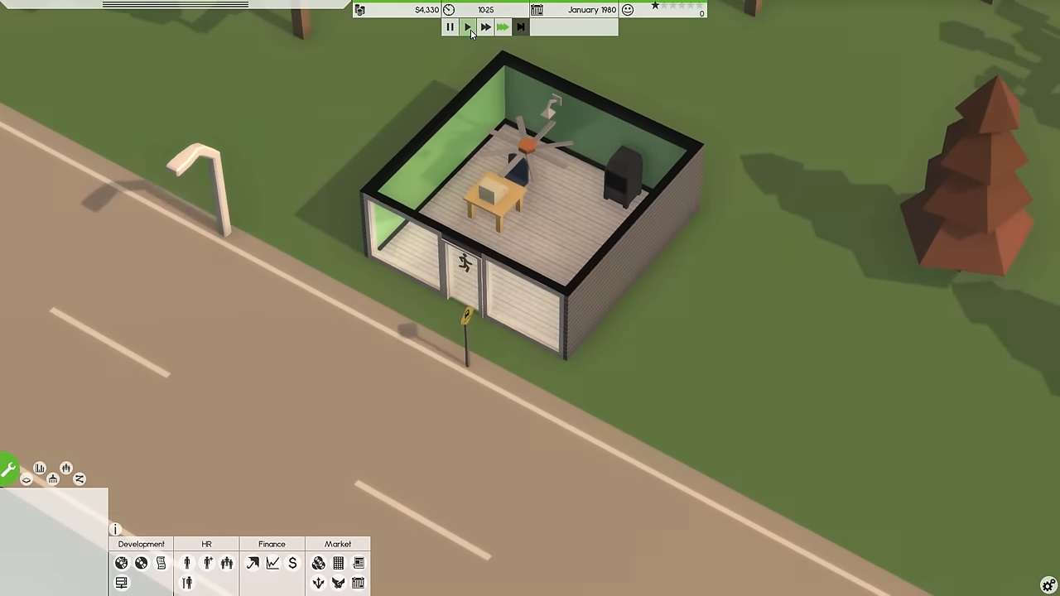
Run the game clock so the date advances to February 1980
click(467, 27)
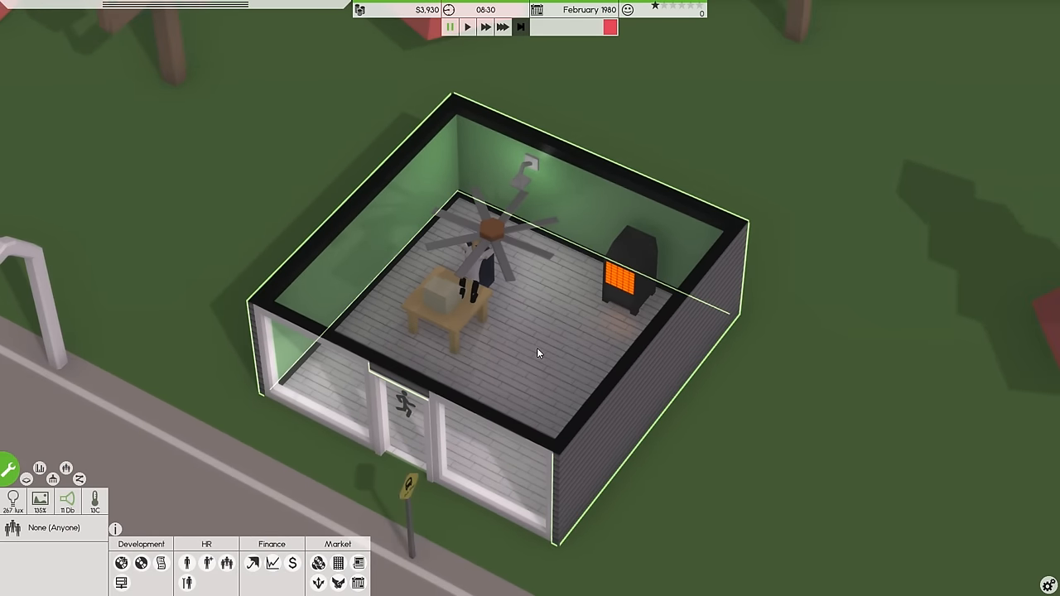
mouse_move(70, 500)
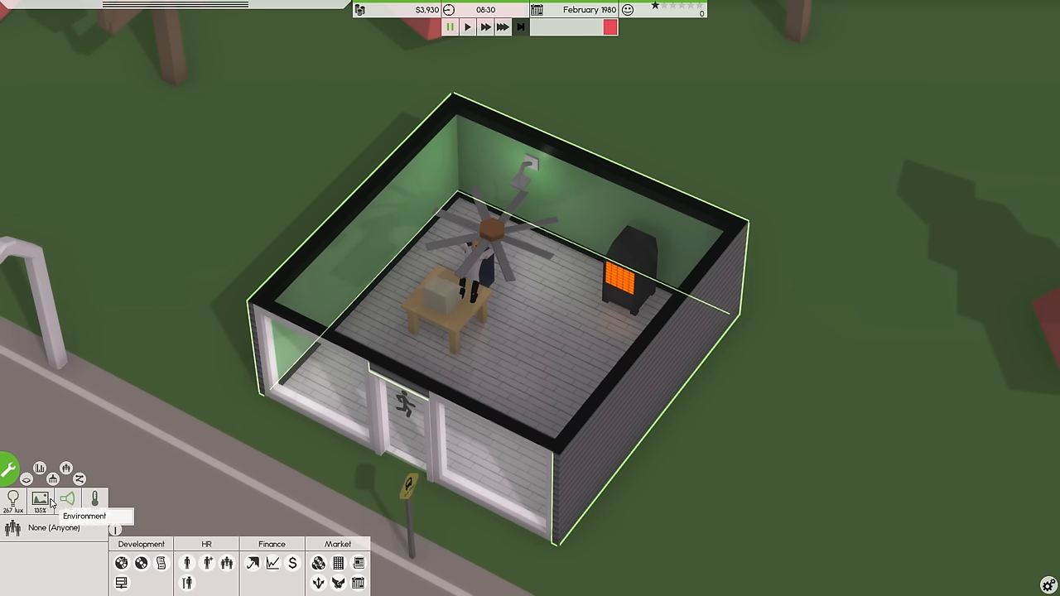
mouse_move(96, 500)
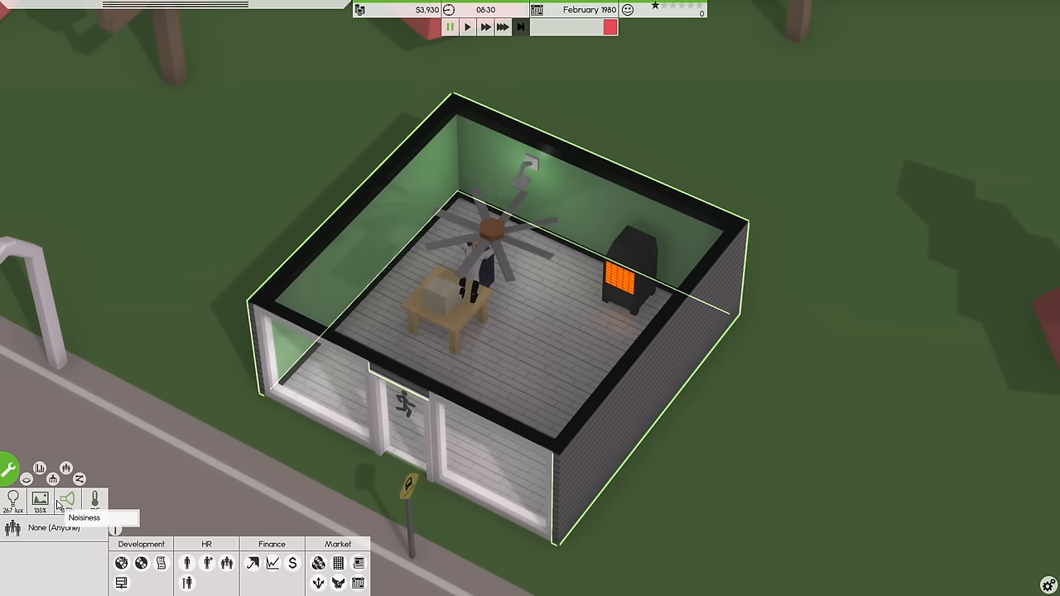
mouse_move(520, 331)
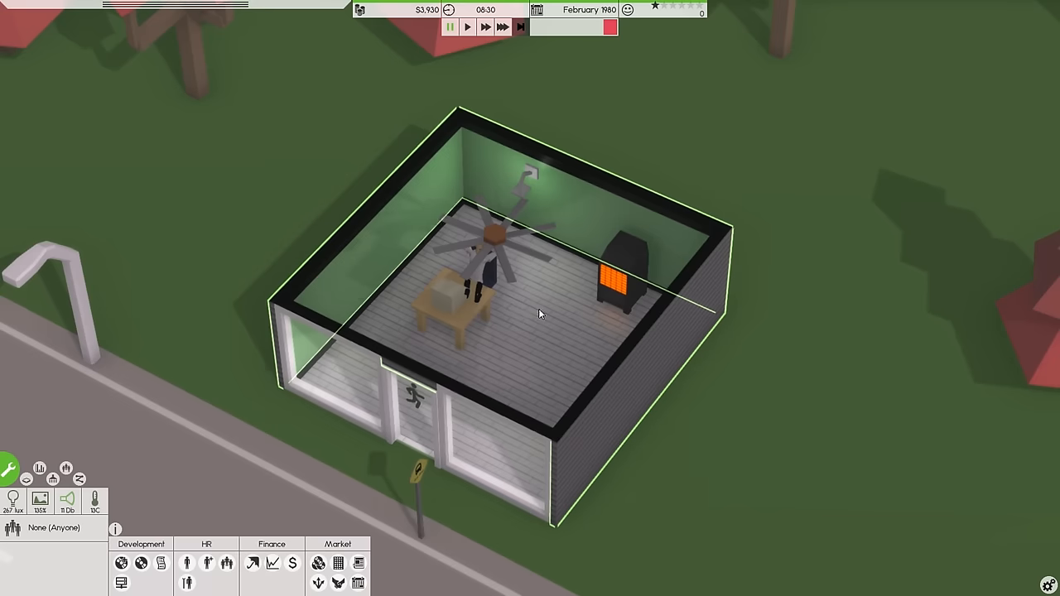
click(480, 249)
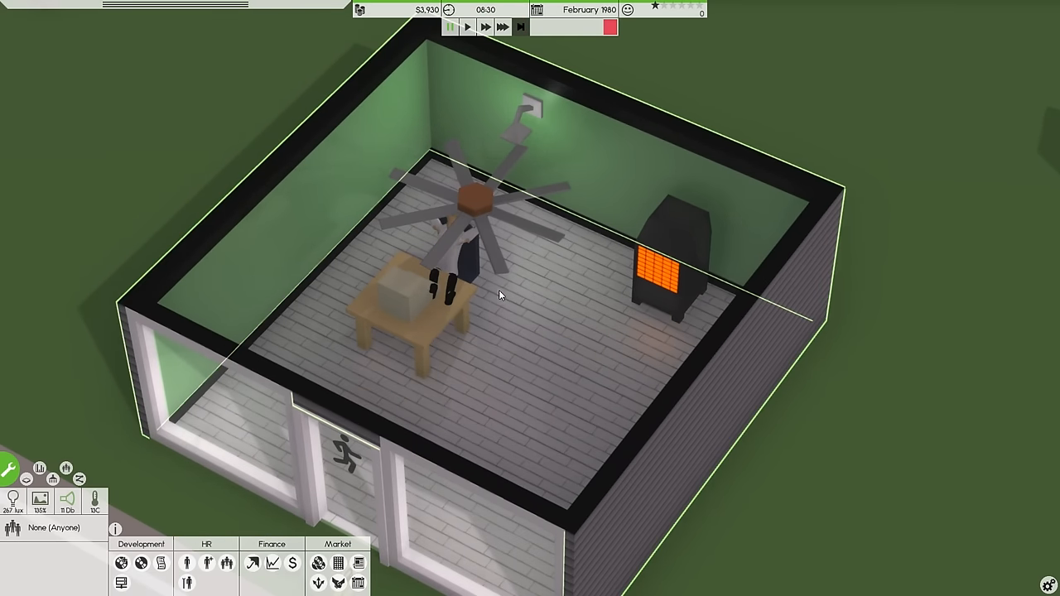
Review available contracts sorted by income, including the $19,950 Embedded System job
scroll(down, 3)
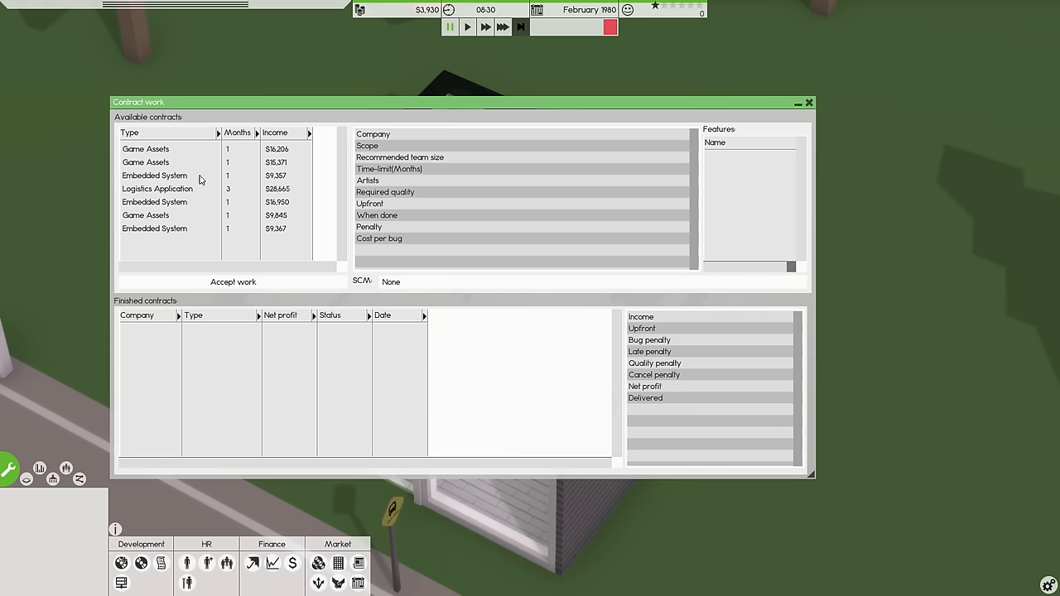
click(146, 149)
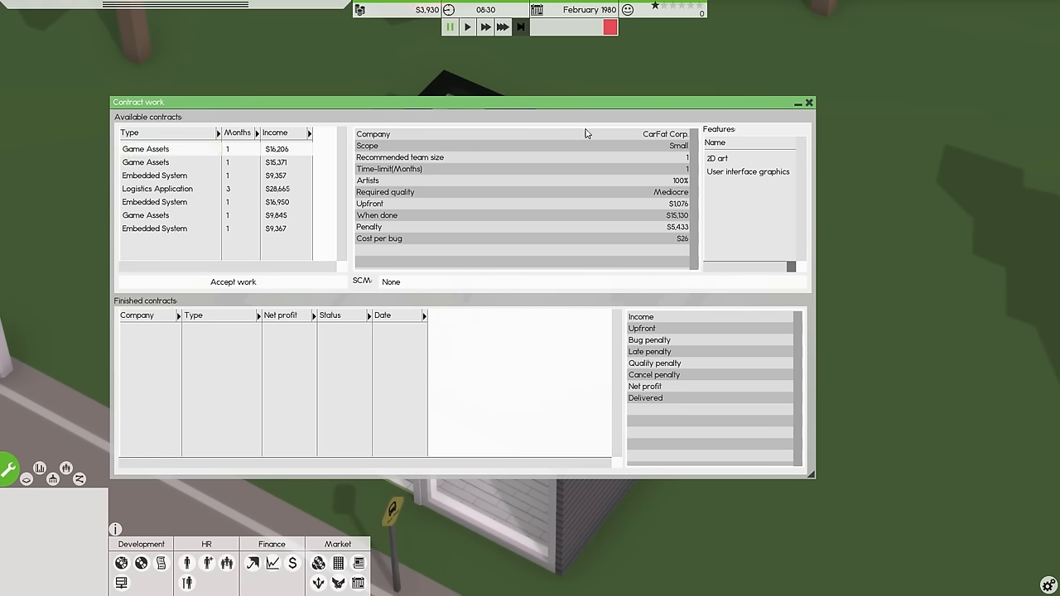
mouse_move(142, 563)
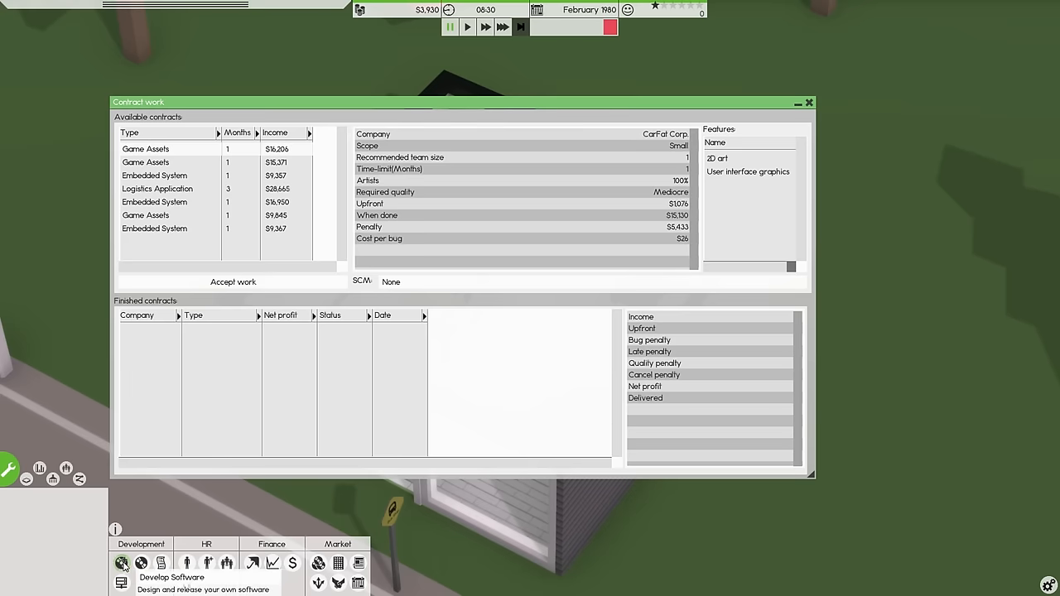
mouse_move(160, 563)
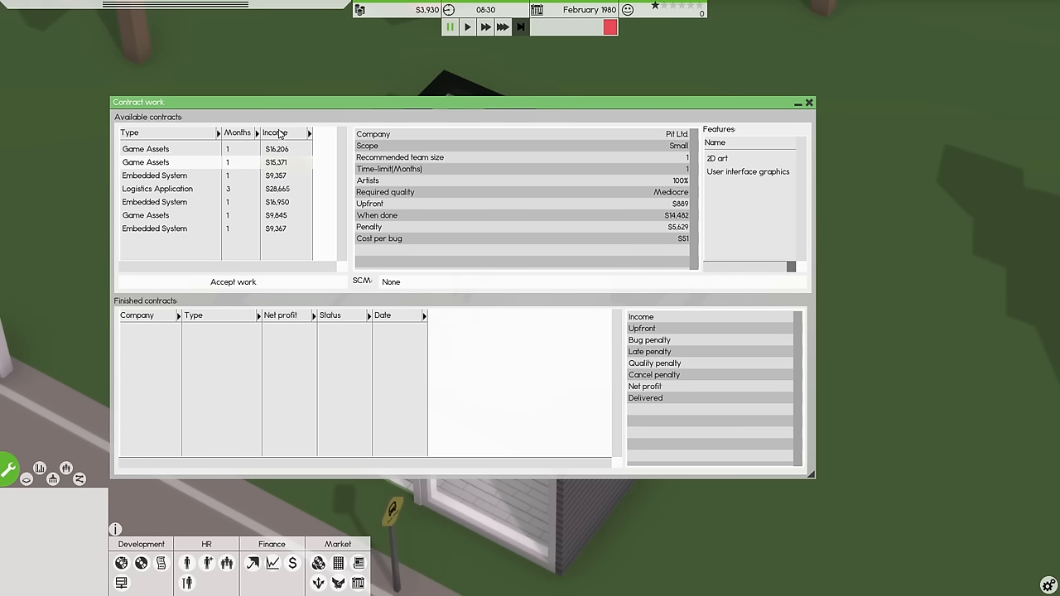
click(275, 132)
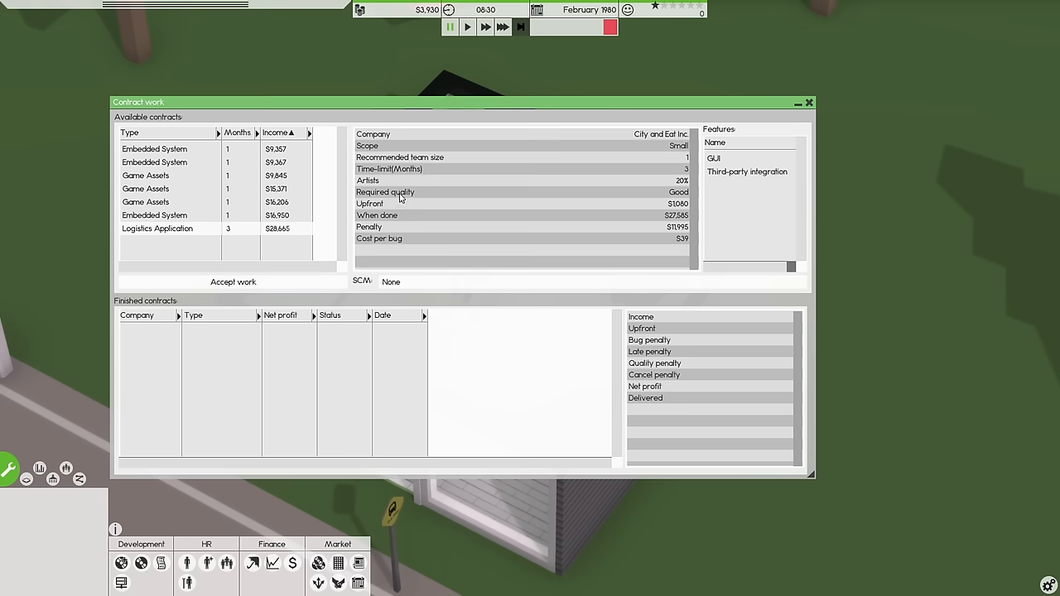
click(154, 215)
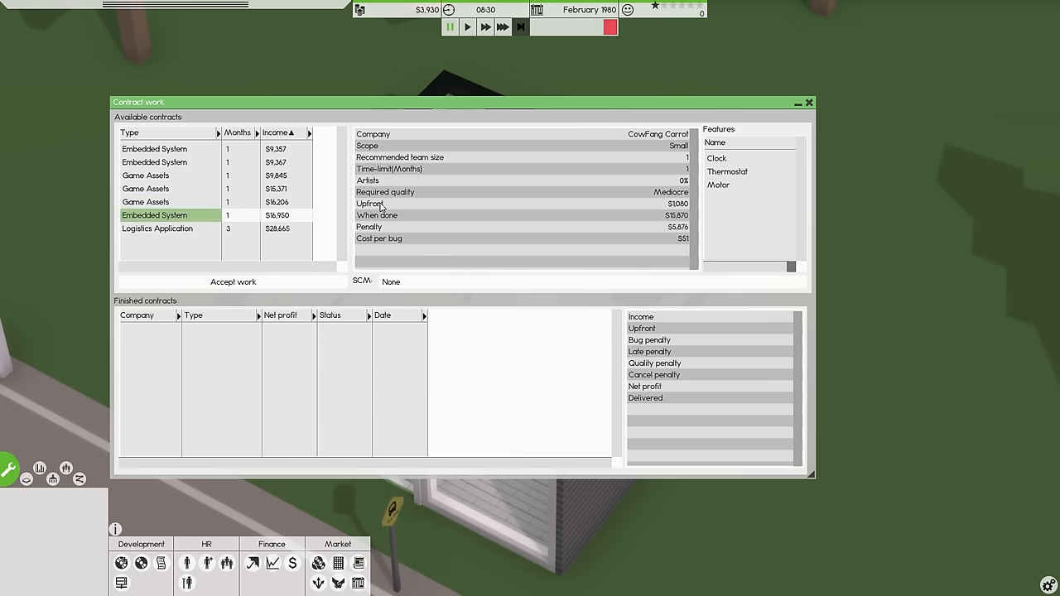
Accept the McChickenTweak Corp Game Assets contract for $962 upfront
click(145, 188)
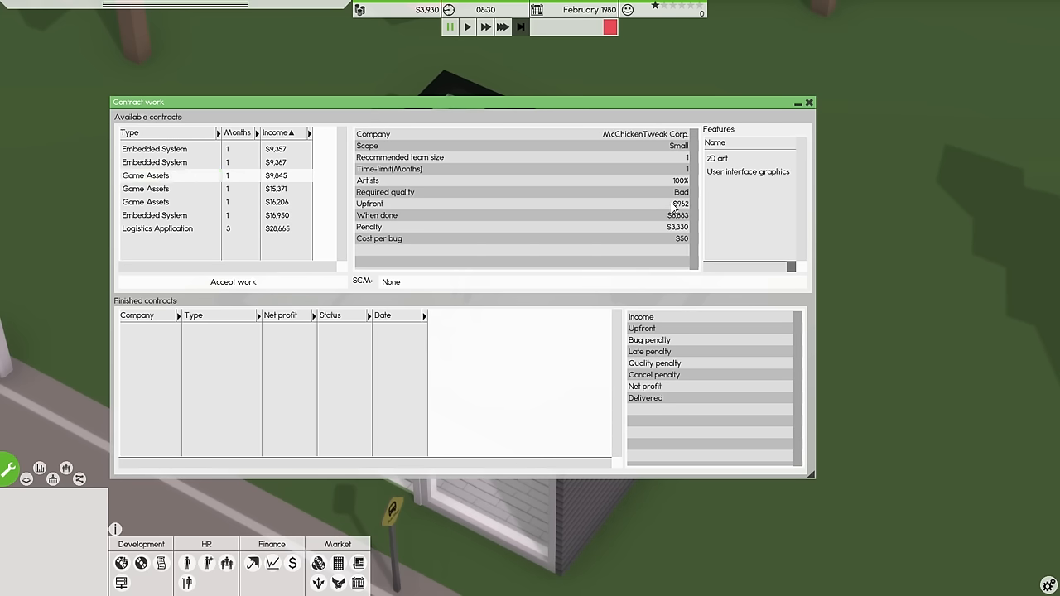
mouse_move(546, 166)
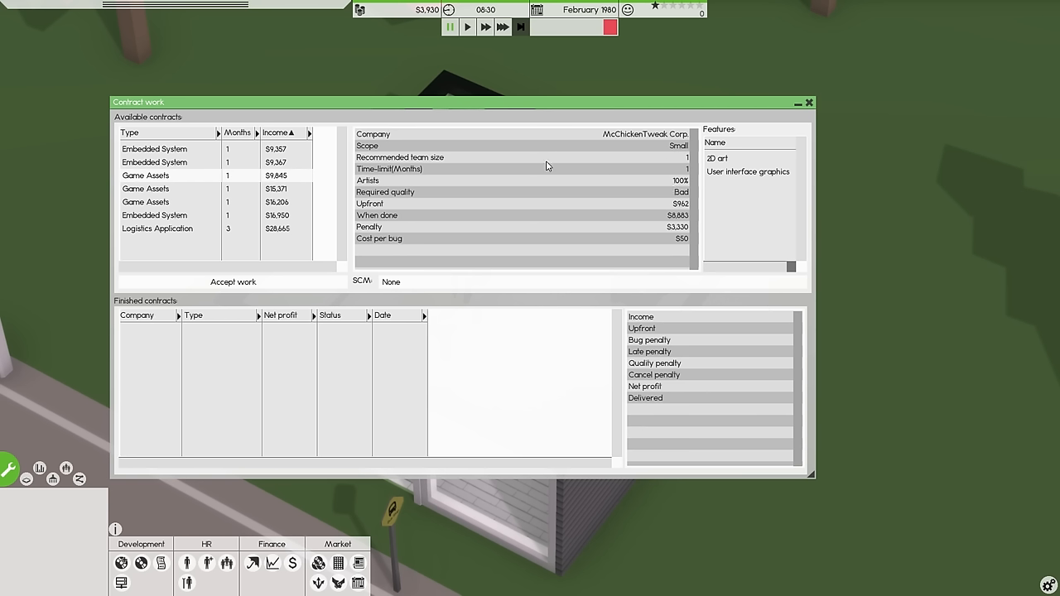
mouse_move(358, 174)
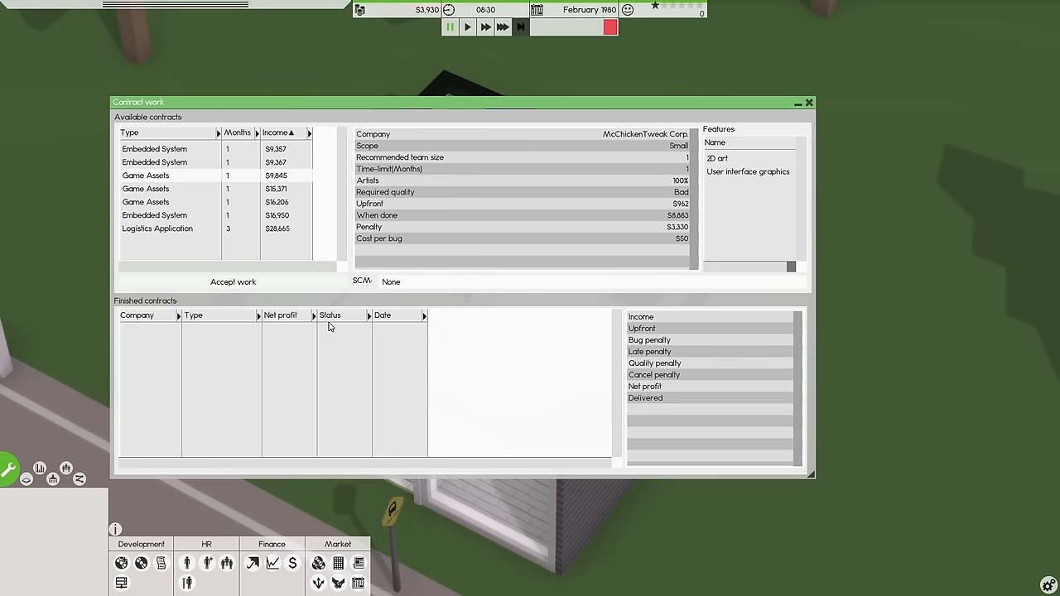
click(232, 281)
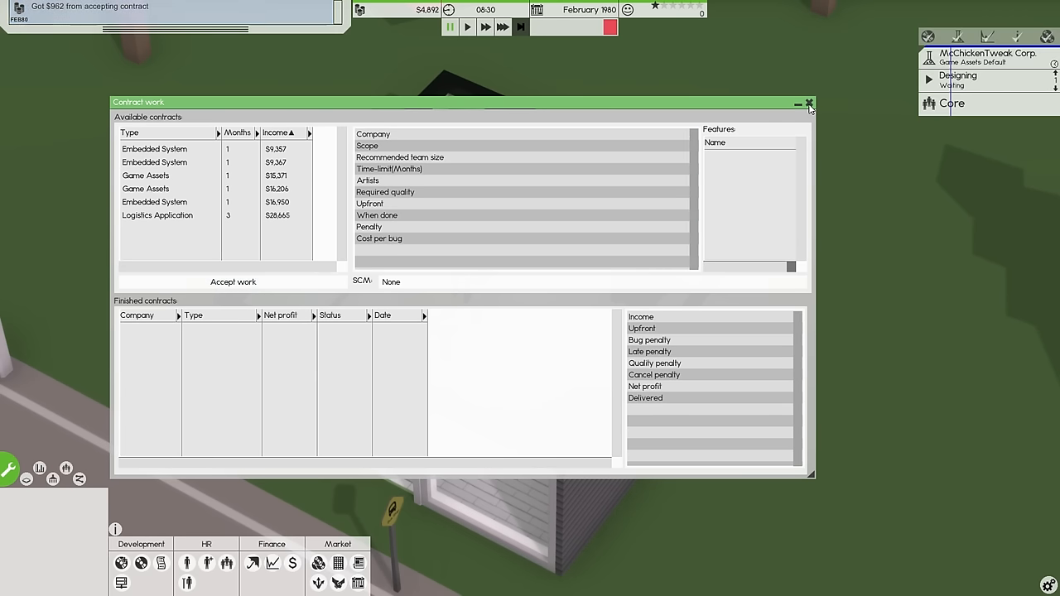
click(808, 104)
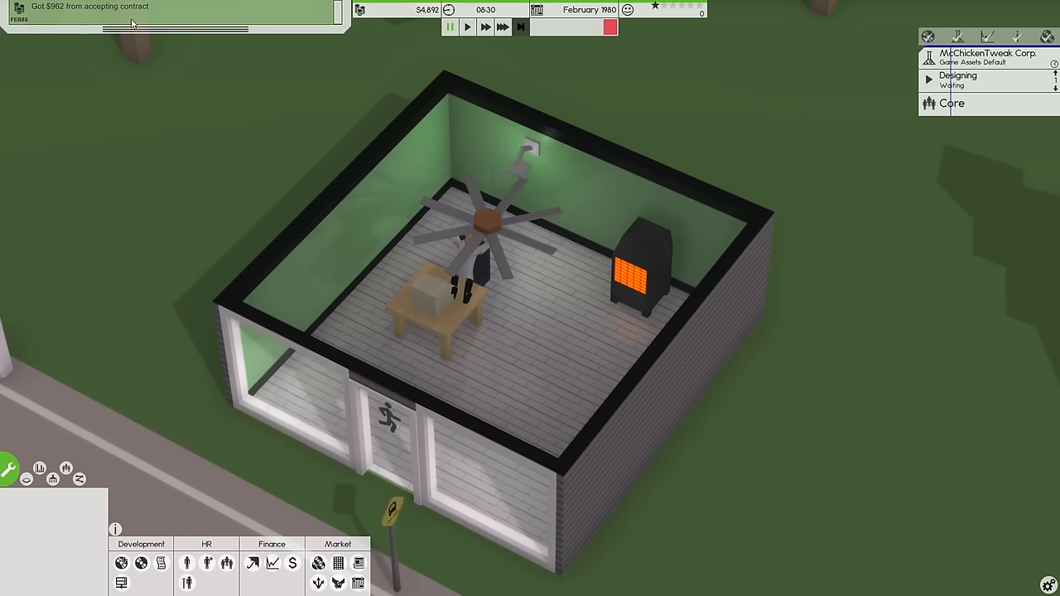
Assign the Game Assets contract to the Core team so the founder starts working on it
click(467, 26)
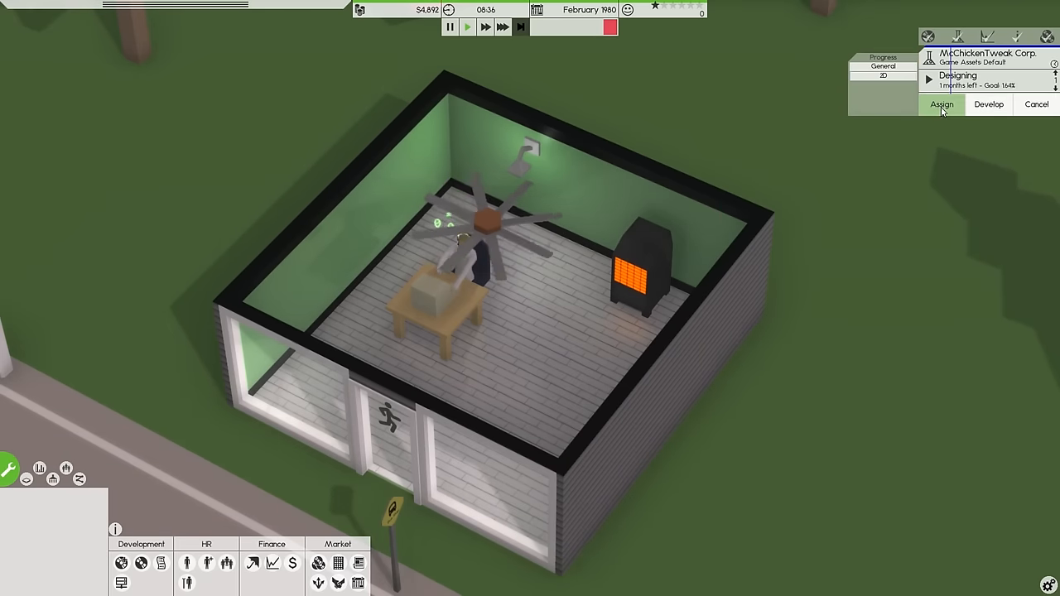
click(940, 103)
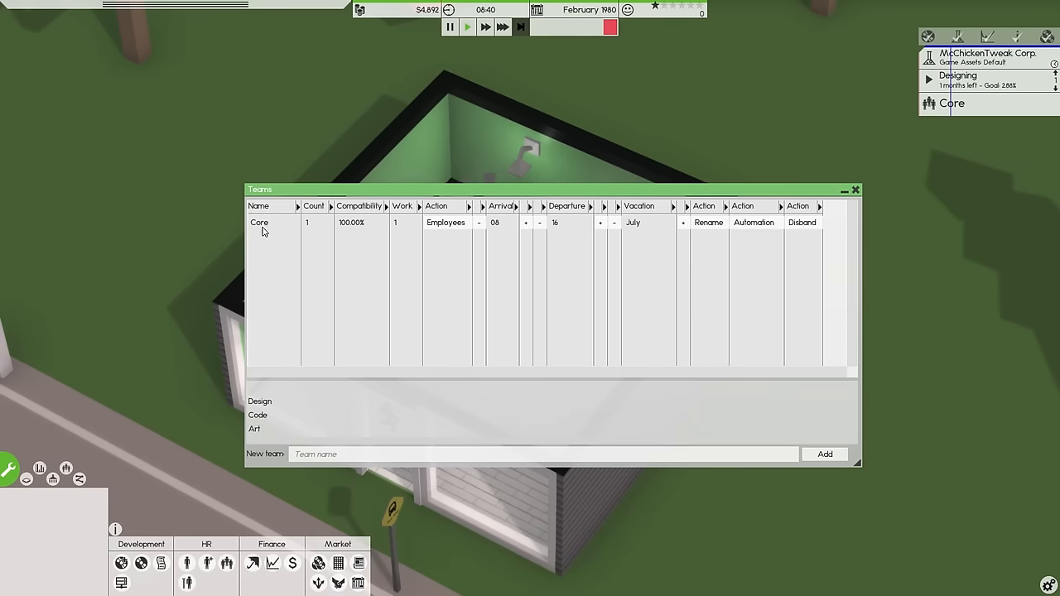
click(446, 221)
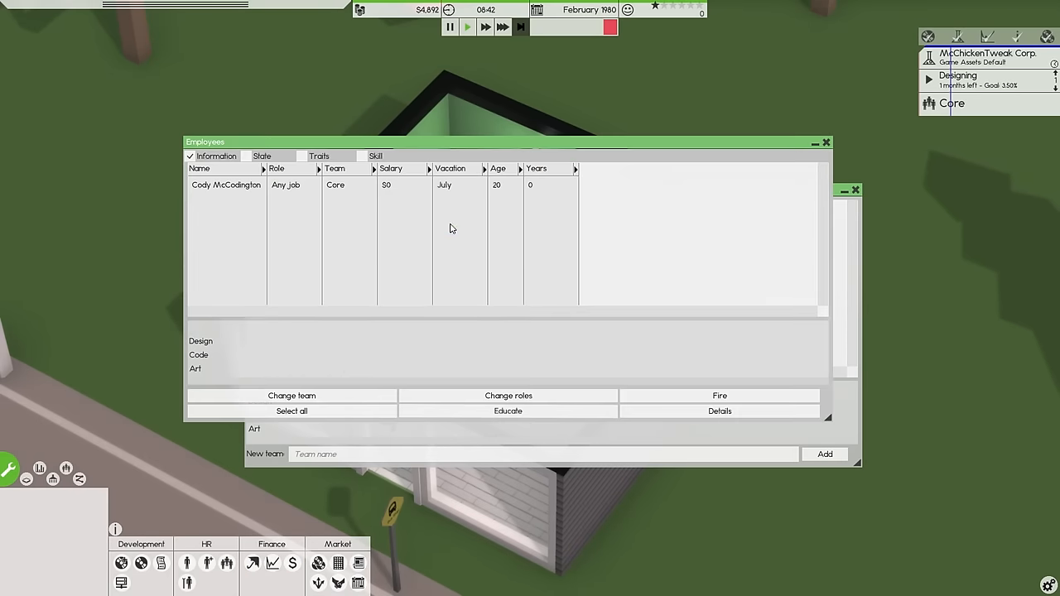
click(225, 185)
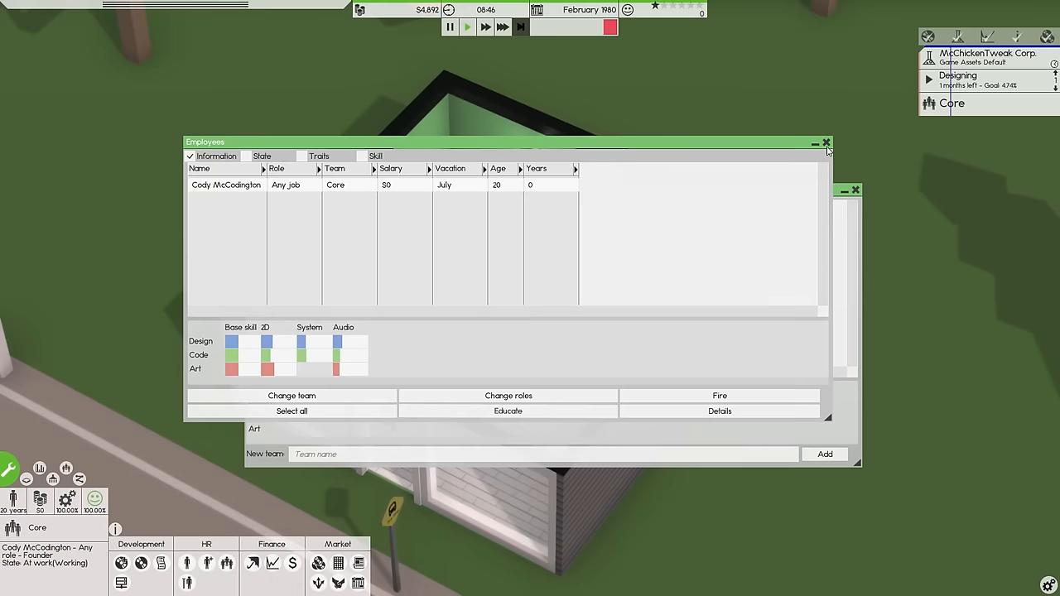
click(824, 142)
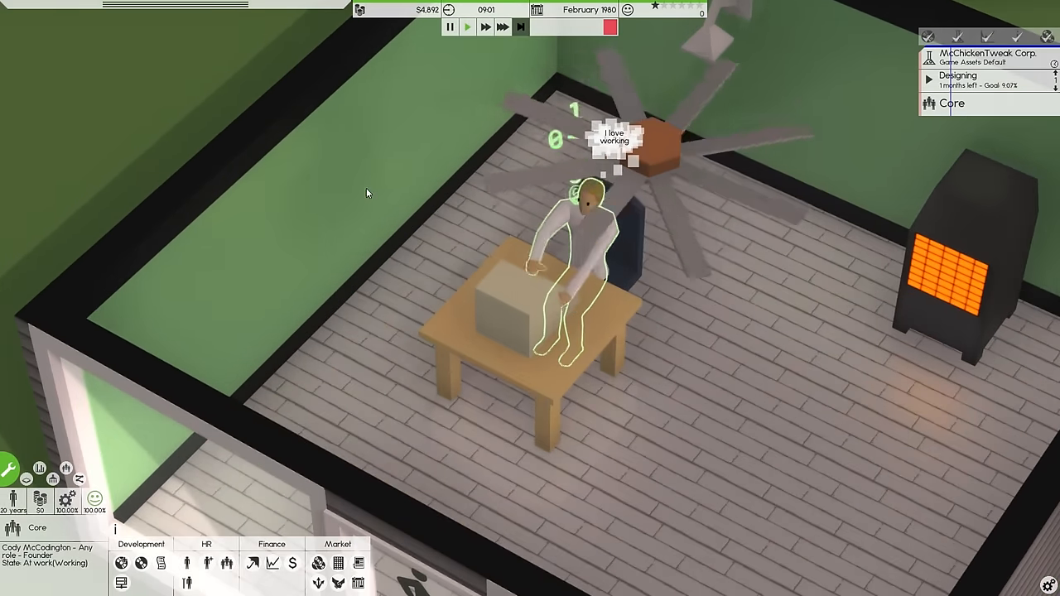
scroll(down, 3)
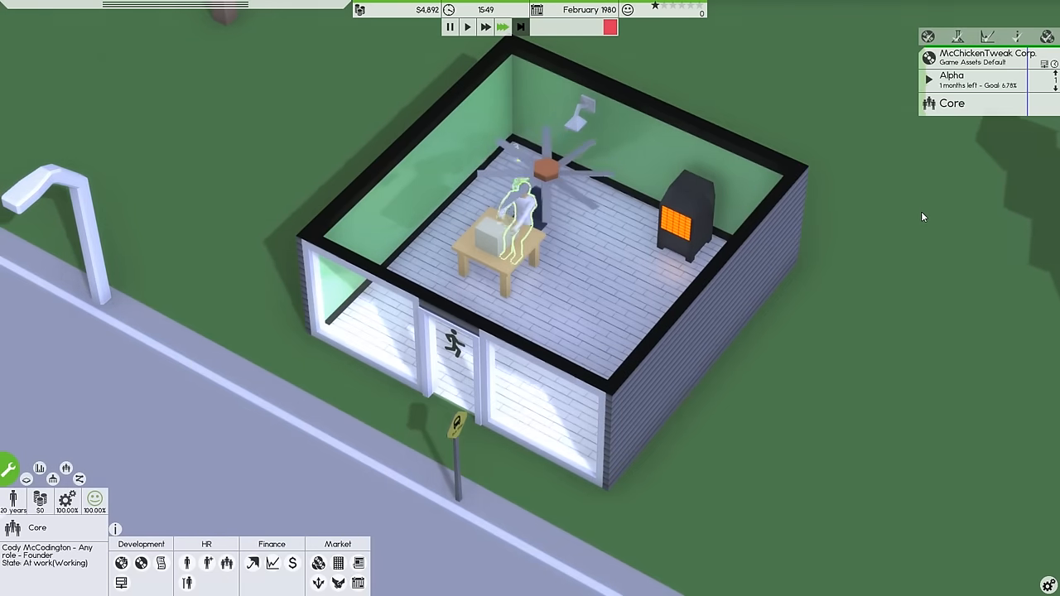
Work the McChickenTweak Game Assets contract in the typing minigame and promote it past alpha
click(974, 80)
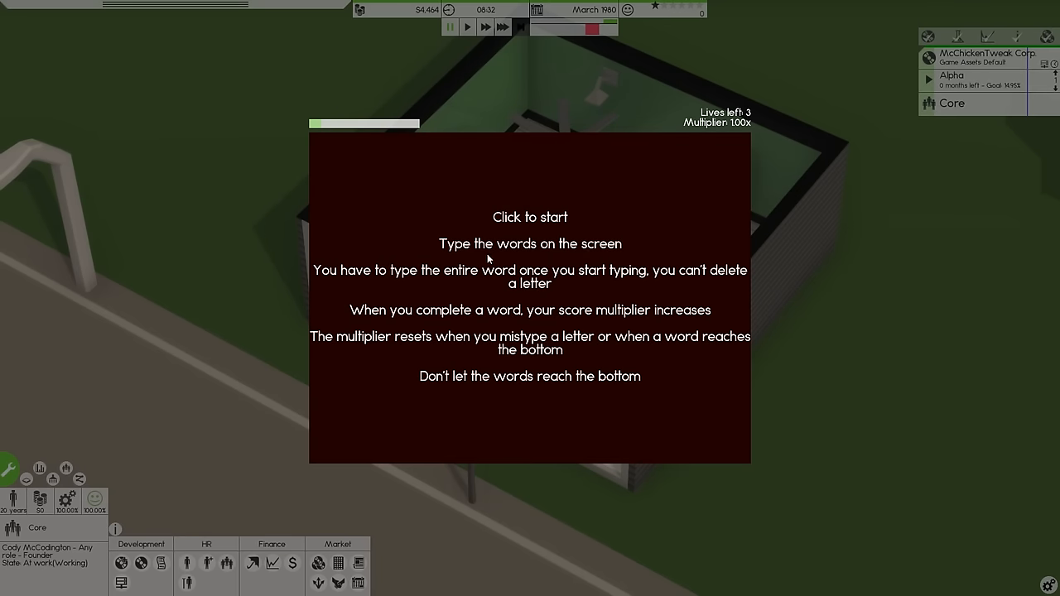
mouse_move(569, 289)
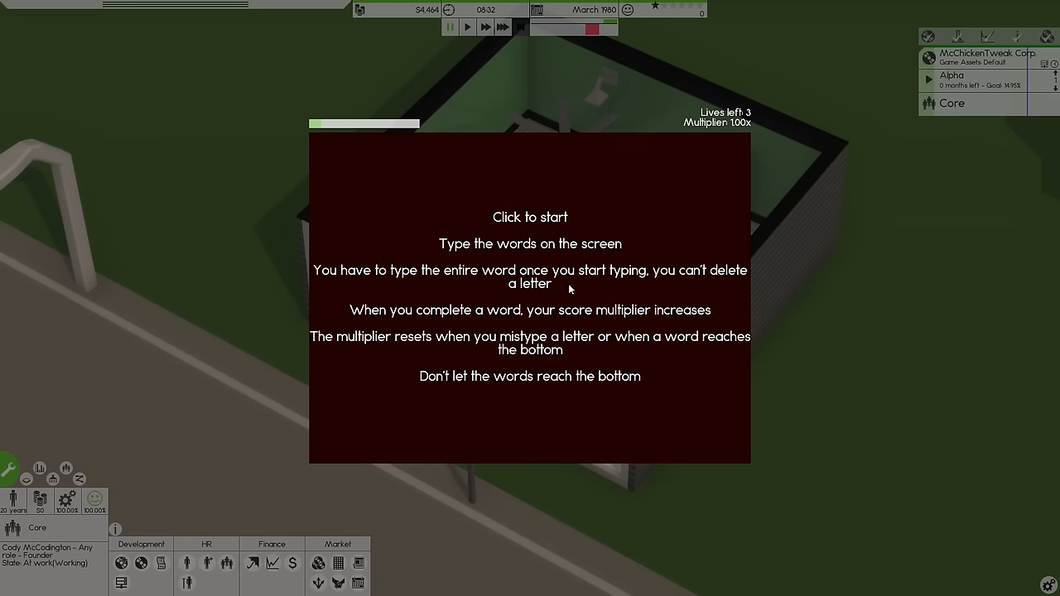
click(530, 298)
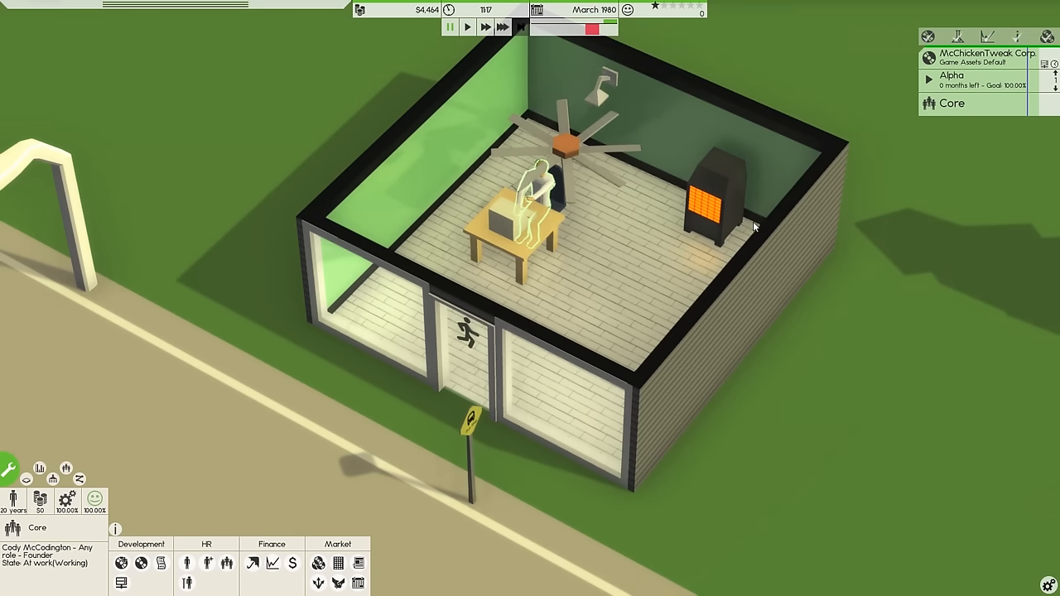
click(951, 103)
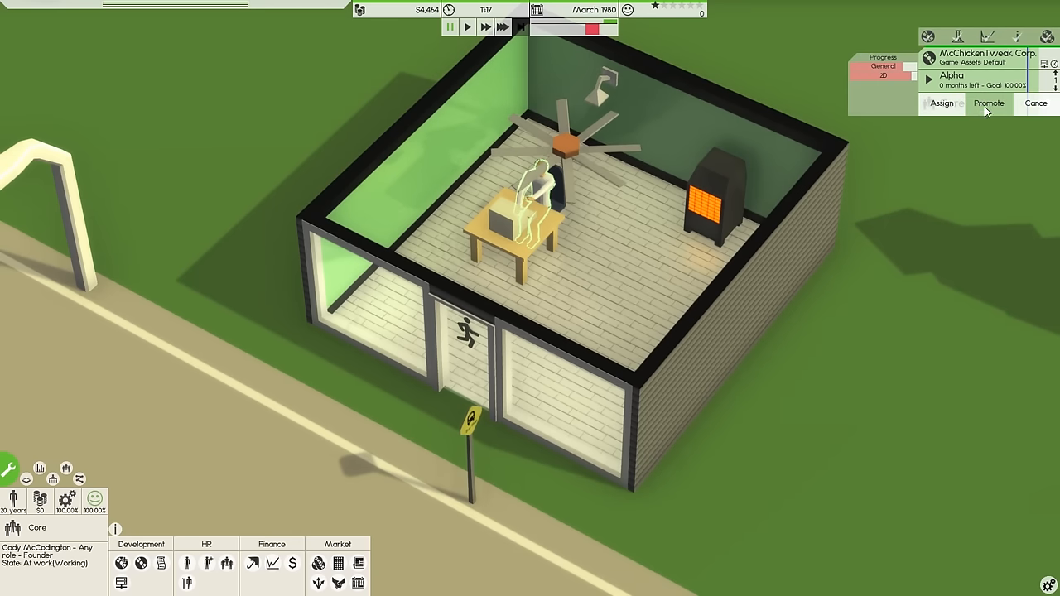
click(988, 103)
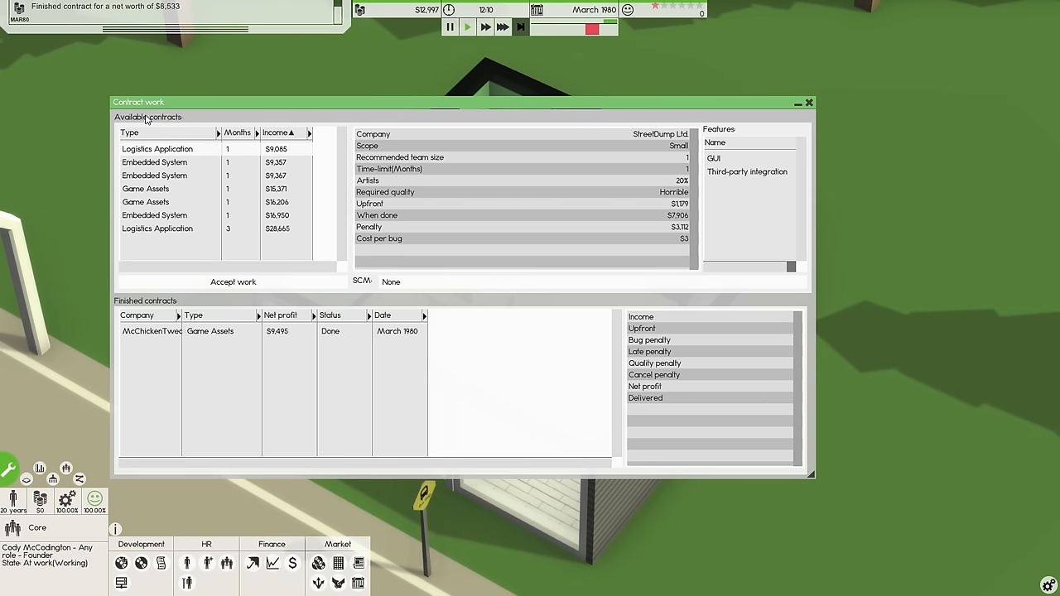
Accept the StreetDump Ltd Logistics Application contract and move it into development
click(232, 282)
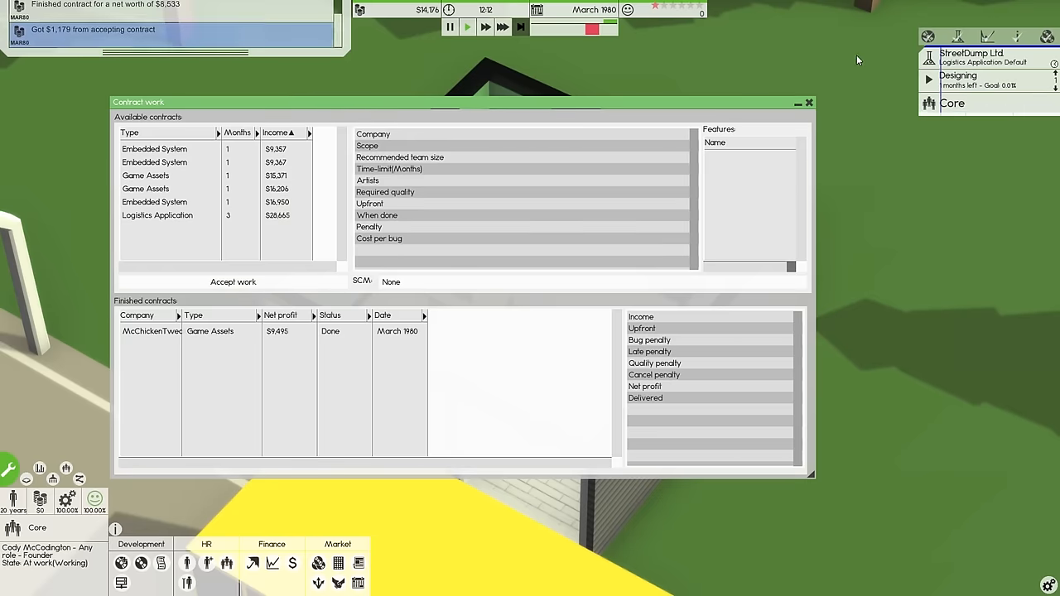
click(808, 103)
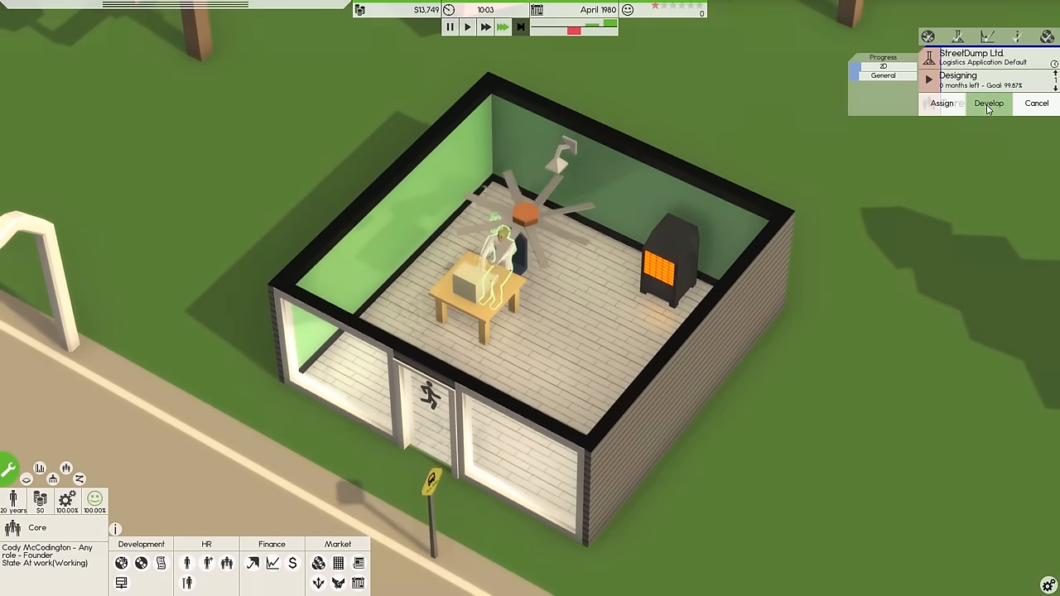
click(986, 102)
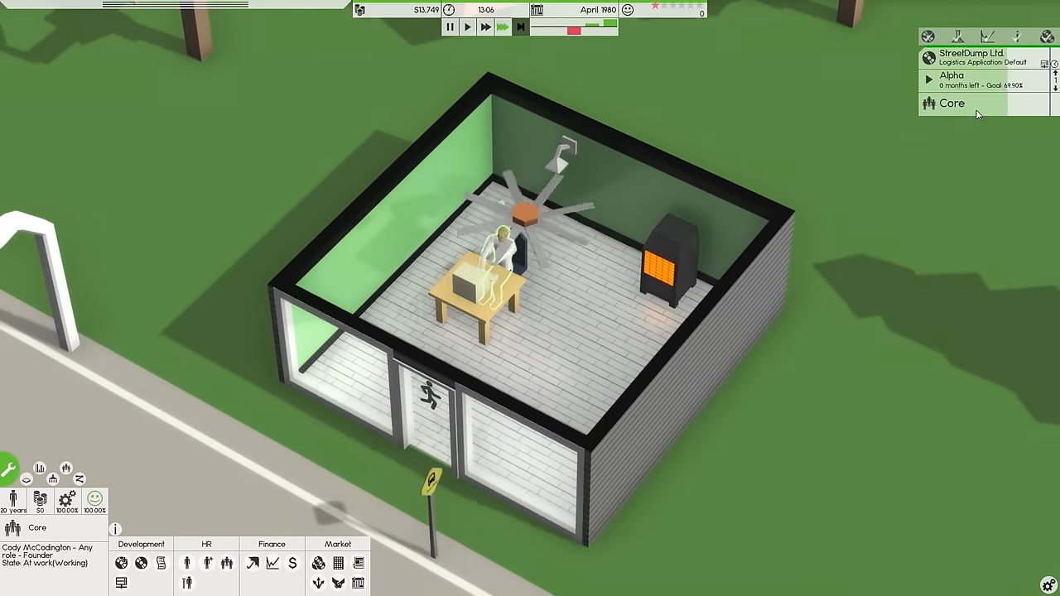
Promote the logistics contract to beta and deliver it for about $7,888
click(950, 103)
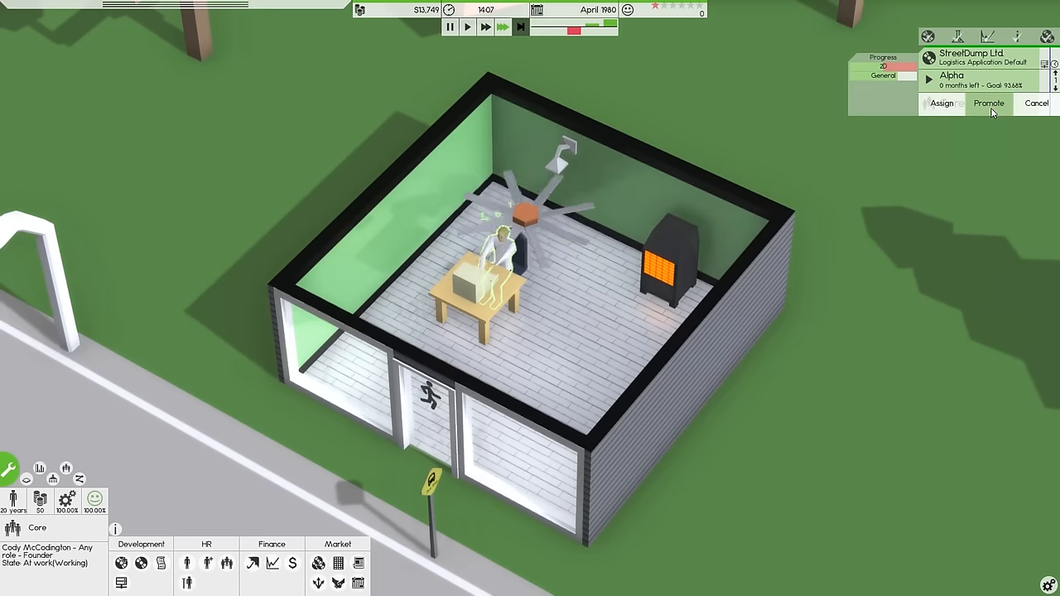
click(987, 103)
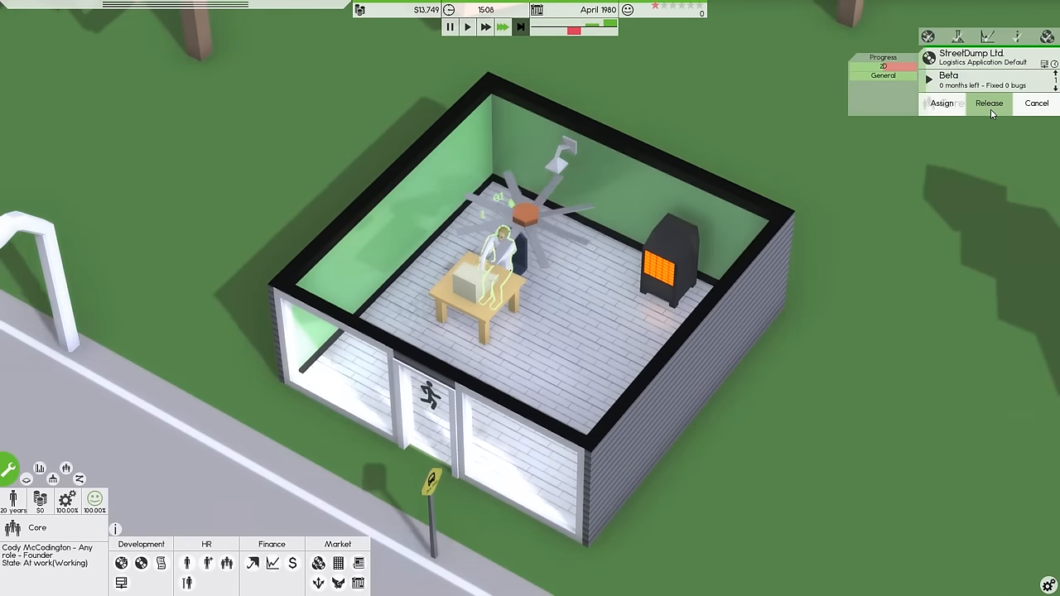
click(987, 102)
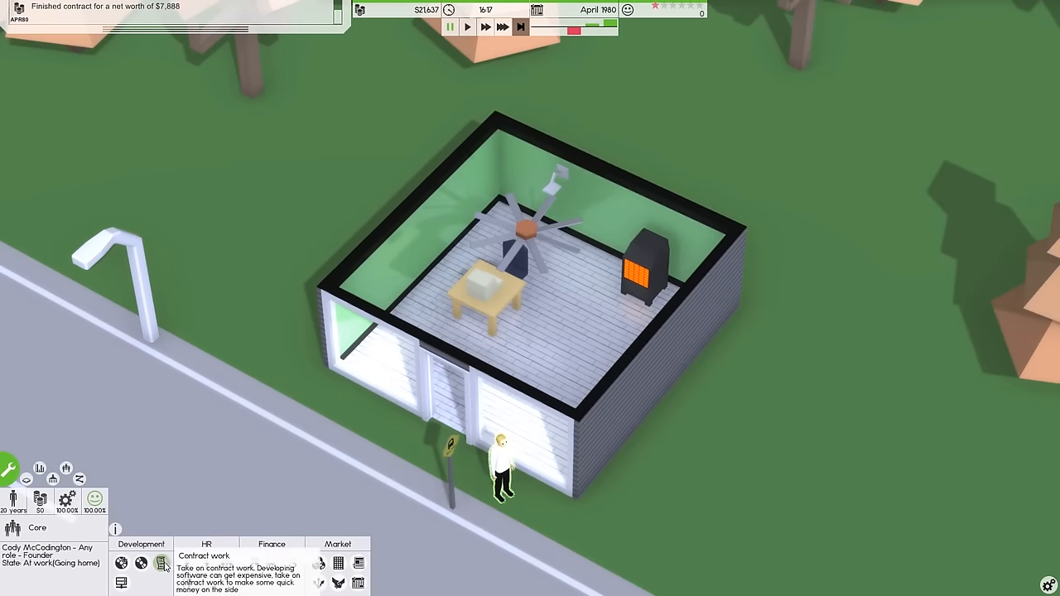
Accept the Embedded System contract from The Street Inc and check the finances overview
click(162, 563)
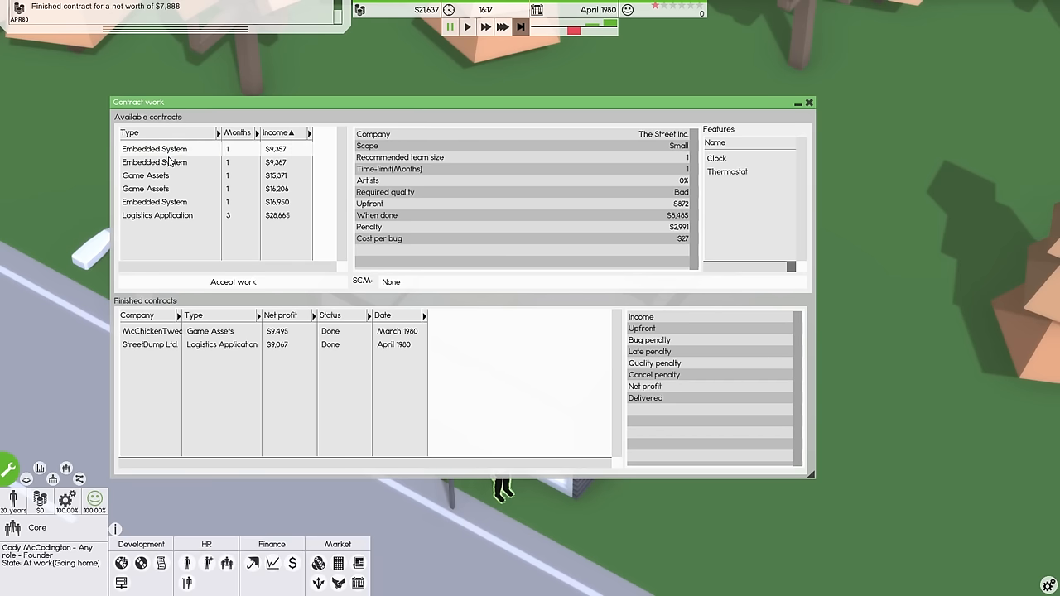
click(231, 282)
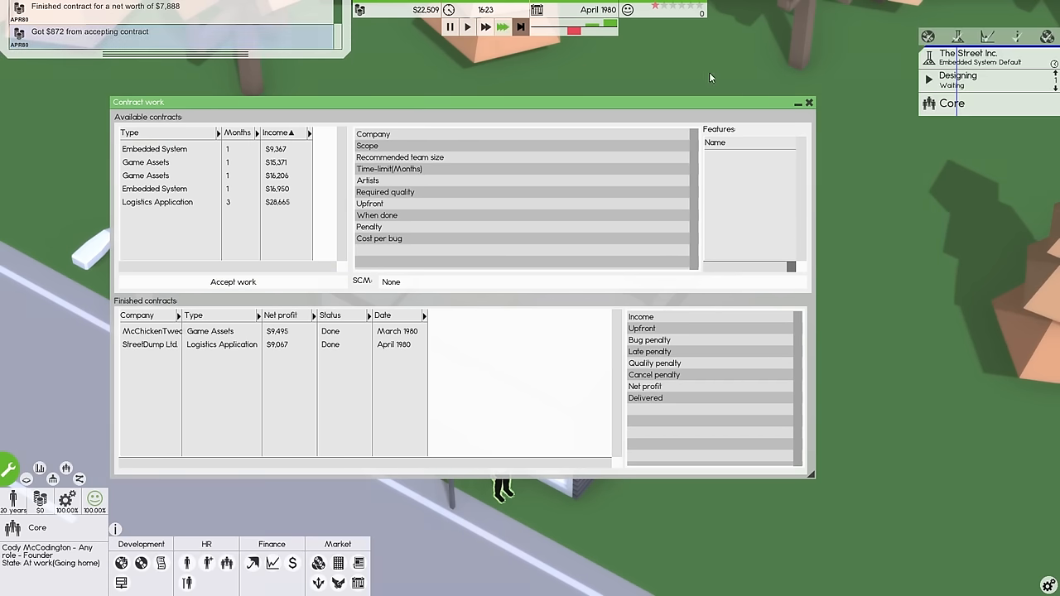
click(808, 103)
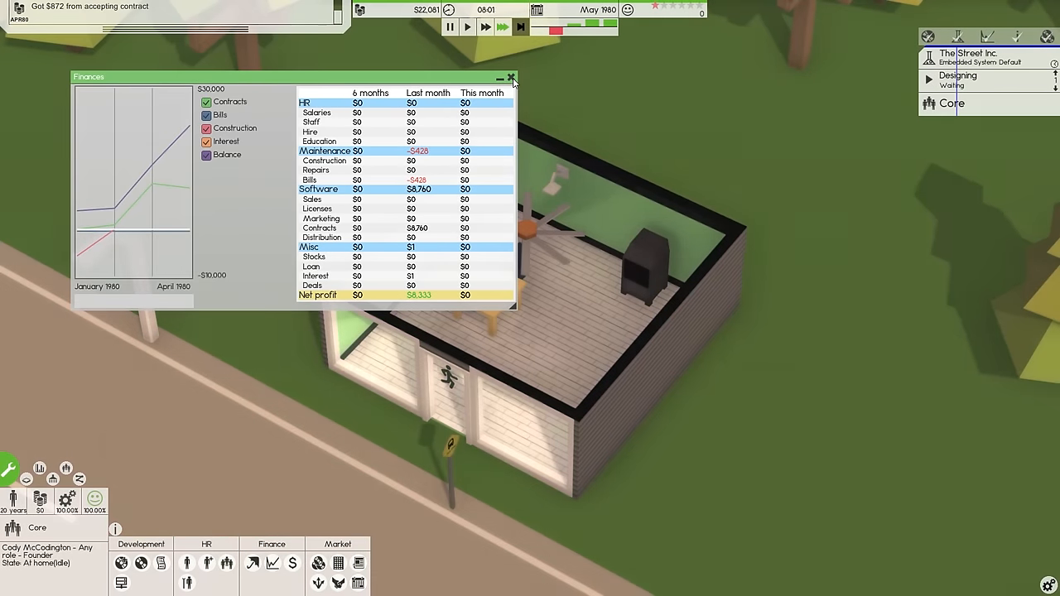
click(511, 78)
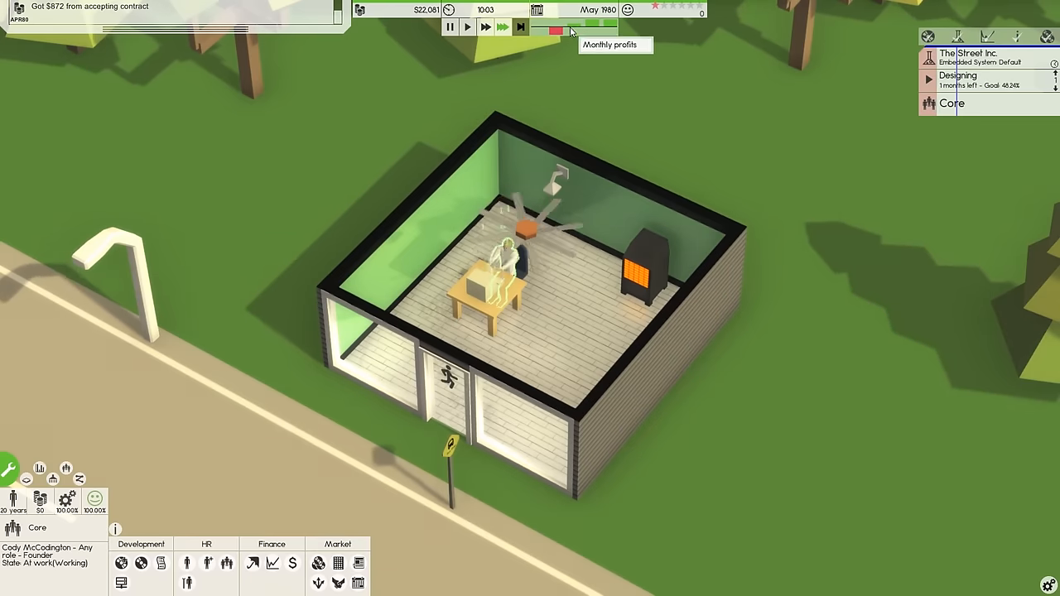
Develop the embedded system contract, promote it to beta and deliver it for about $8,376
click(957, 77)
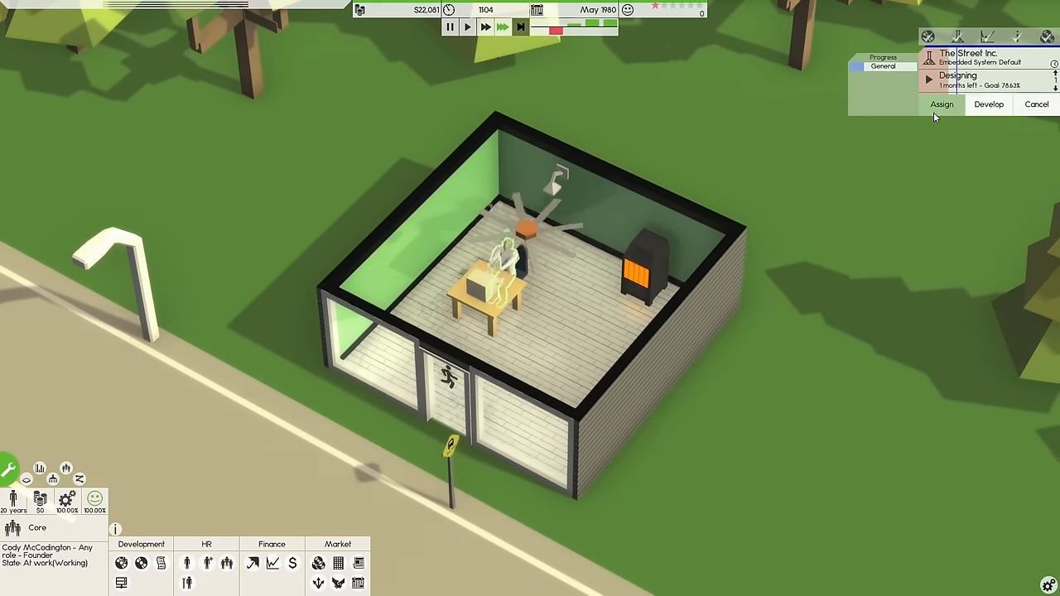
click(987, 104)
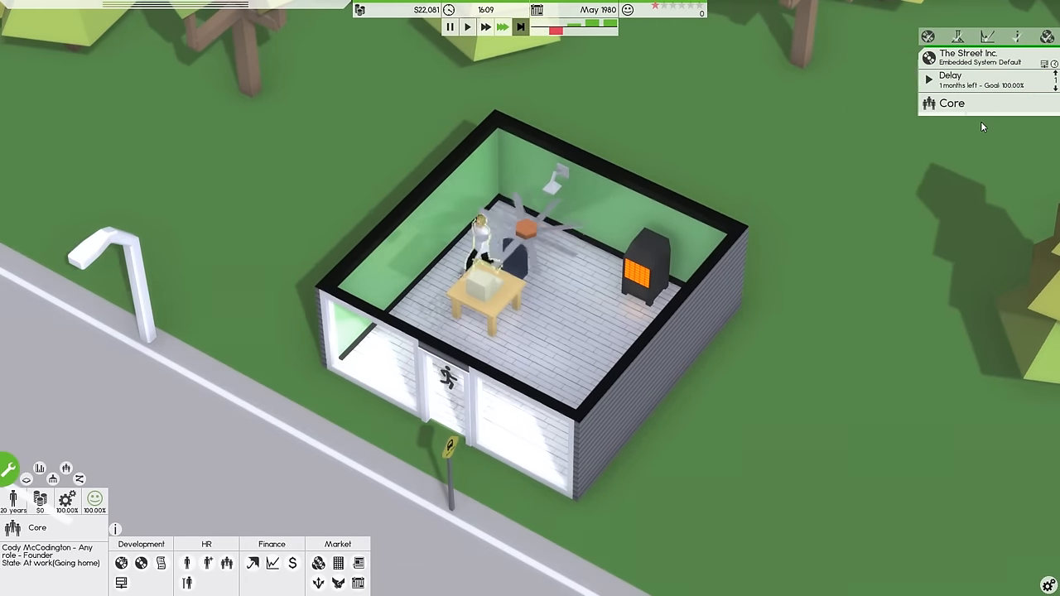
click(951, 102)
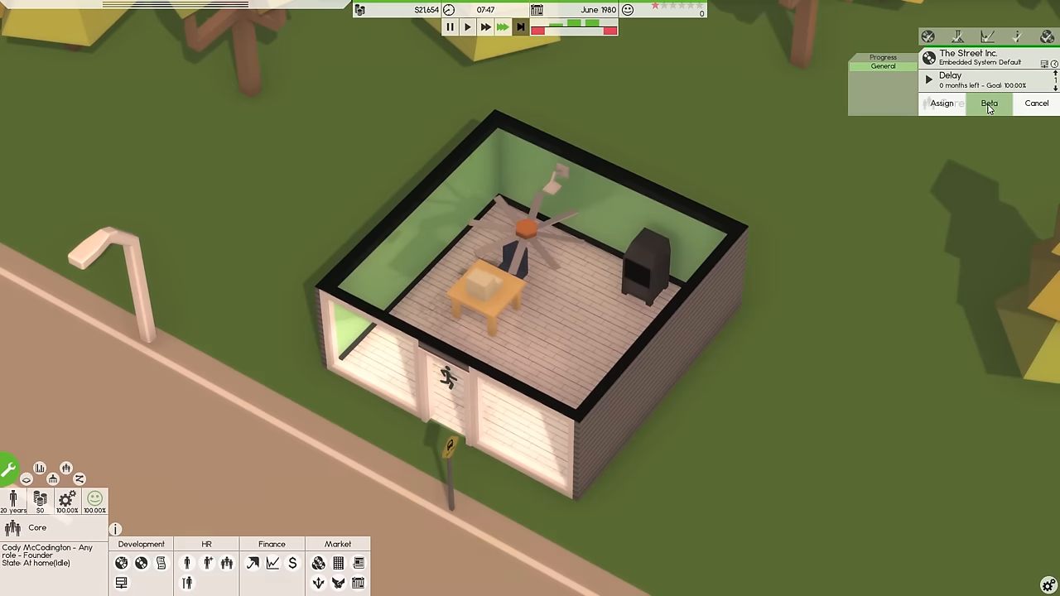
click(989, 103)
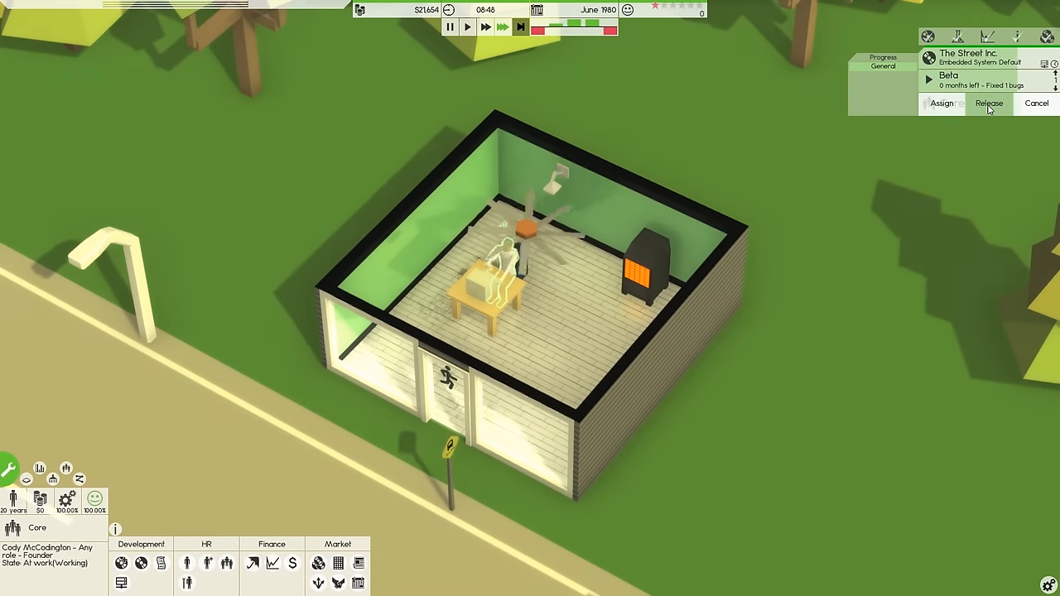
click(988, 103)
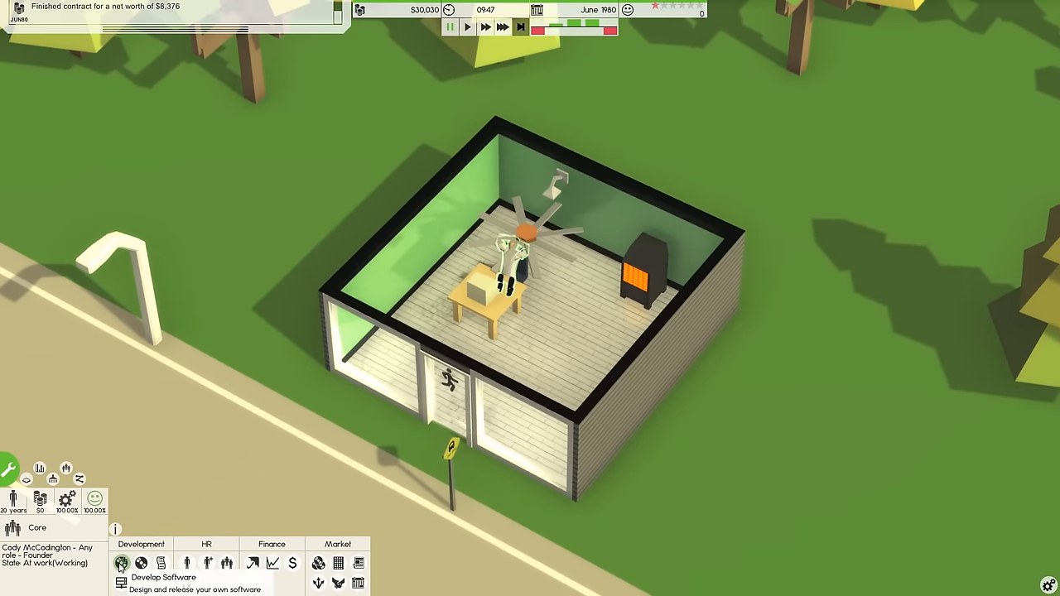
Start a new in-house product design and set its type to Visual Tool
click(121, 563)
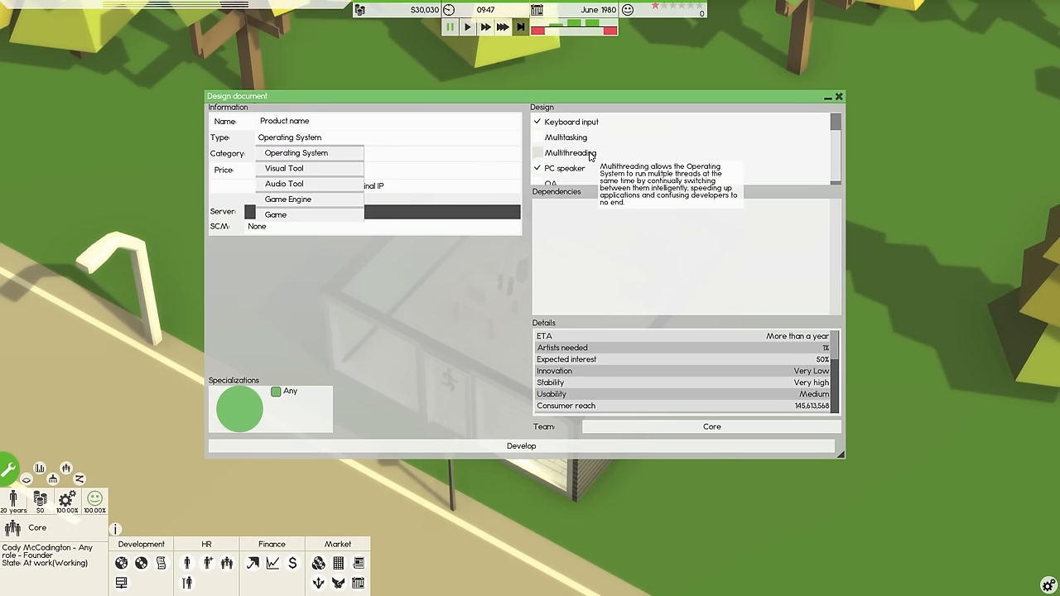
mouse_move(285, 169)
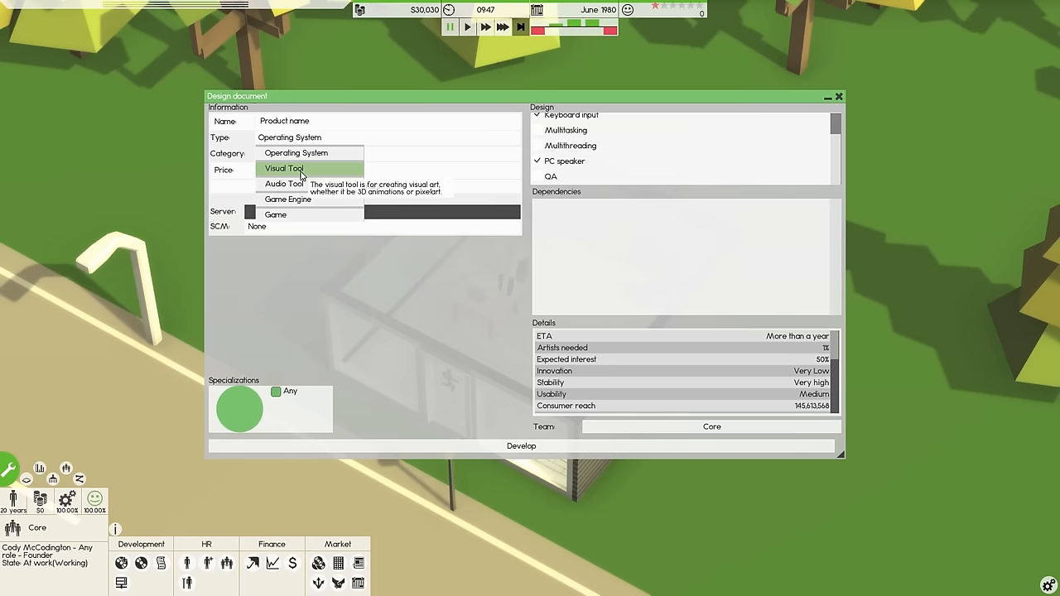
click(285, 169)
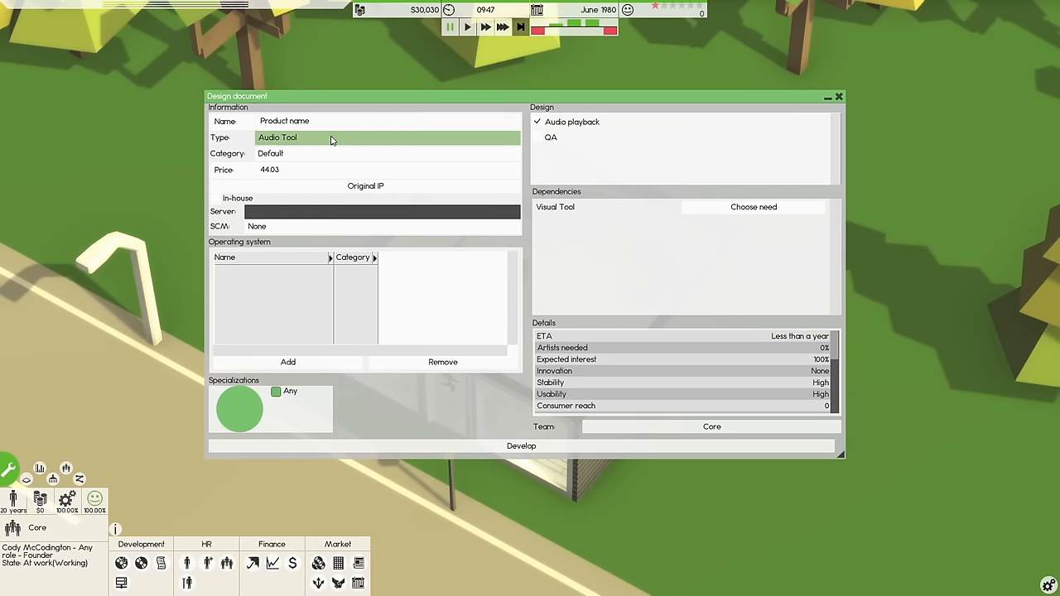
click(384, 138)
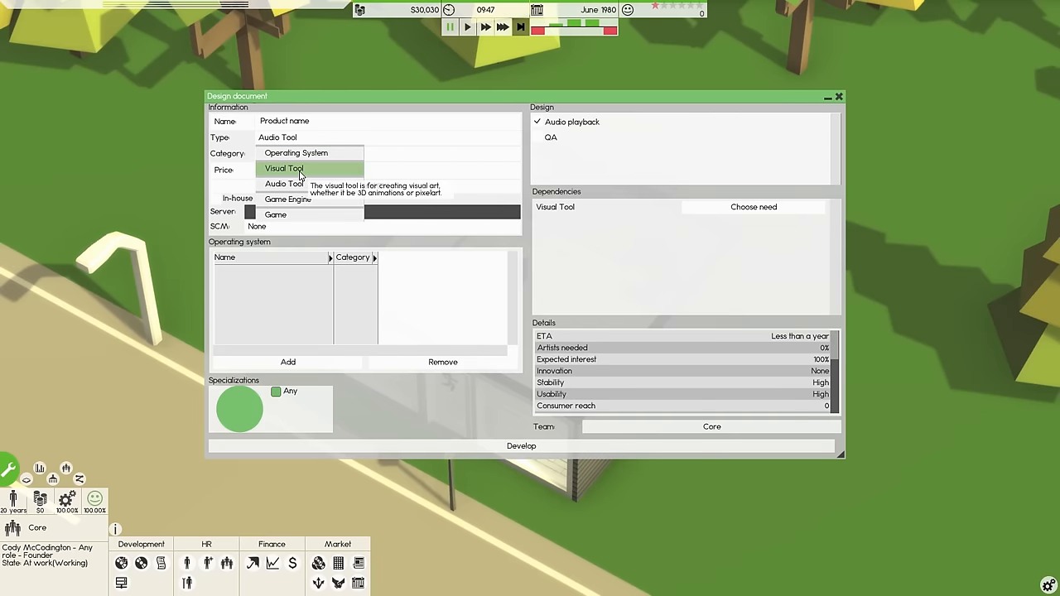
click(283, 169)
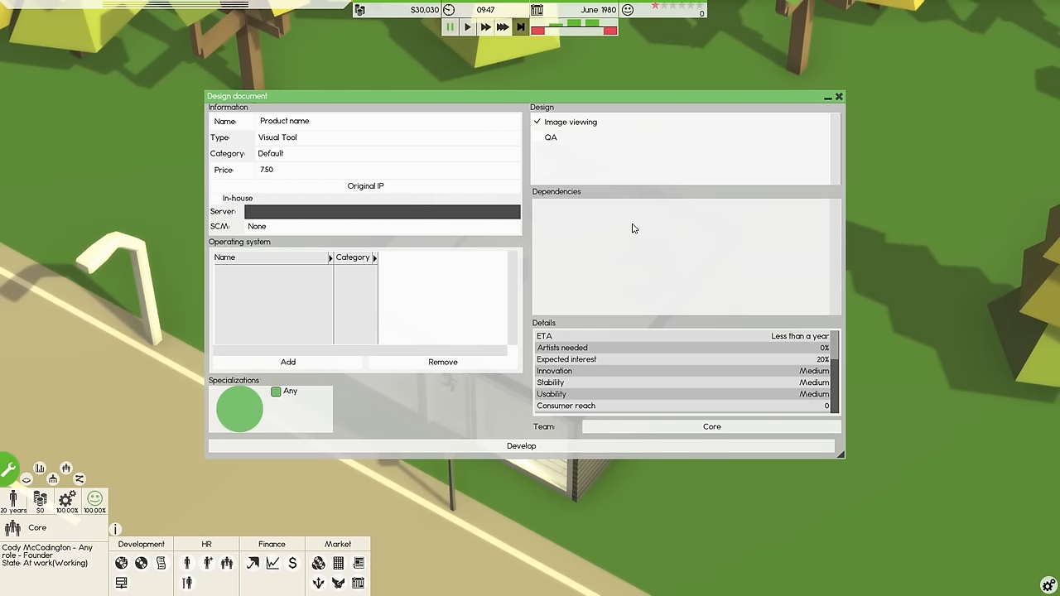
click(389, 137)
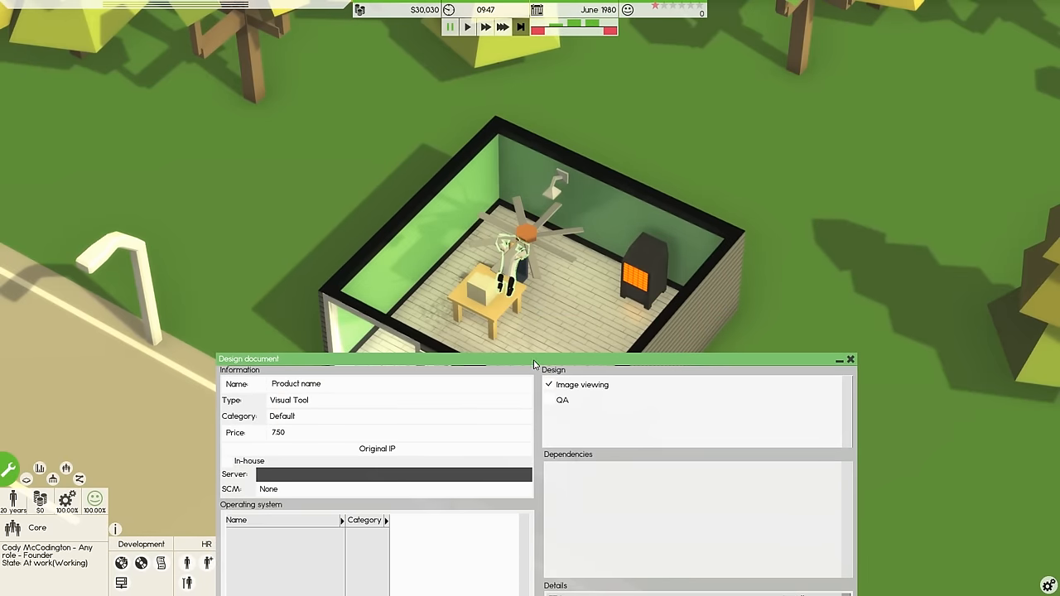
drag(533, 357, 470, 103)
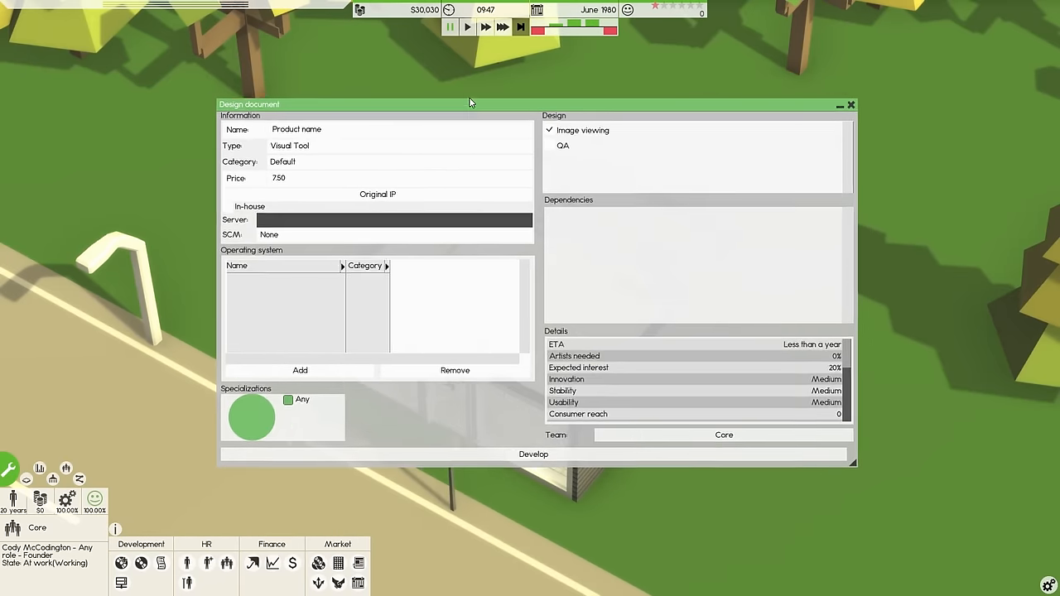
Choose The OS 5, sorted as the most-used system, as the target operating system
click(298, 371)
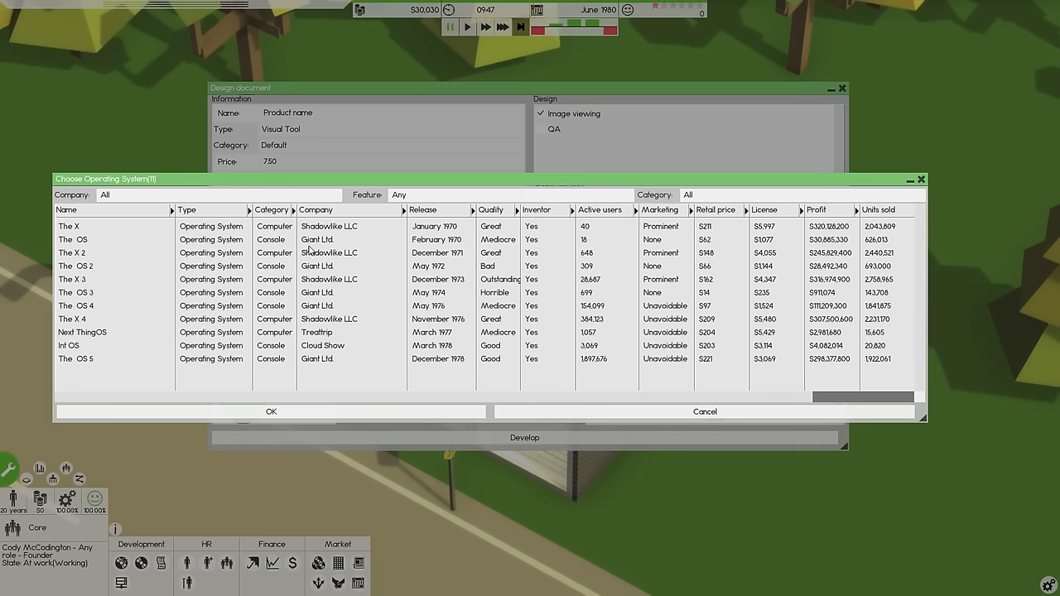
mouse_move(523, 221)
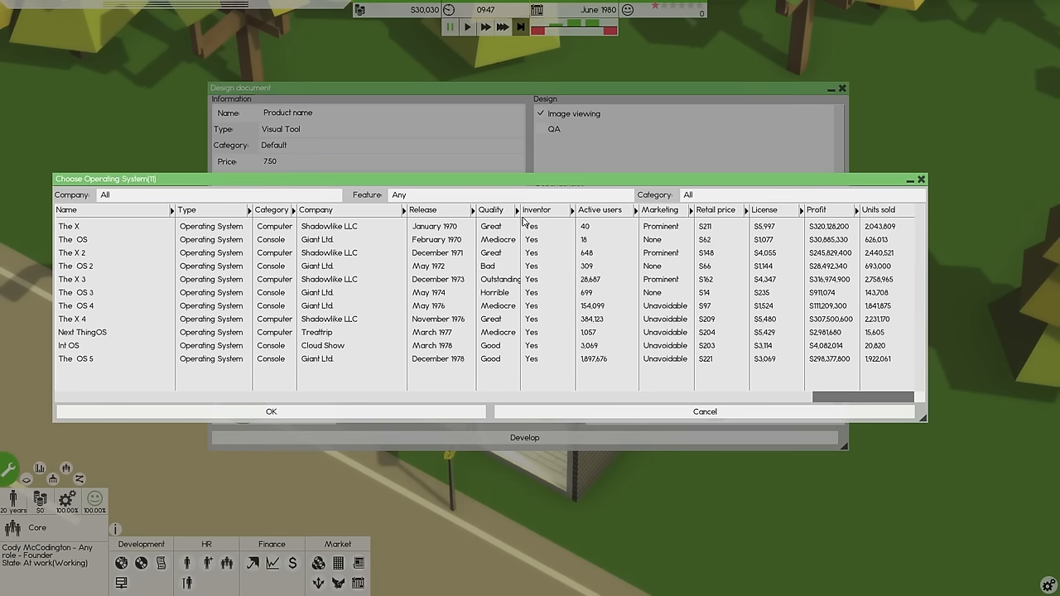
click(599, 208)
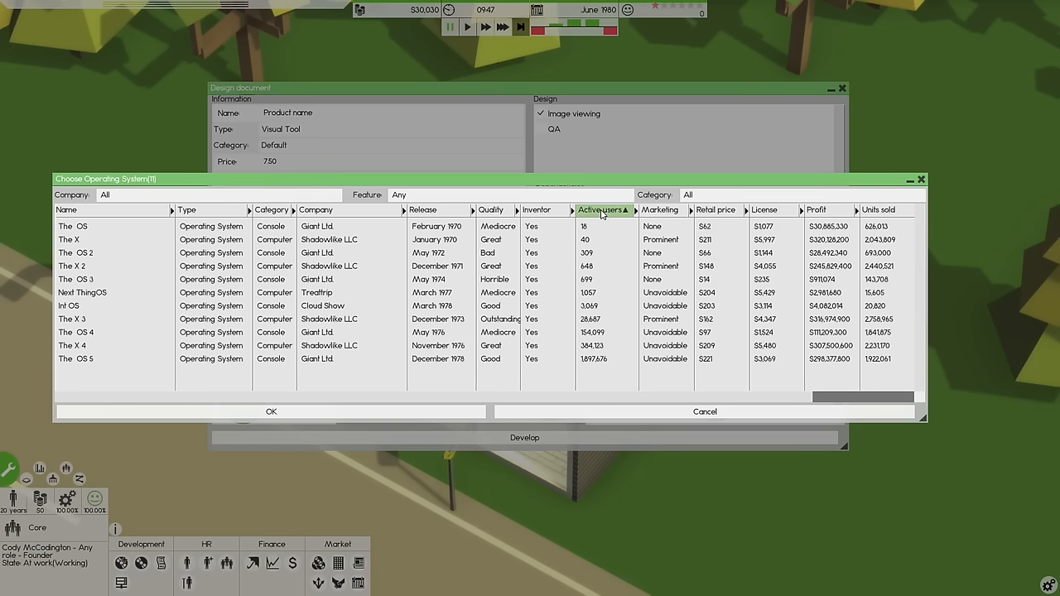
click(600, 209)
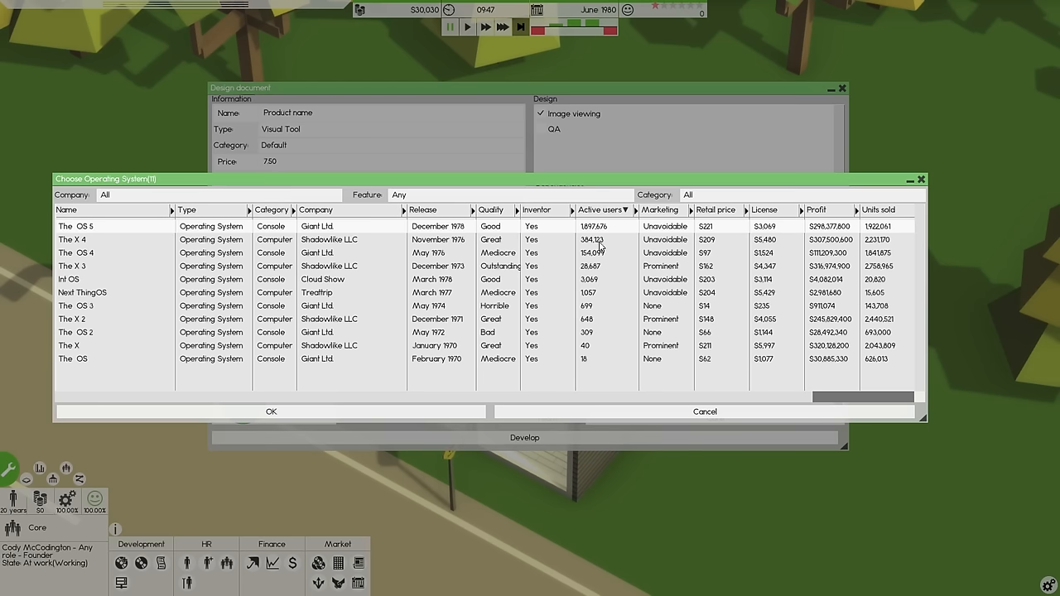
mouse_move(72, 245)
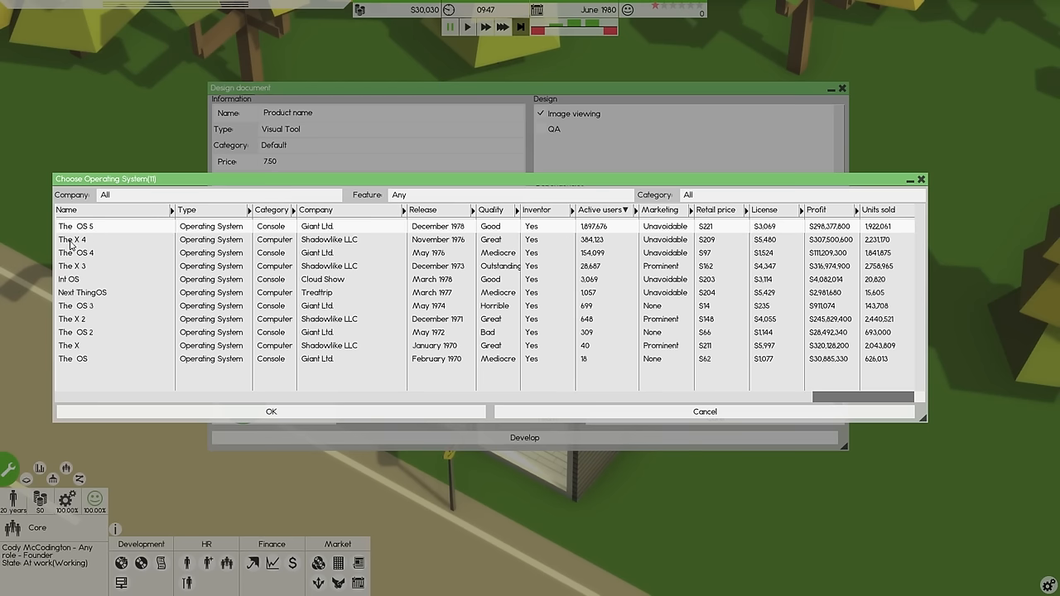
mouse_move(368, 245)
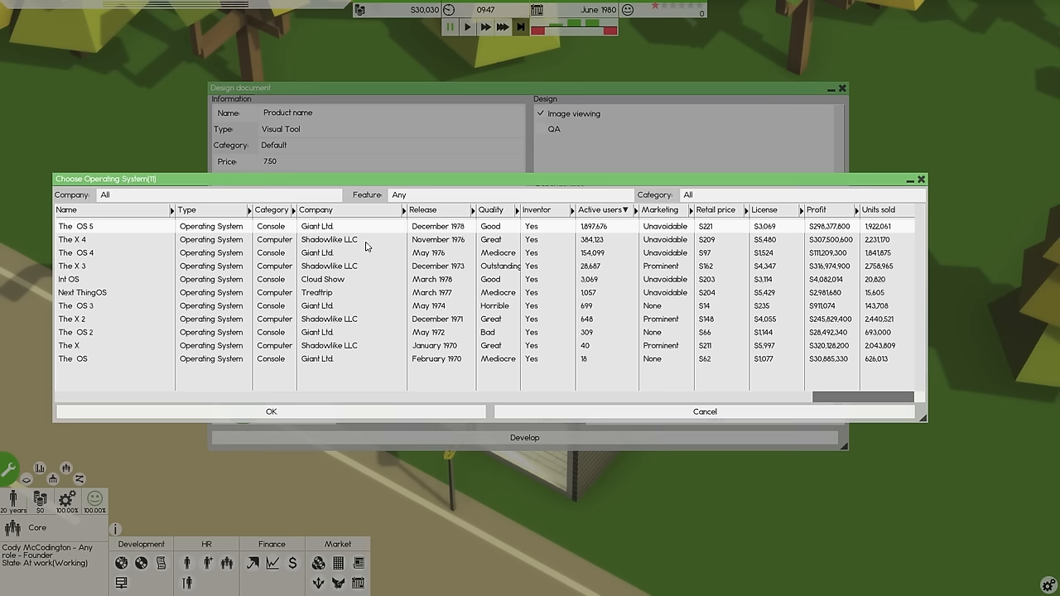
mouse_move(603, 242)
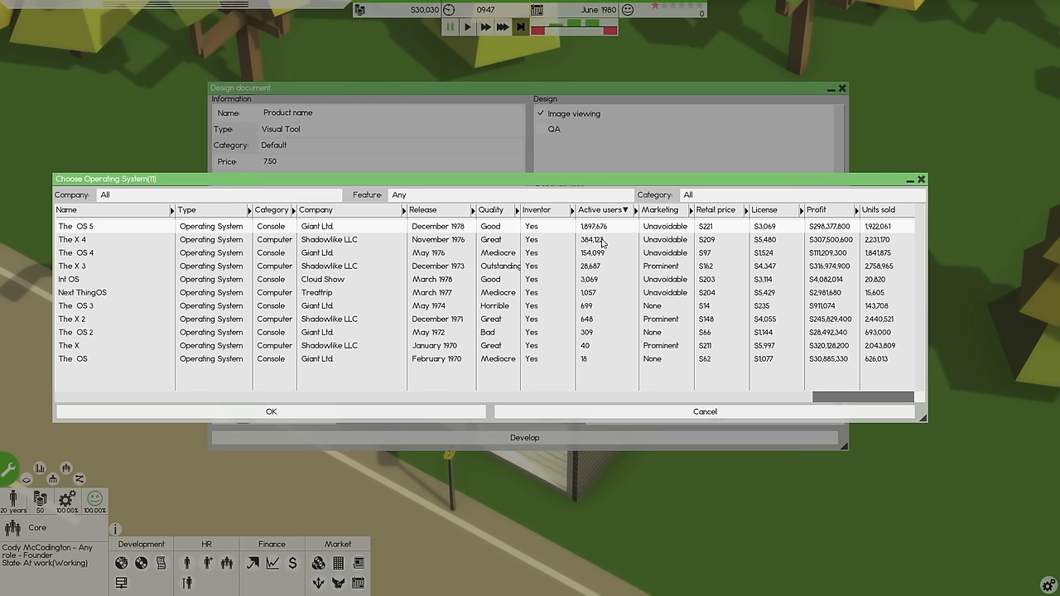
mouse_move(609, 246)
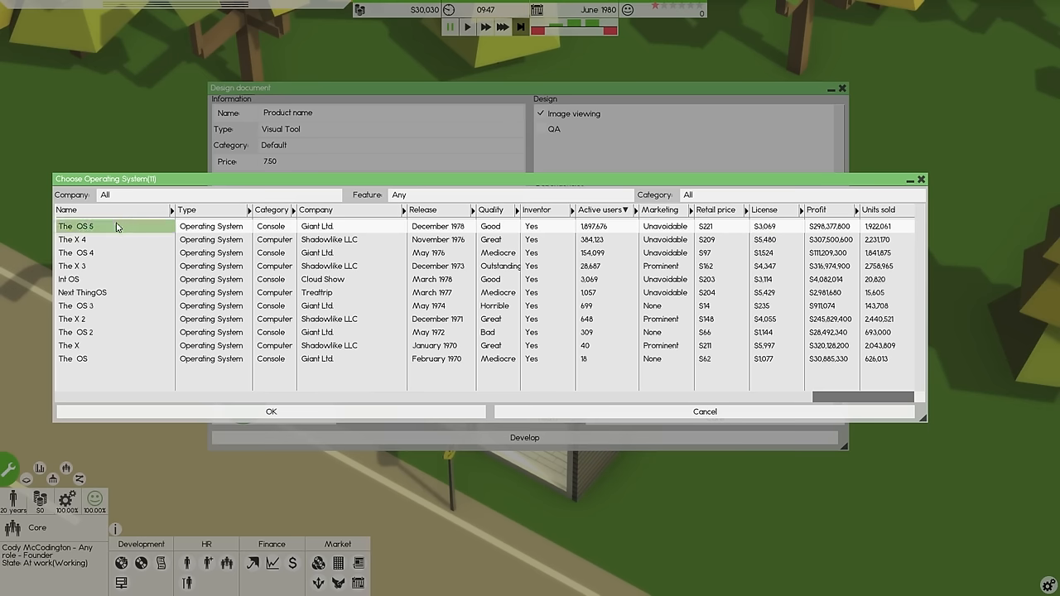
click(272, 411)
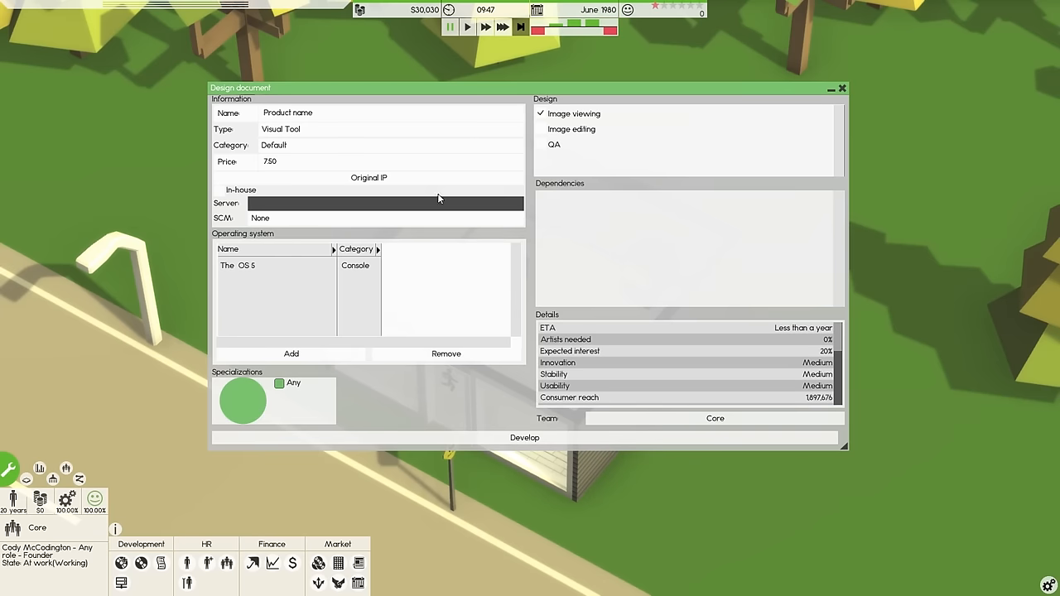
mouse_move(245, 278)
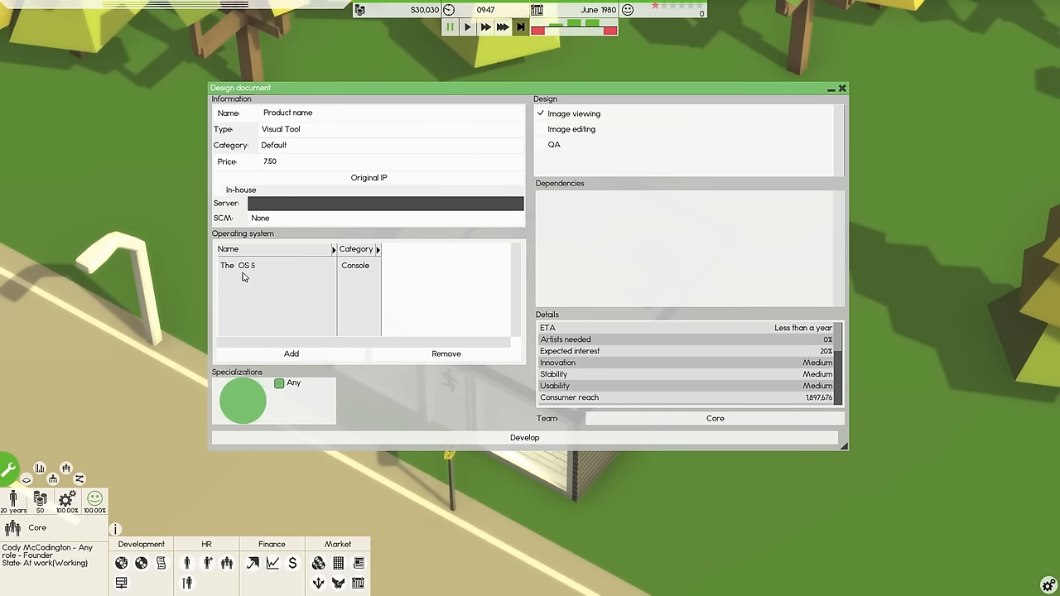
mouse_move(470, 47)
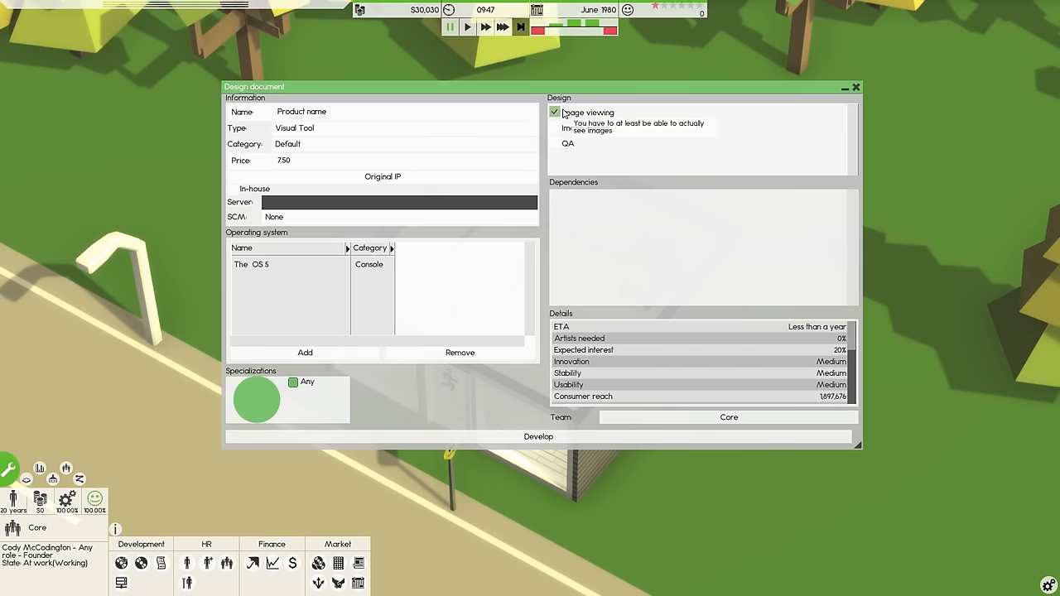
Add Image editing and QA features to the Visual Tool design and review its stats
click(553, 128)
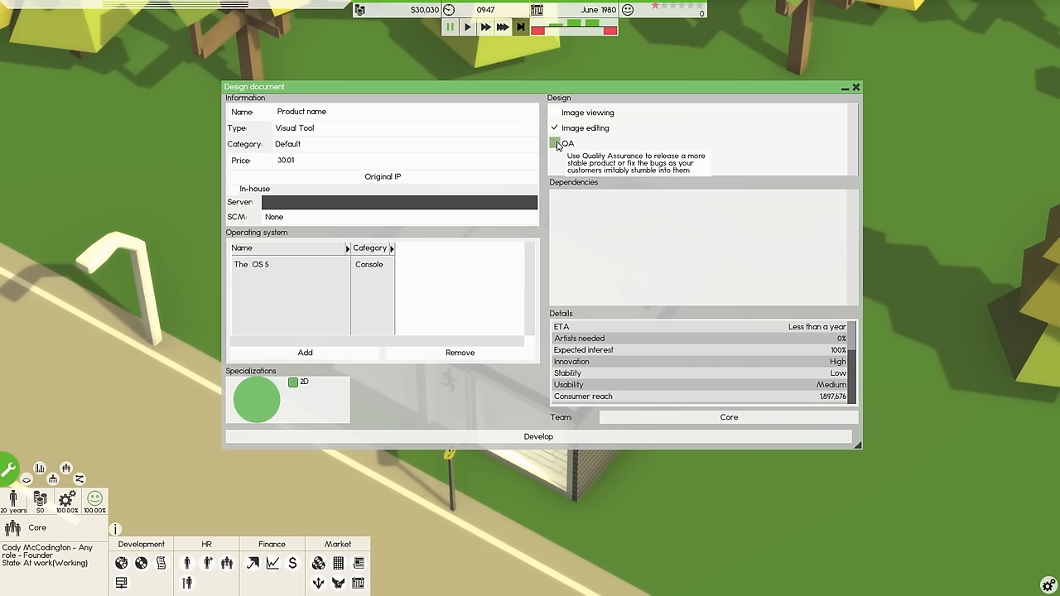
click(553, 127)
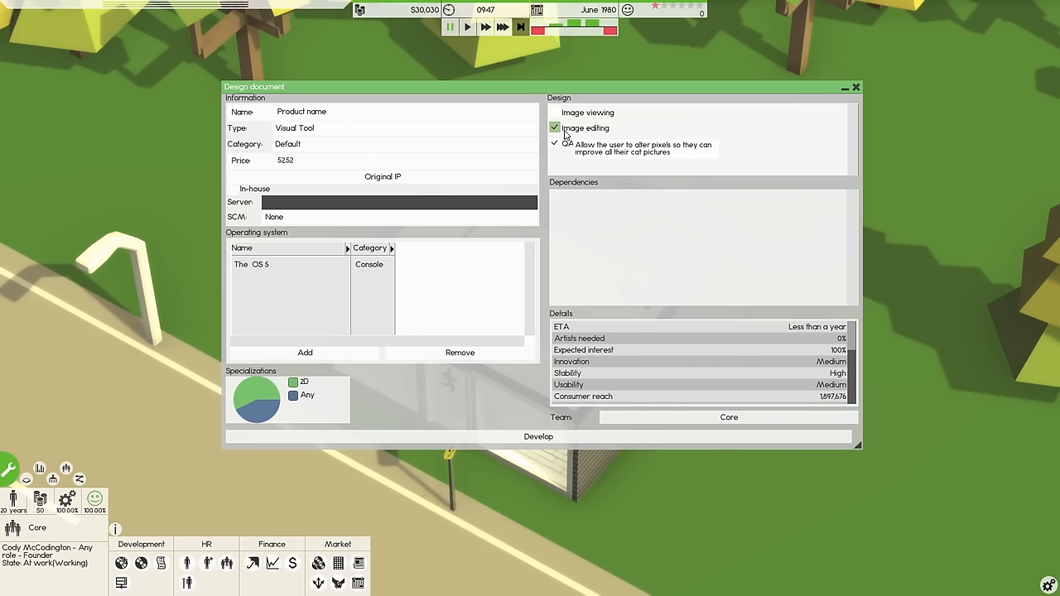
click(553, 112)
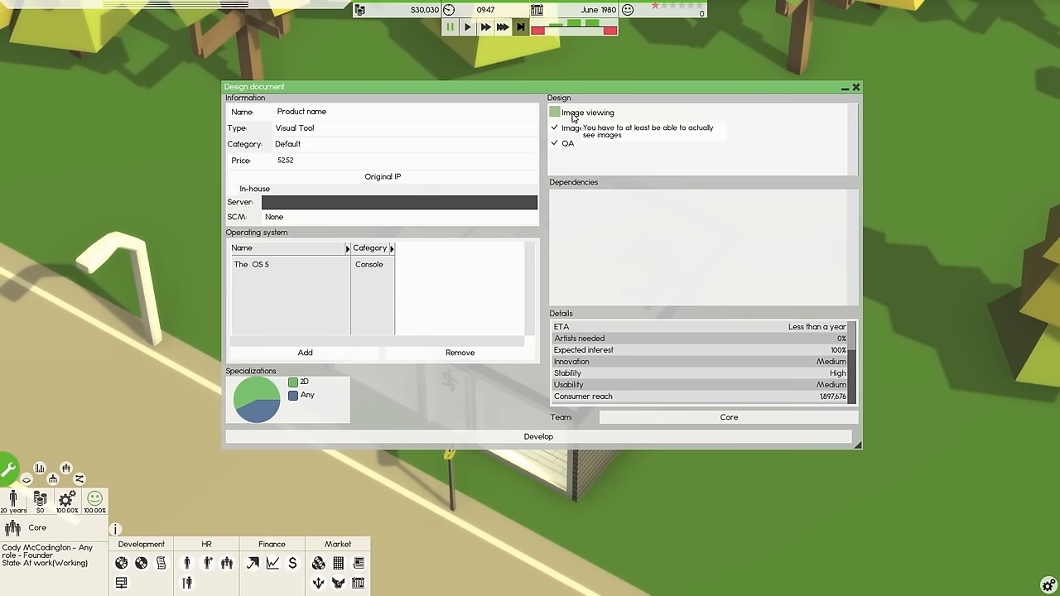
click(553, 127)
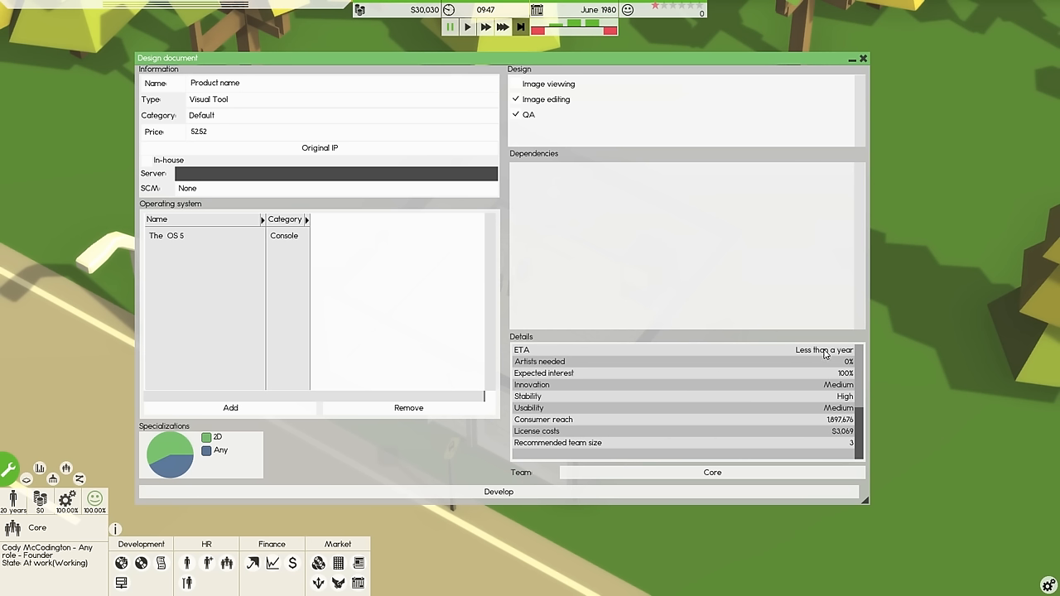
mouse_move(561, 379)
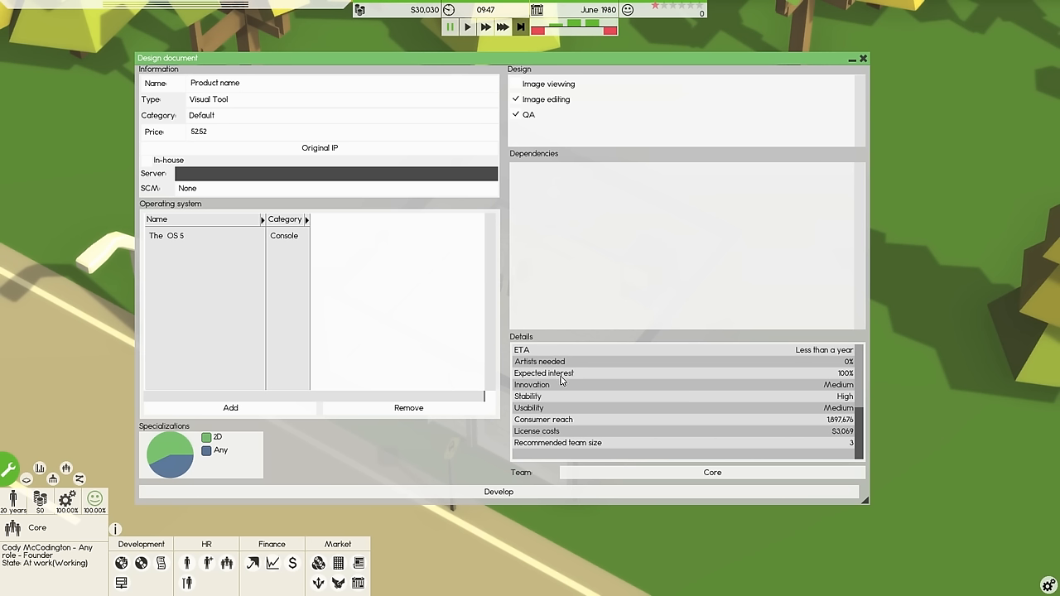
mouse_move(626, 391)
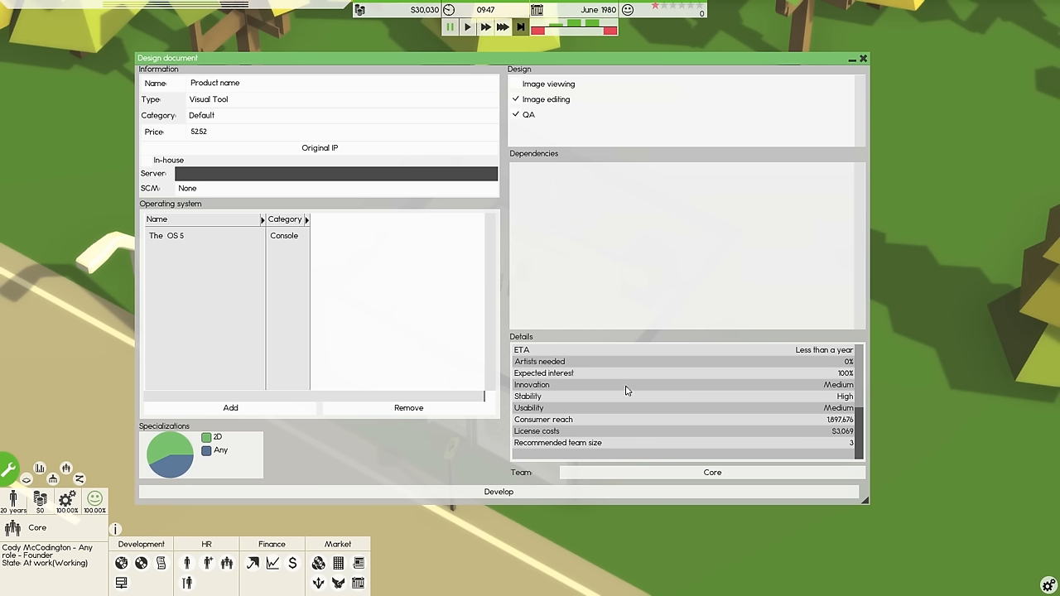
mouse_move(835, 414)
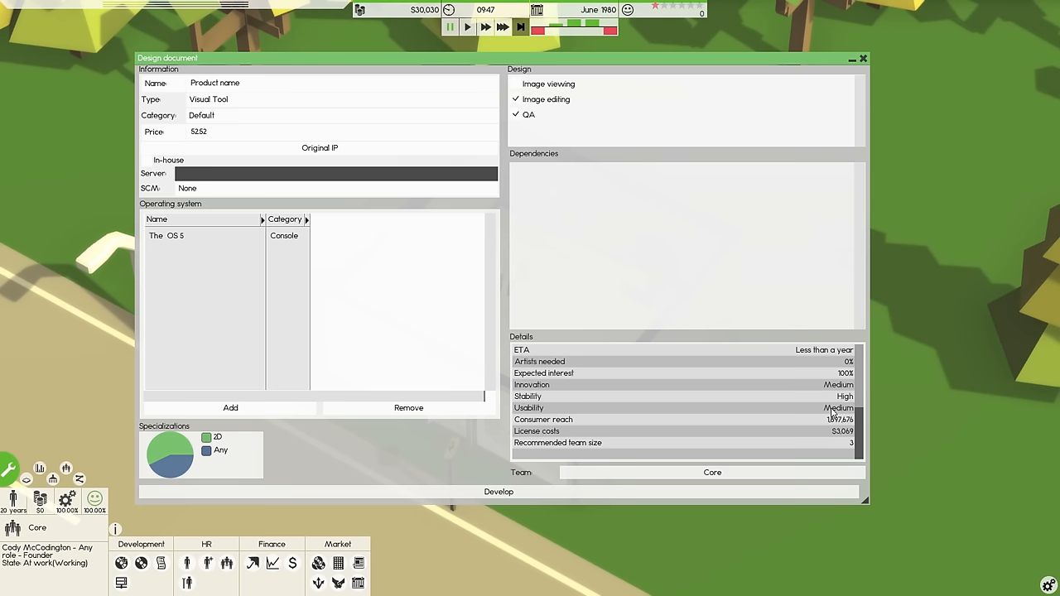
scroll(down, 3)
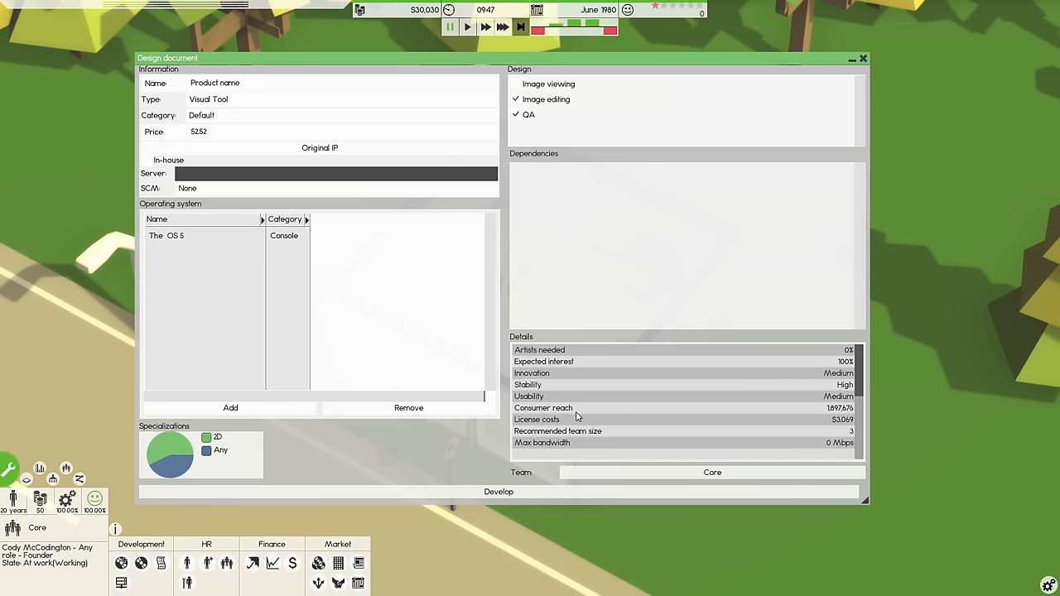
mouse_move(603, 414)
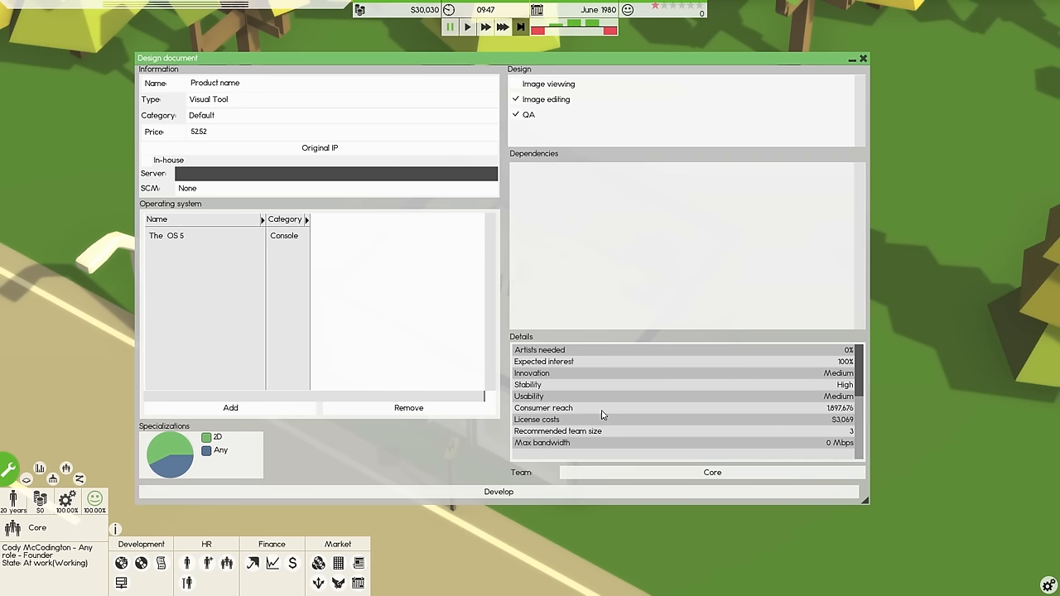
mouse_move(839, 414)
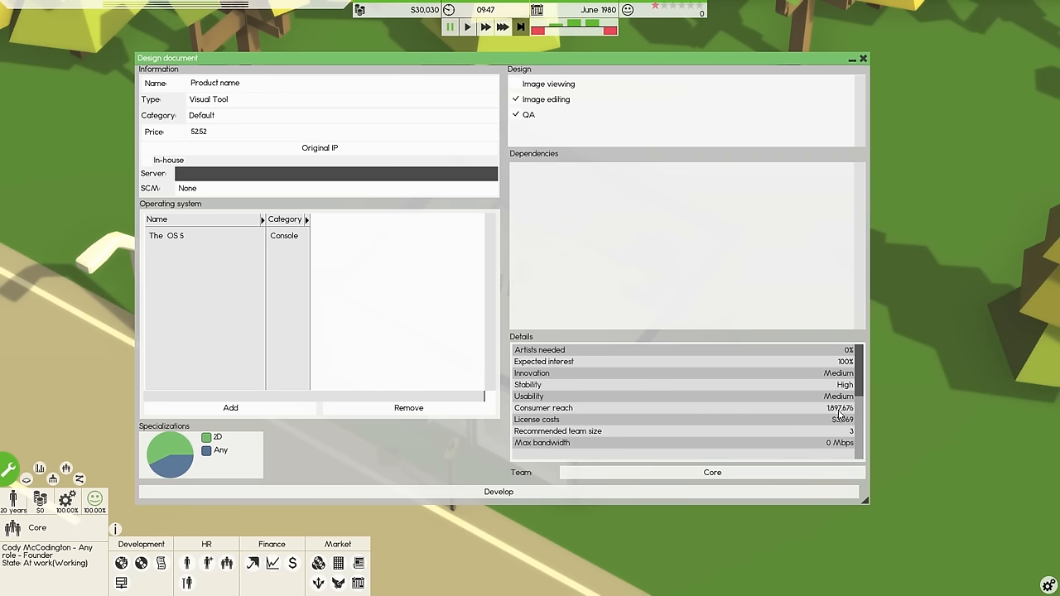
mouse_move(841, 431)
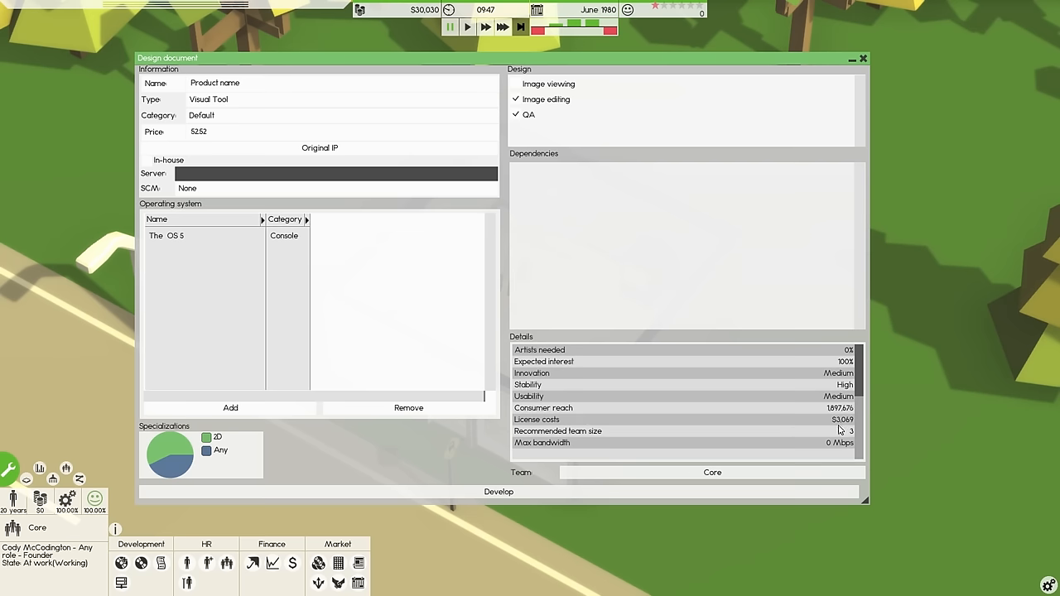
mouse_move(808, 434)
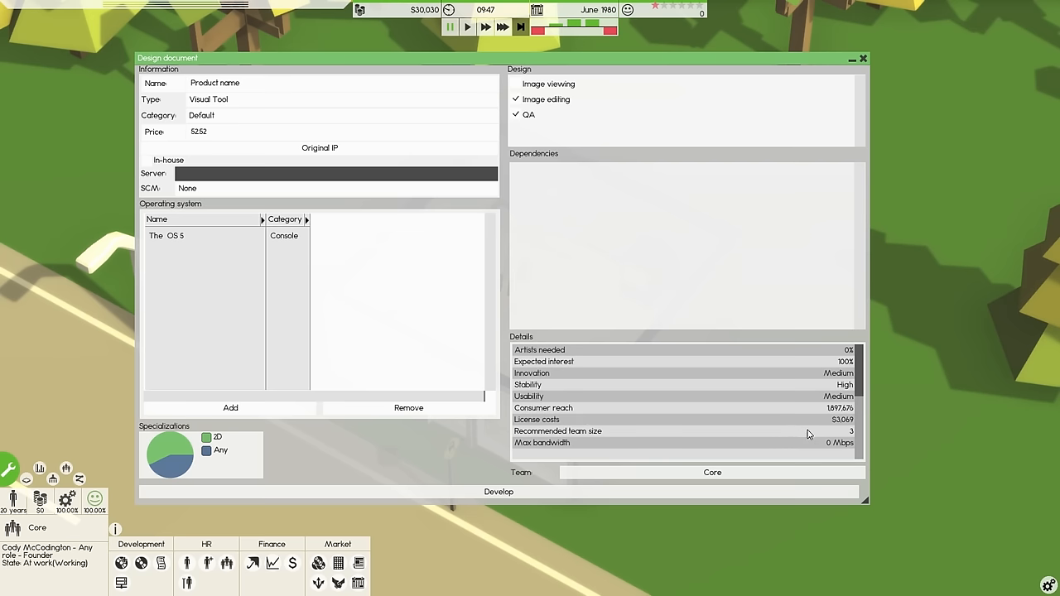
mouse_move(196, 219)
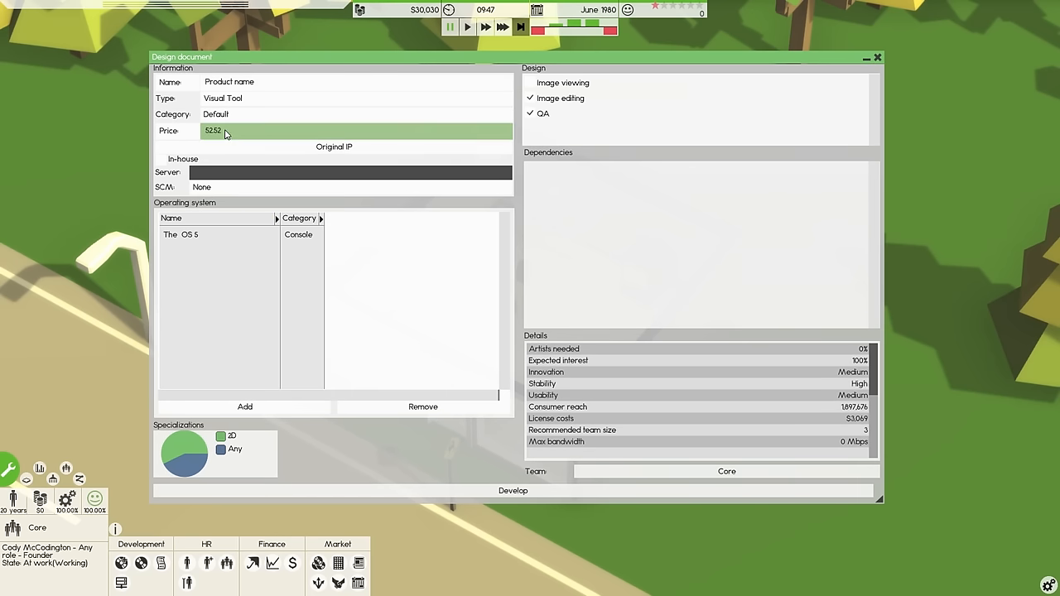
mouse_move(337, 563)
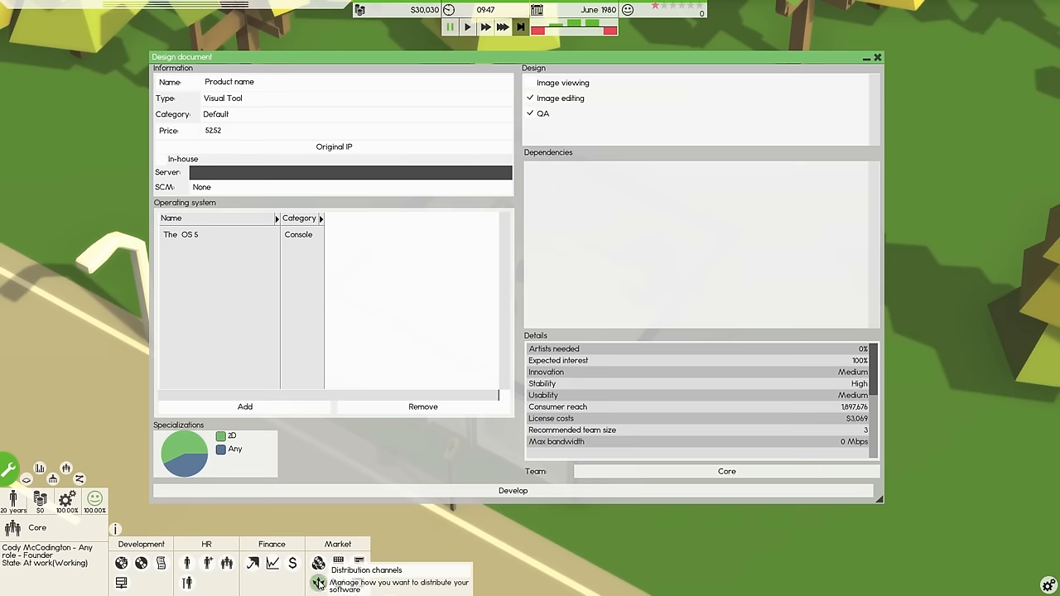
mouse_move(318, 563)
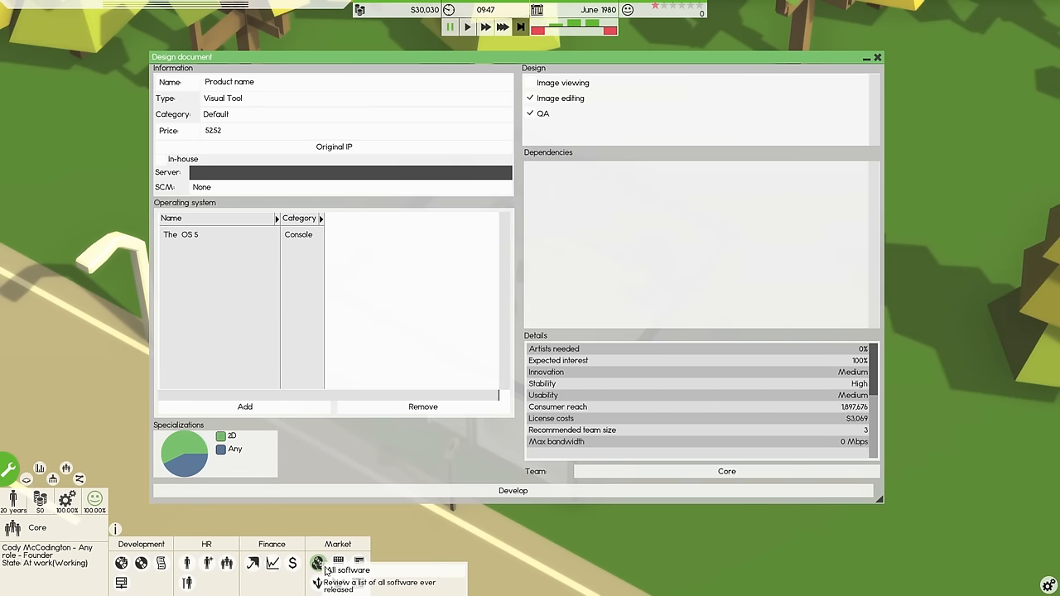
click(358, 563)
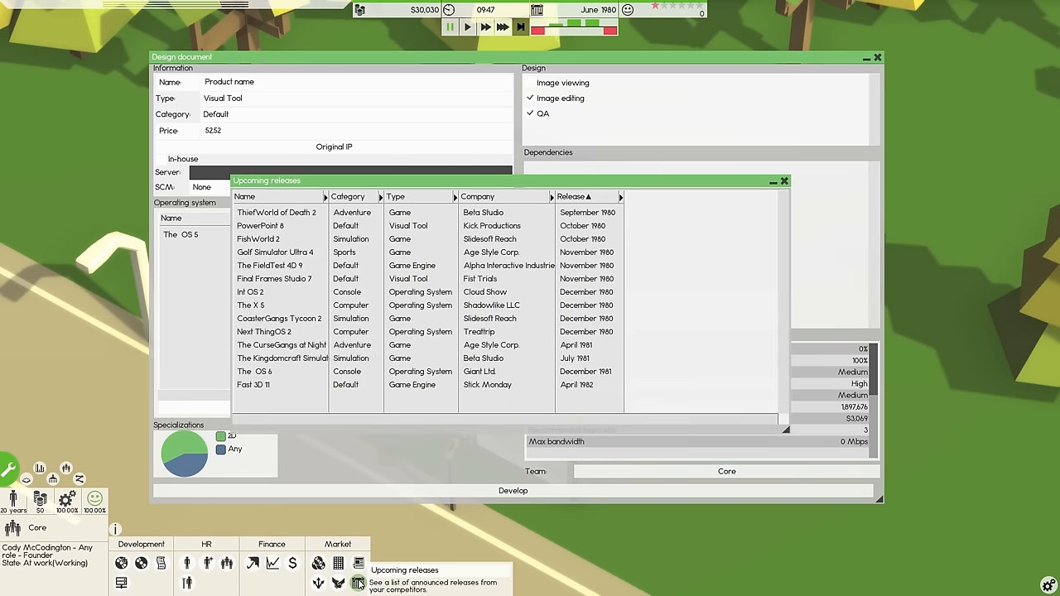
click(398, 195)
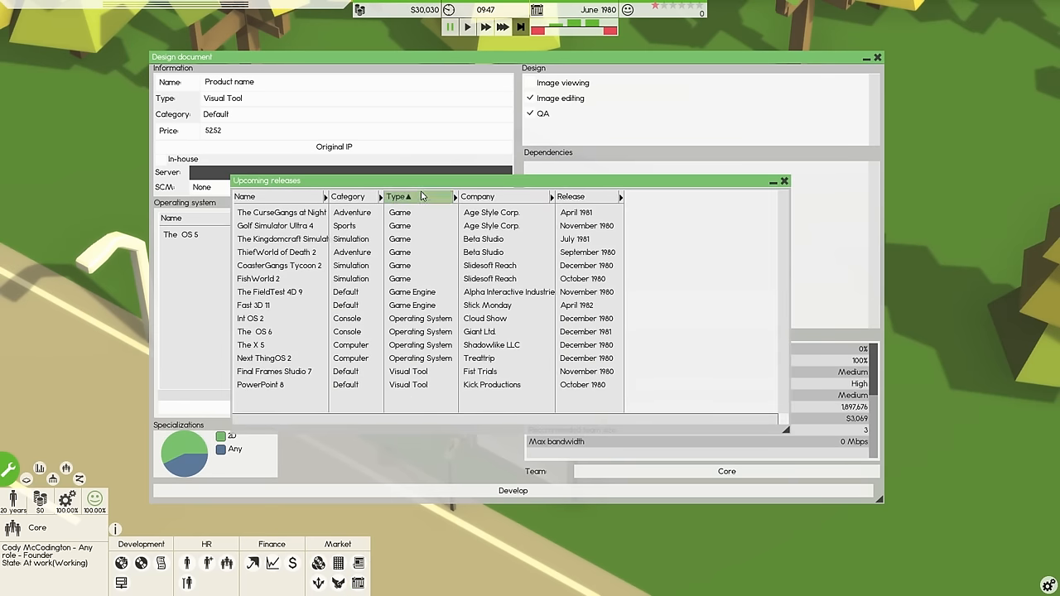
click(397, 196)
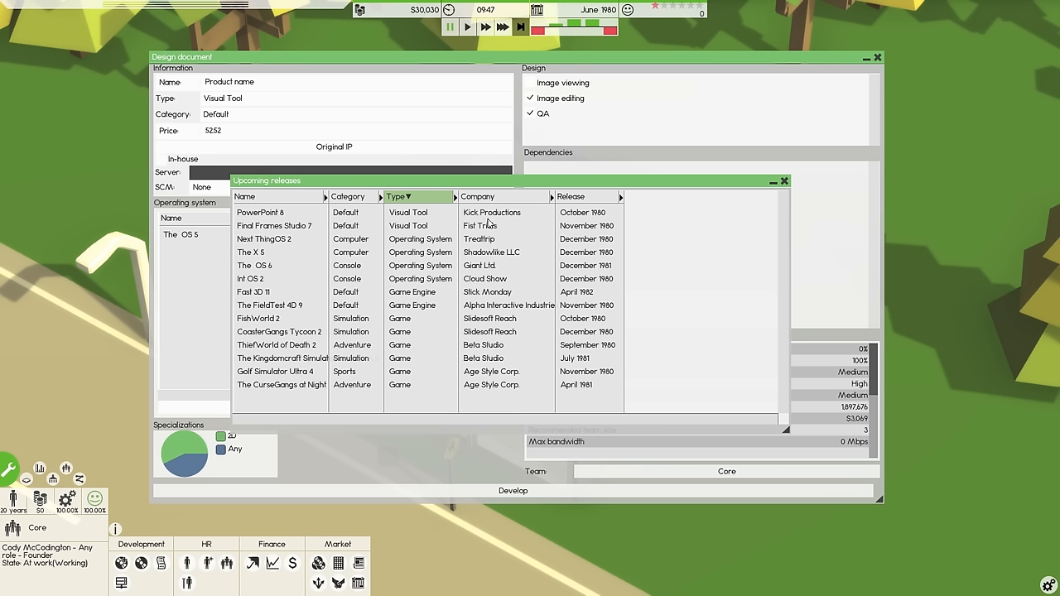
click(260, 212)
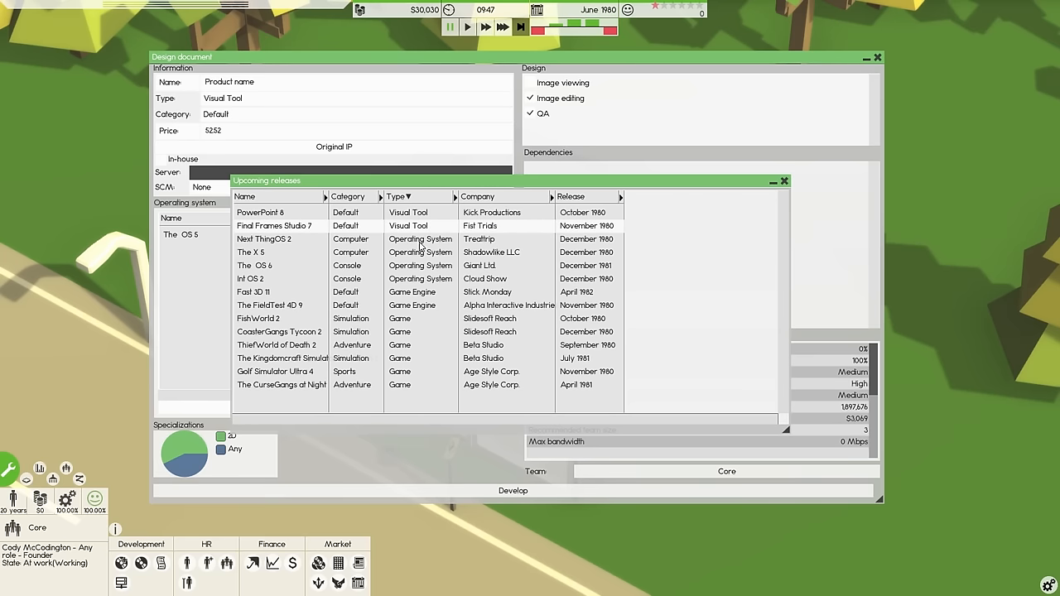
mouse_move(742, 191)
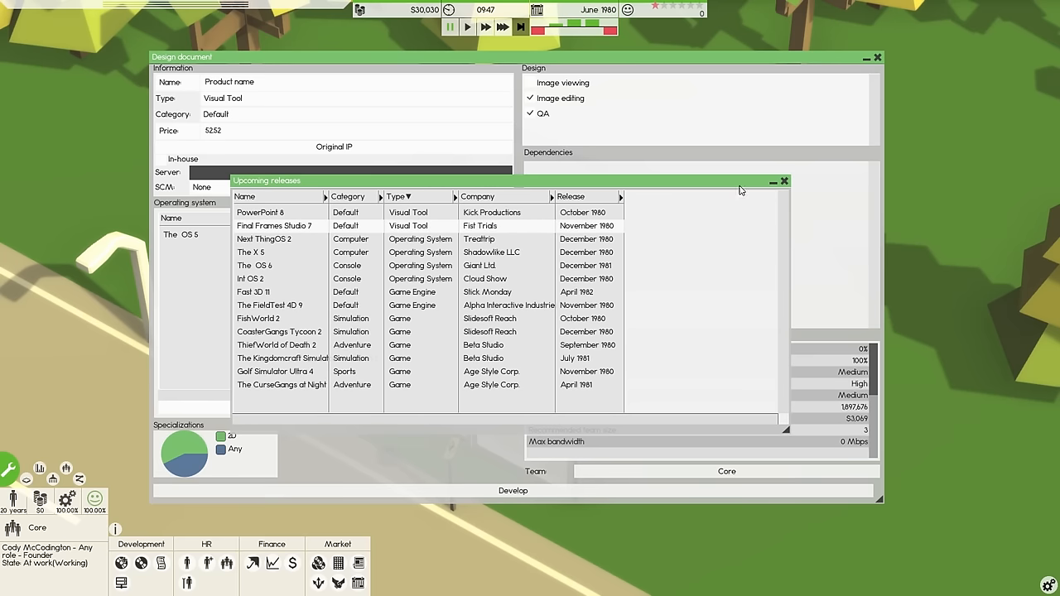
click(783, 181)
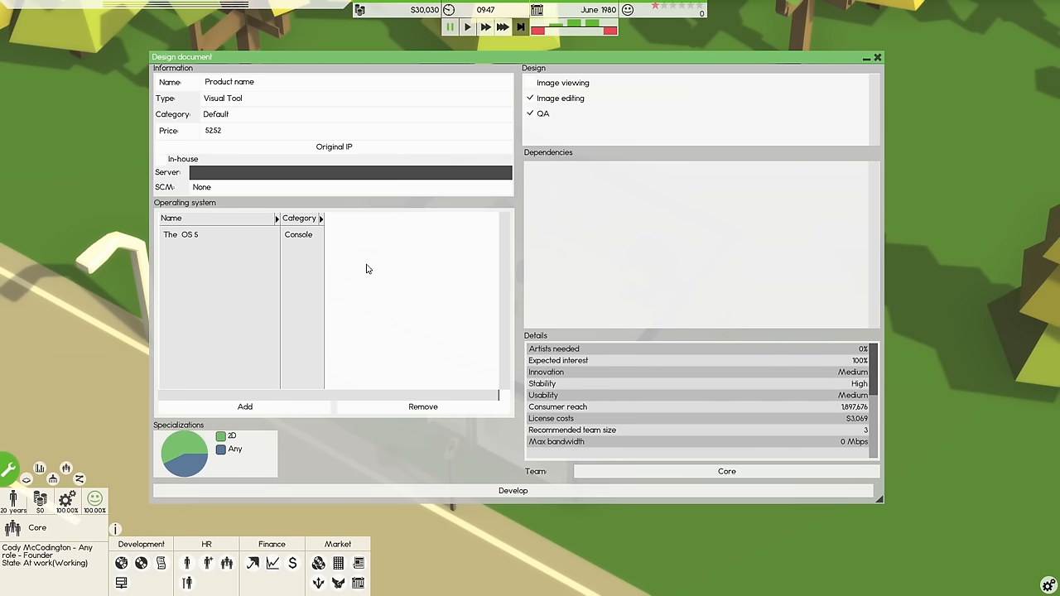
mouse_move(252, 563)
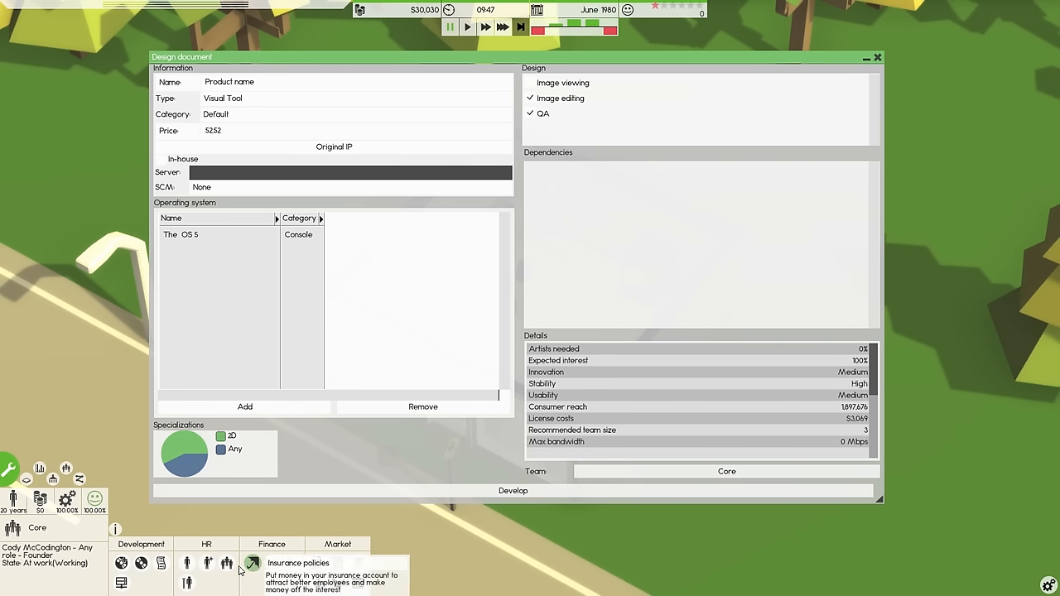
mouse_move(292, 563)
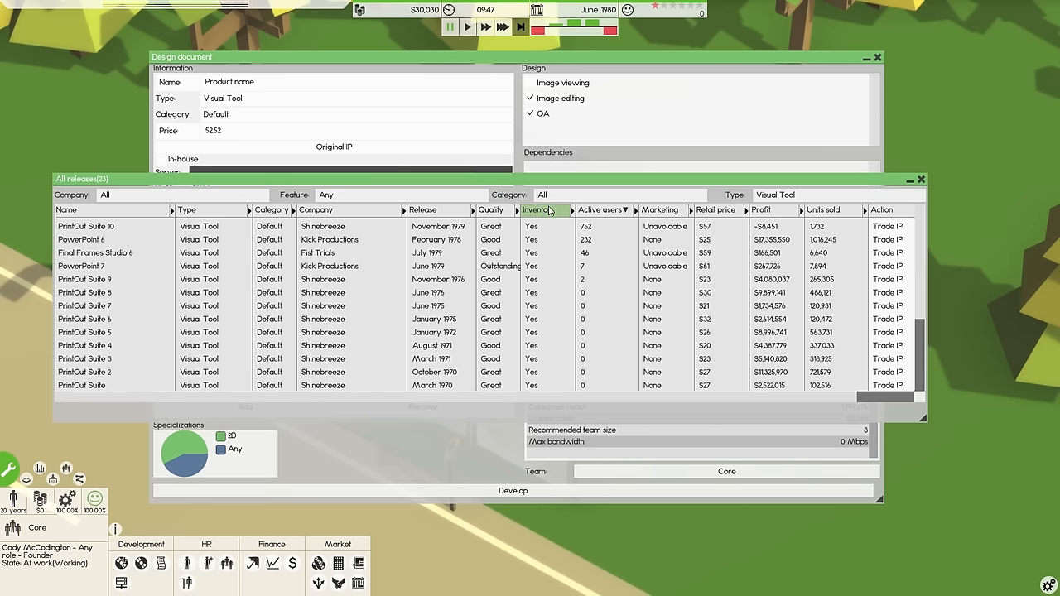
Close the All releases list of competing Visual Tool products
click(600, 209)
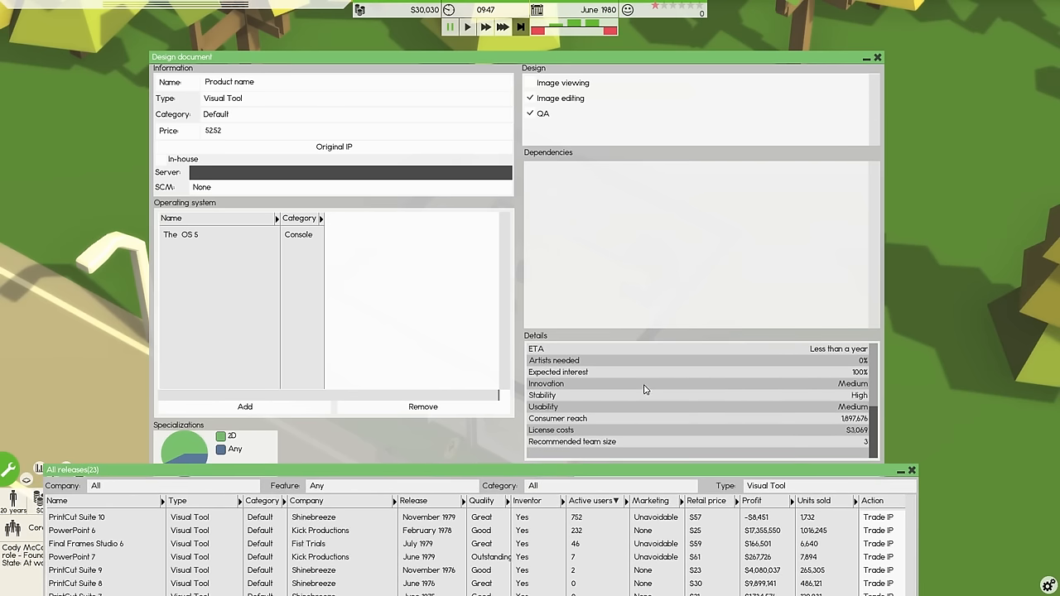
mouse_move(825, 391)
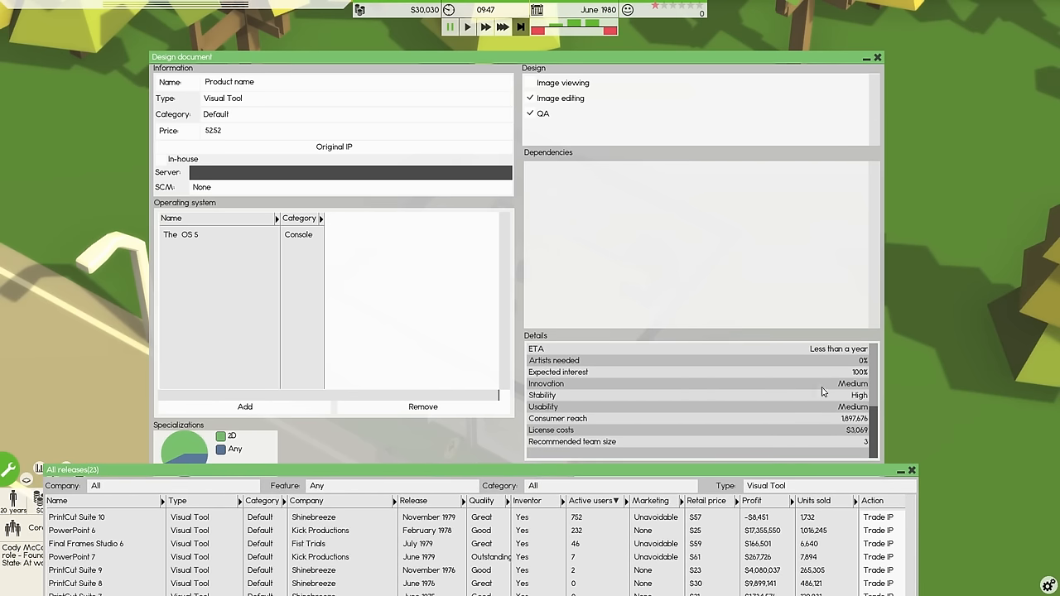
mouse_move(557, 388)
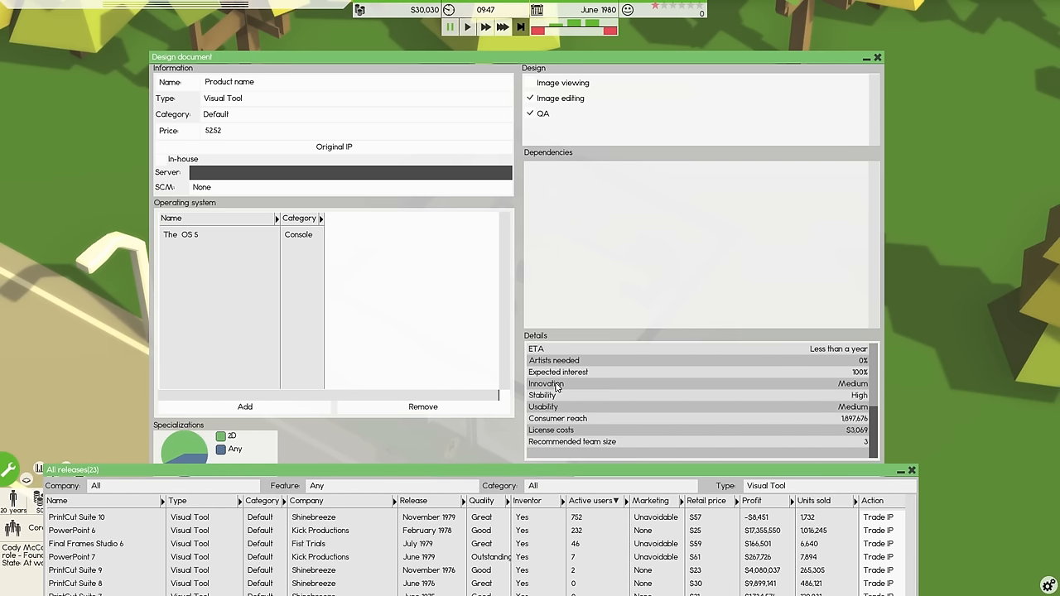
mouse_move(795, 414)
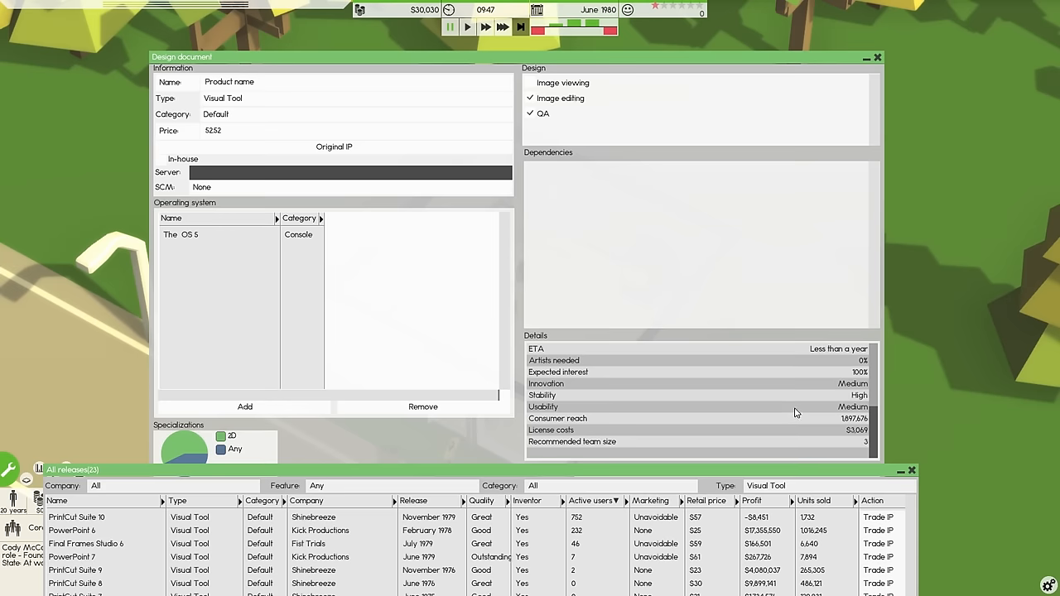
mouse_move(855, 402)
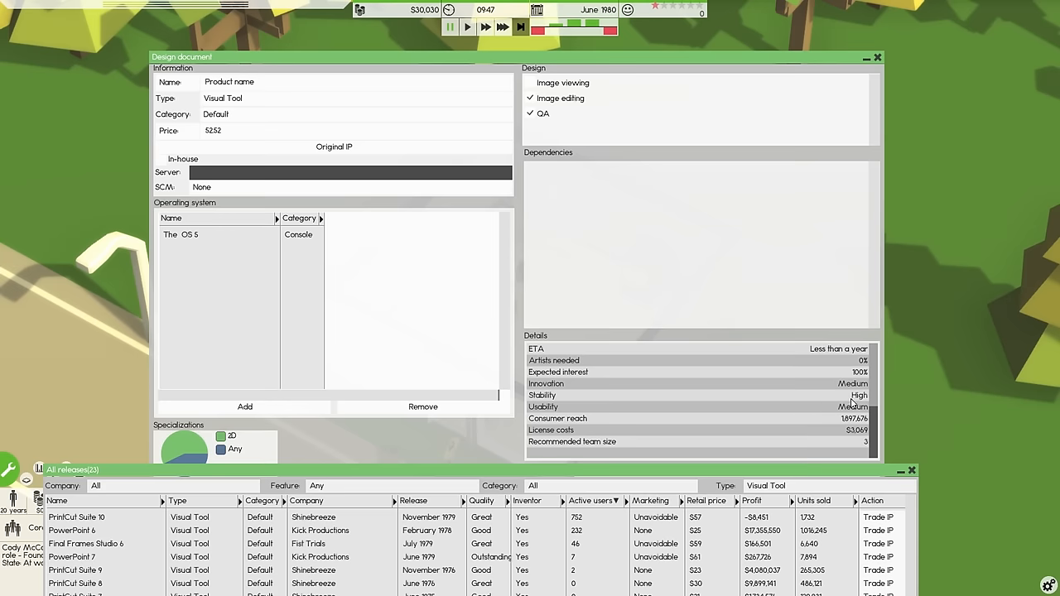
mouse_move(810, 414)
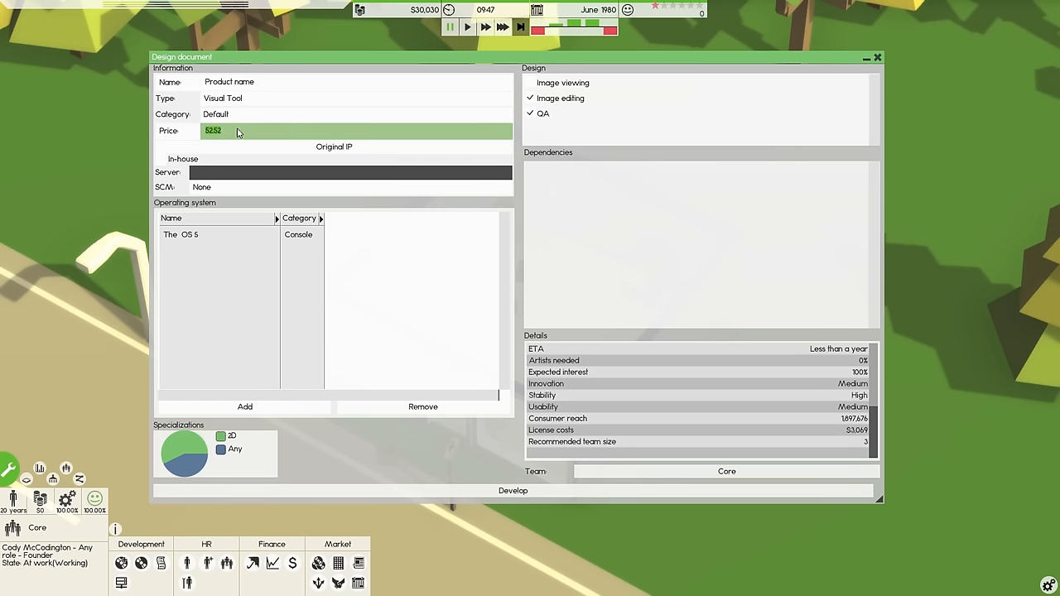
Set the price to 49.99 and begin entering the product name
text(49.99)
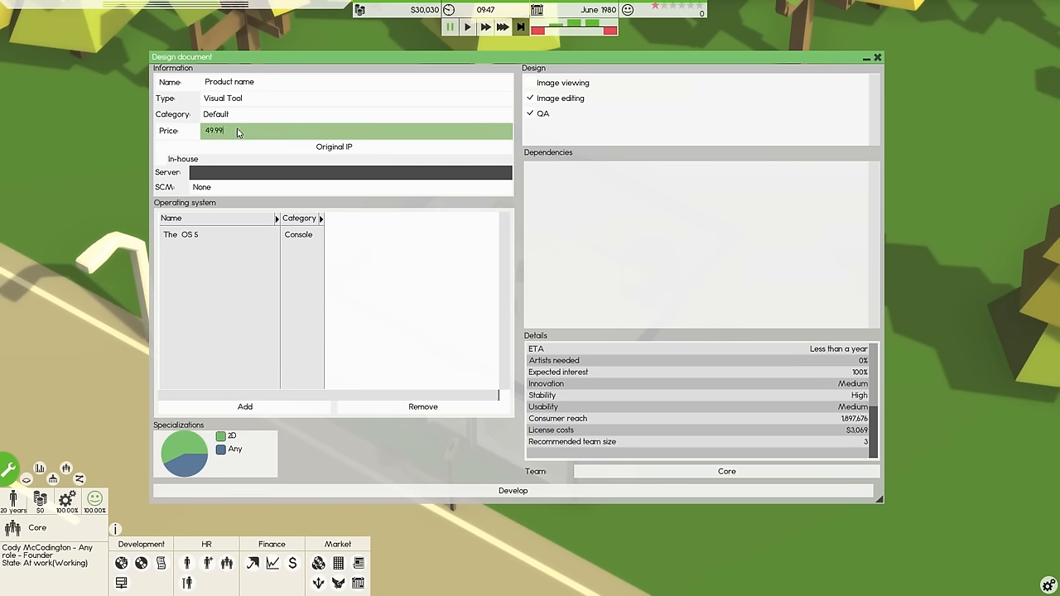
mouse_move(397, 278)
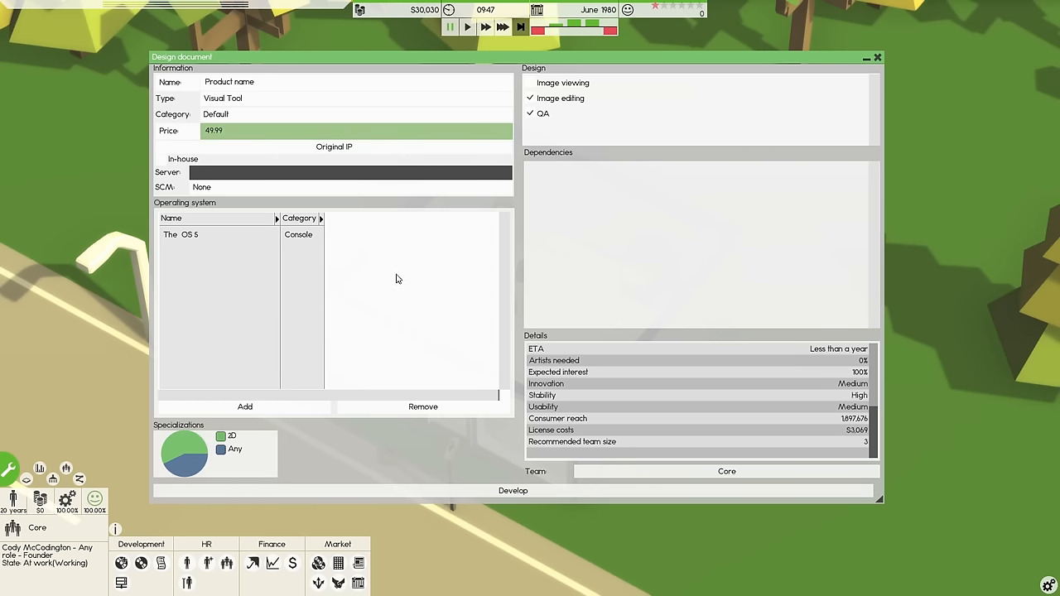
mouse_move(159, 159)
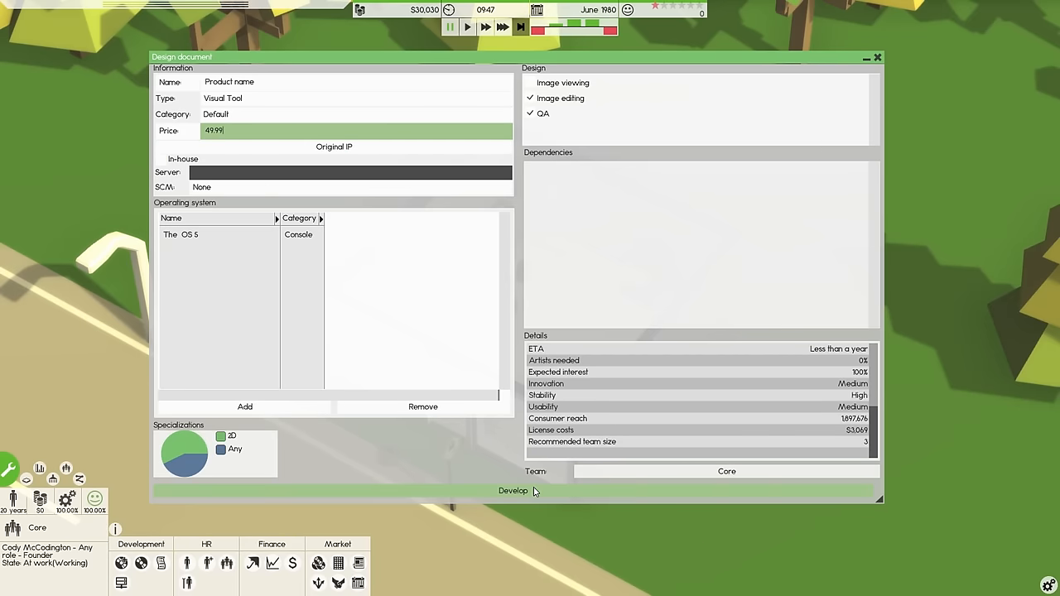
click(514, 490)
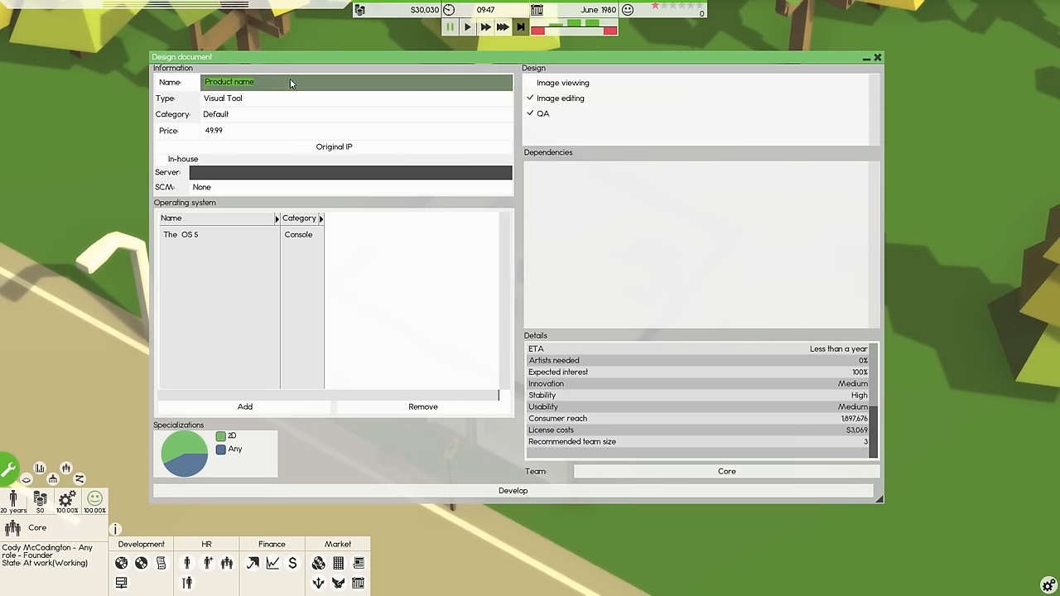
text(Gi)
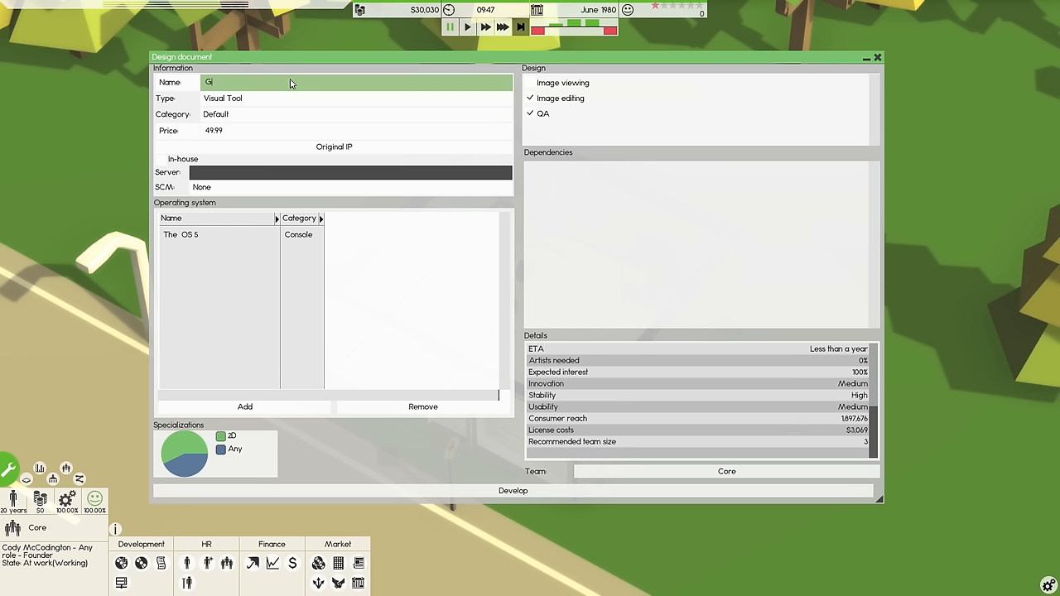
key(Backspace)
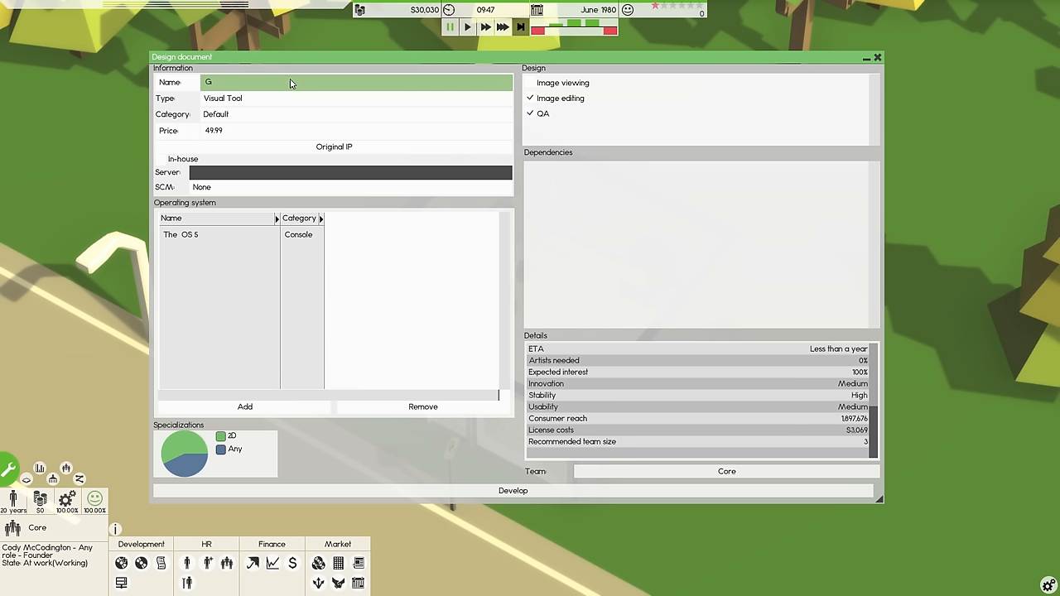
text(VT)
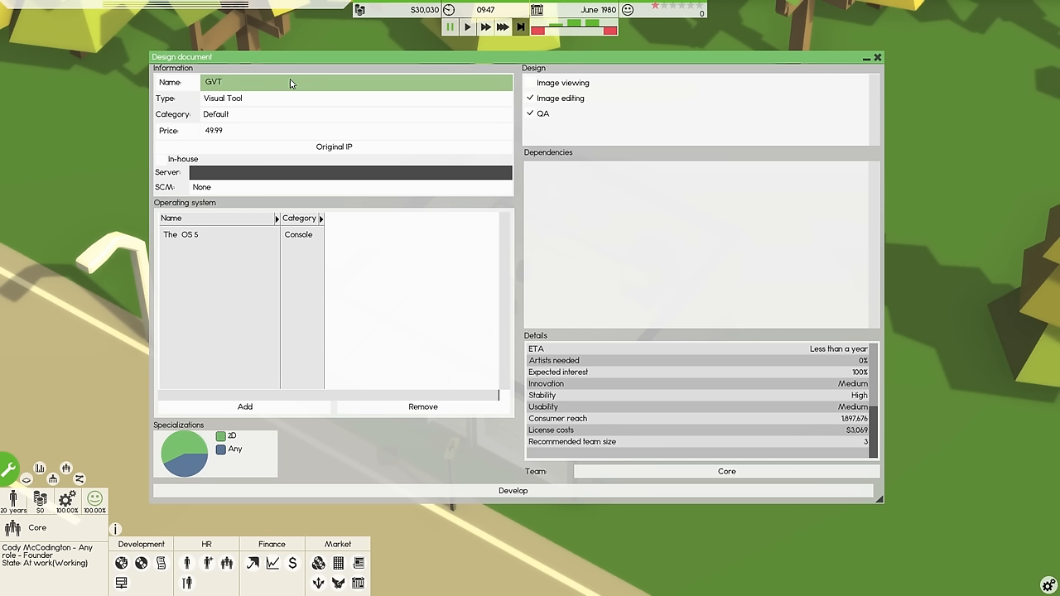
text(Software V1)
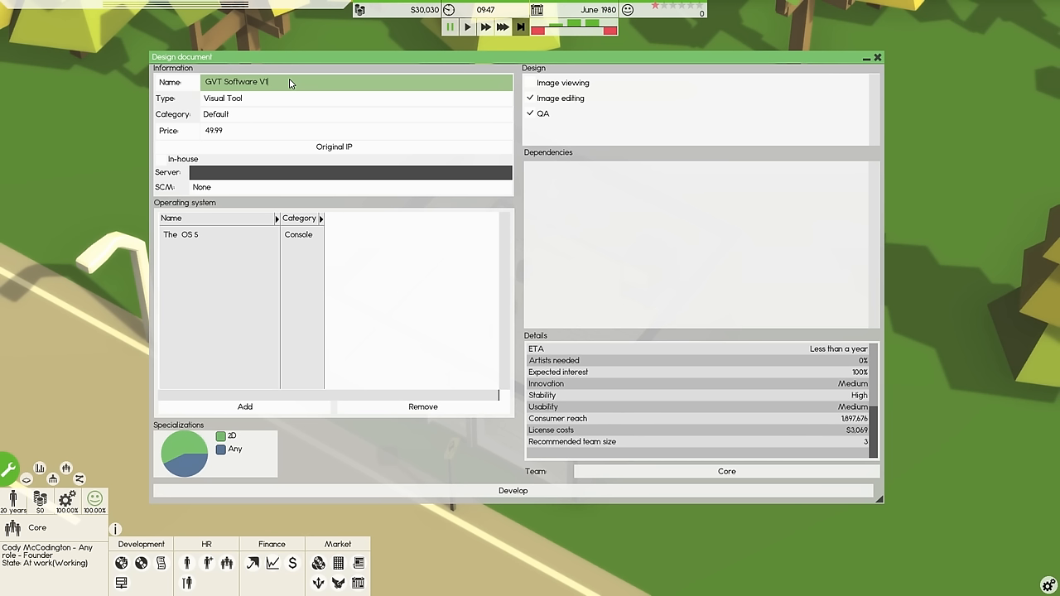
key(Backspace)
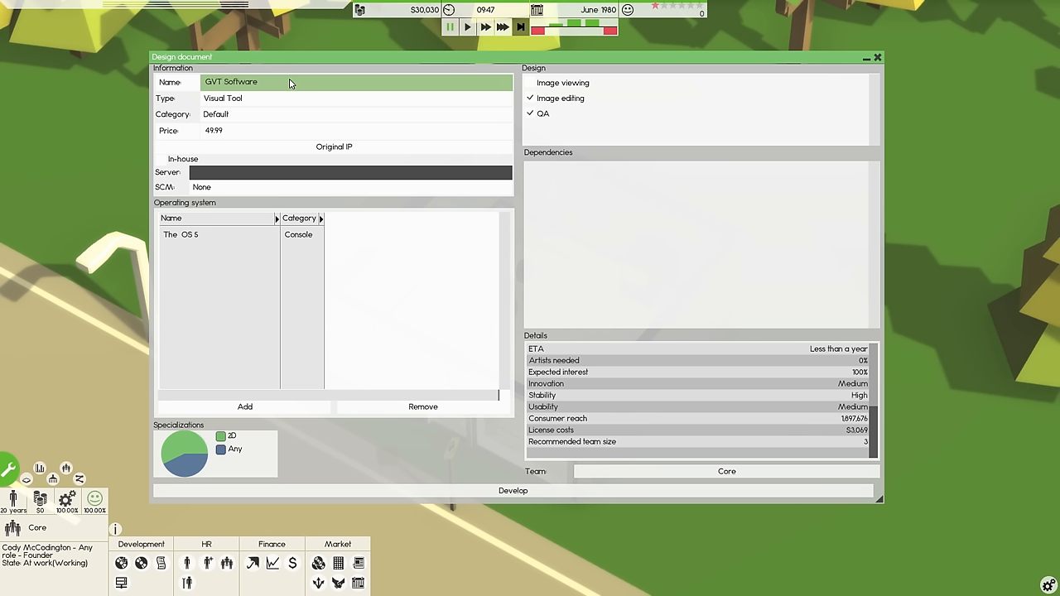
Finish naming the product GV-Tool V1 after several retypes
text(V1)
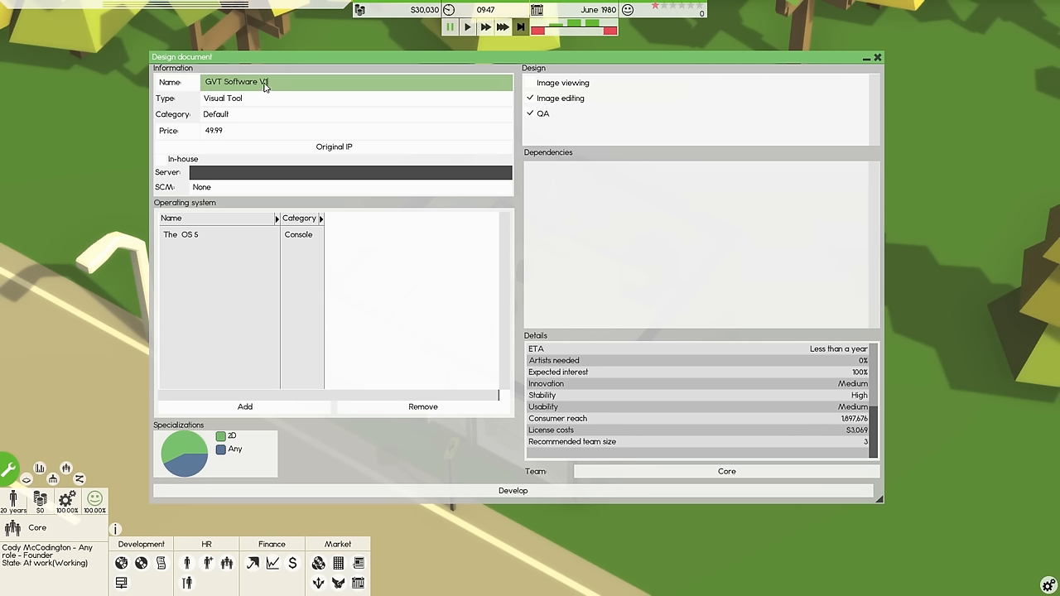
text(GVTool)
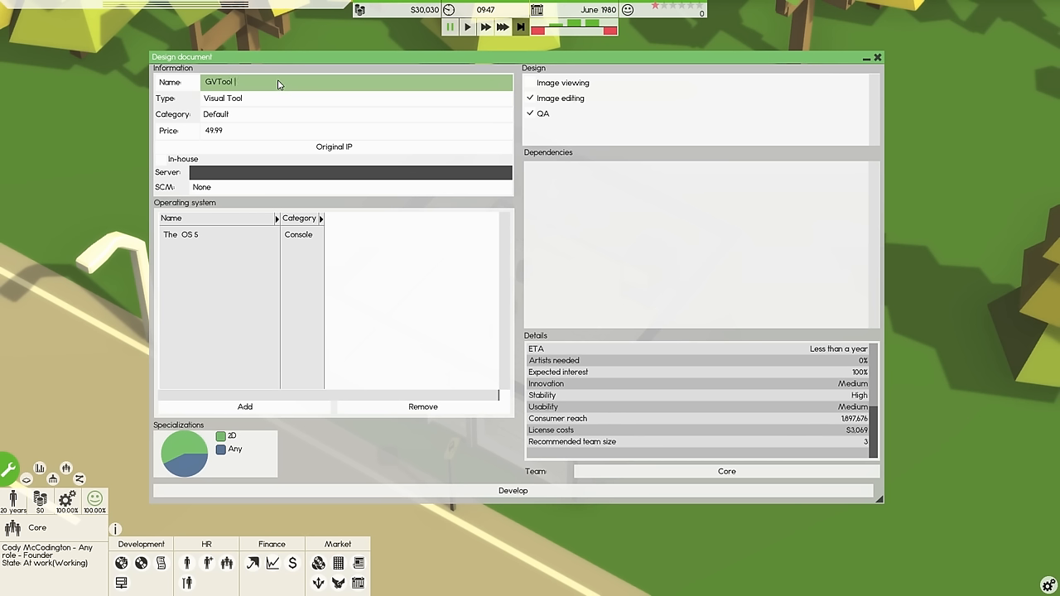
key(Backspace)
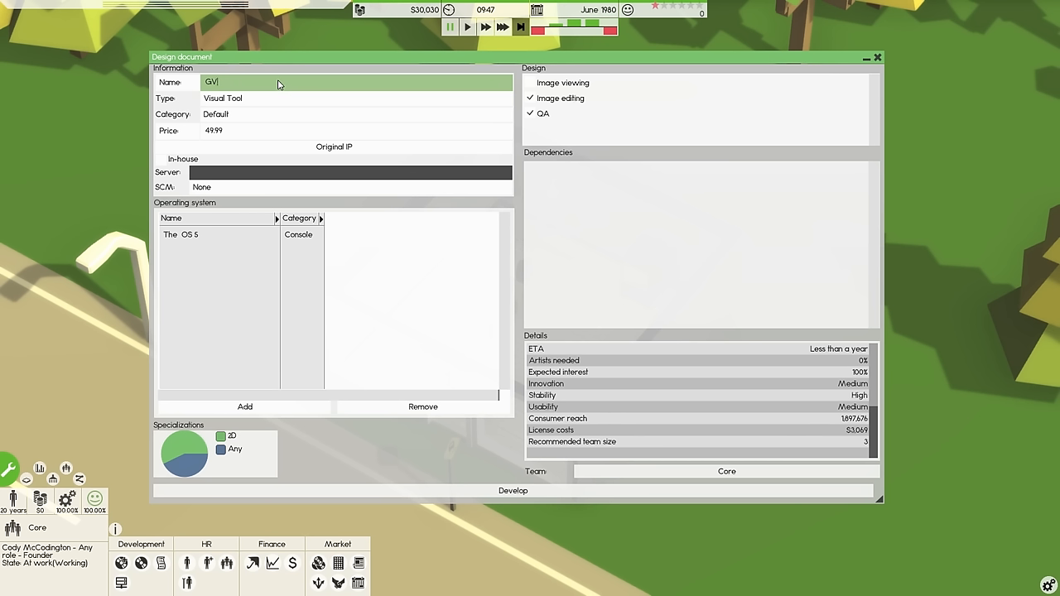
text(-Tool)
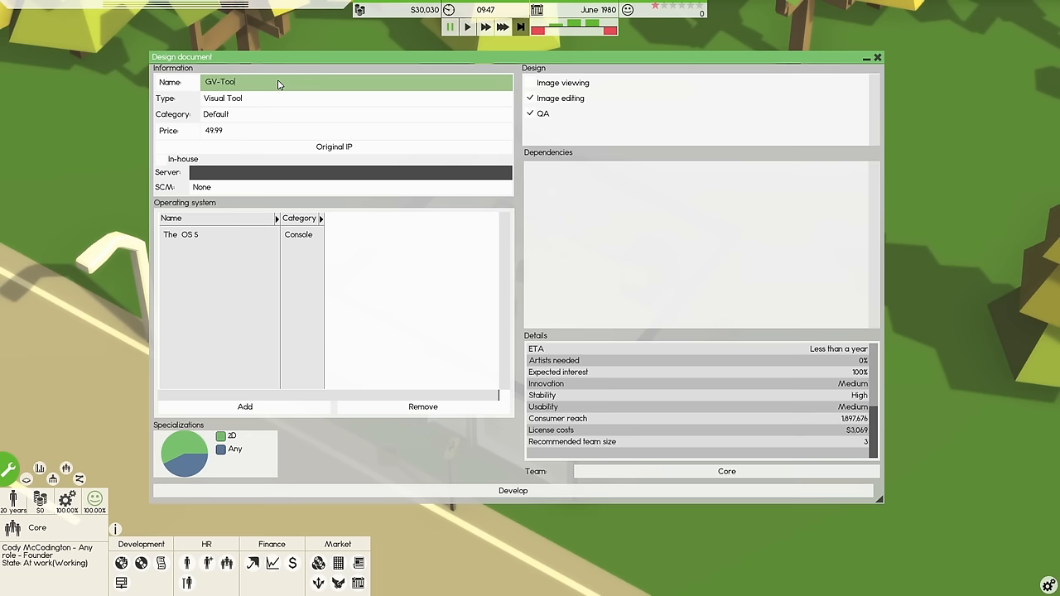
key(Backspace)
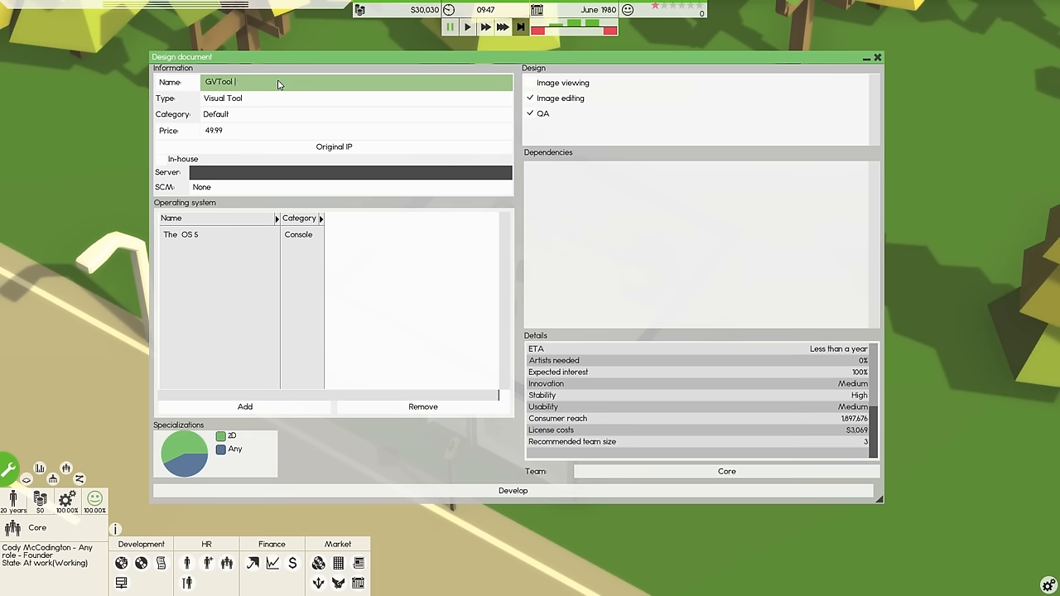
text(V1)
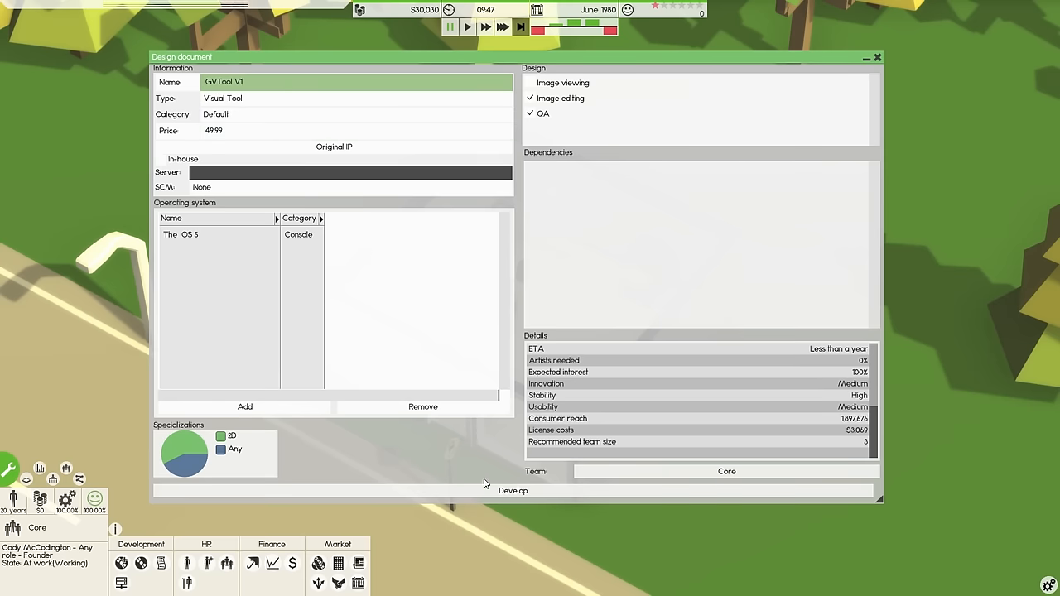
Start developing GV-Tool V1, declining a marketing campaign, and speed up game time
click(514, 490)
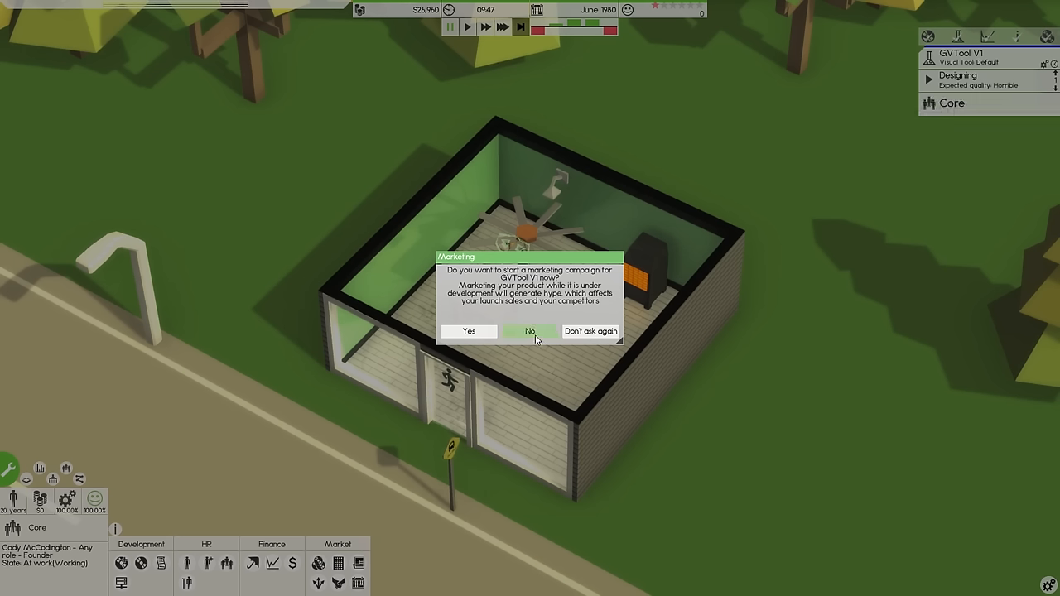
click(530, 331)
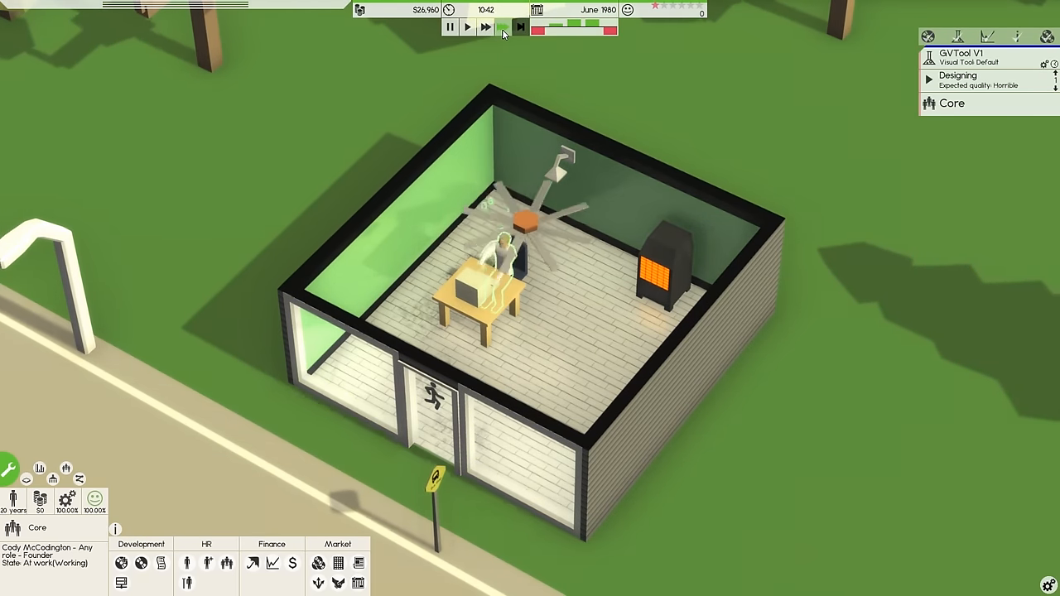
click(929, 76)
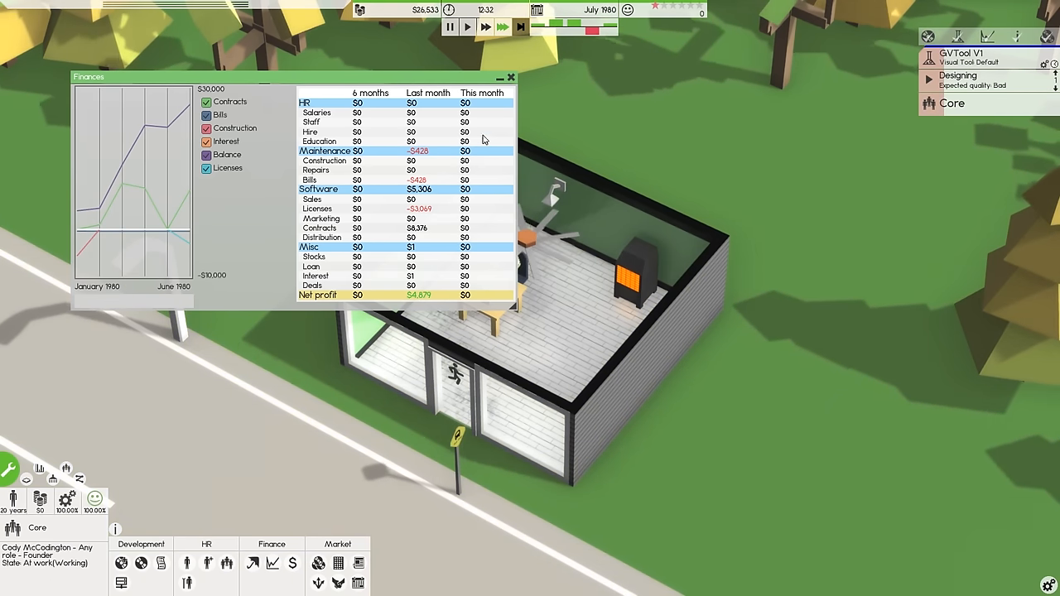
Close the finances overview and adjust the founder's action options while design continues
click(957, 76)
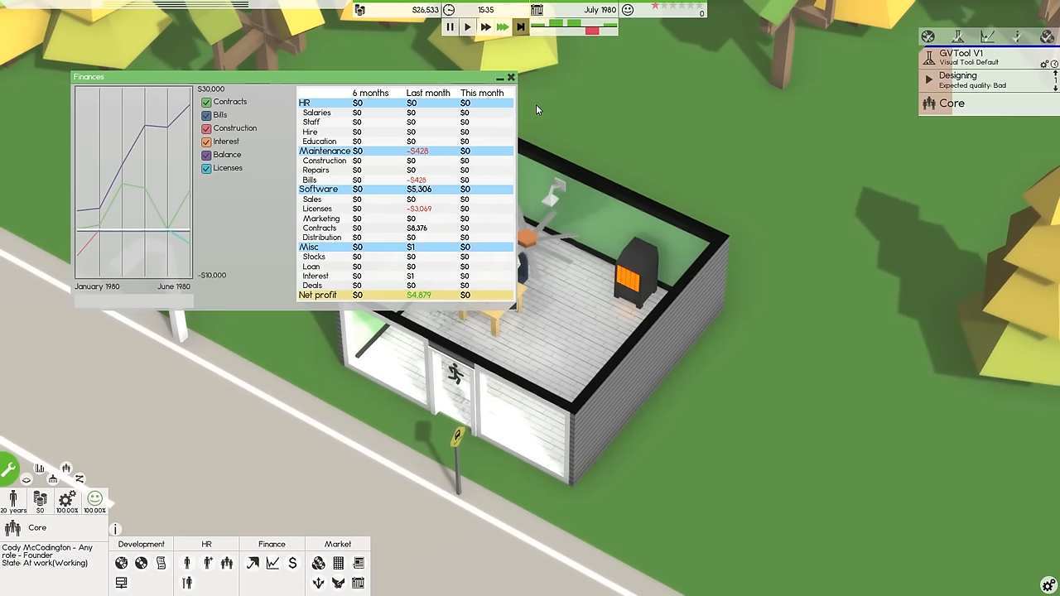
click(511, 76)
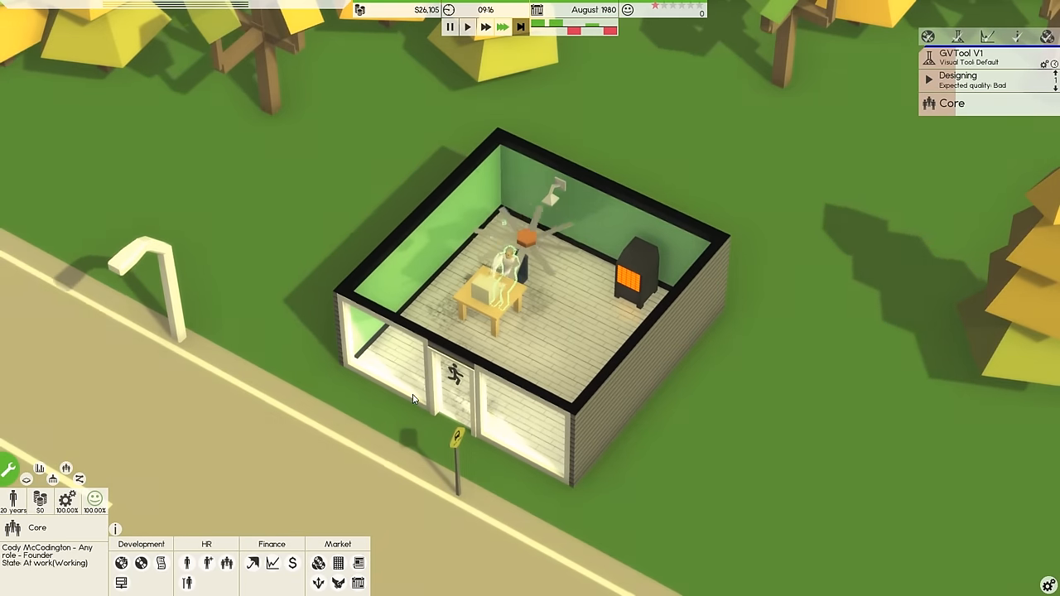
click(497, 282)
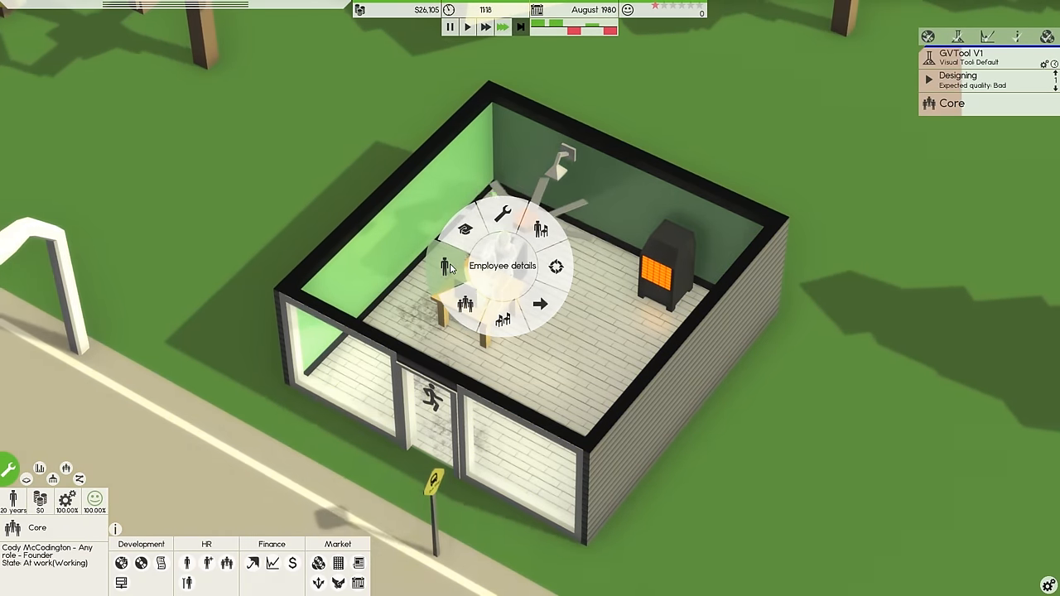
click(447, 265)
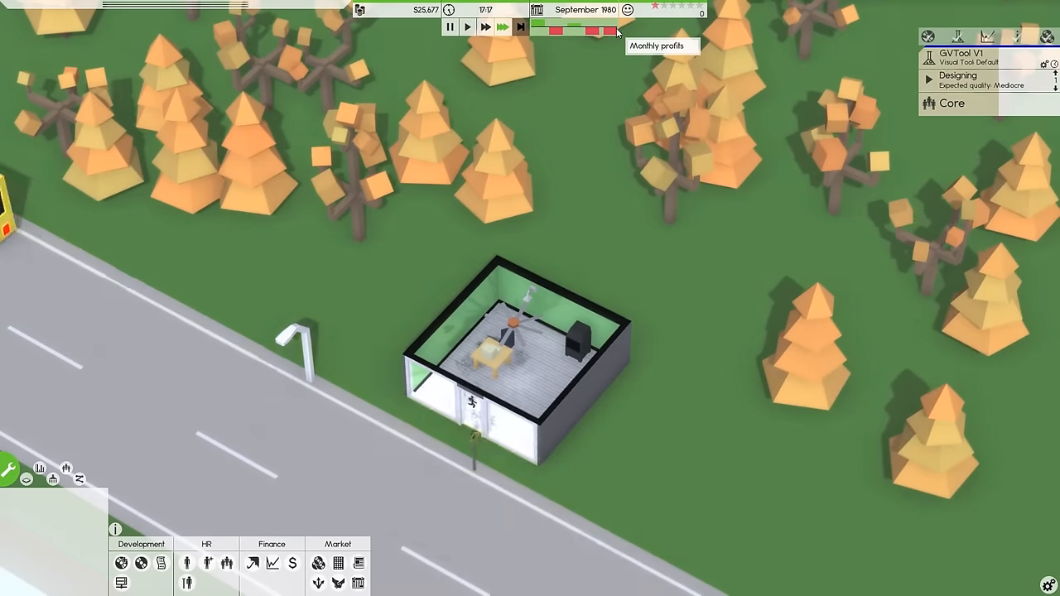
Check the finances overview twice and let time run on toward December 1980
click(271, 563)
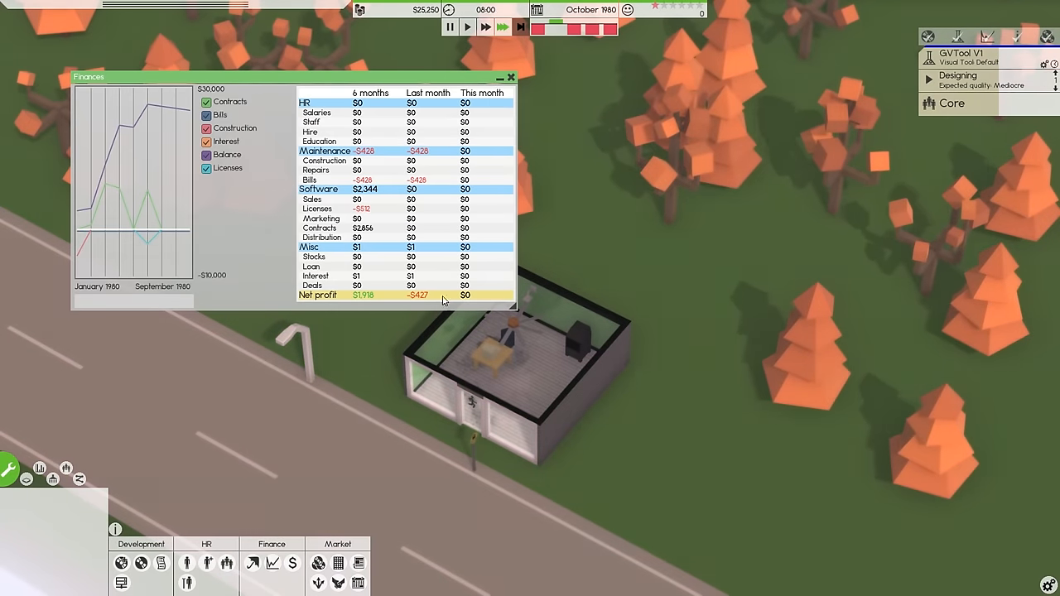
click(510, 76)
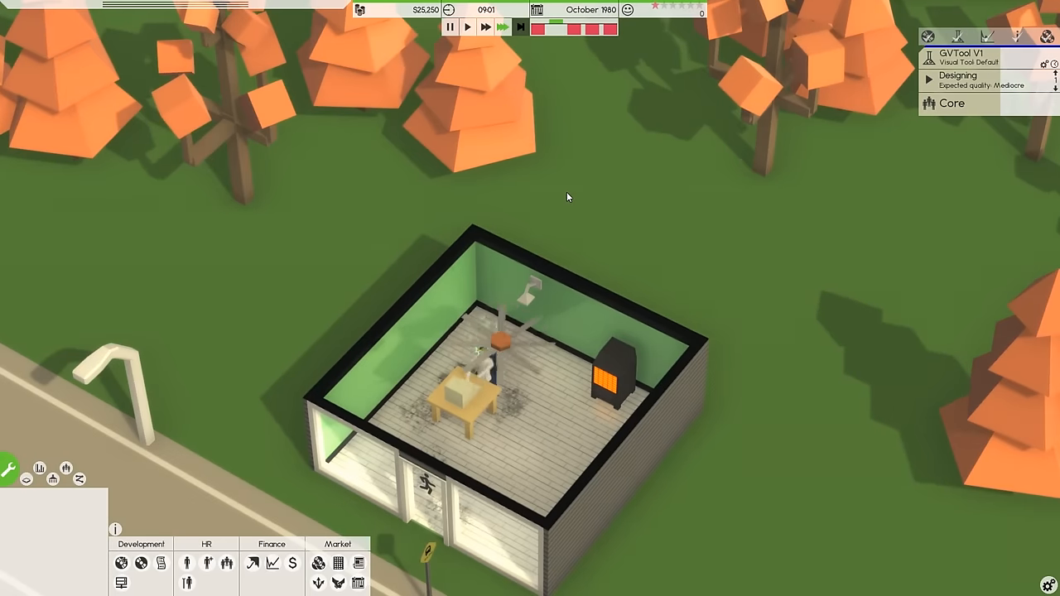
click(272, 543)
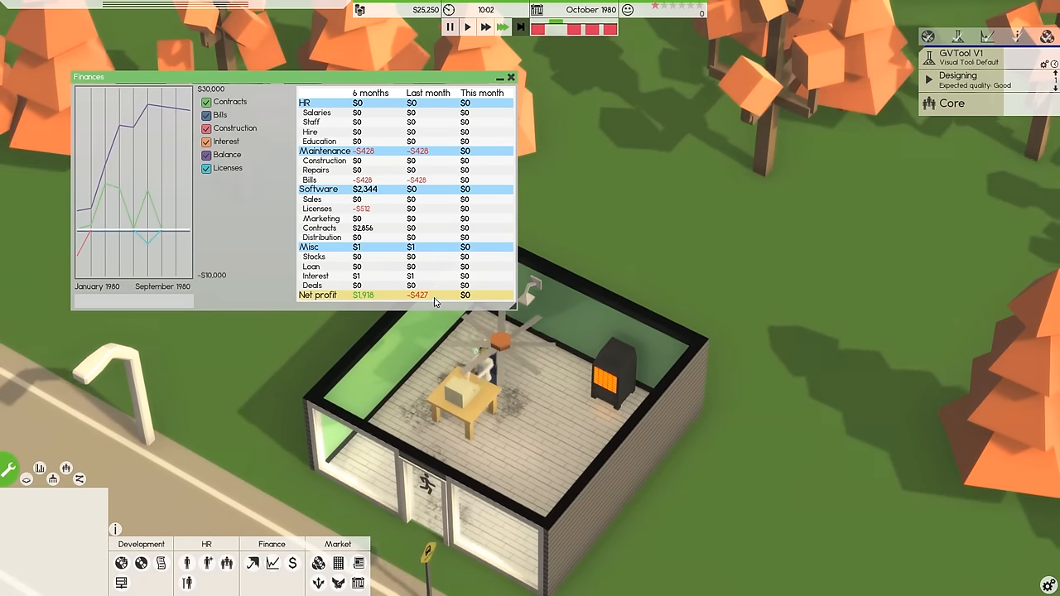
click(513, 76)
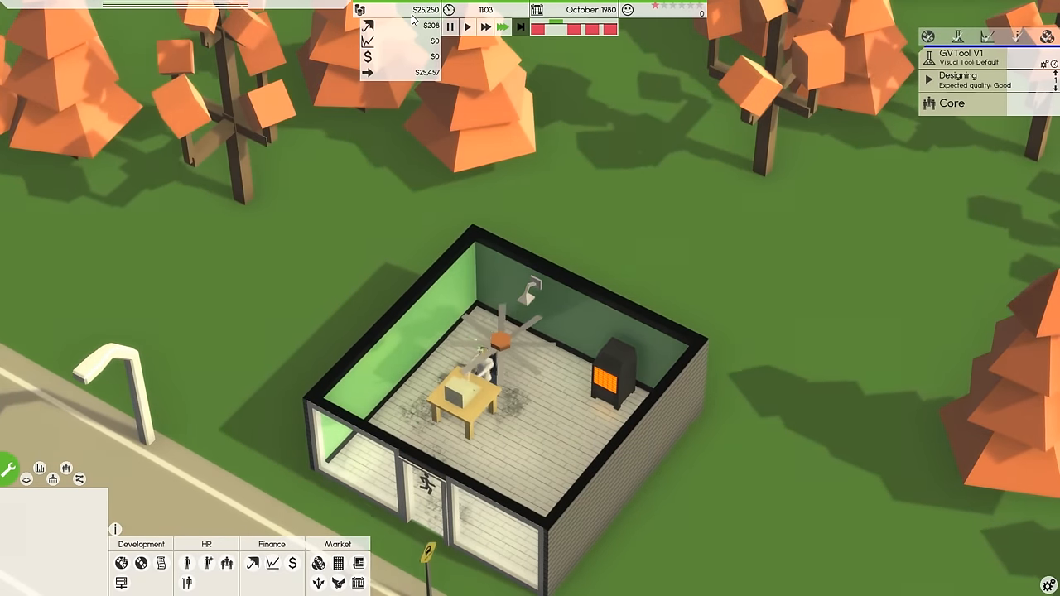
scroll(down, 3)
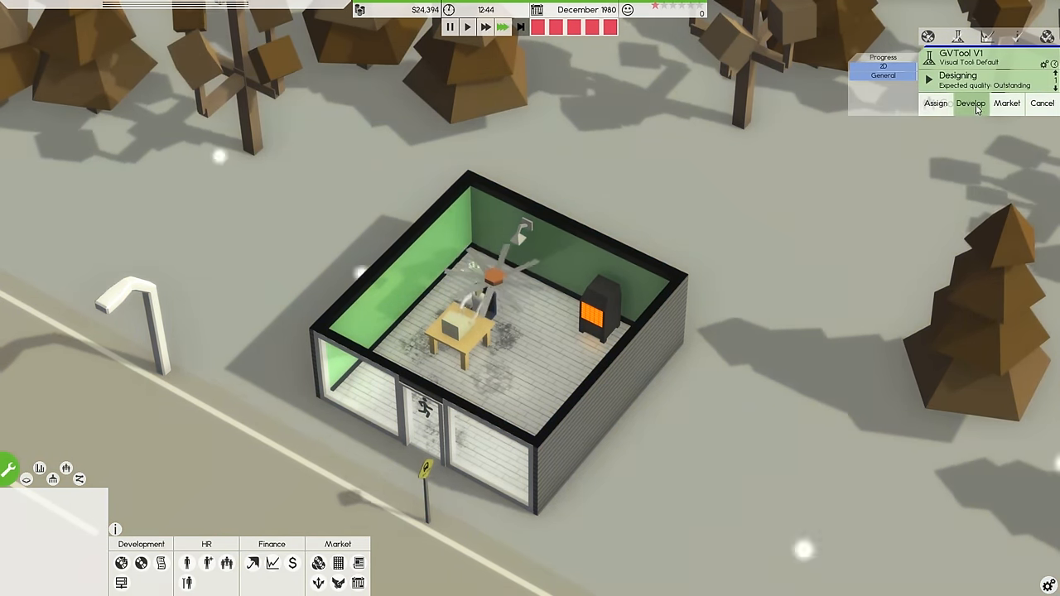
Move the finished GVTool V1 design into development and play the word-typing mini-game
click(970, 103)
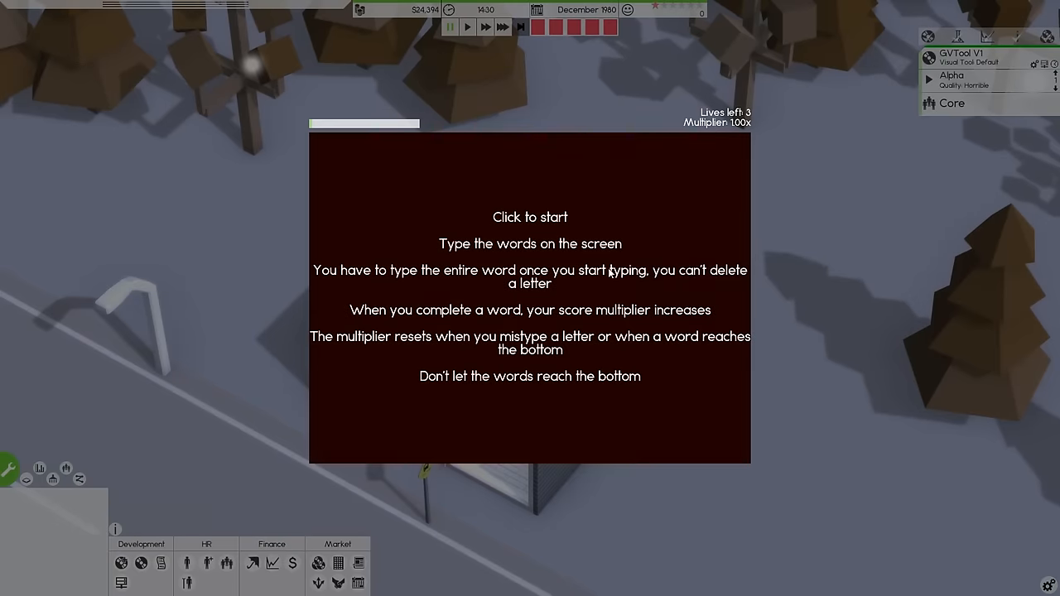
click(530, 298)
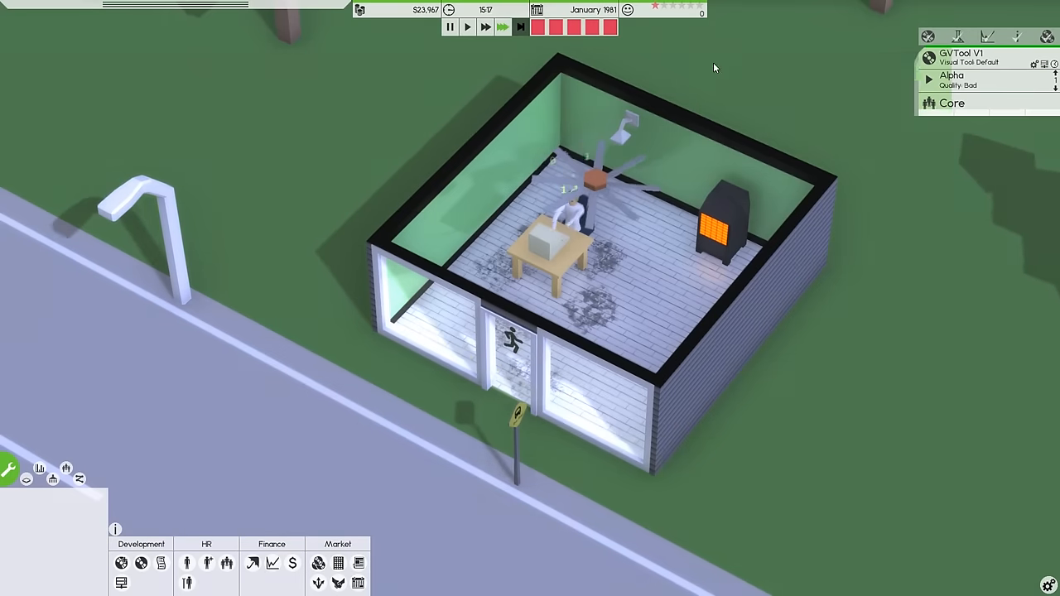
Check the finances overview and the upcoming releases list, then view the teams
click(272, 563)
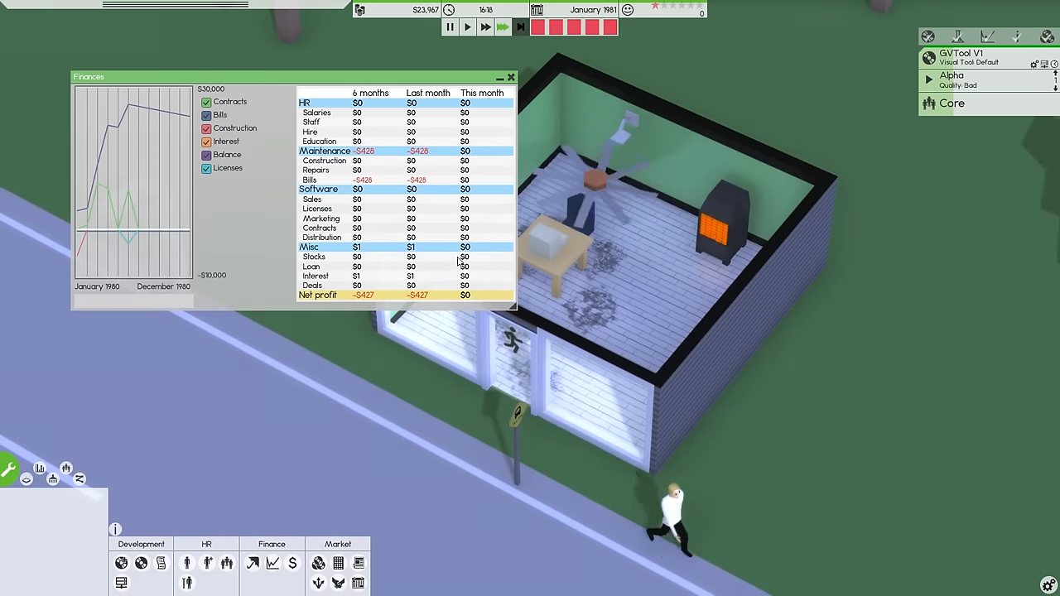
click(510, 77)
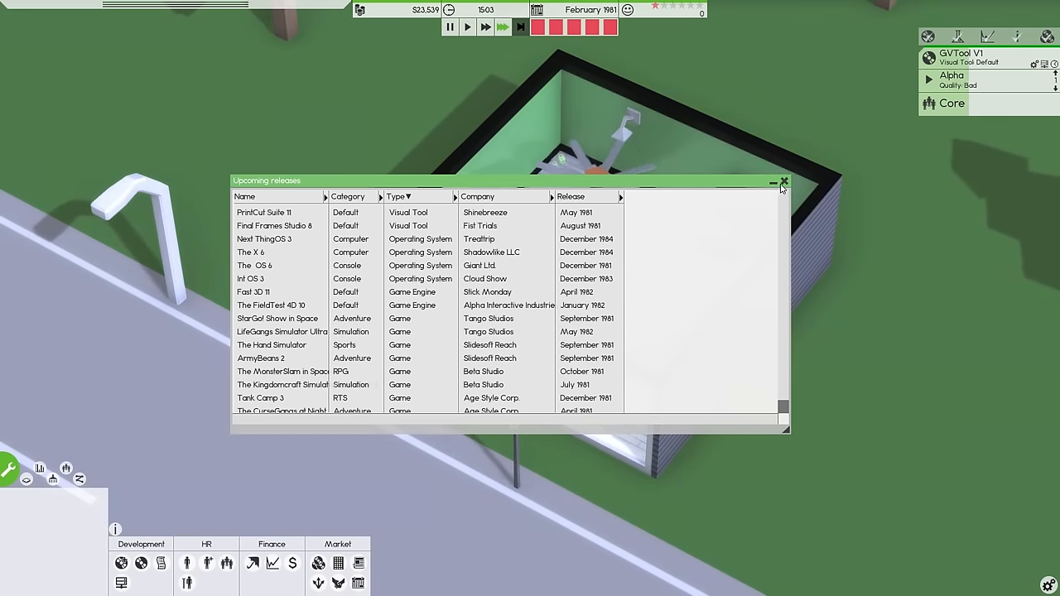
click(783, 180)
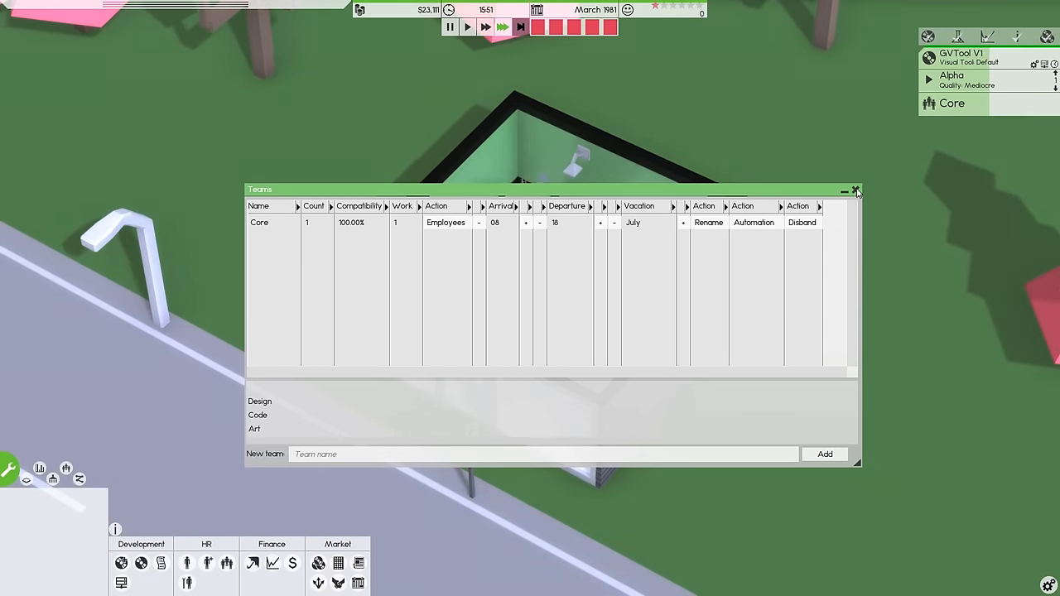
Hire a permanent cleaner for the office from staff management
click(856, 191)
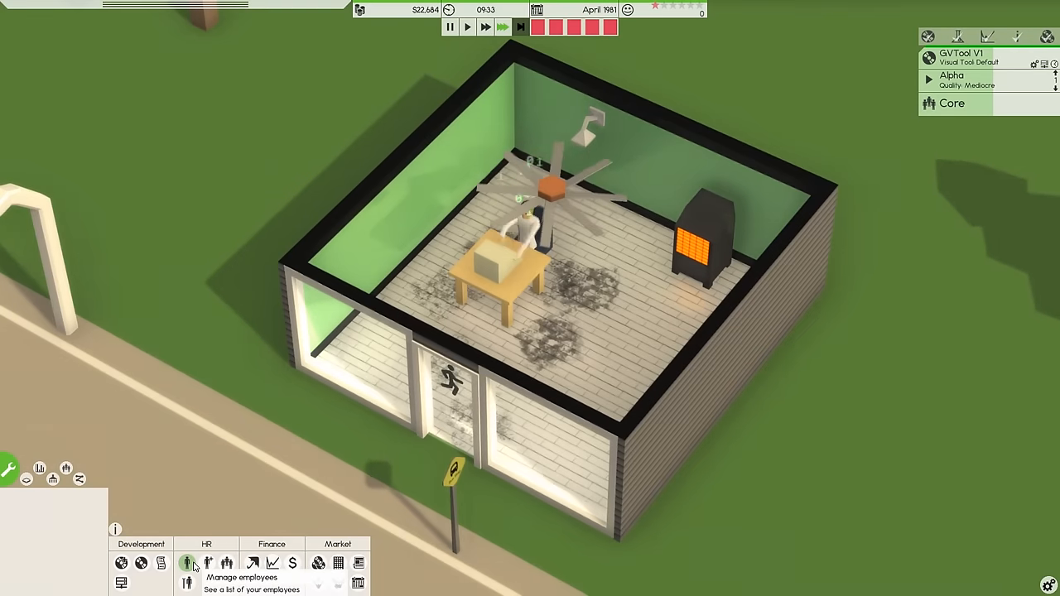
click(185, 563)
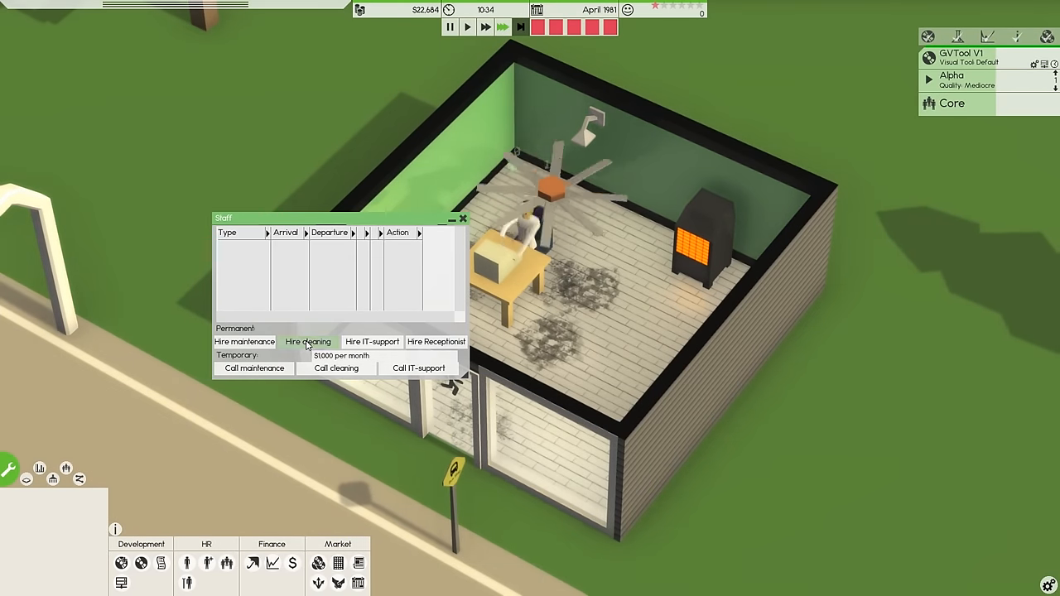
click(308, 341)
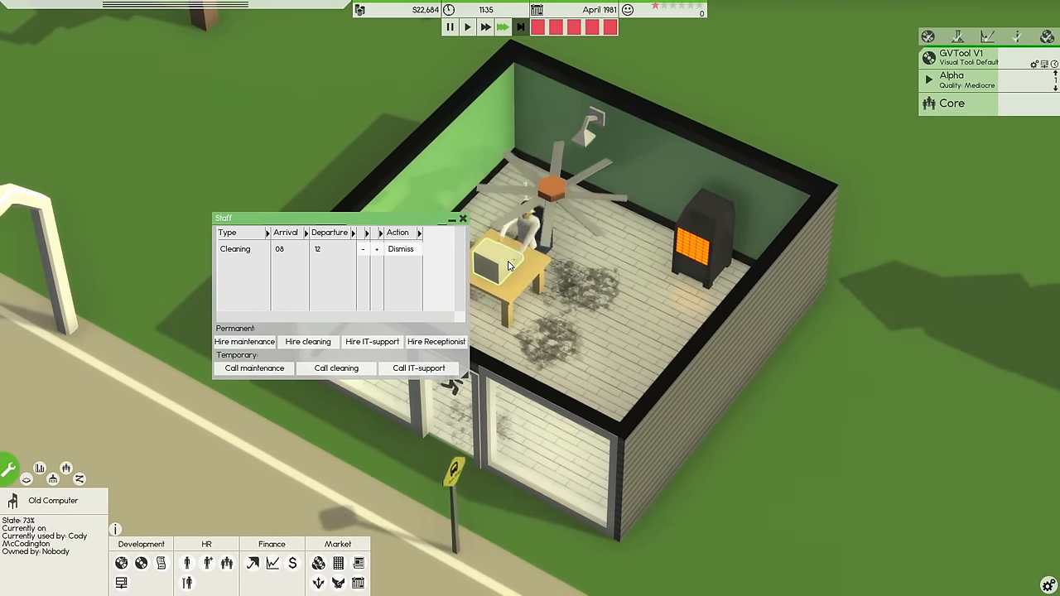
mouse_move(371, 341)
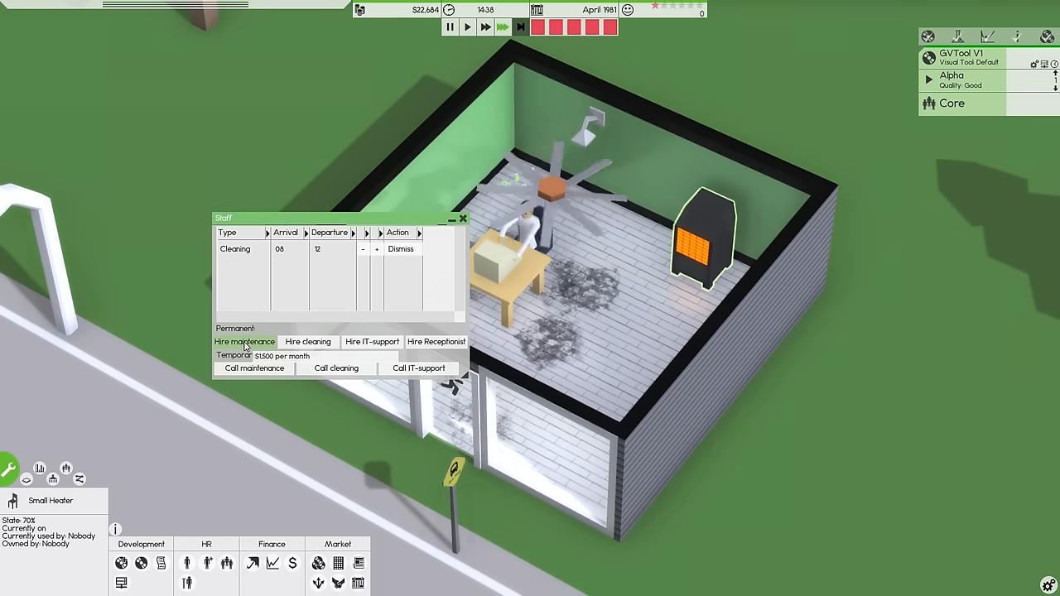
Dismiss the cleaner again and call in temporary maintenance instead
click(235, 248)
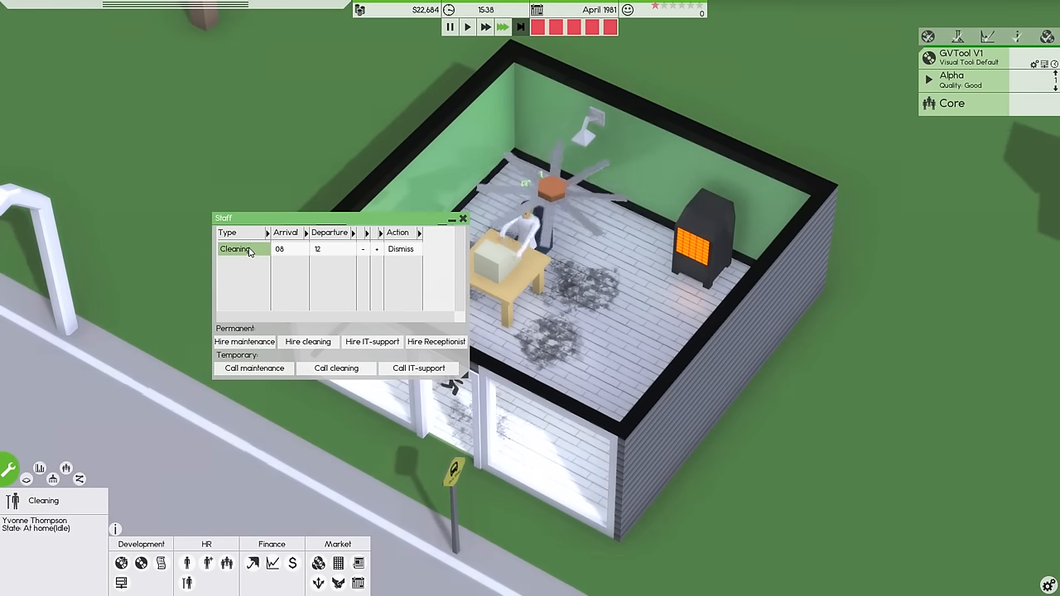
right_click(240, 248)
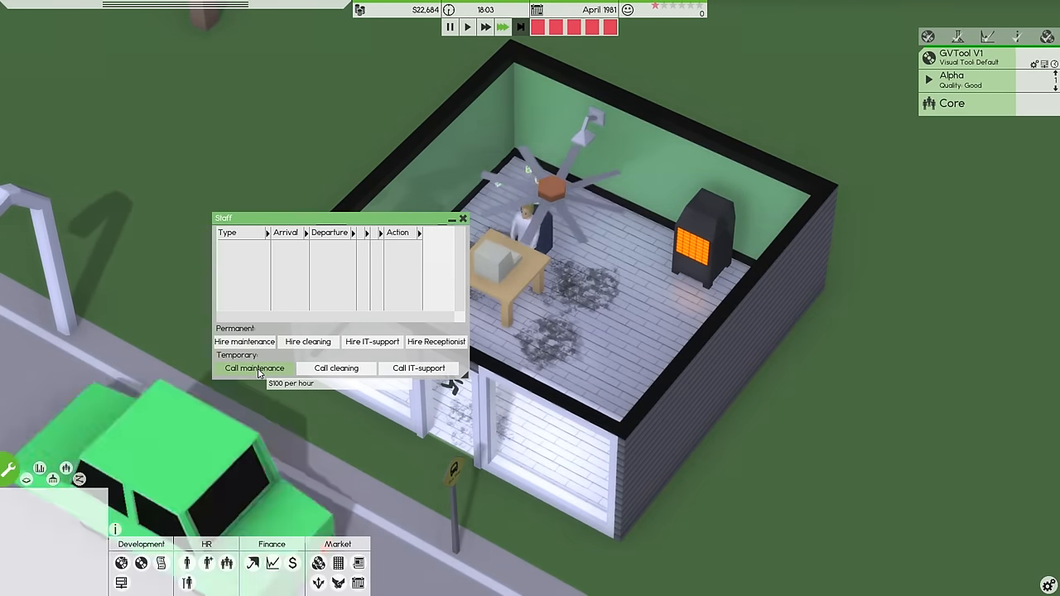
click(254, 368)
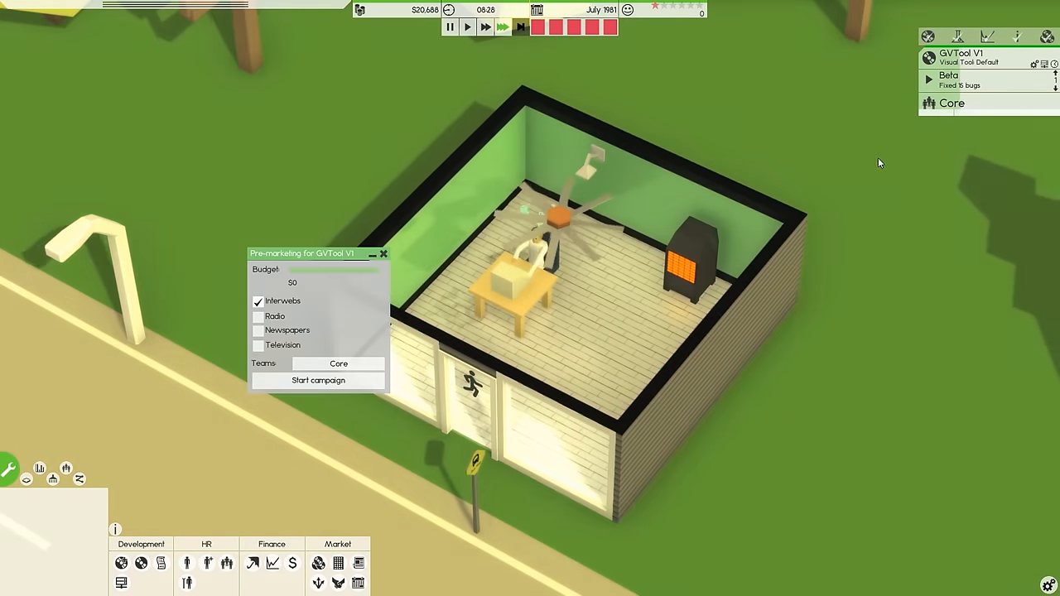
Add radio alongside Interwebs and start the $3,500 GVTool V1 pre-marketing campaign
click(258, 317)
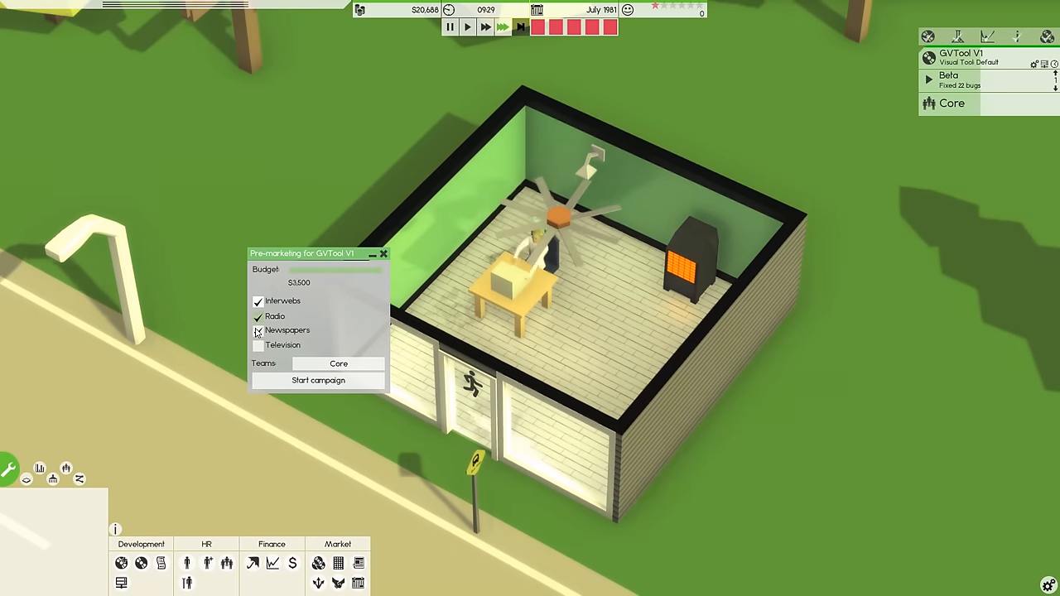
click(317, 380)
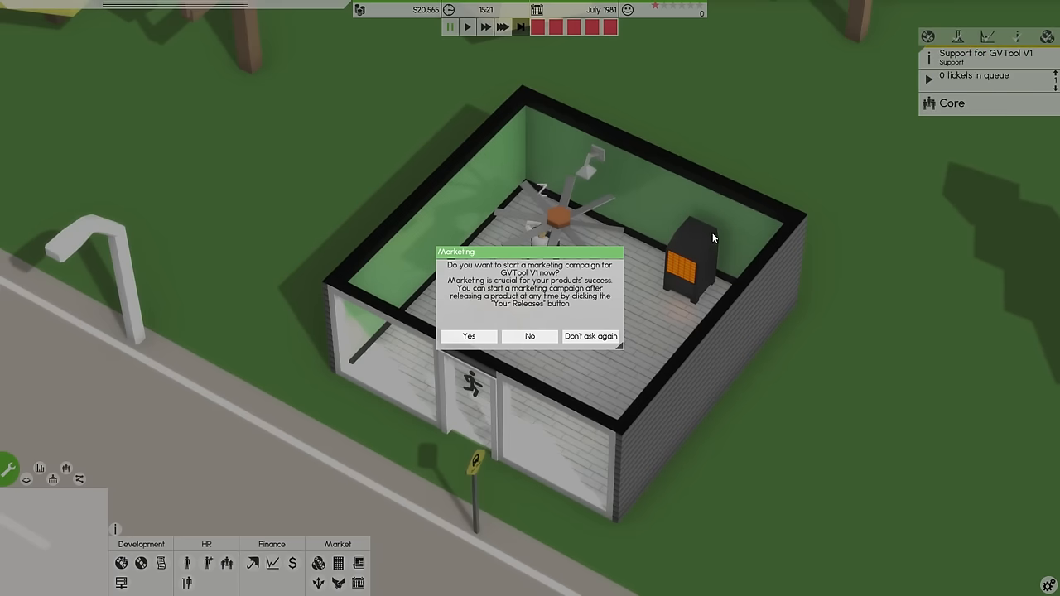
Agree to market GVTool V1 and launch a $6,500 campaign on all four channels
click(468, 336)
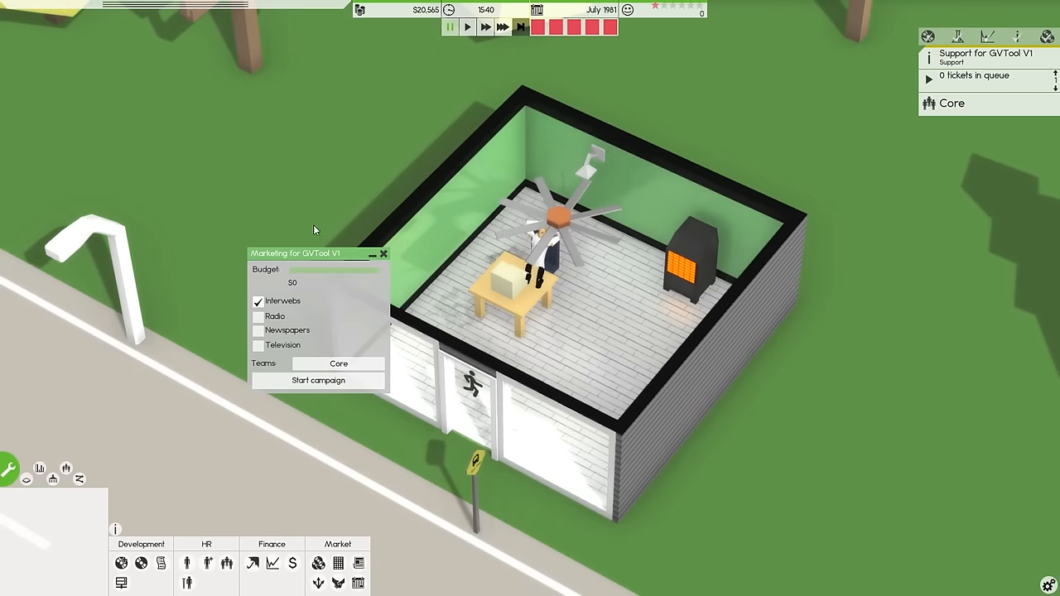
click(258, 316)
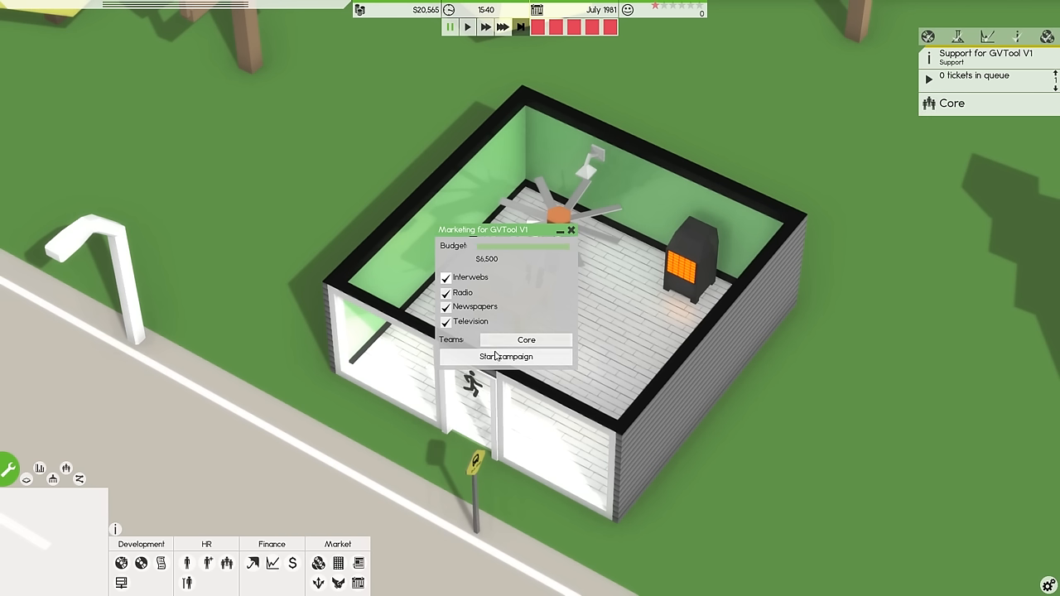
mouse_move(472, 291)
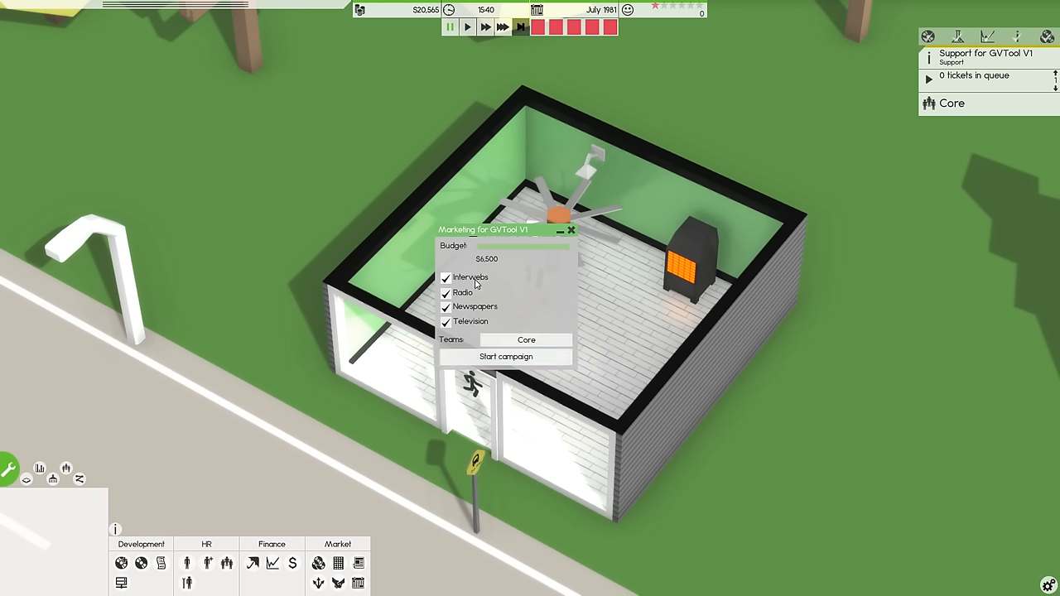
mouse_move(443, 339)
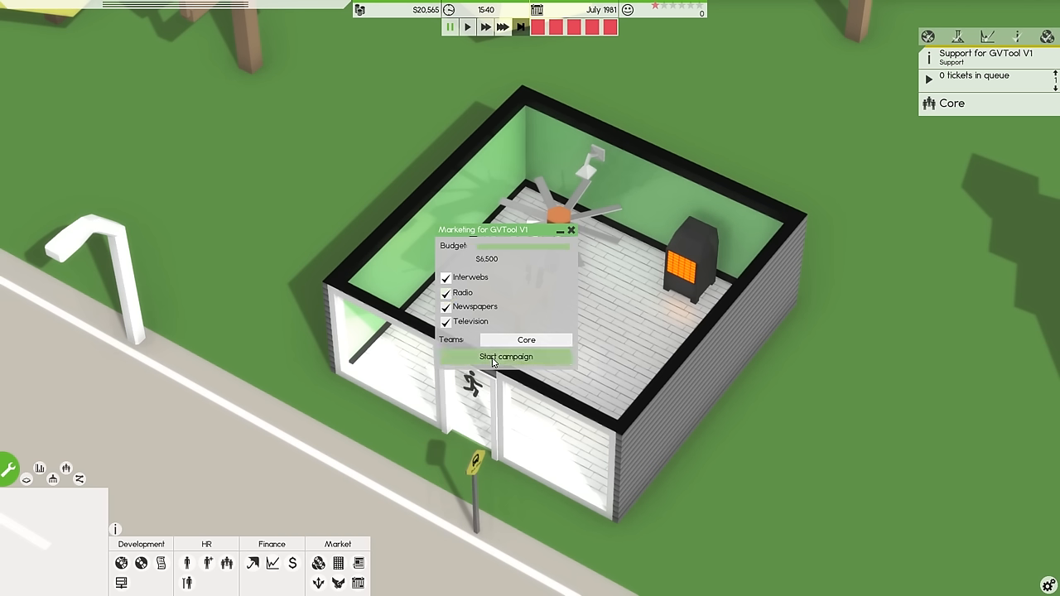
mouse_move(487, 265)
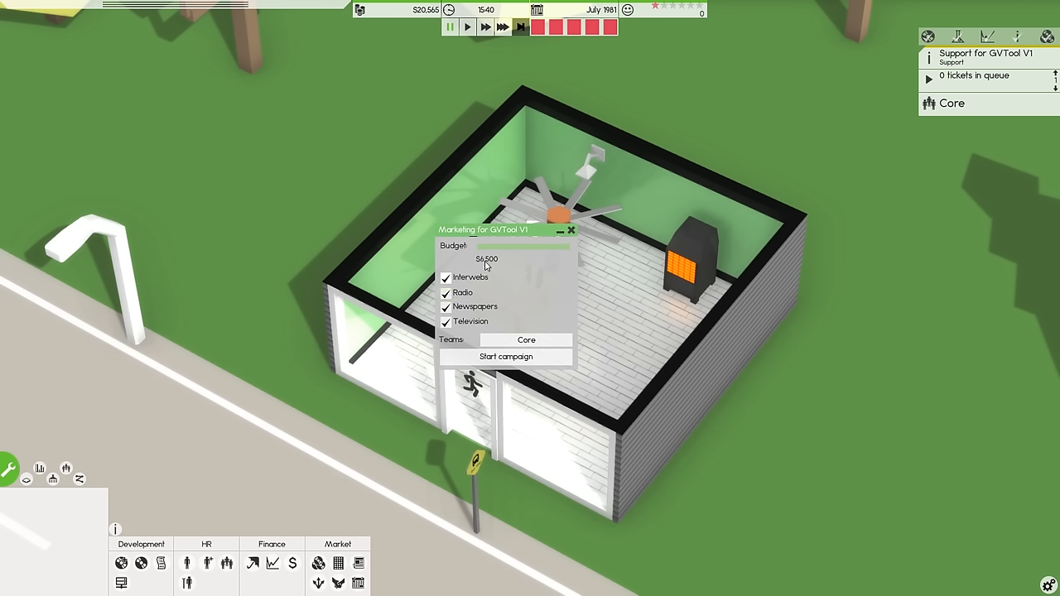
mouse_move(505, 361)
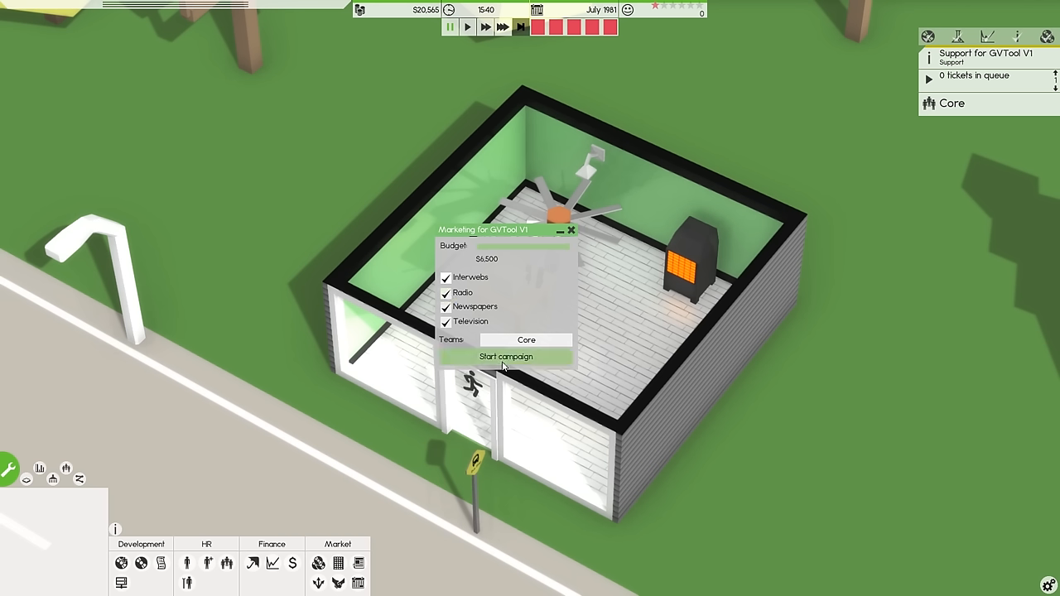
click(507, 356)
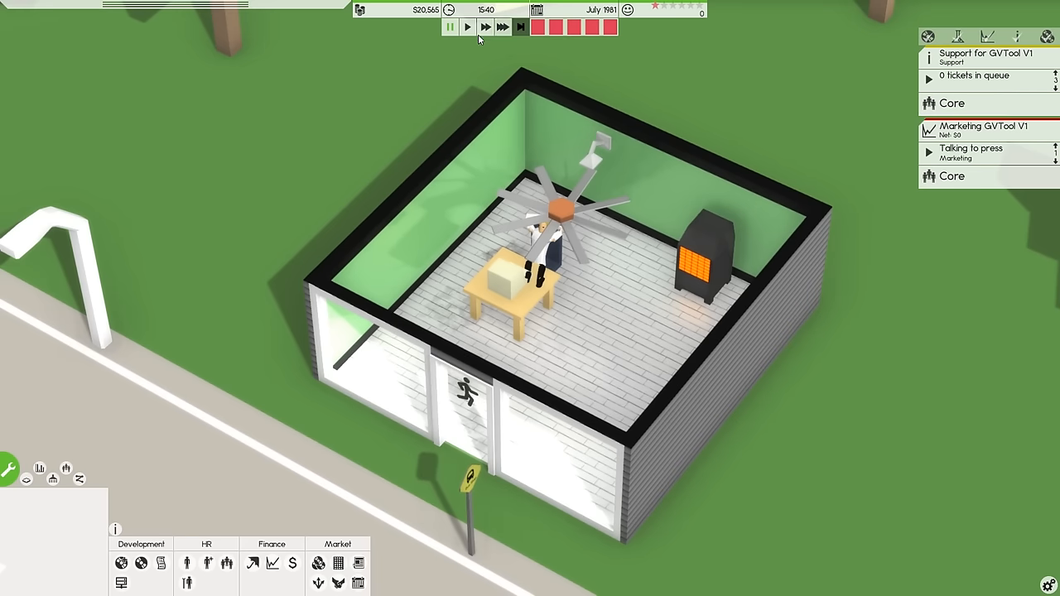
click(977, 76)
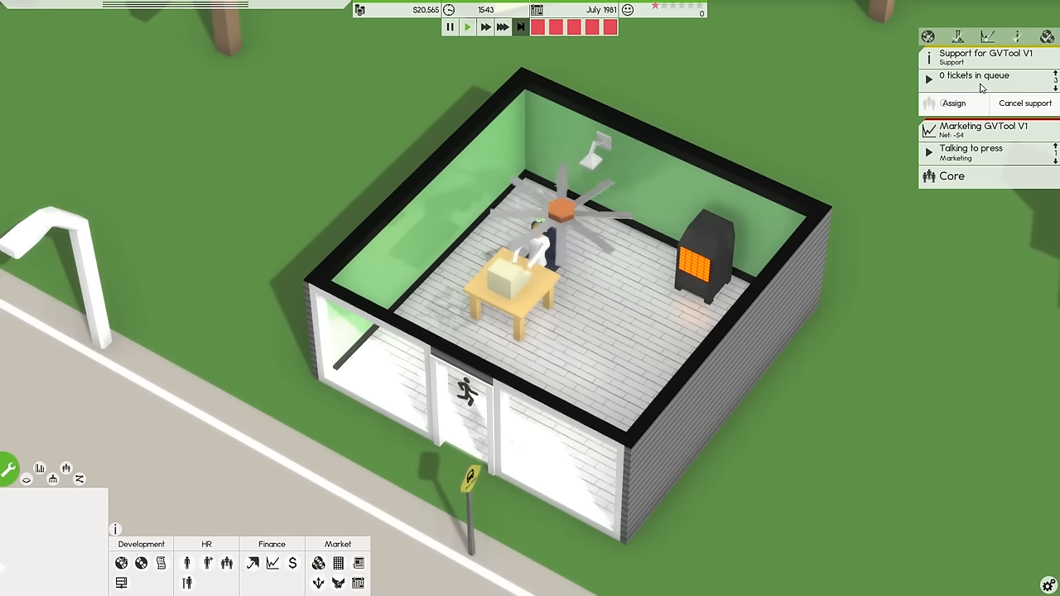
mouse_move(520, 27)
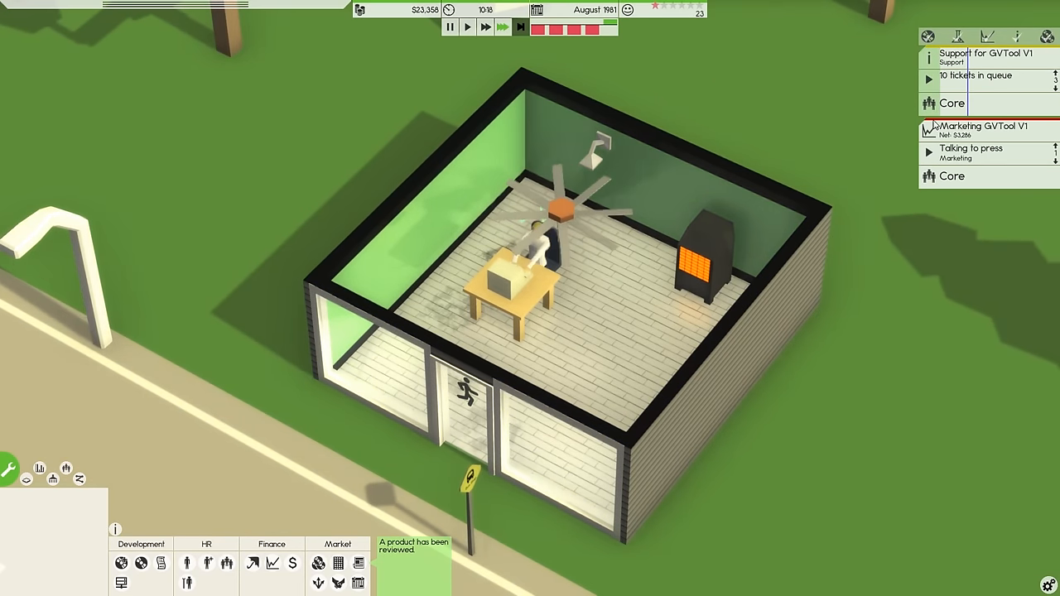
Check the finances overview while the campaign runs into August 1981
click(271, 543)
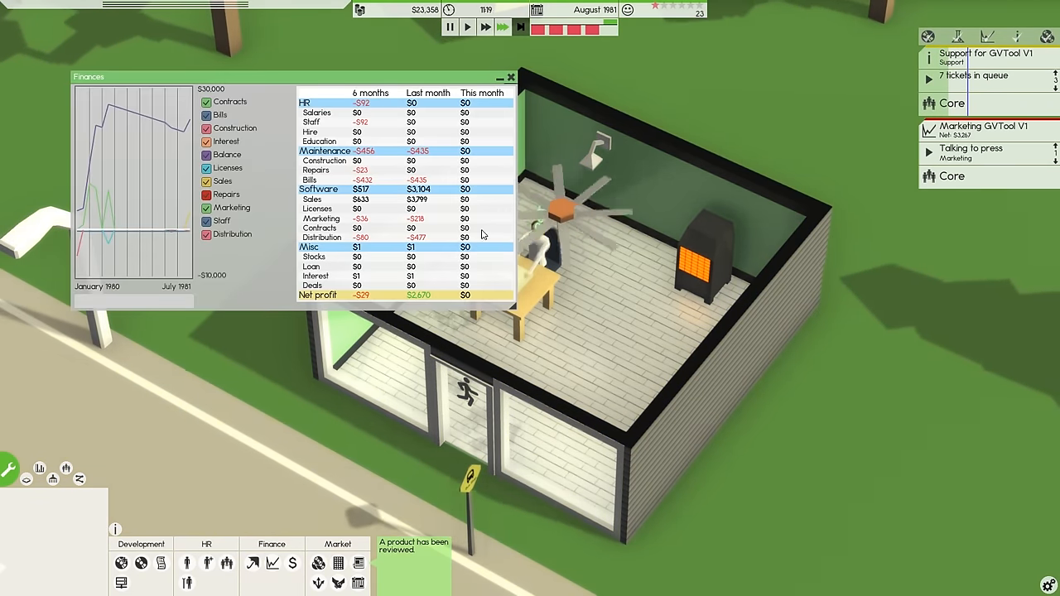
click(510, 76)
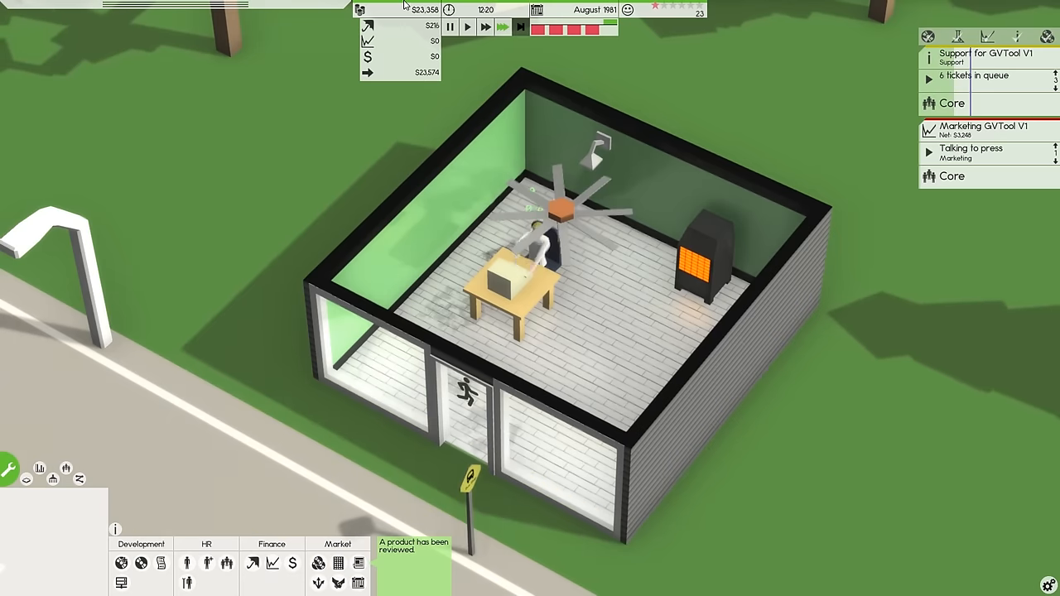
click(977, 76)
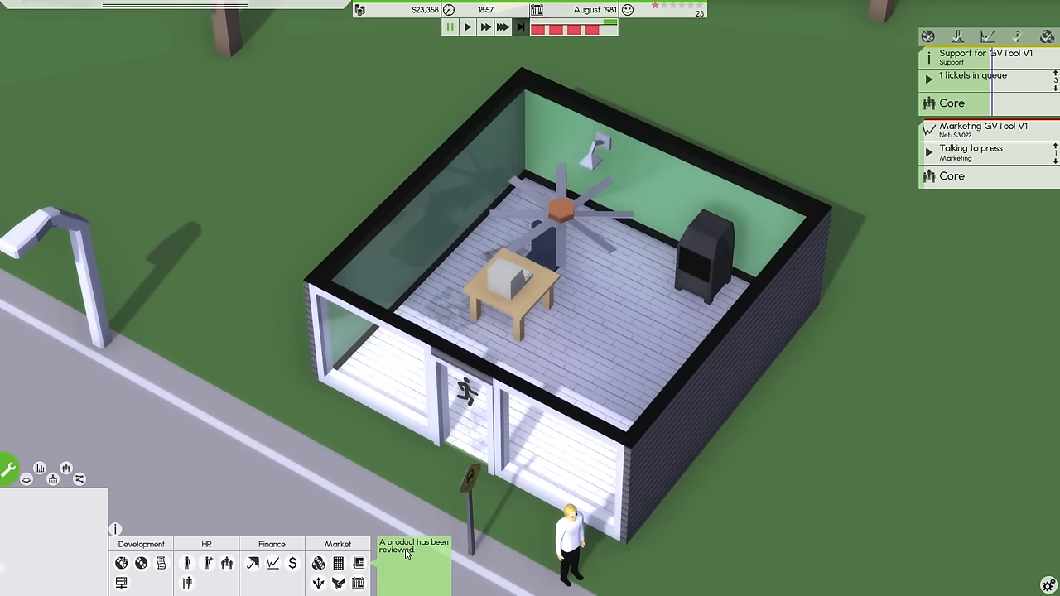
click(414, 550)
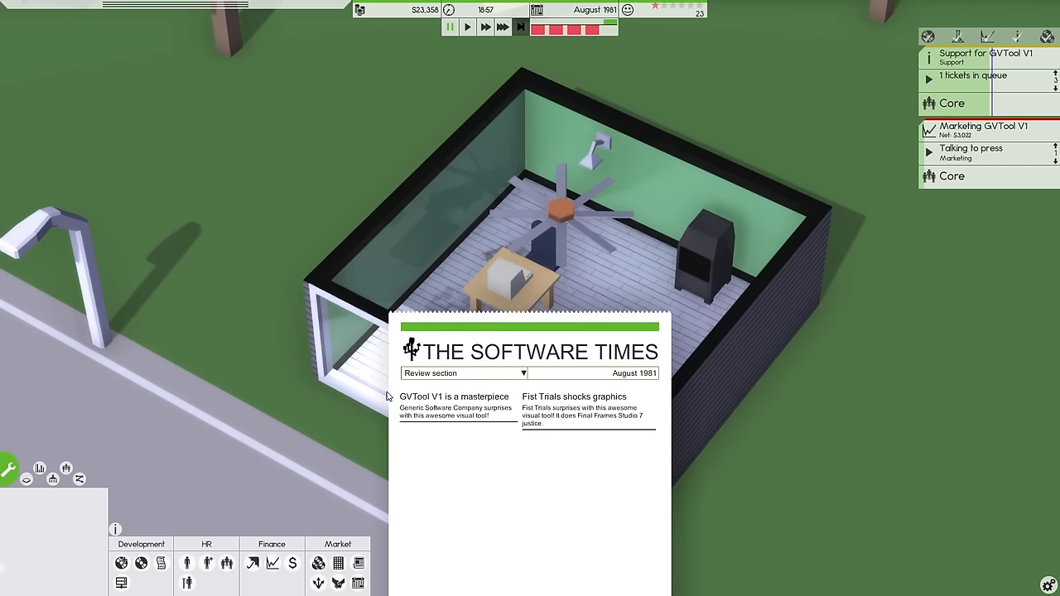
mouse_move(460, 404)
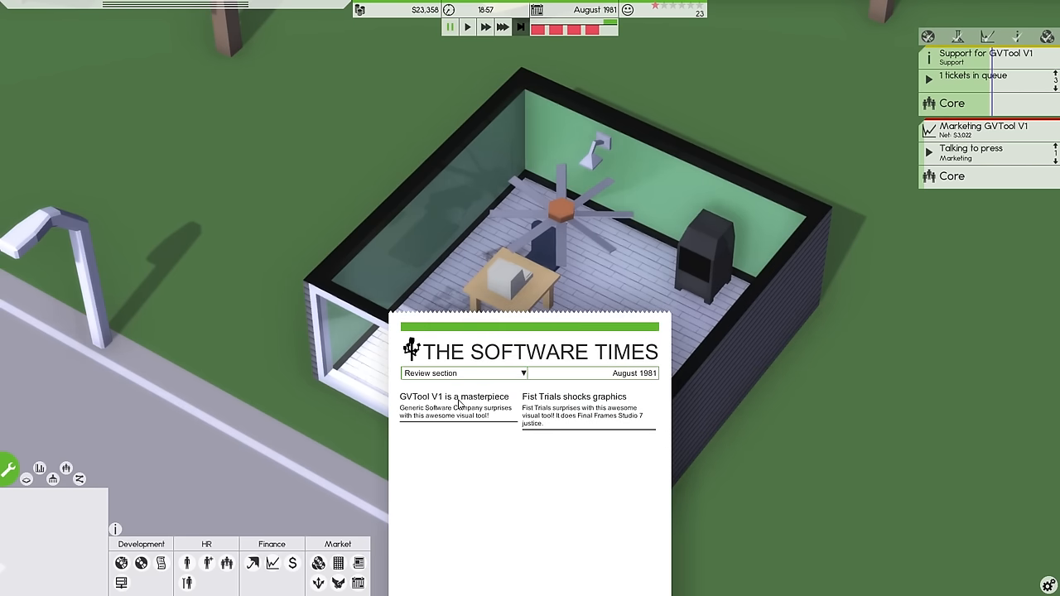
mouse_move(430, 419)
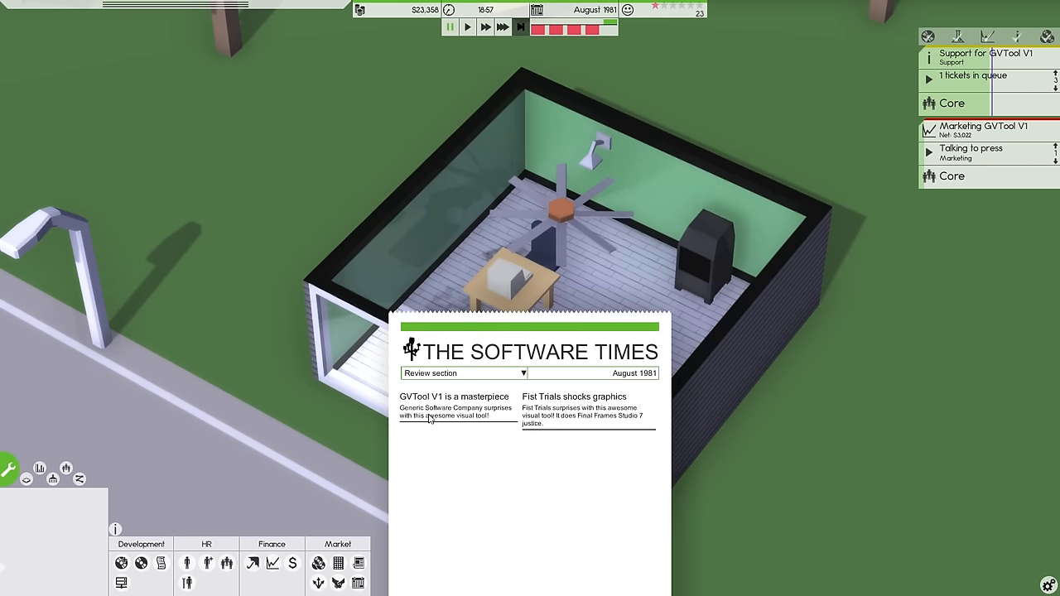
mouse_move(446, 419)
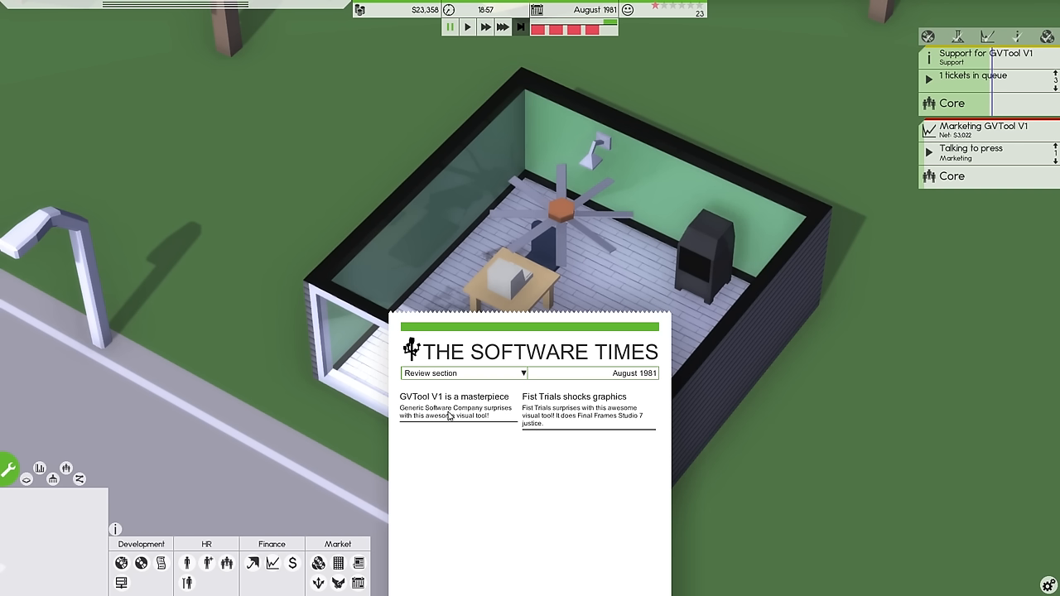
mouse_move(430, 431)
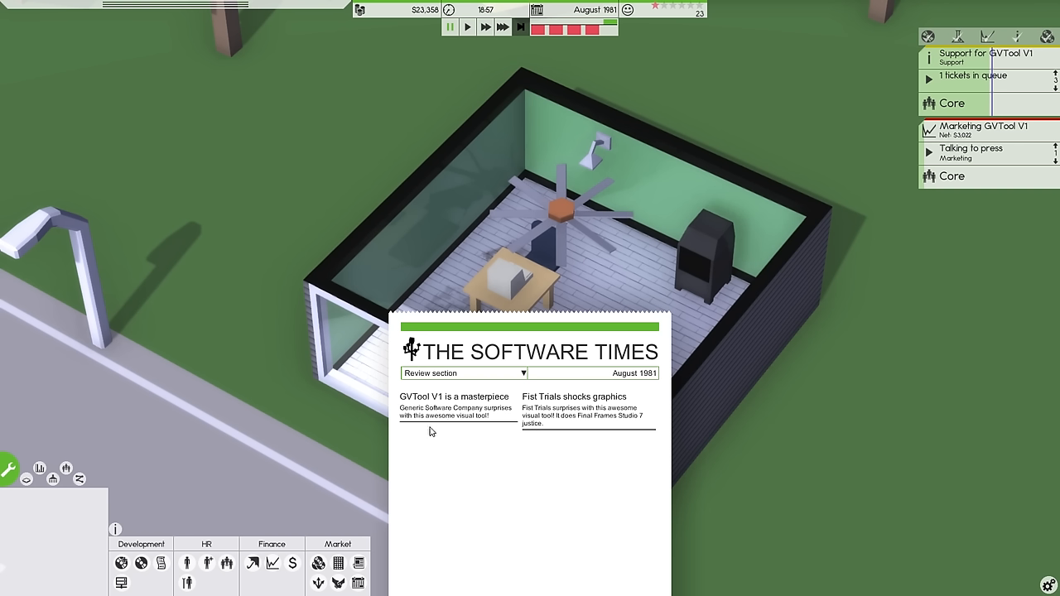
mouse_move(542, 414)
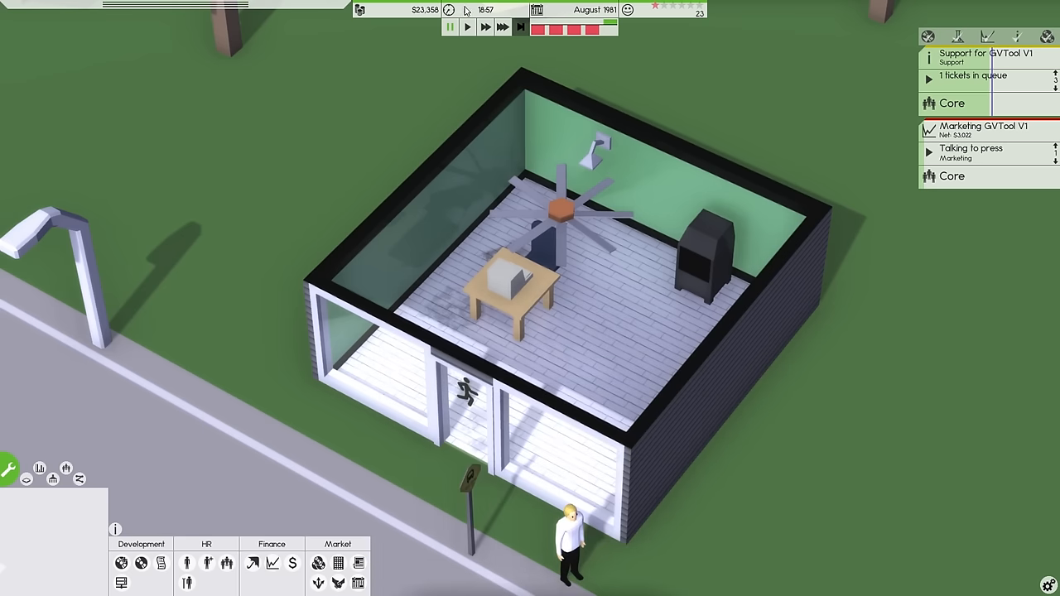
View all Visual Tool releases from the Market menu, GV-Tool V1 rated Outstanding
click(450, 27)
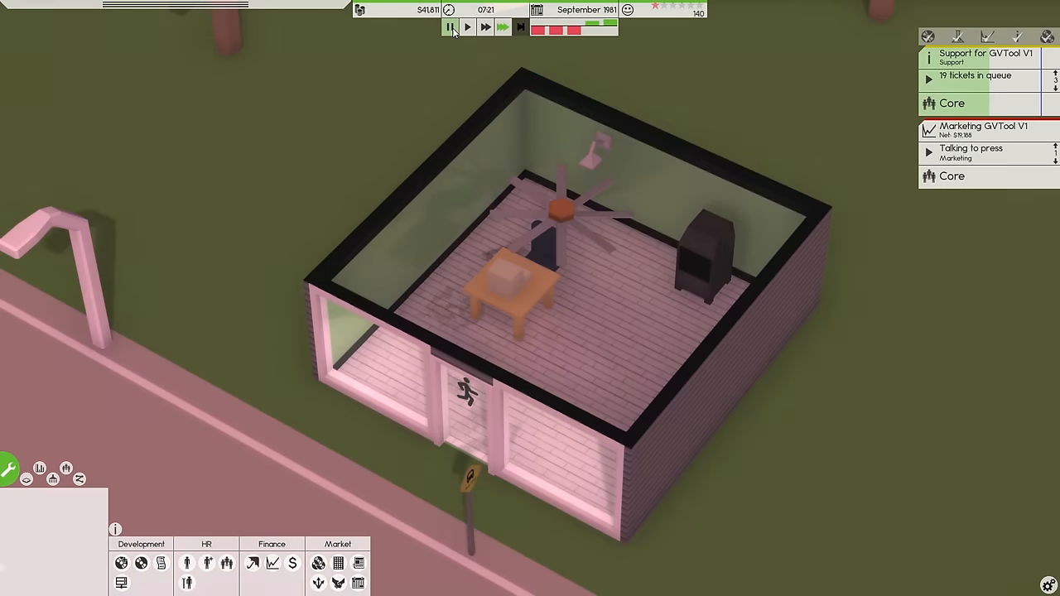
click(467, 26)
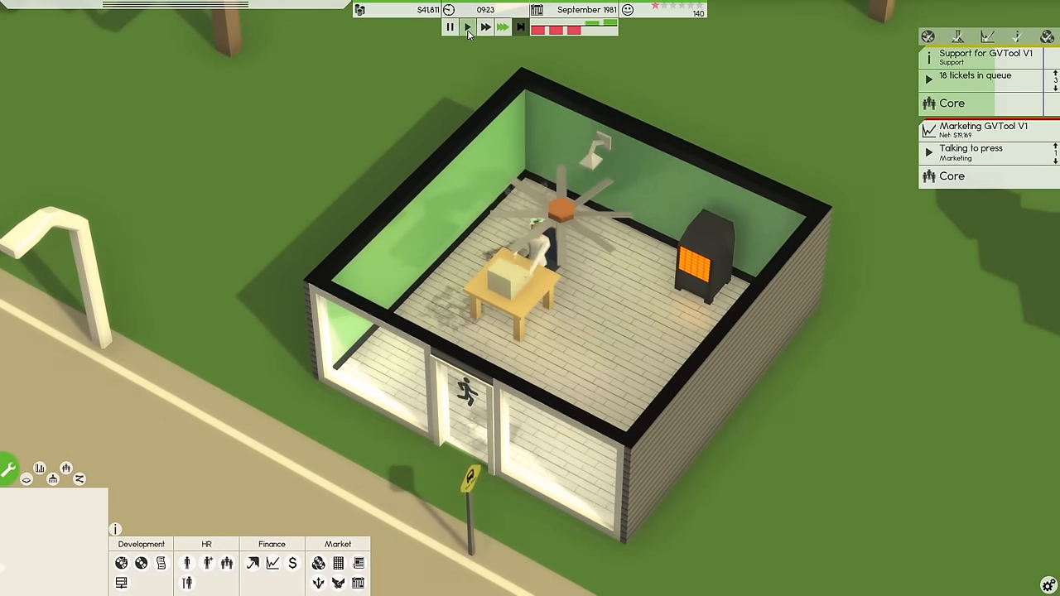
click(977, 76)
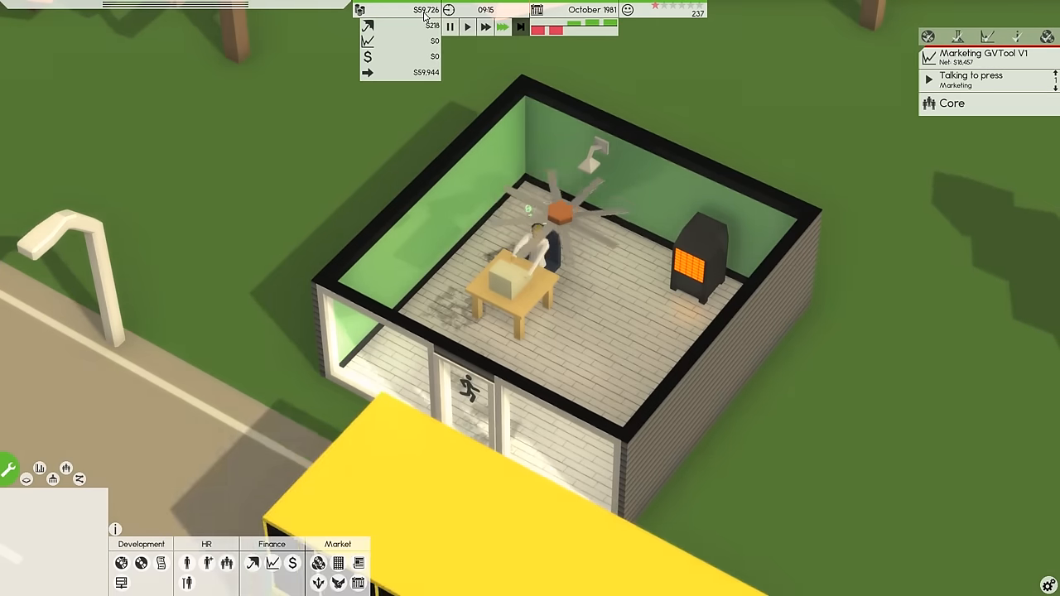
click(977, 79)
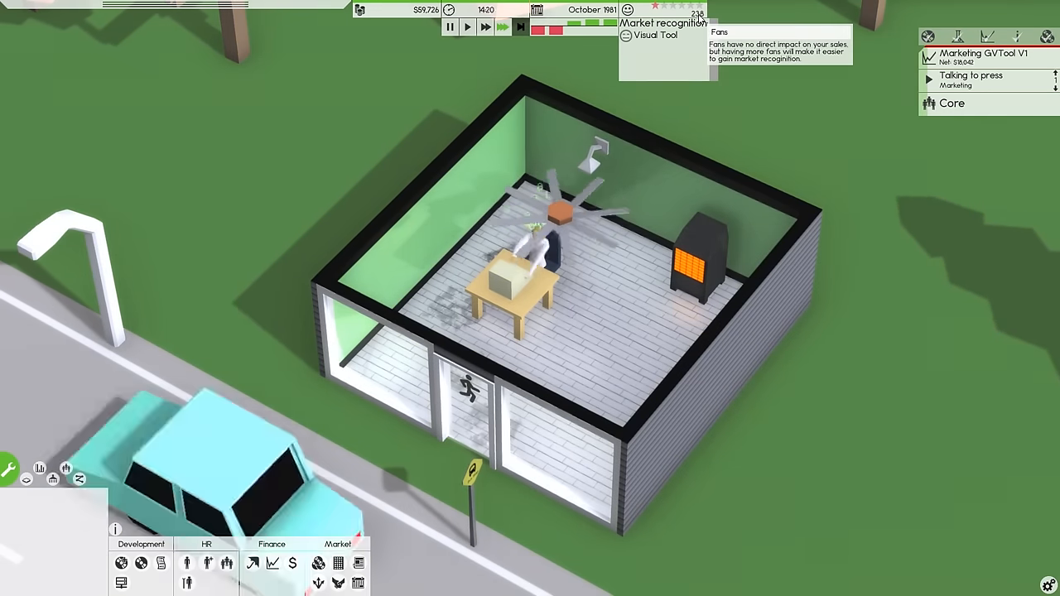
mouse_move(338, 563)
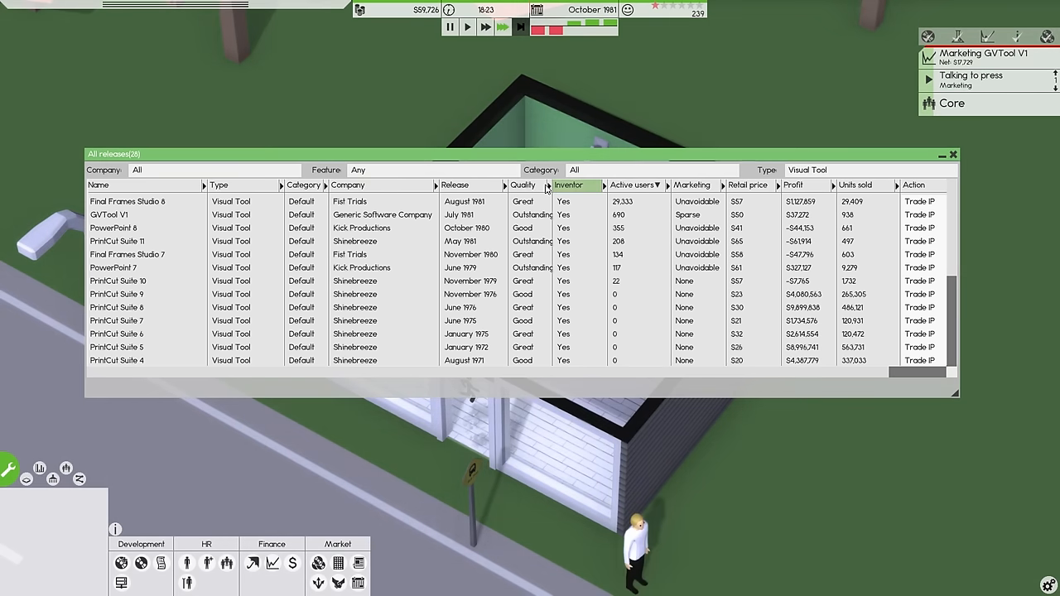
Sort the releases list by quality, then by active users in reverse order
click(523, 185)
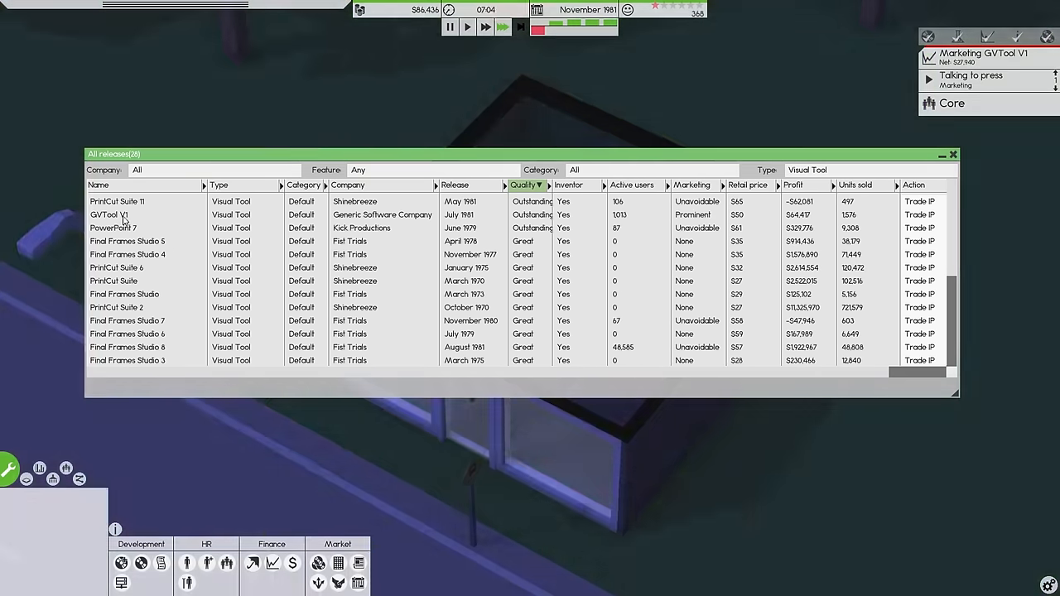
click(632, 186)
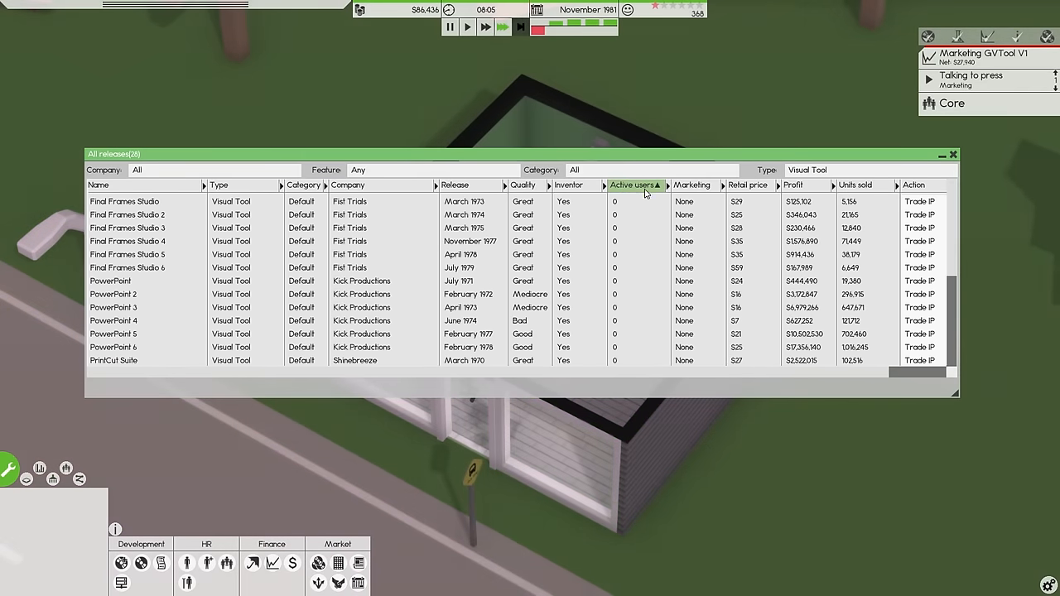
click(634, 186)
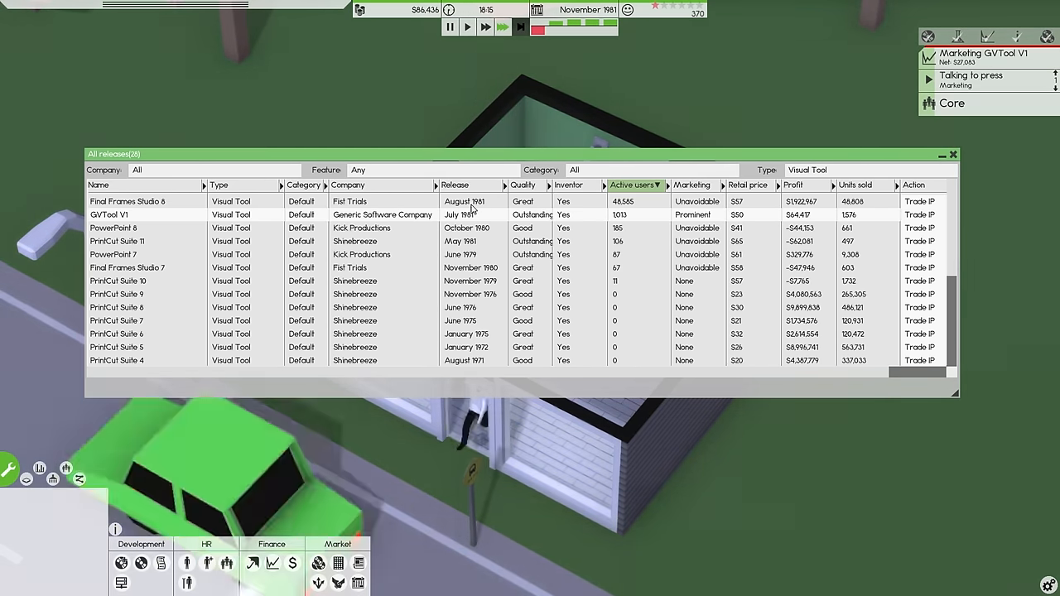
View the details sheet of competitor Final Frames Studio 8
click(467, 27)
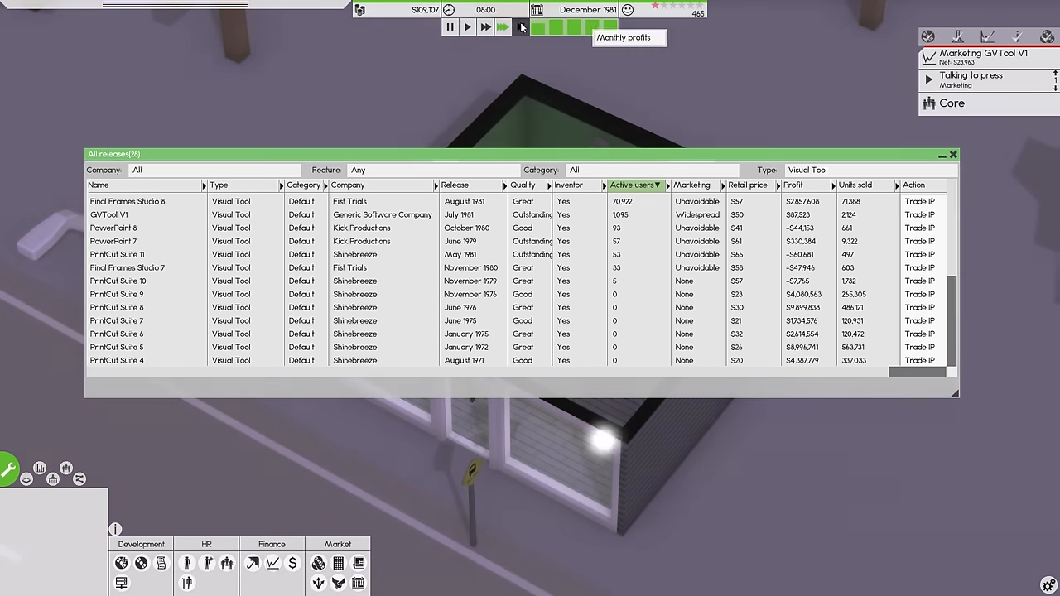
click(522, 26)
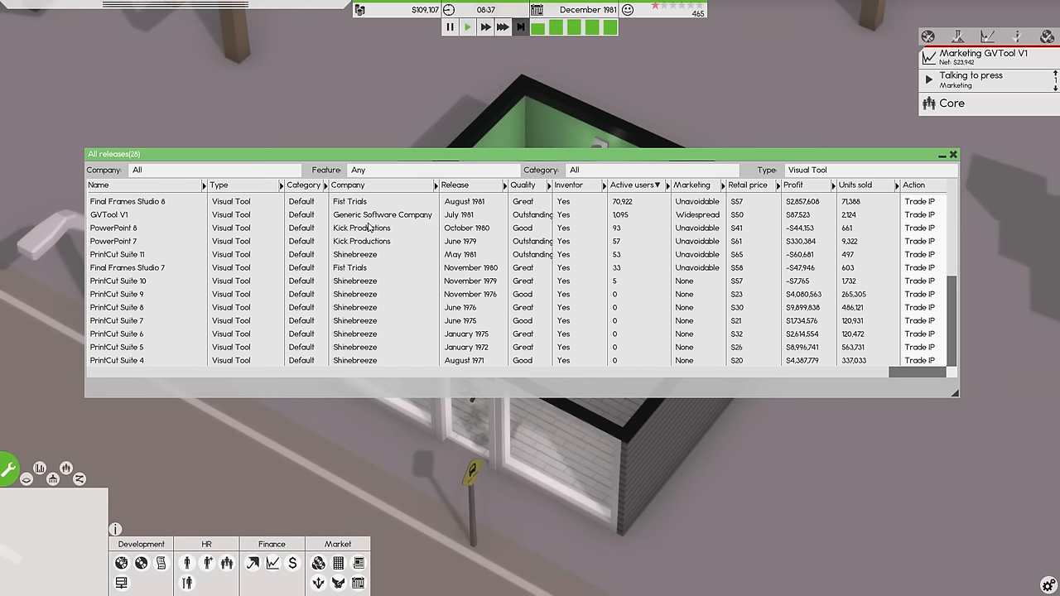
mouse_move(354, 586)
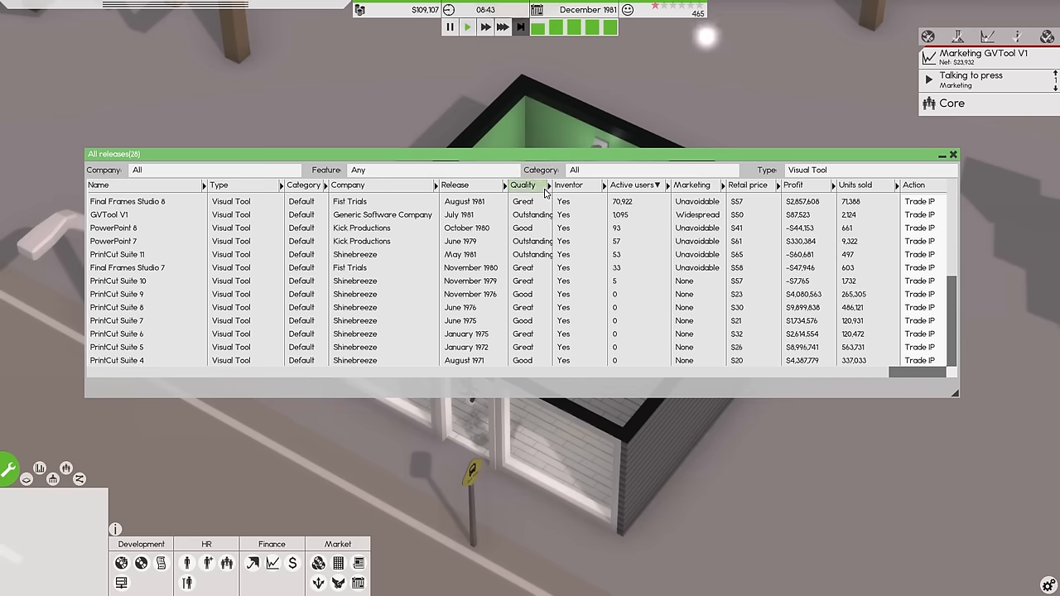
click(485, 27)
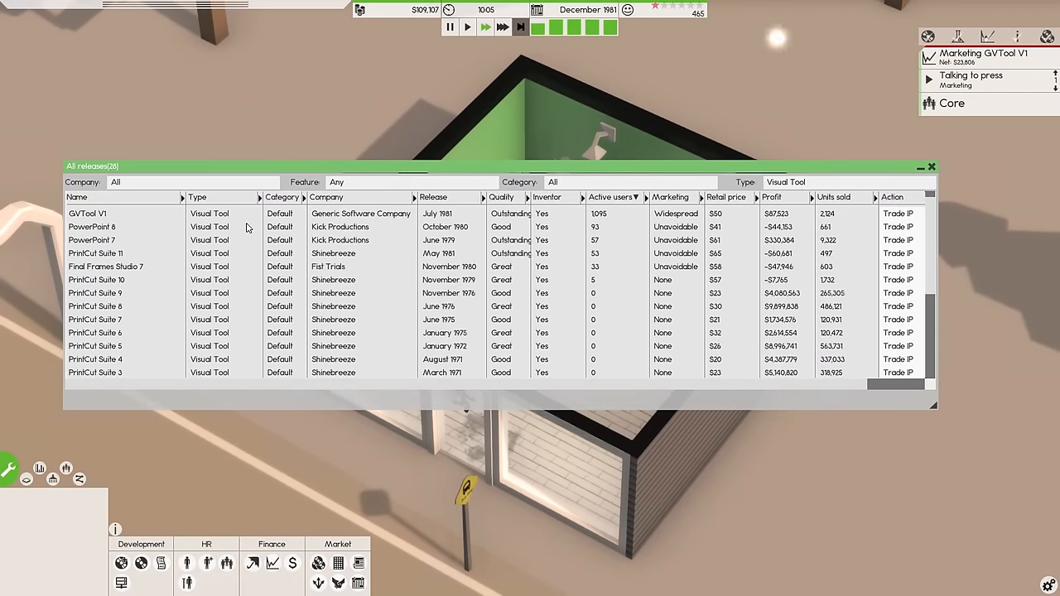
mouse_move(615, 212)
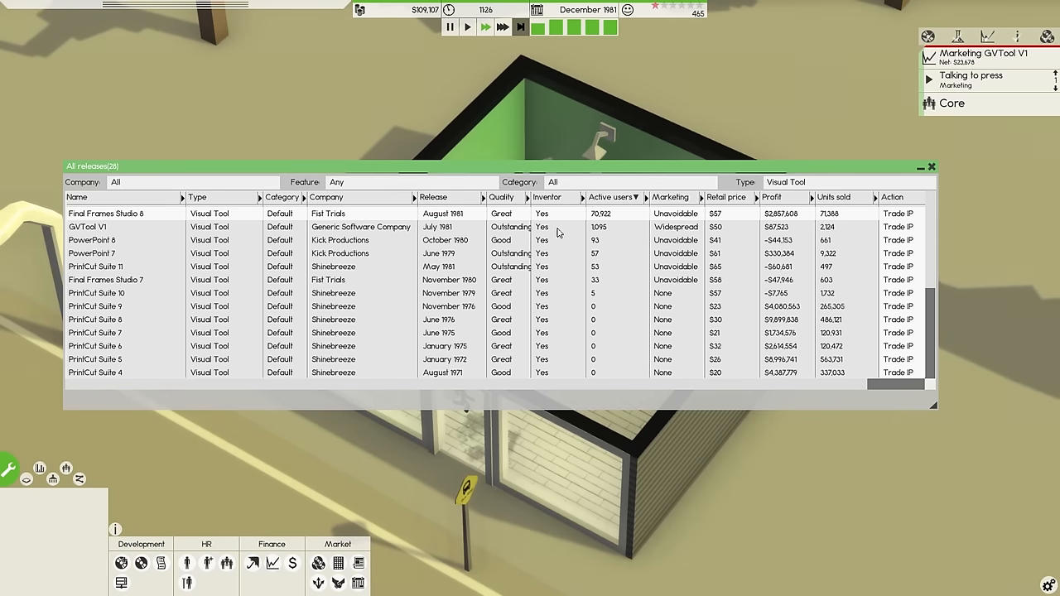
mouse_move(444, 232)
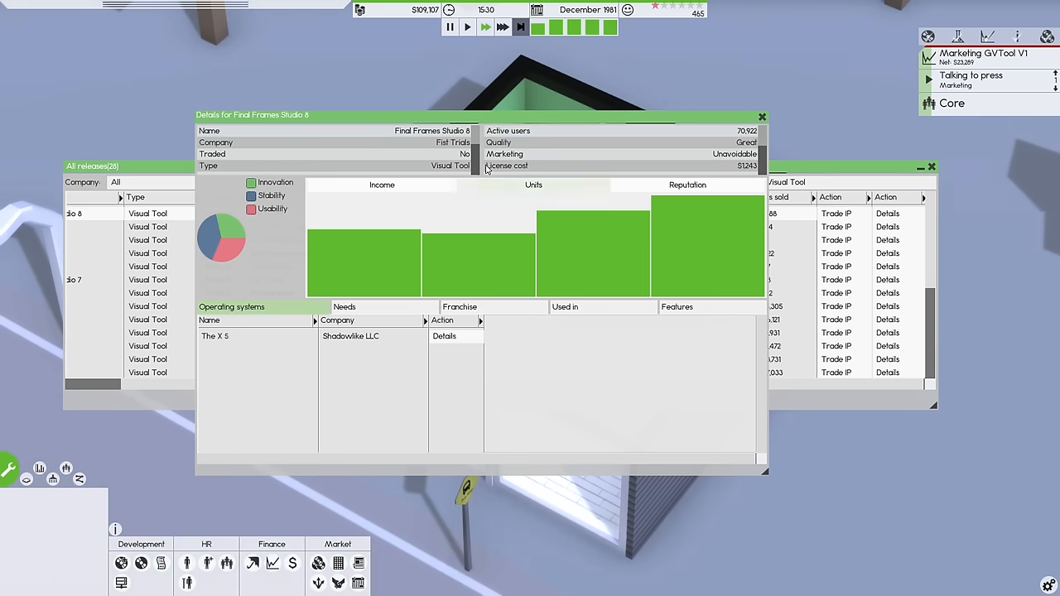
mouse_move(696, 159)
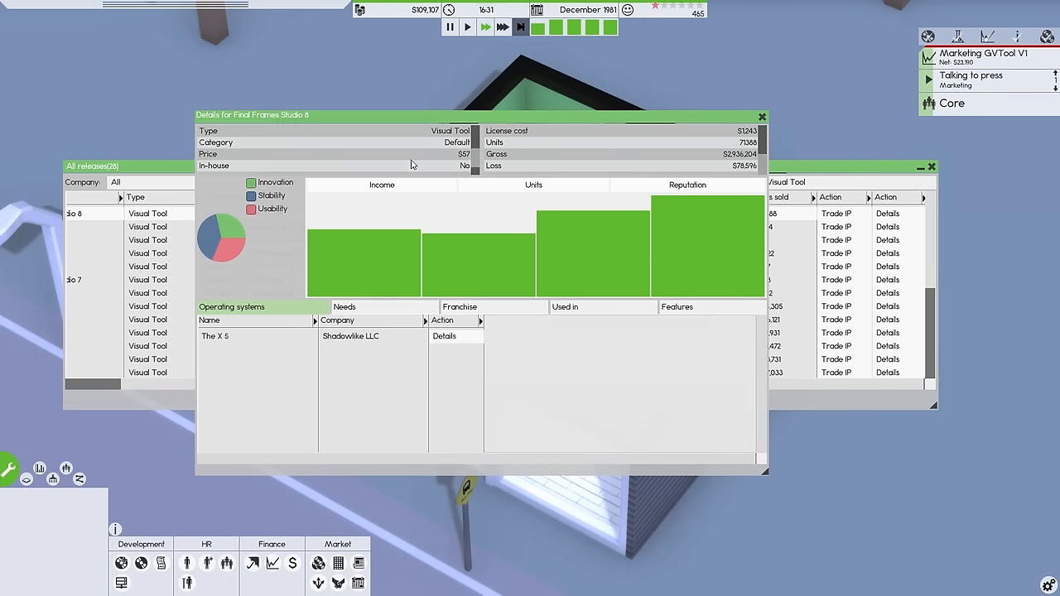
Review The X 5 details, then close all release details and the releases list
click(443, 334)
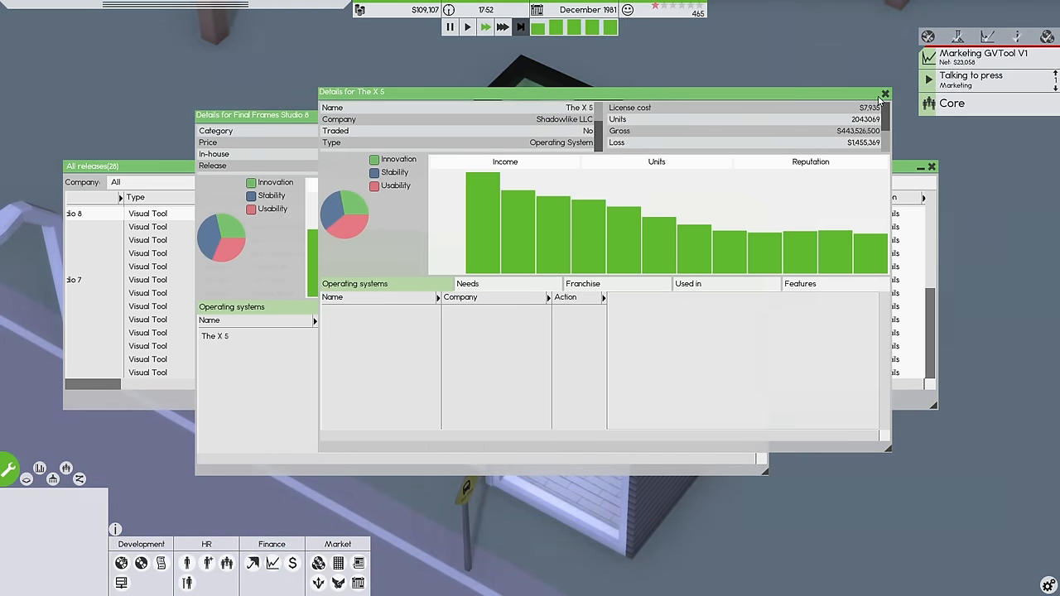
click(884, 93)
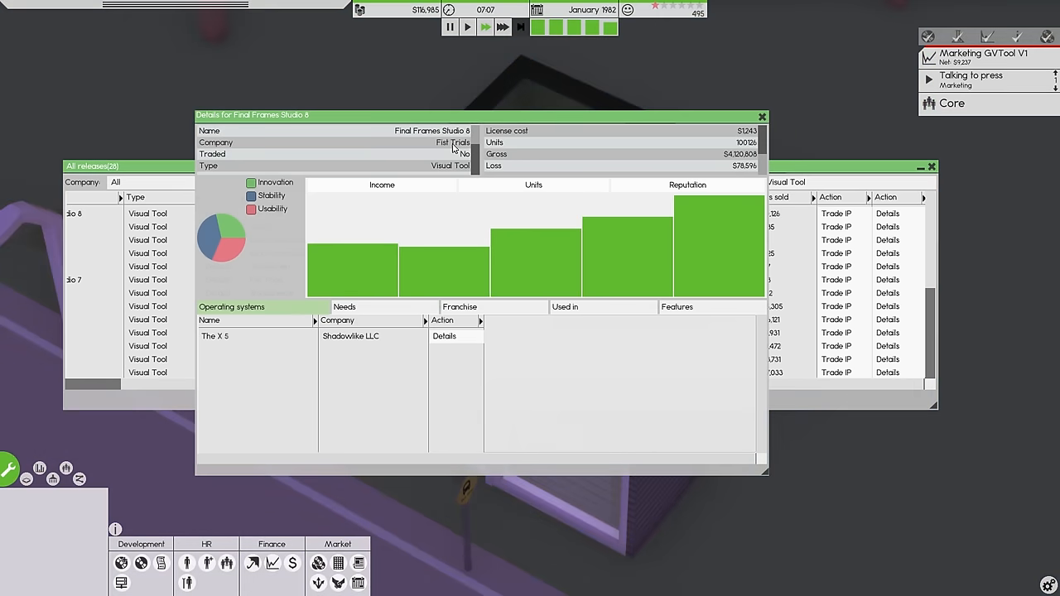
click(762, 116)
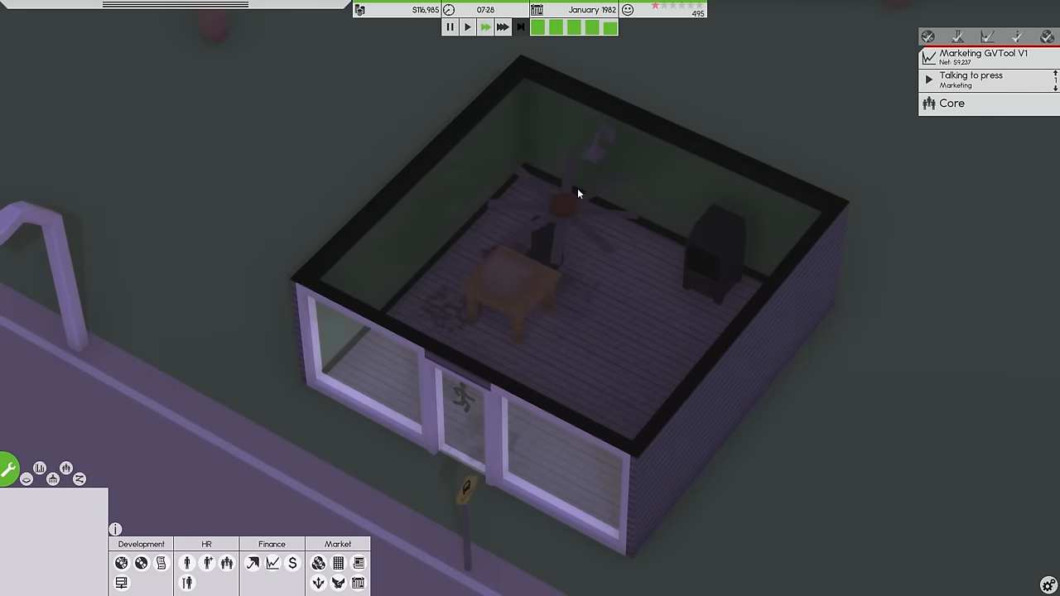
click(337, 563)
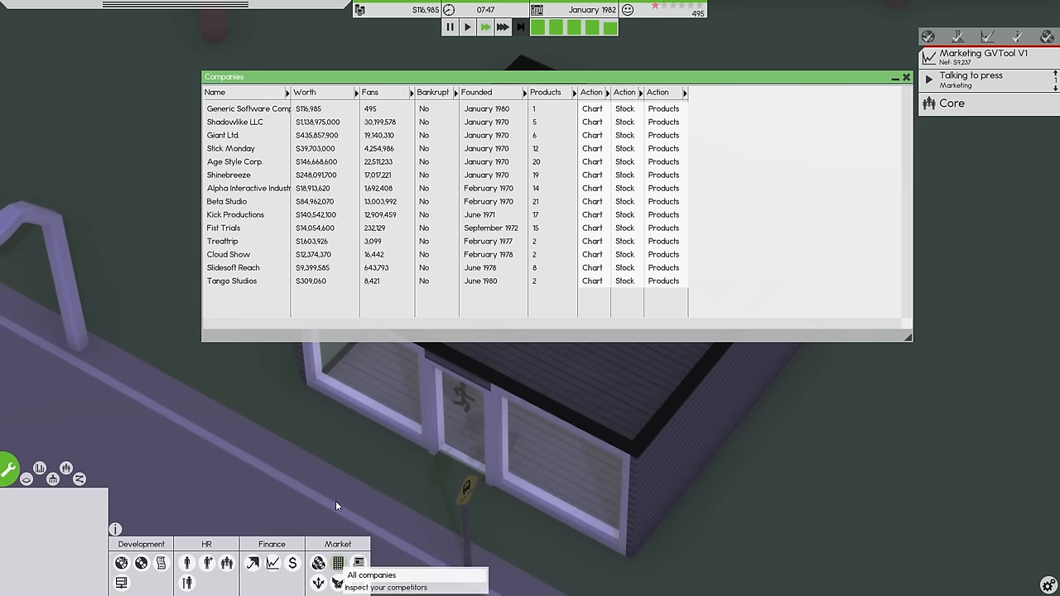
click(216, 93)
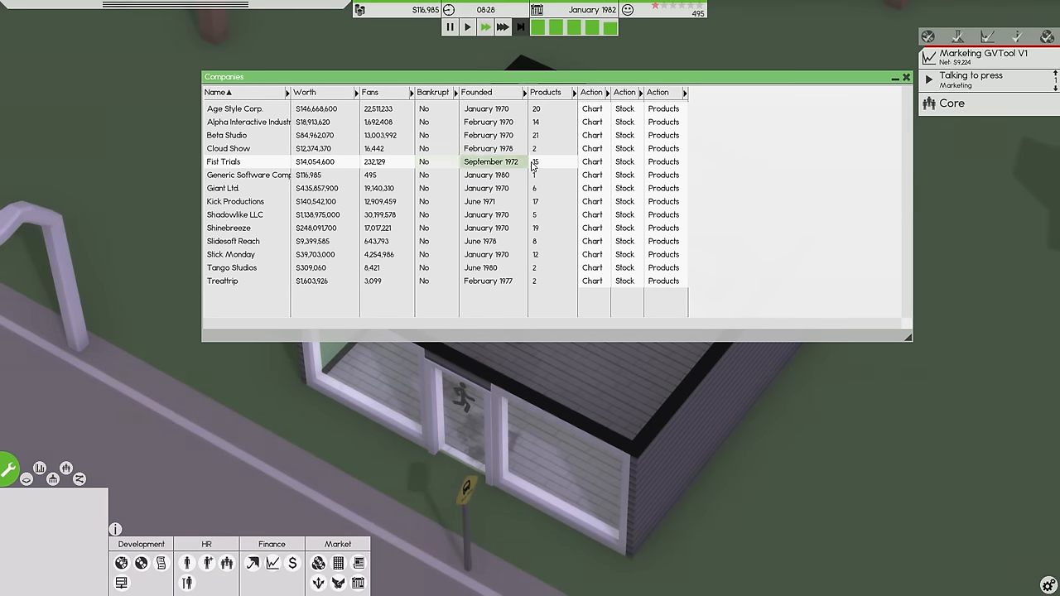
click(315, 162)
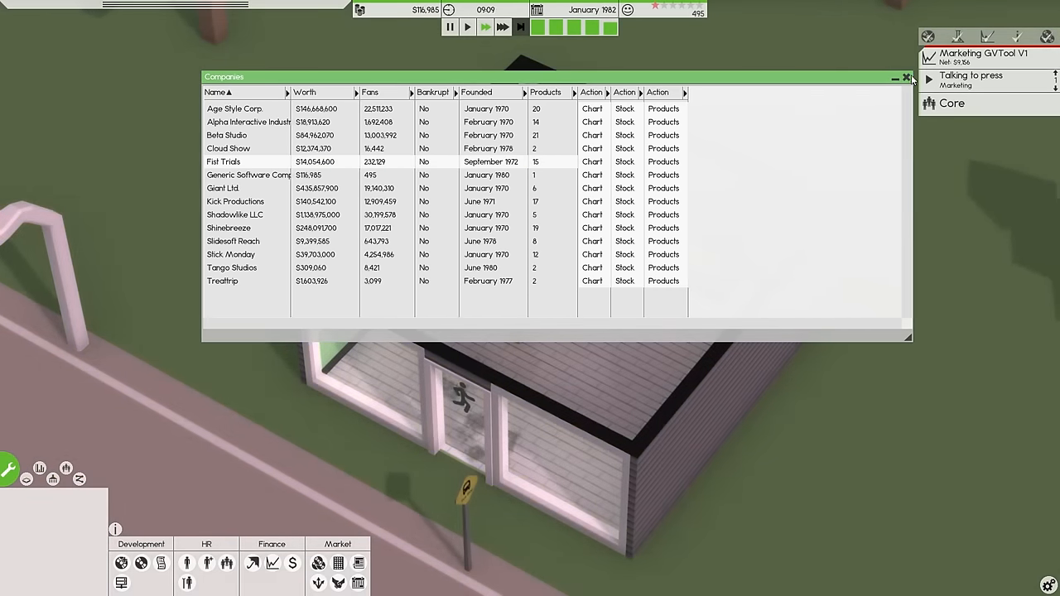
click(908, 77)
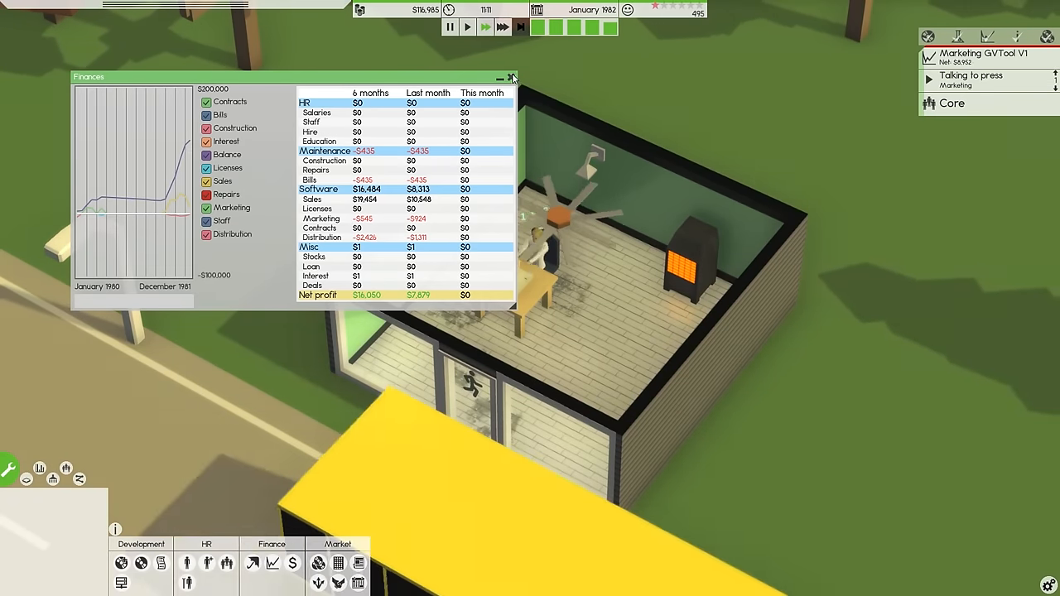
click(511, 78)
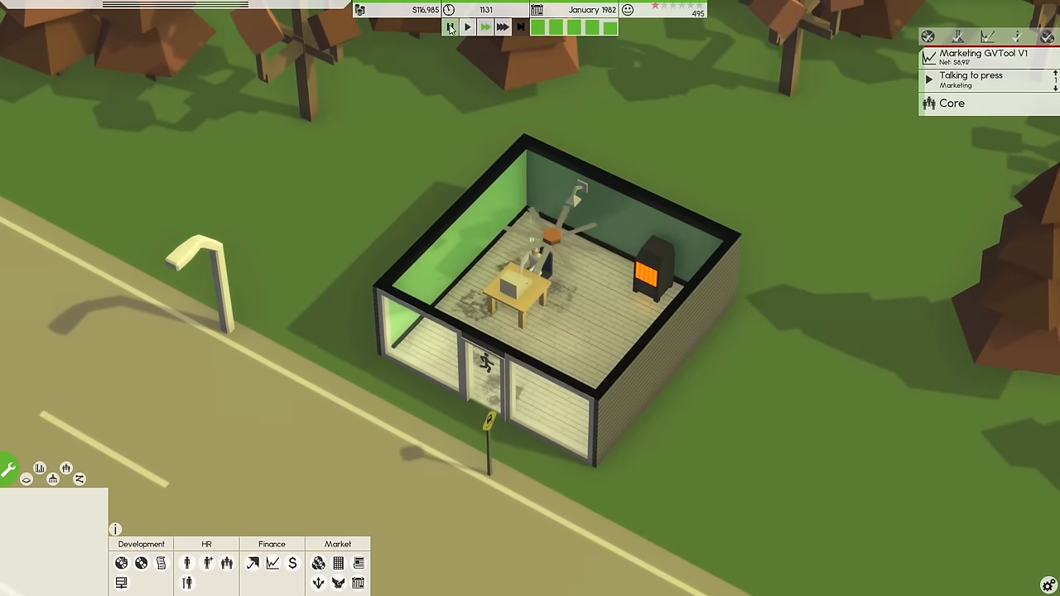
Enter build mode with the construction grid, money at $116,985
click(450, 26)
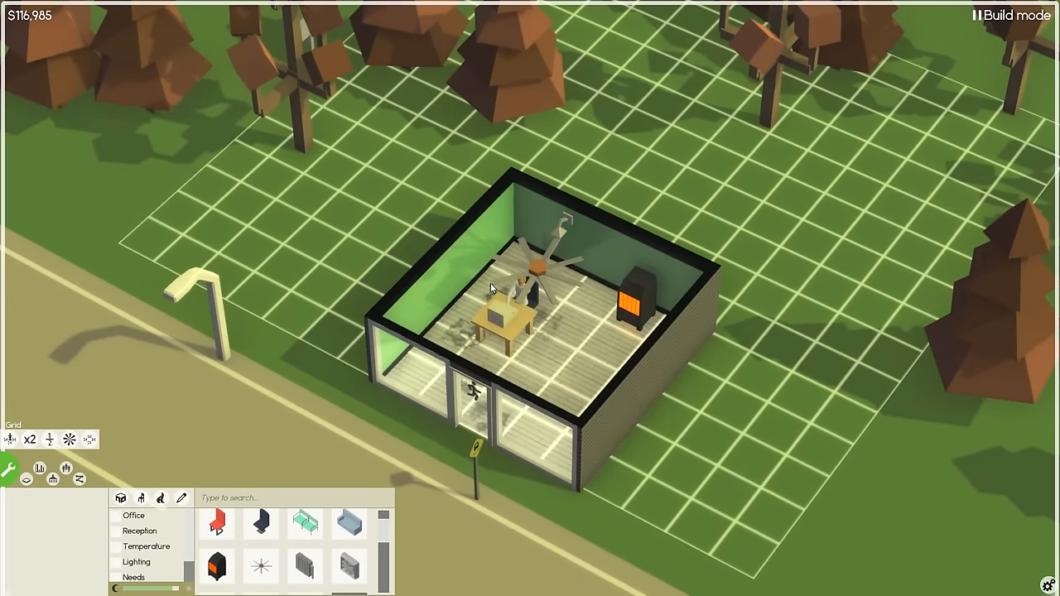
mouse_move(536, 295)
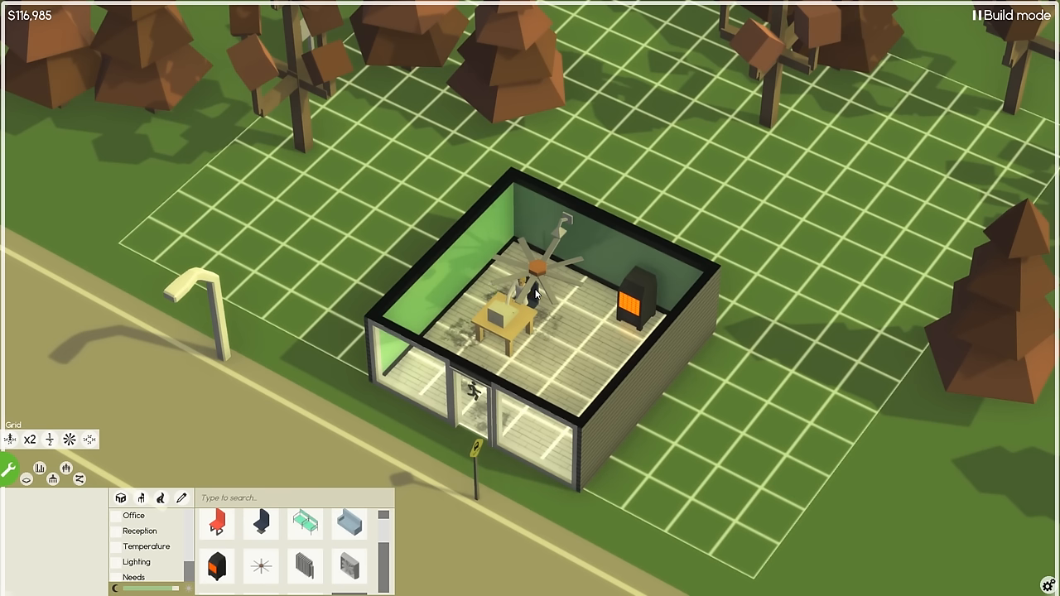
mouse_move(486, 116)
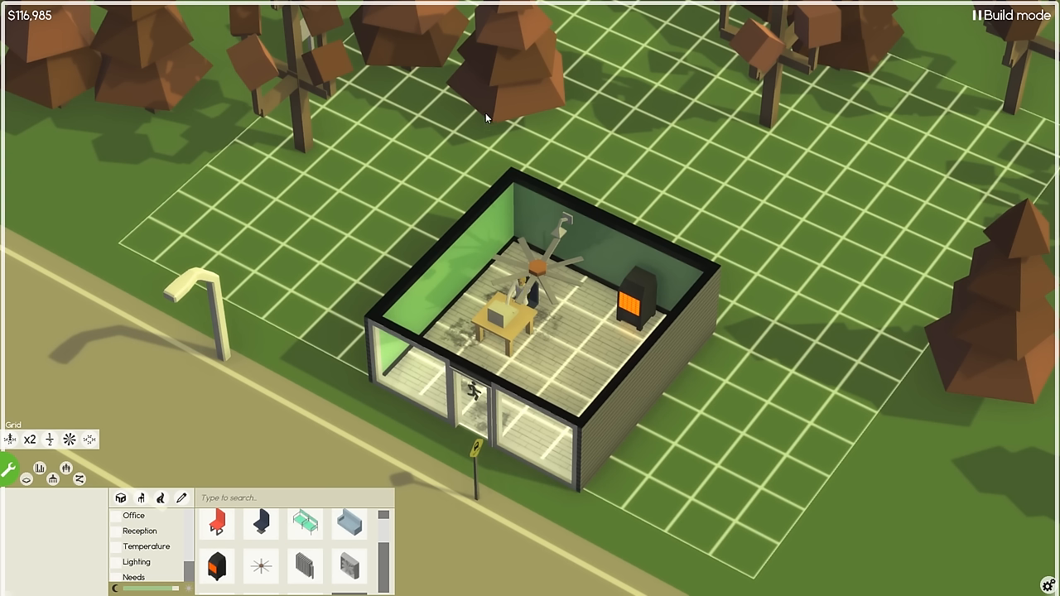
mouse_move(398, 132)
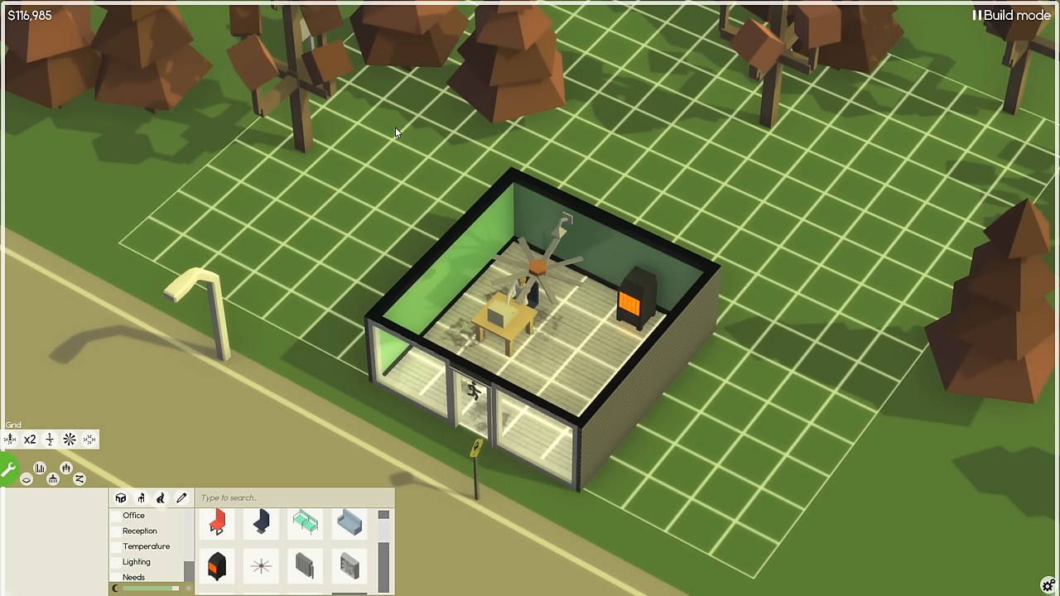